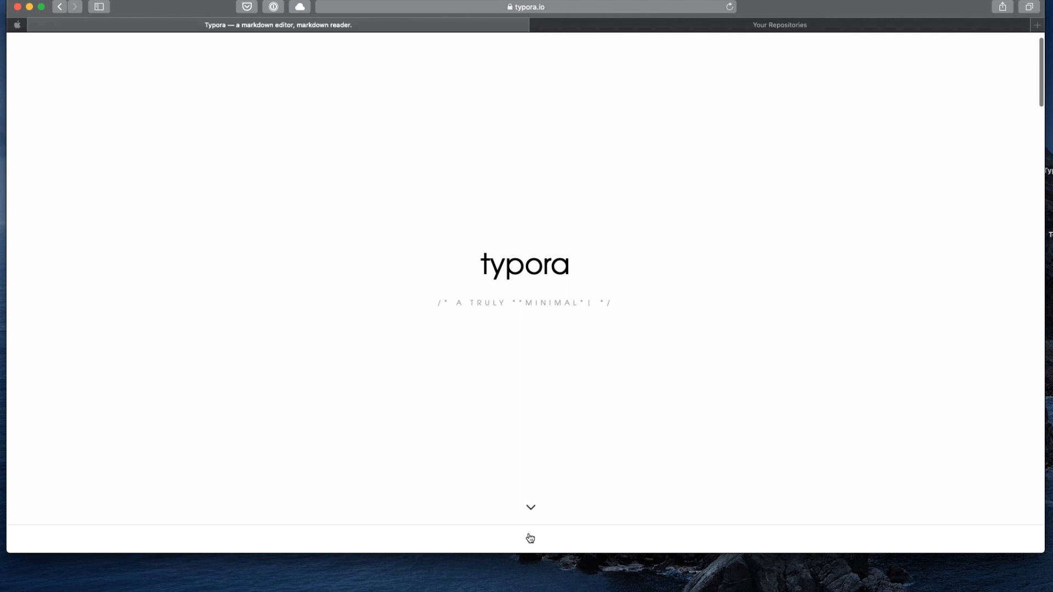
# Scroll the Typora website and jump to its Download section
pyautogui.scroll(-3)
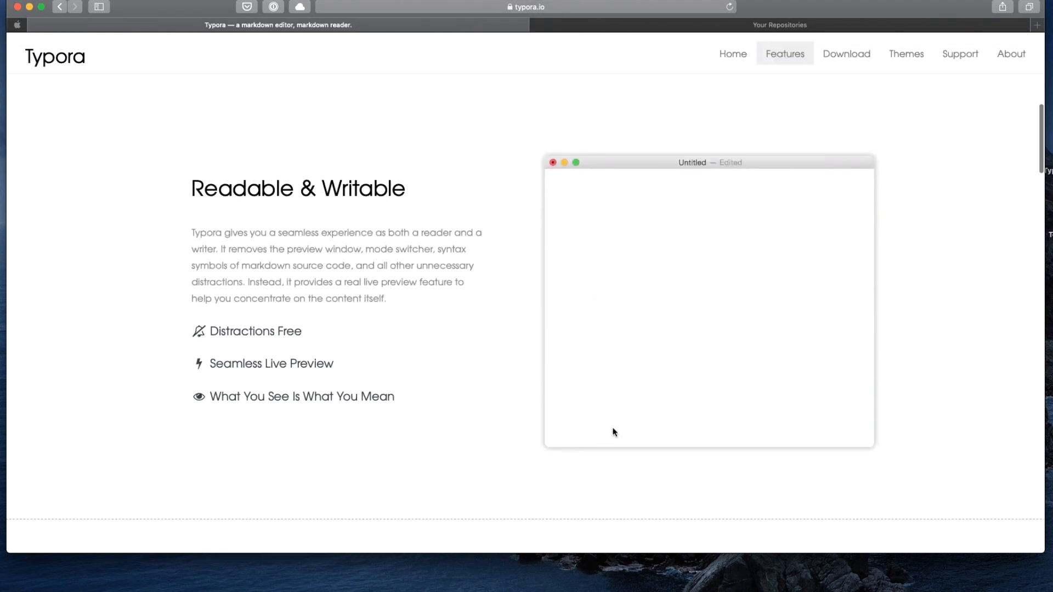
pyautogui.moveTo(854, 60)
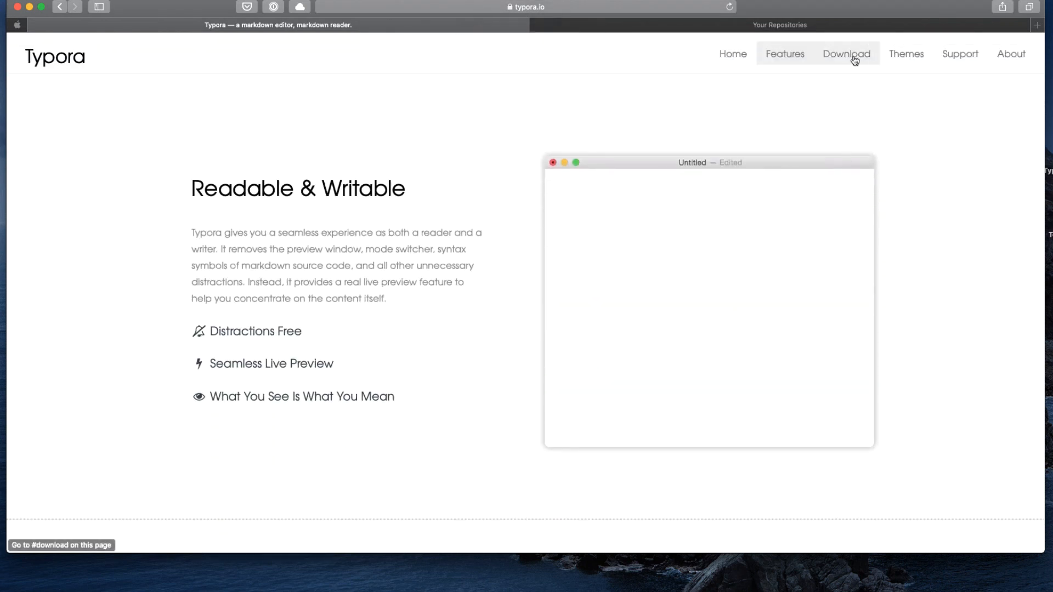
pyautogui.click(846, 54)
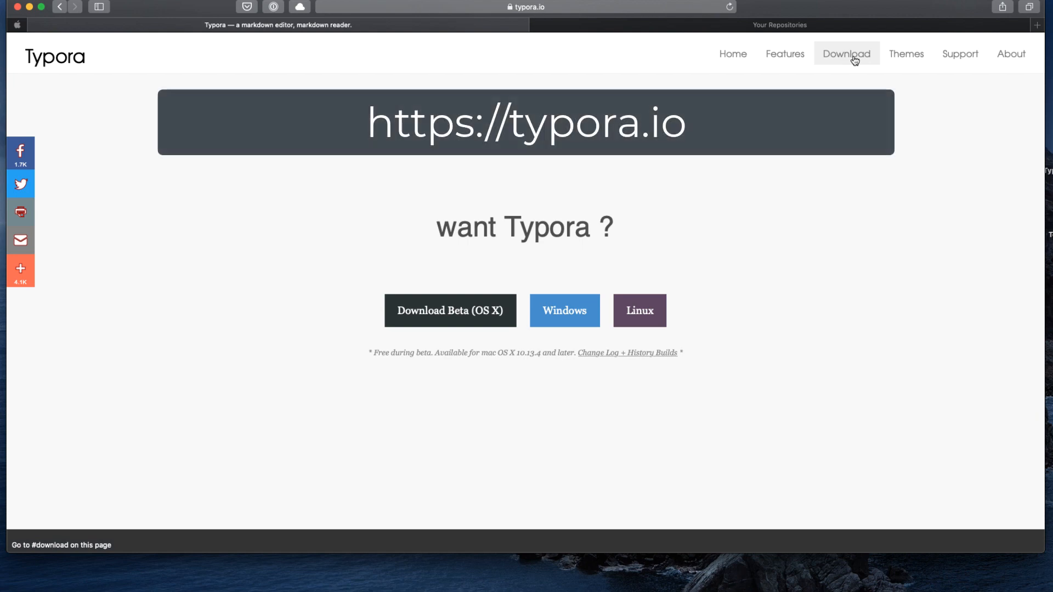
pyautogui.moveTo(914, 209)
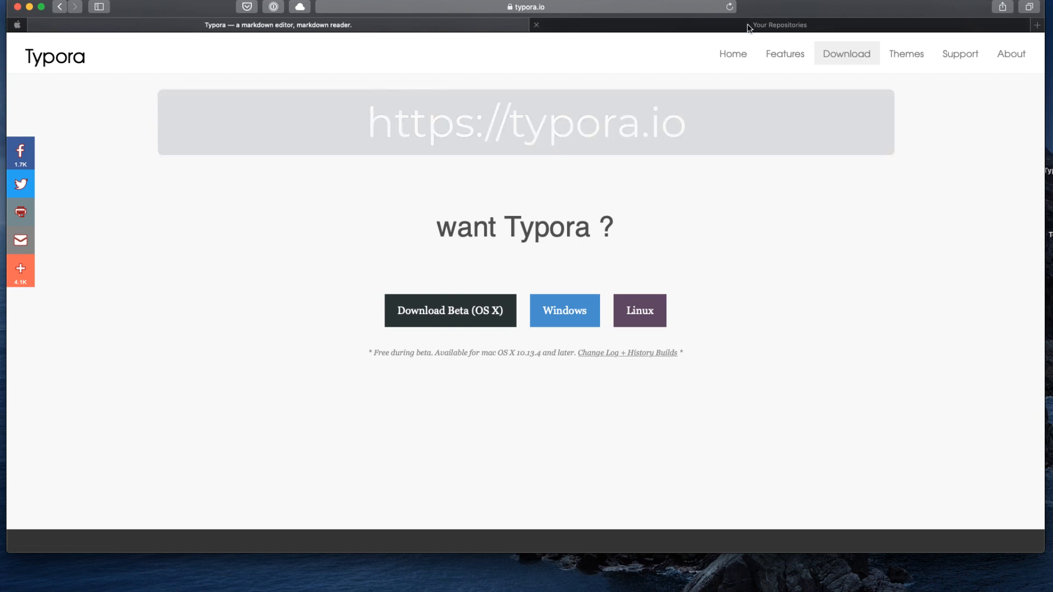
# Open the CustomNavigation repository from Your Repositories and scroll through its README
pyautogui.click(780, 25)
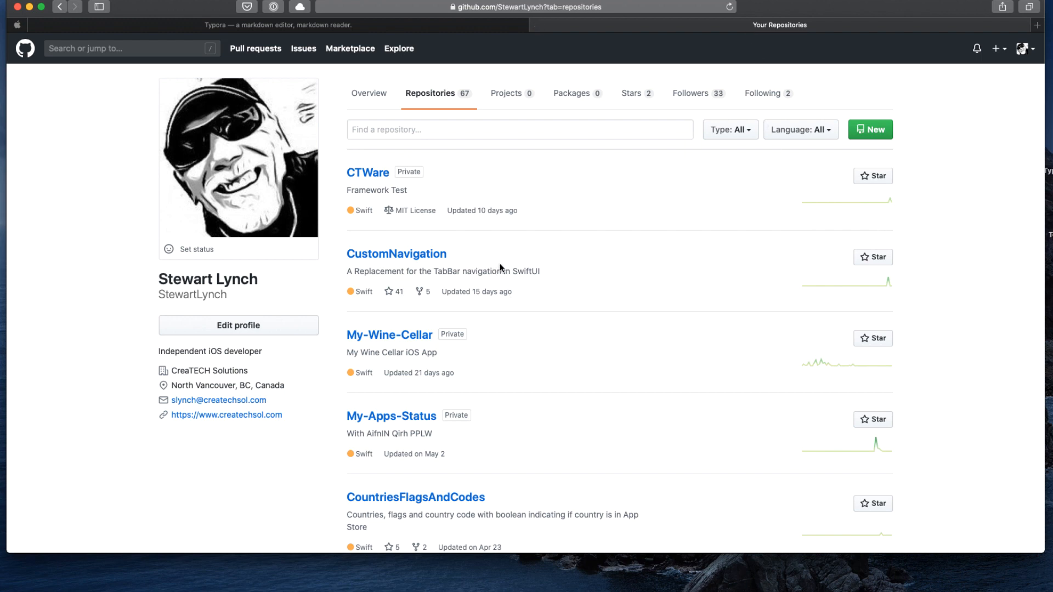
pyautogui.click(397, 253)
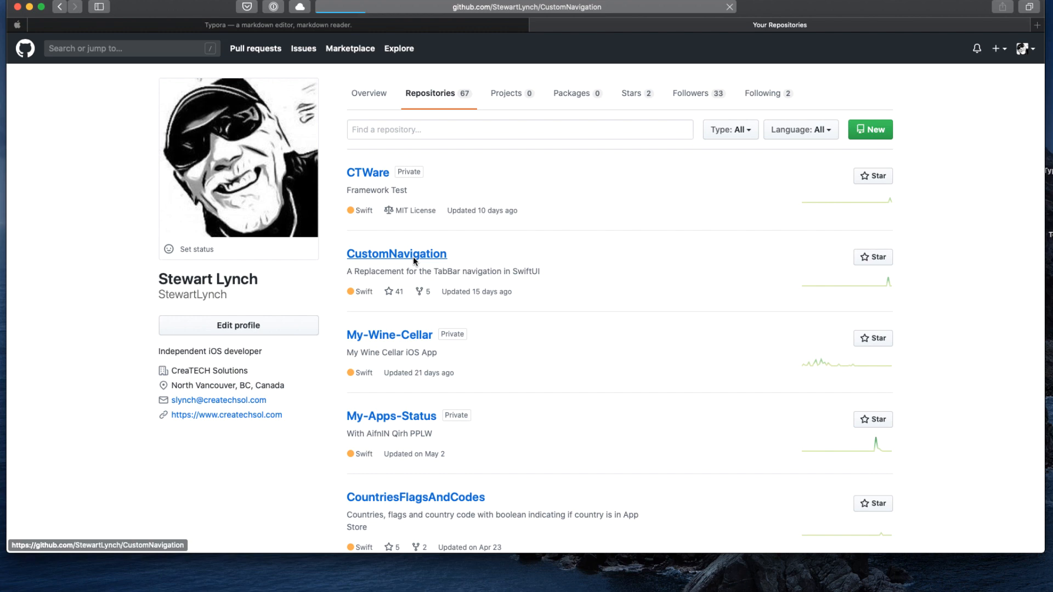
pyautogui.click(396, 254)
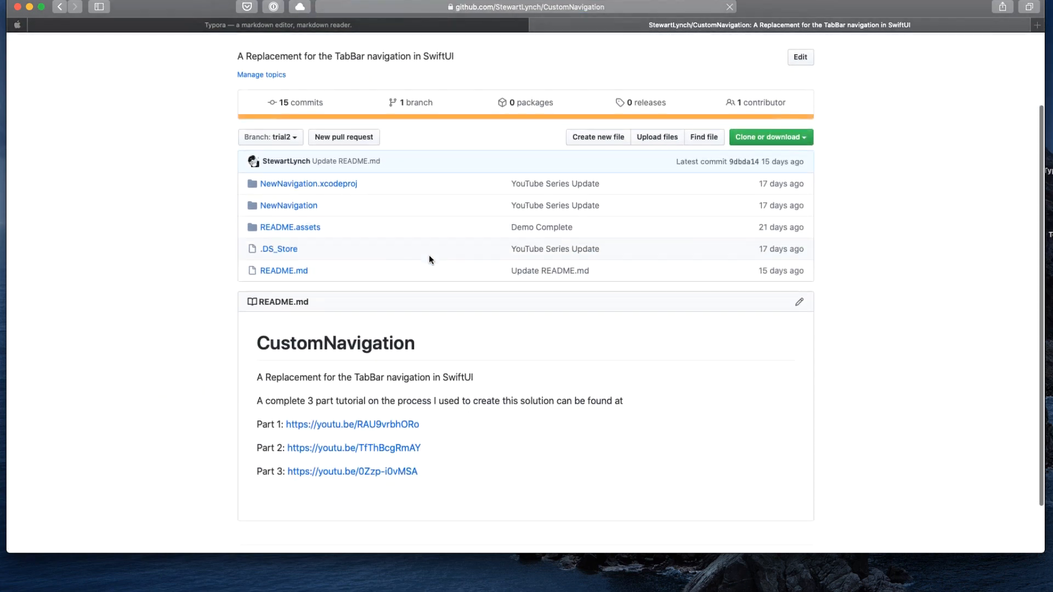
pyautogui.scroll(-3)
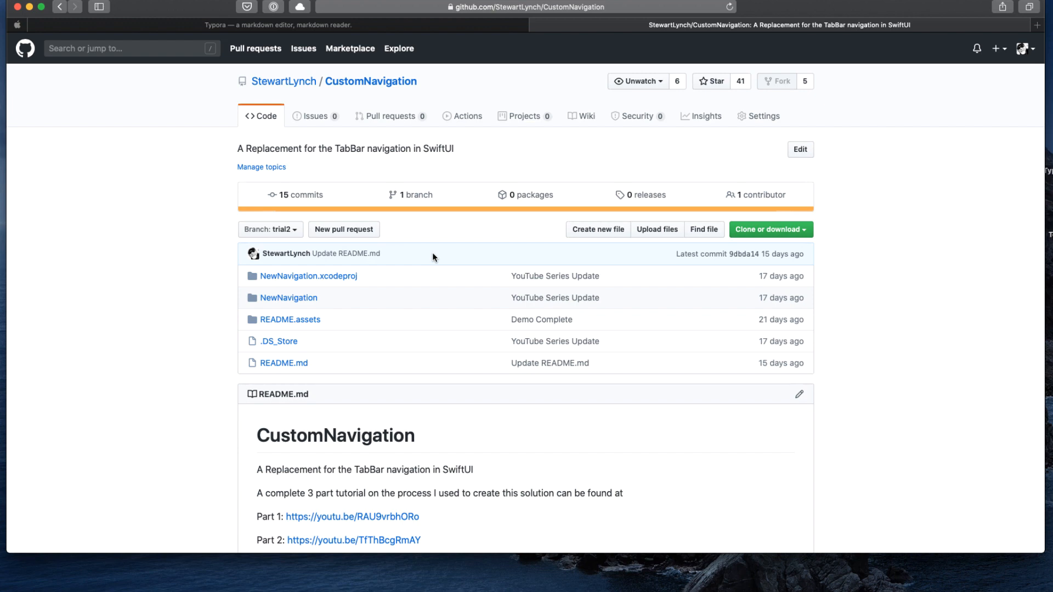
pyautogui.moveTo(996, 60)
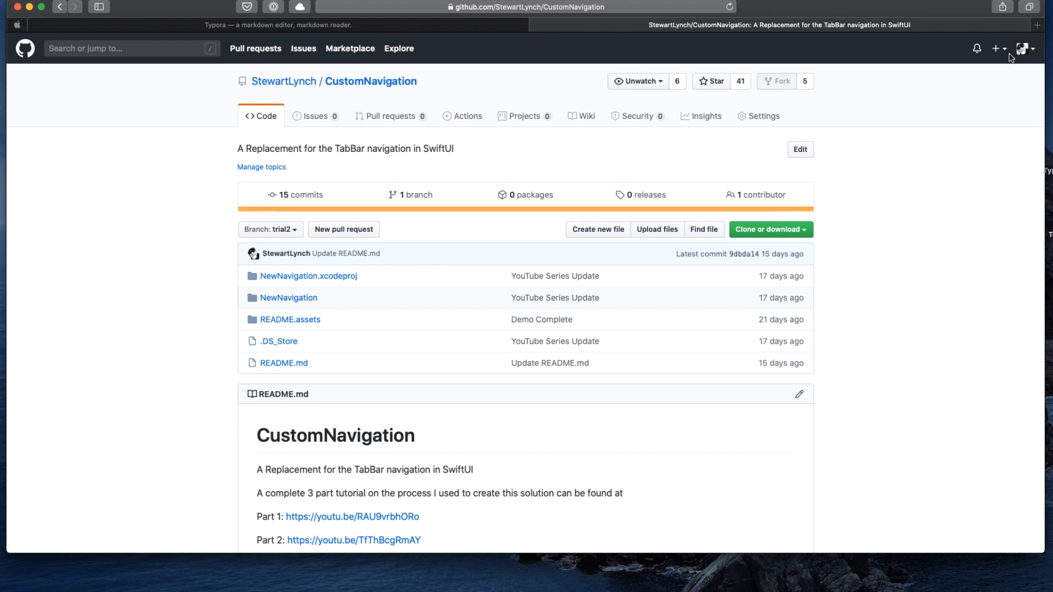
# Return to your repositories list through the profile menu
pyautogui.click(1034, 48)
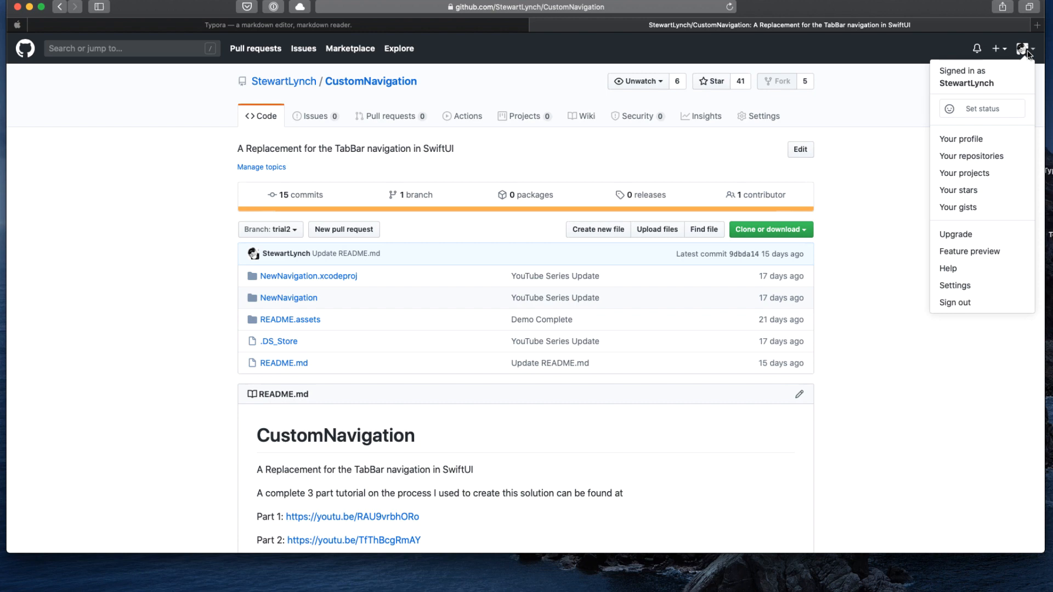
pyautogui.click(971, 156)
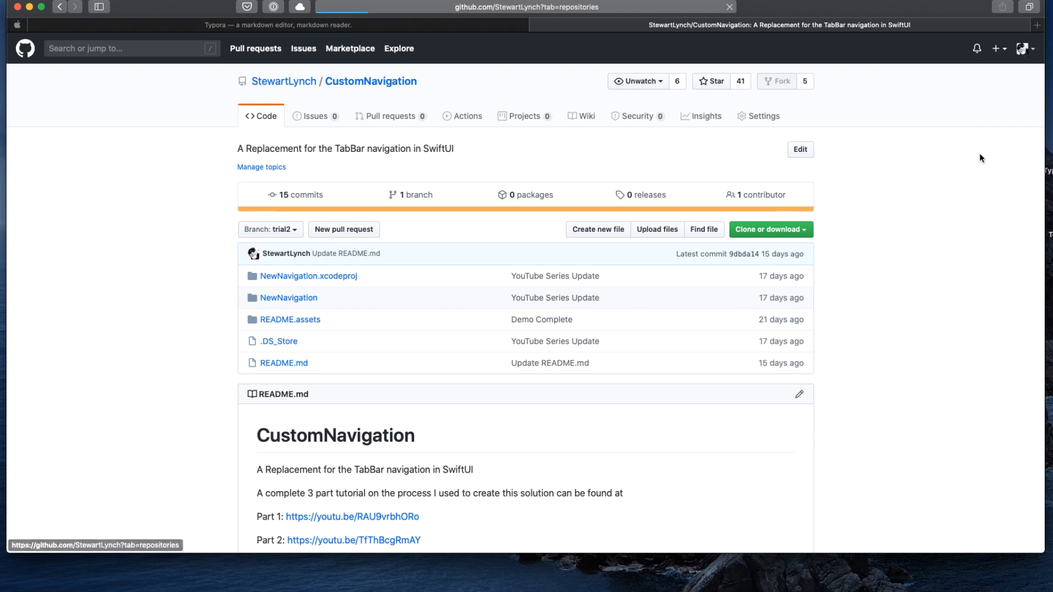
pyautogui.click(284, 81)
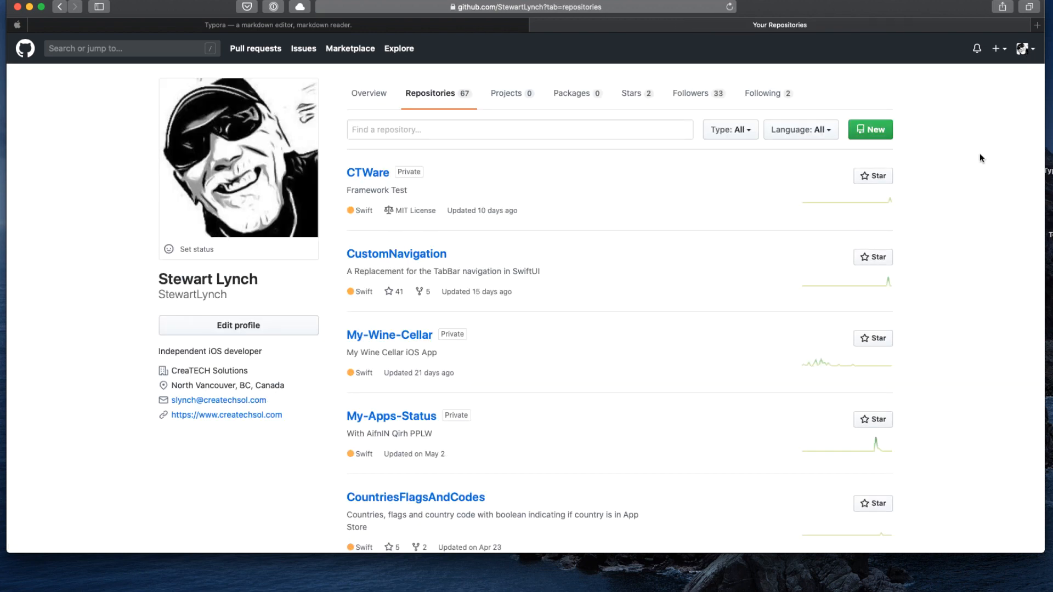
pyautogui.moveTo(868, 132)
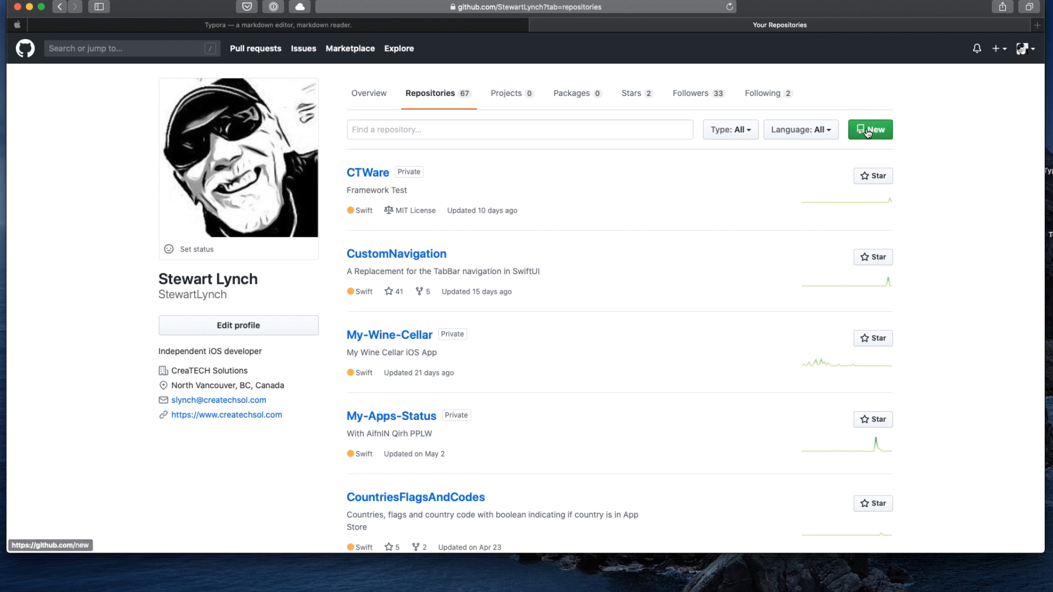
# Create a new private repository named TyporaDemo, initialized with a README
pyautogui.click(871, 130)
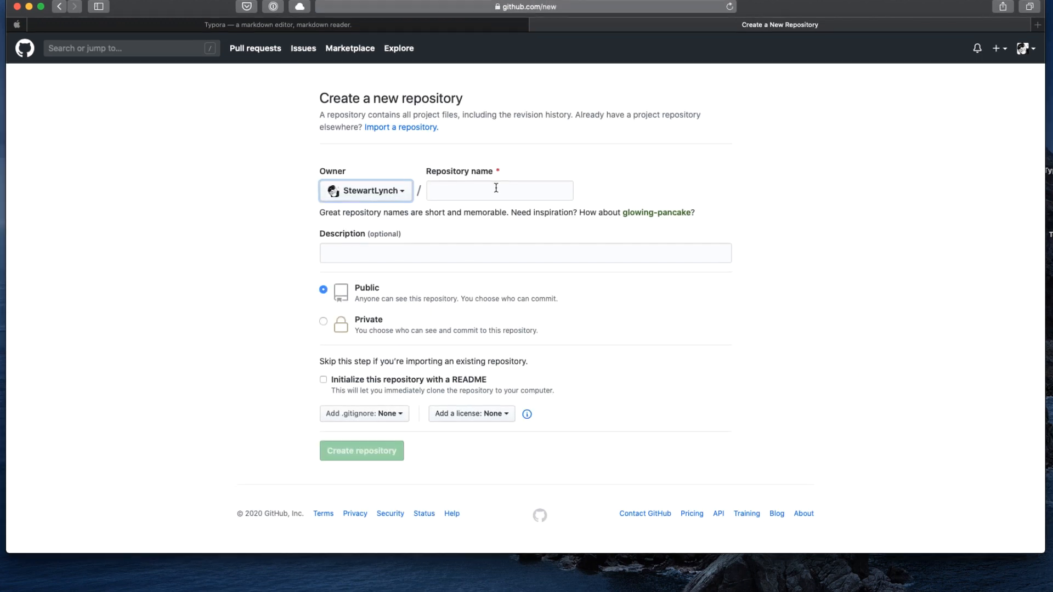
pyautogui.write('TyporaDemo')
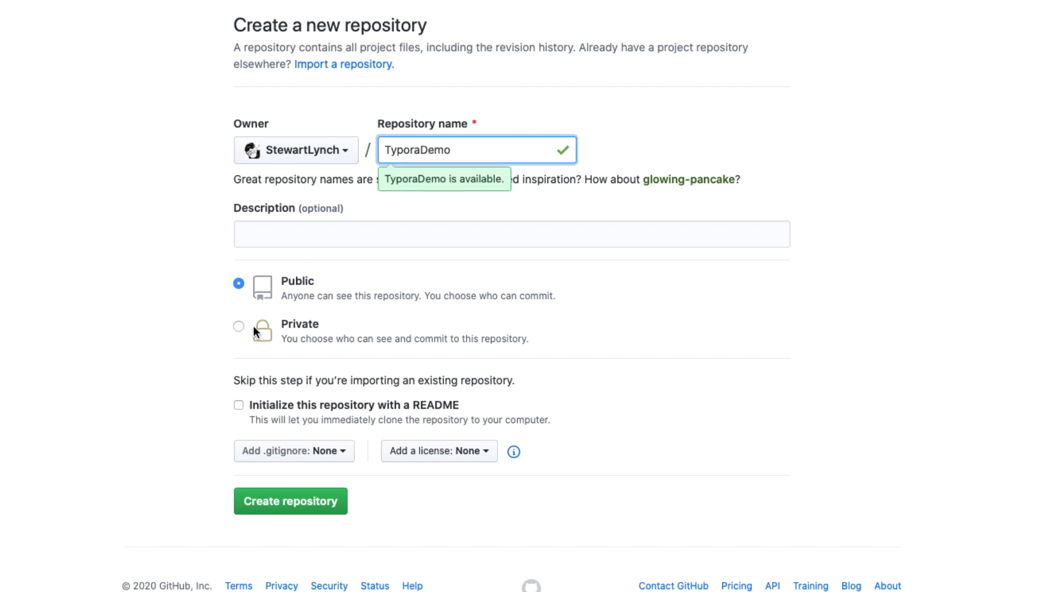
pyautogui.click(238, 326)
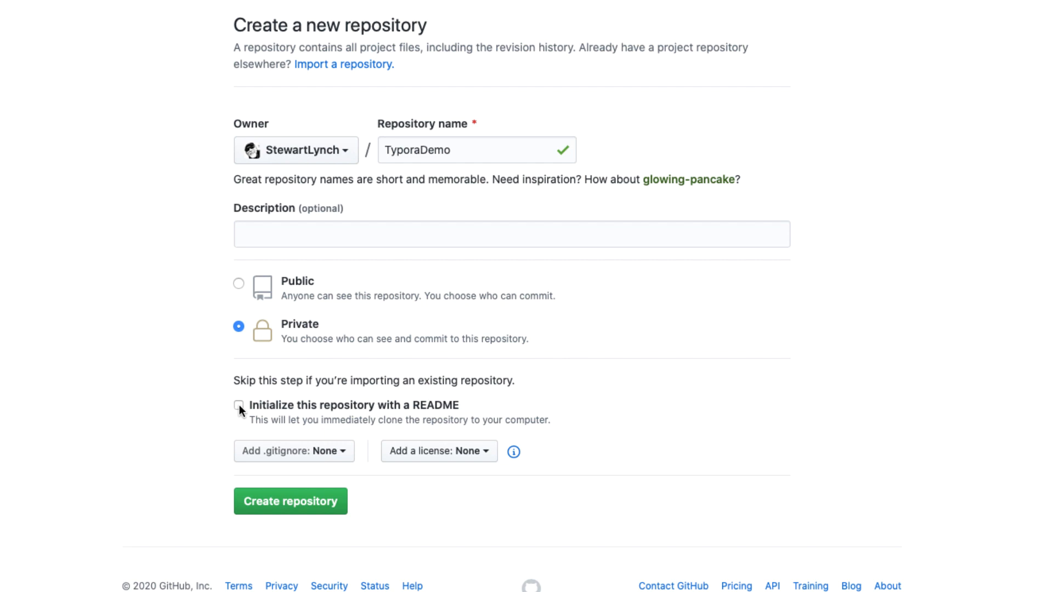
pyautogui.click(301, 501)
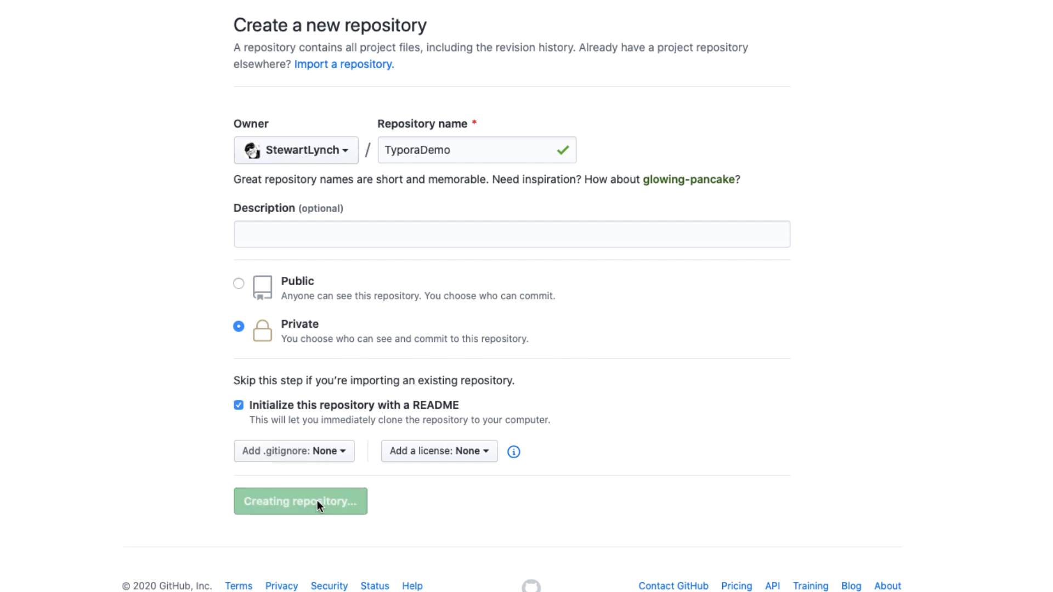
pyautogui.click(300, 502)
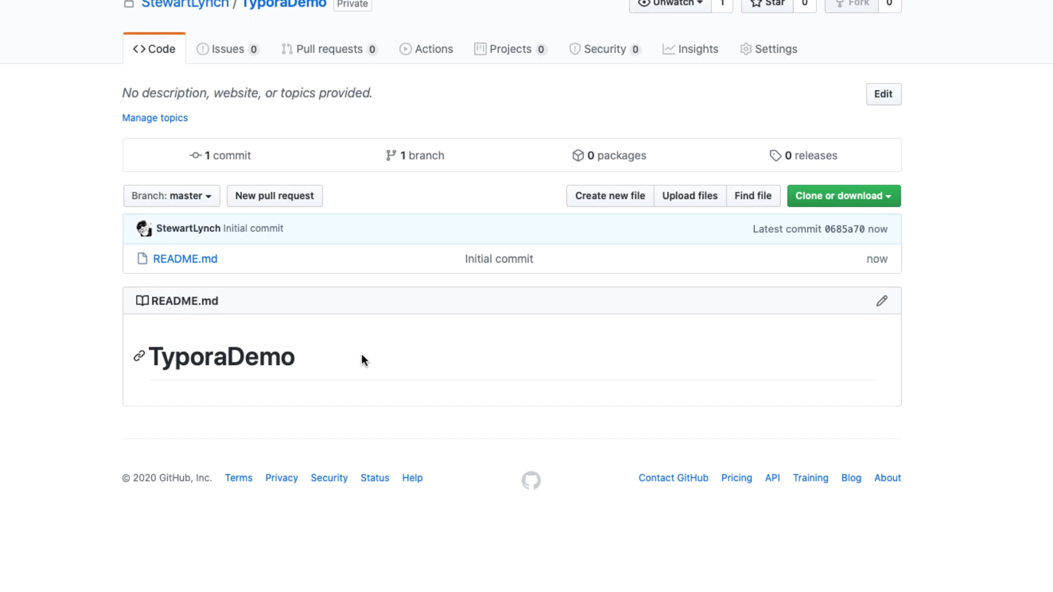
# Glance at README.md in the editor, return to TyporaDemo, and show its clone options
pyautogui.click(883, 301)
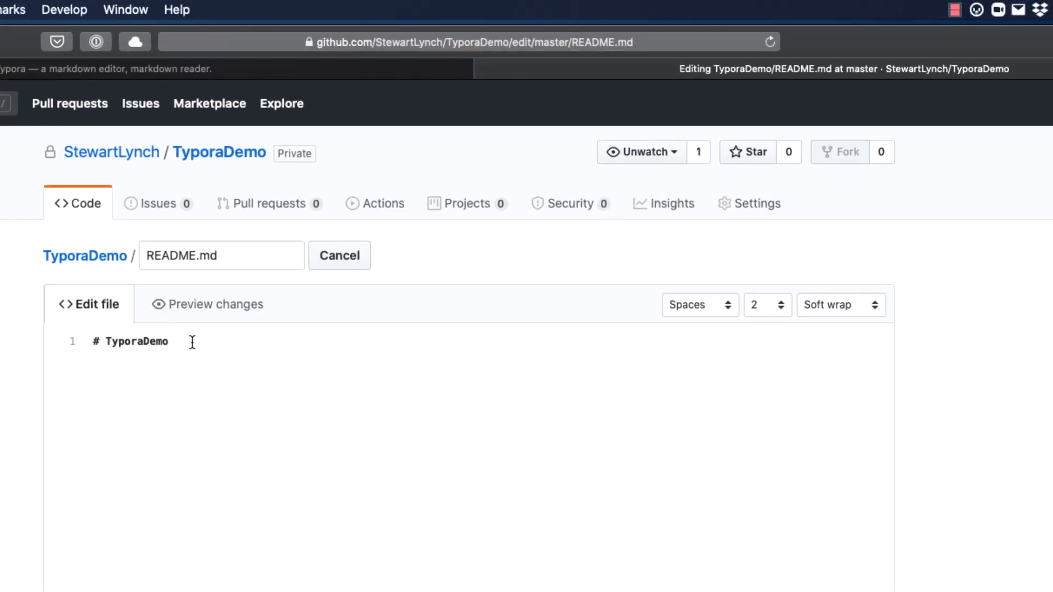
pyautogui.moveTo(204, 348)
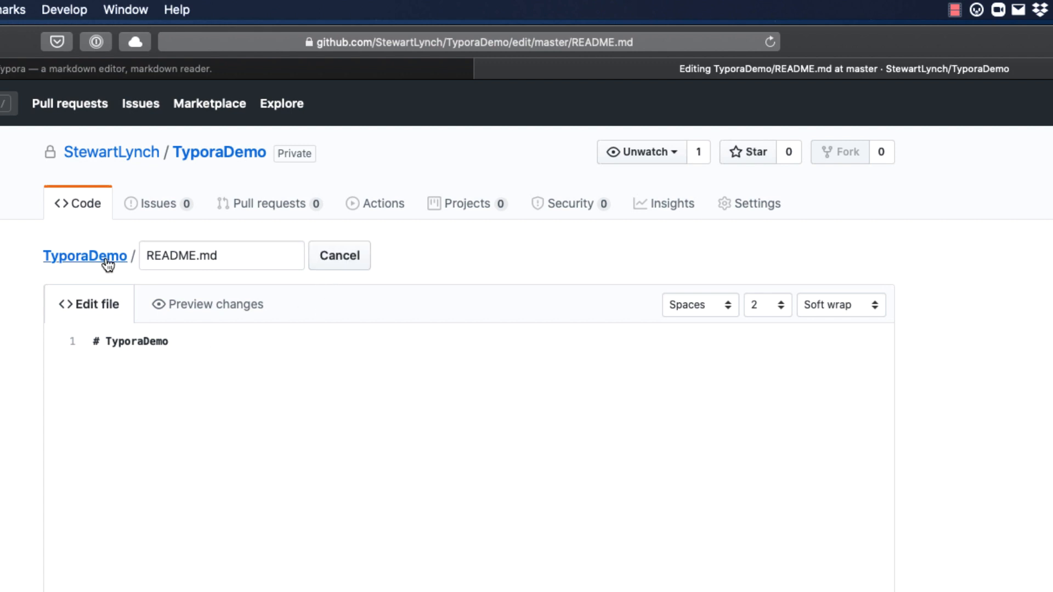
pyautogui.click(84, 256)
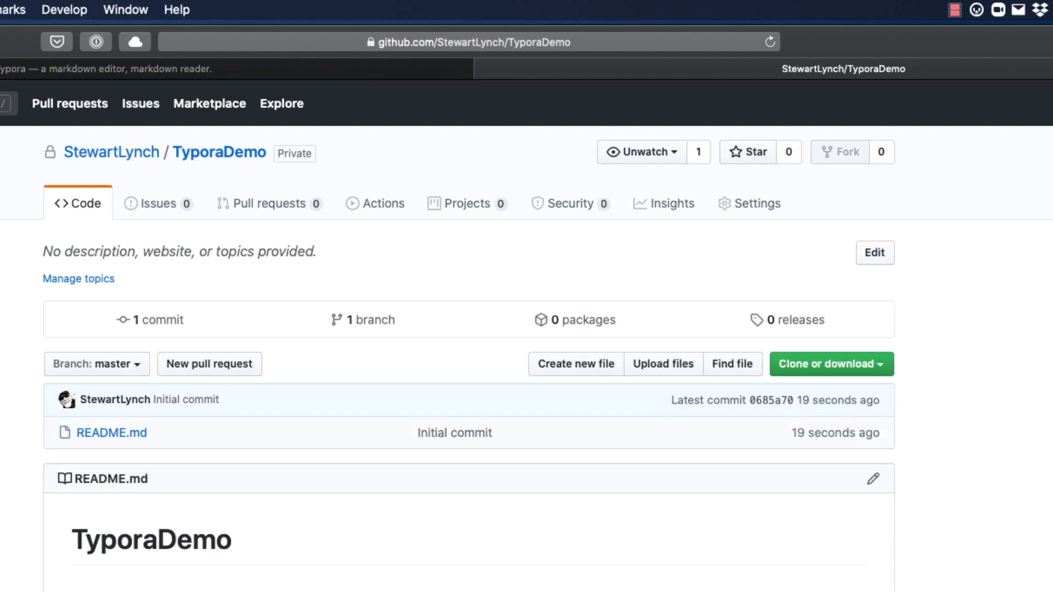
pyautogui.moveTo(916, 388)
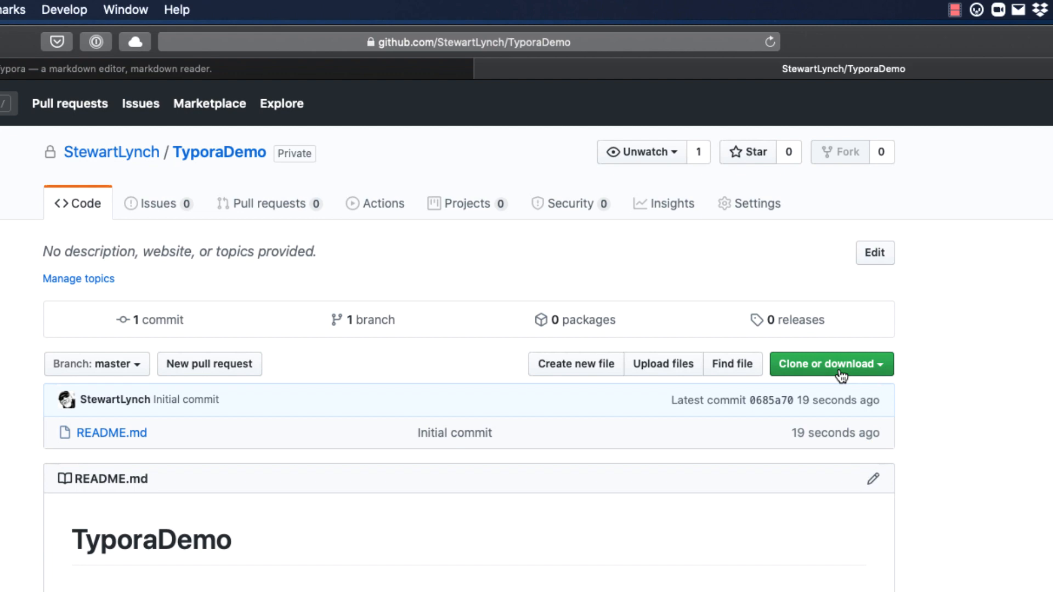
pyautogui.click(832, 363)
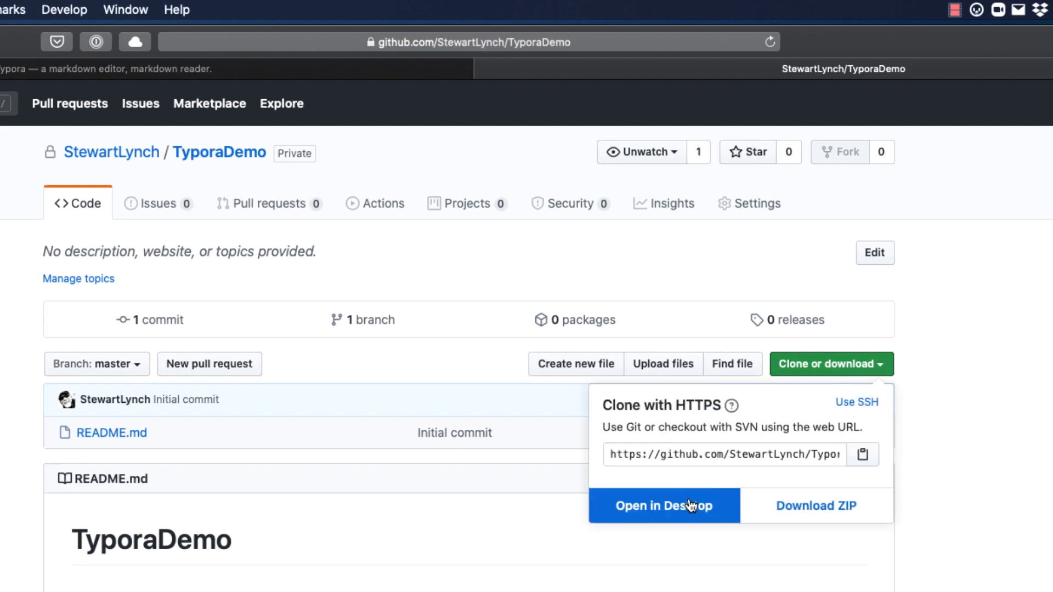
# Clone TyporaDemo into the local Demos folder using GitHub Desktop
pyautogui.click(664, 506)
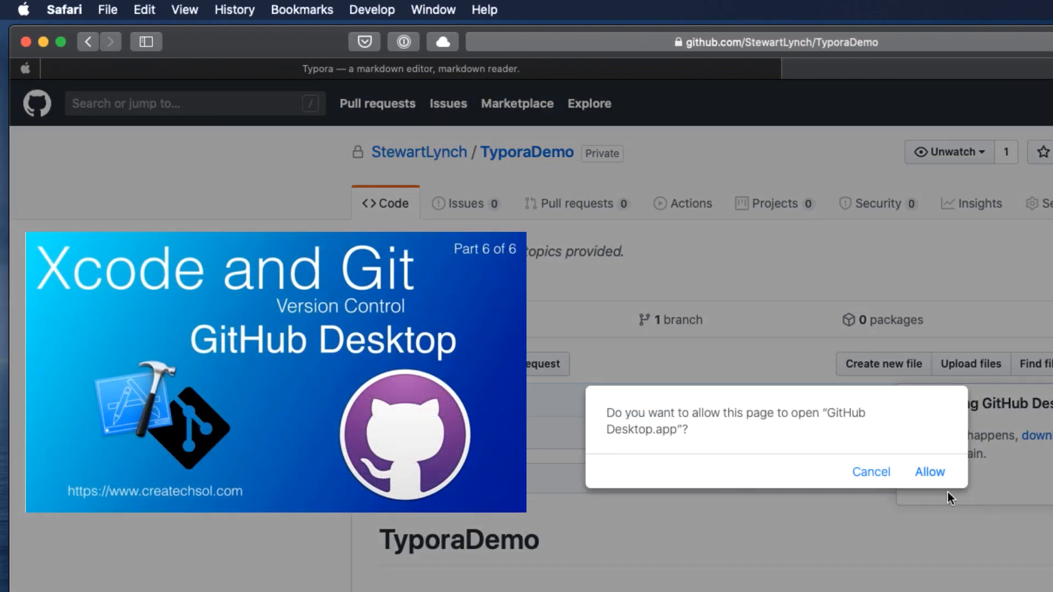
pyautogui.click(930, 472)
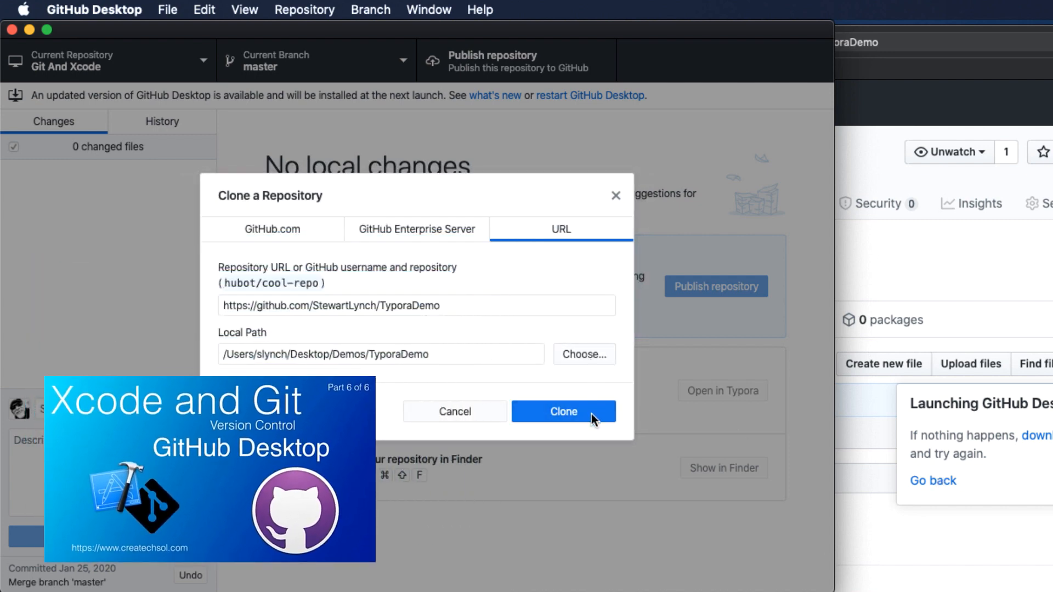
pyautogui.click(564, 411)
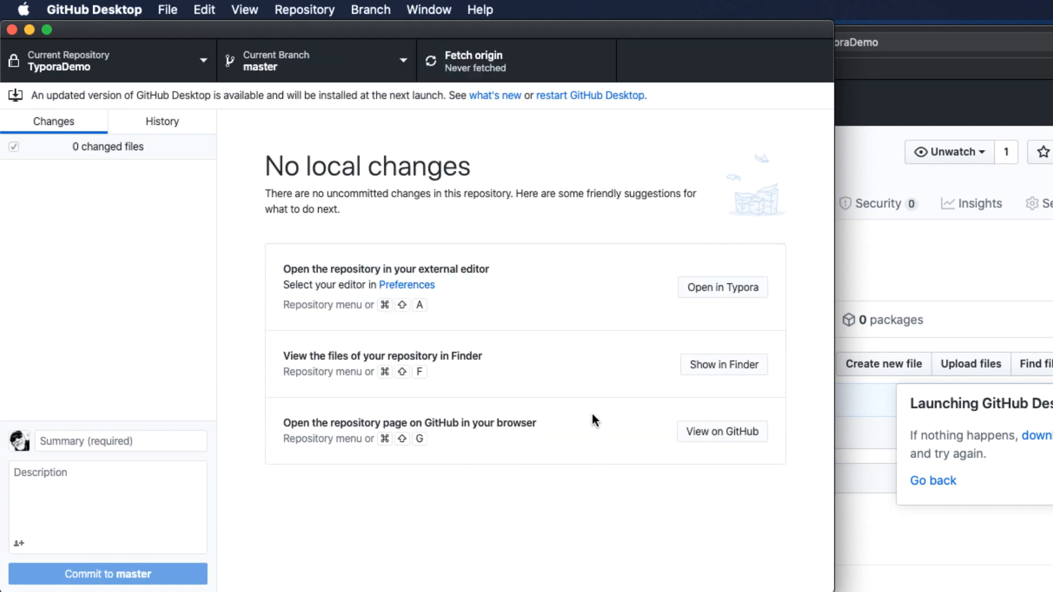
pyautogui.moveTo(727, 373)
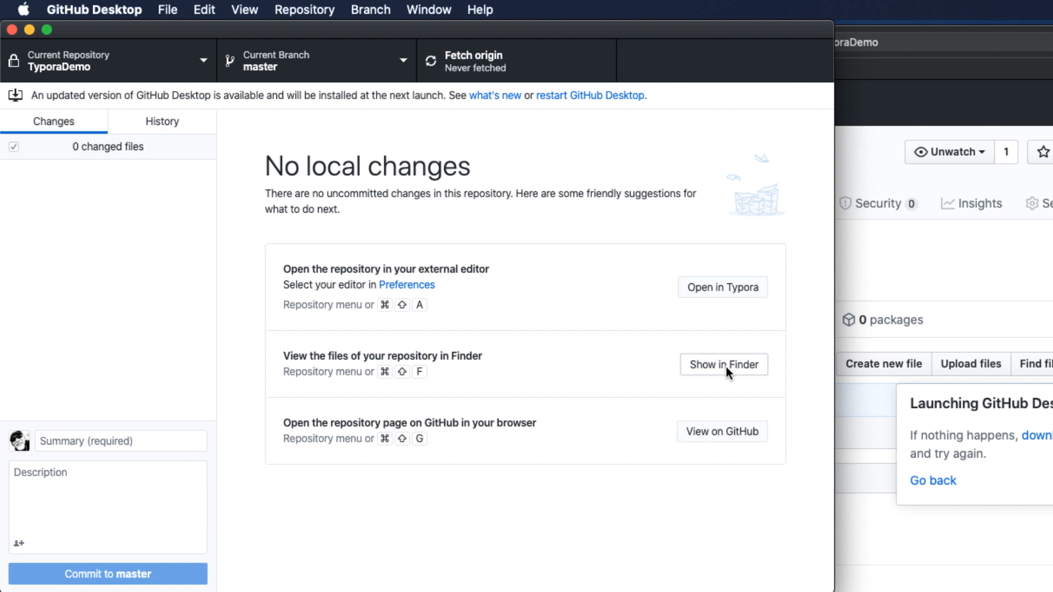
# Show the cloned files in Finder and open README.md with Typora
pyautogui.click(724, 365)
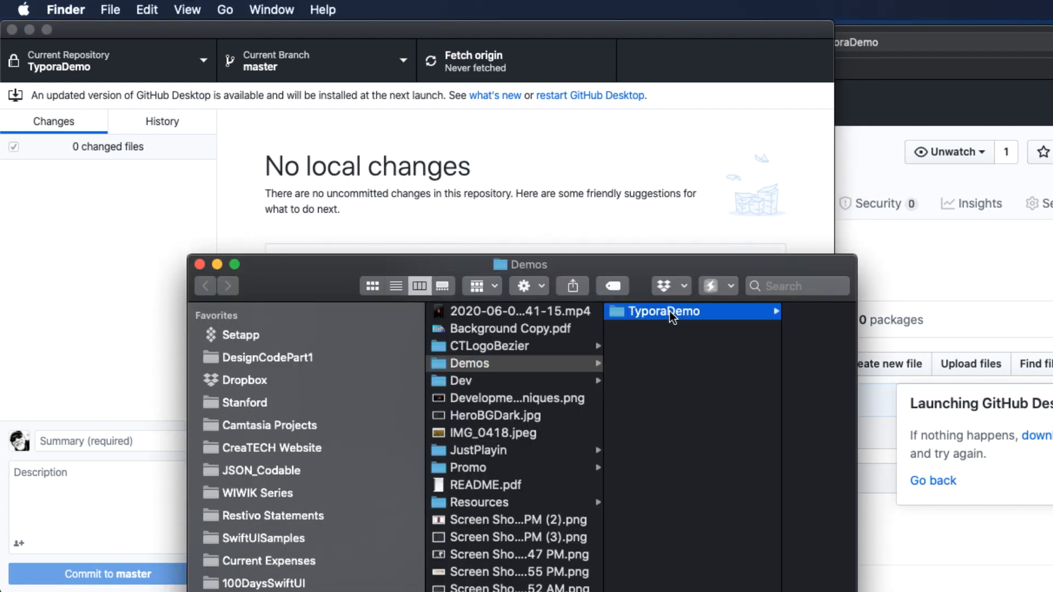
pyautogui.rightClick(513, 310)
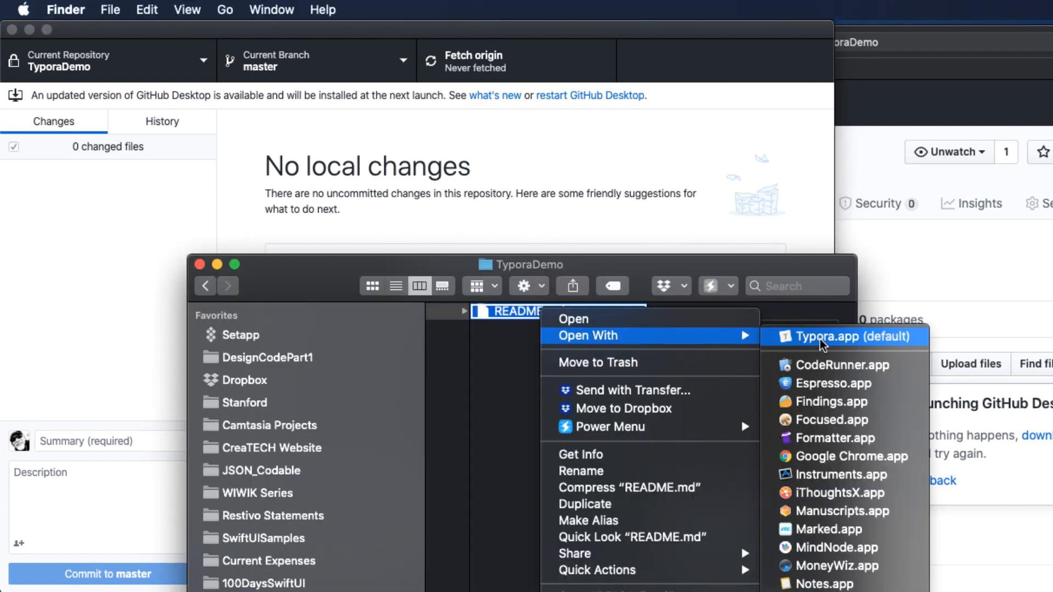
pyautogui.click(846, 336)
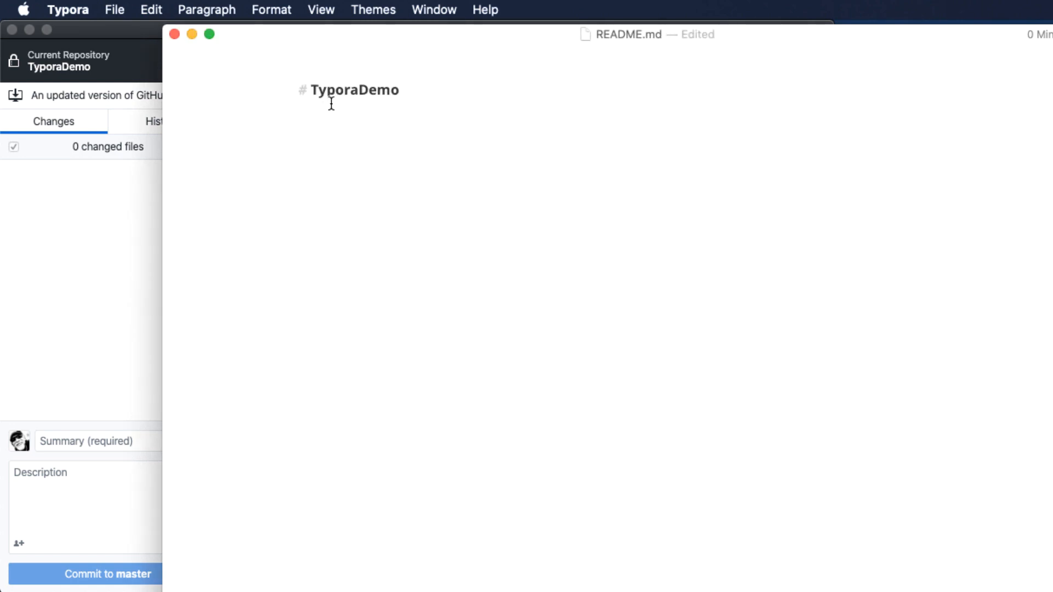
pyautogui.moveTo(345, 108)
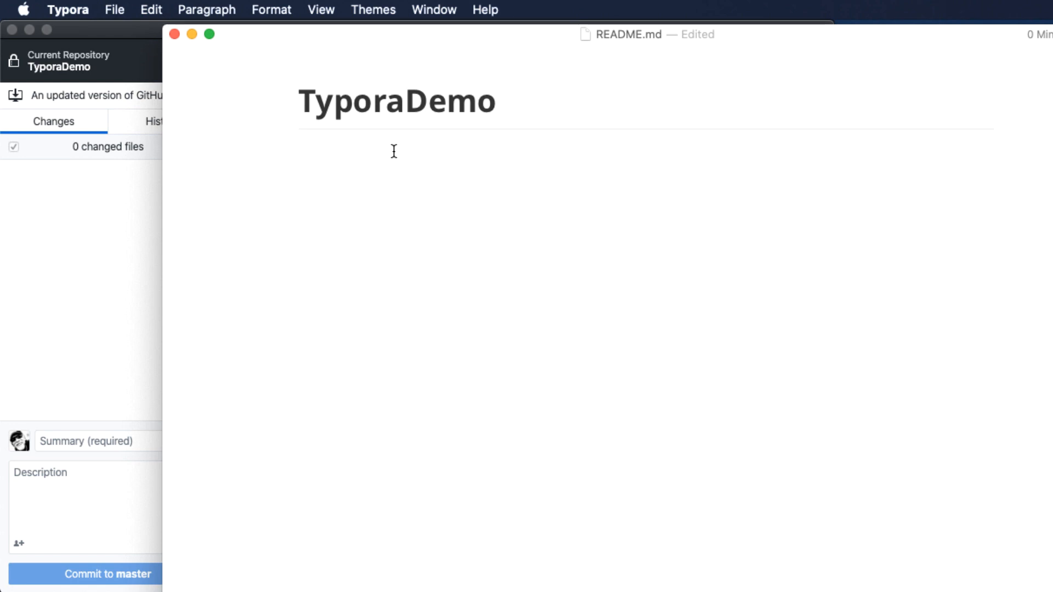
# Add '## Heading Two', a level-3 'Heading Three', and start a Heading 4 line
pyautogui.write('##')
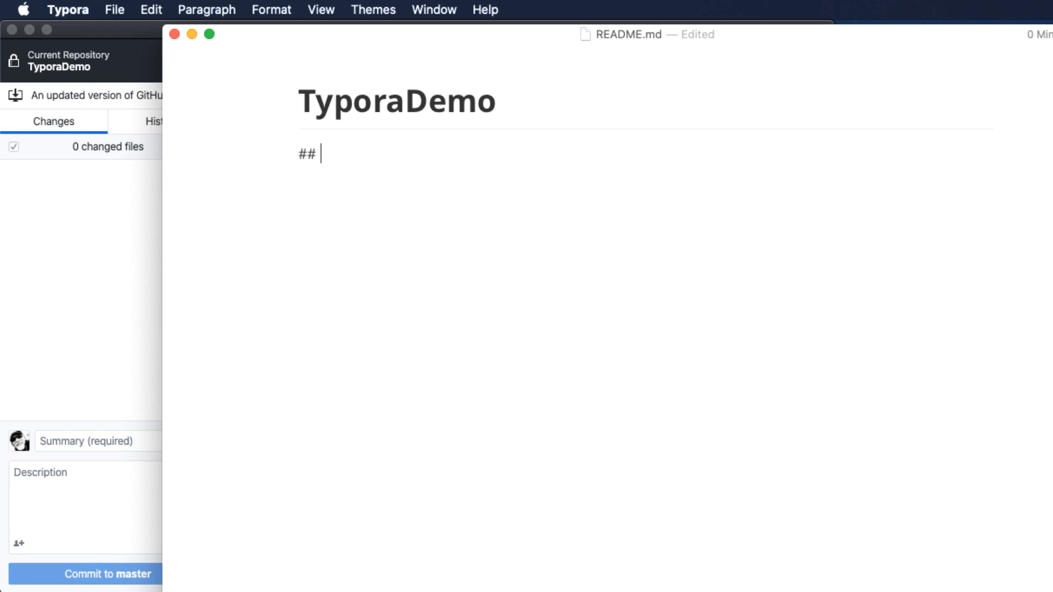
pyautogui.write('Heading Tw')
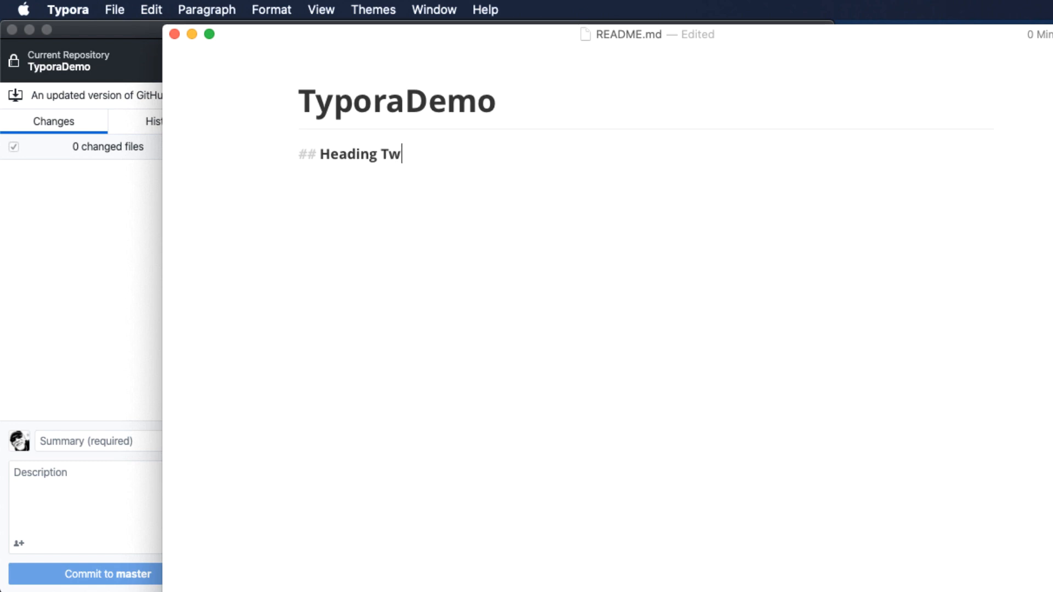
pyautogui.write('o')
pyautogui.press('Enter')
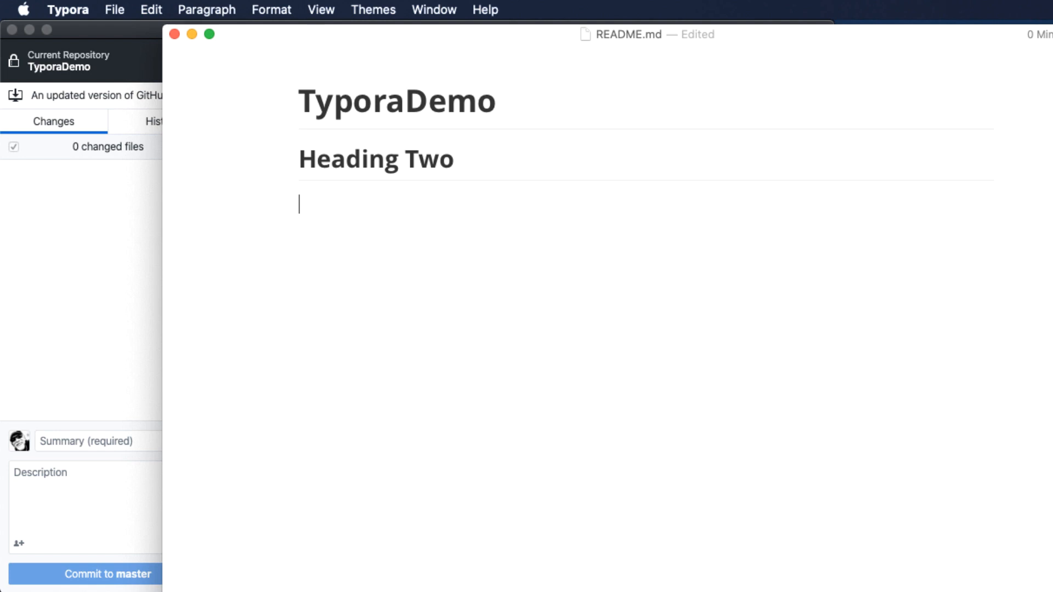
pyautogui.click(207, 9)
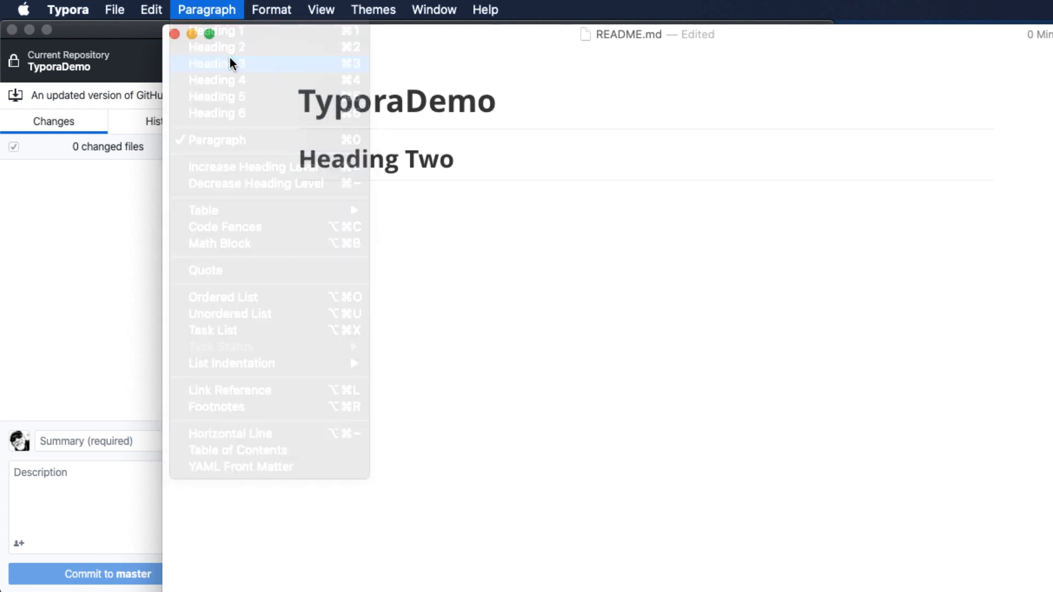
pyautogui.click(218, 63)
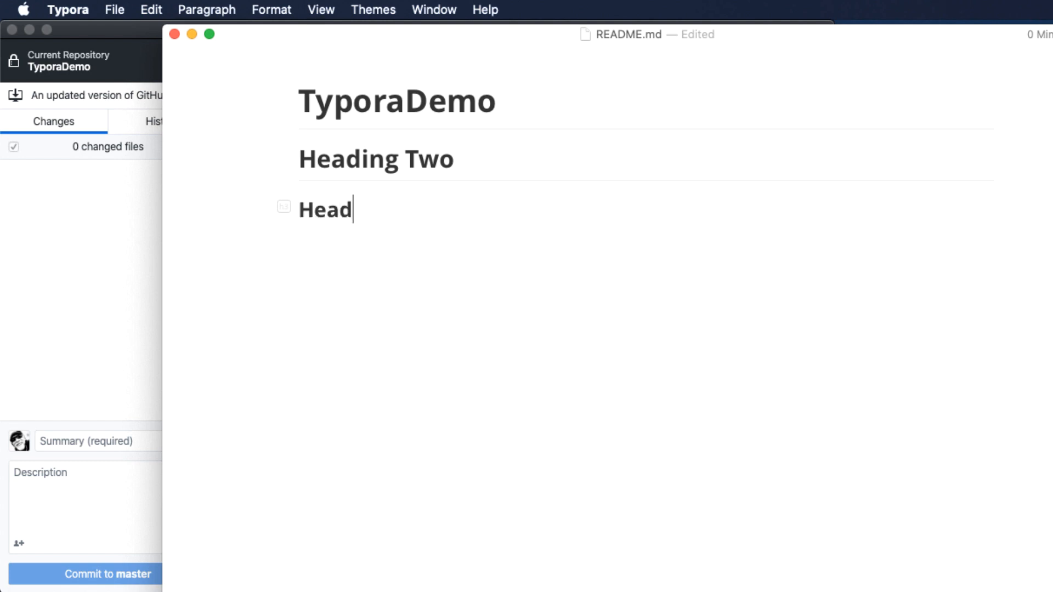
pyautogui.write('ing Three')
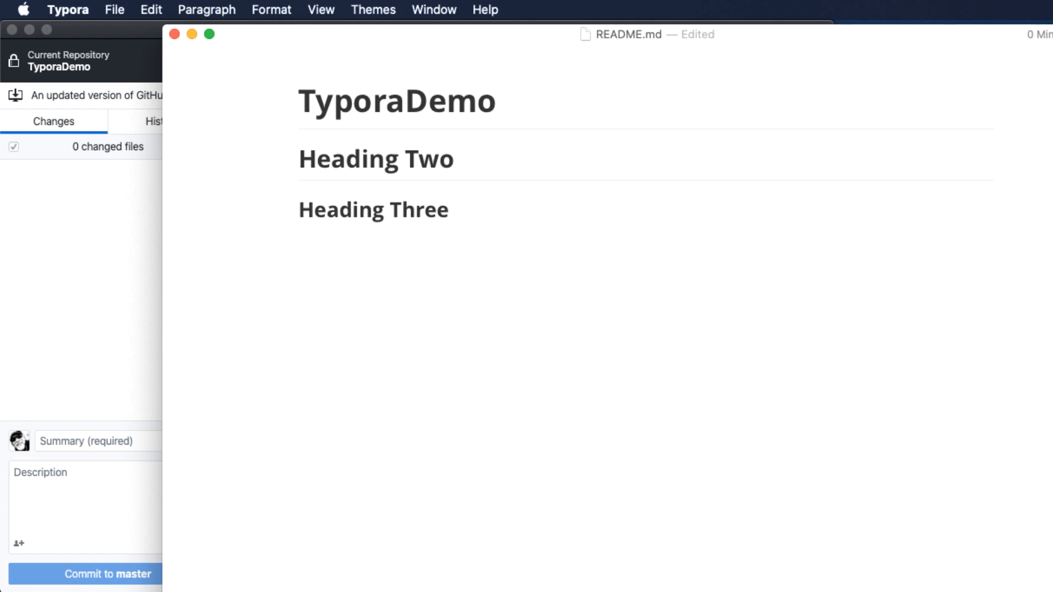
pyautogui.press('Cmd+4')
pyautogui.write('Heading 4')
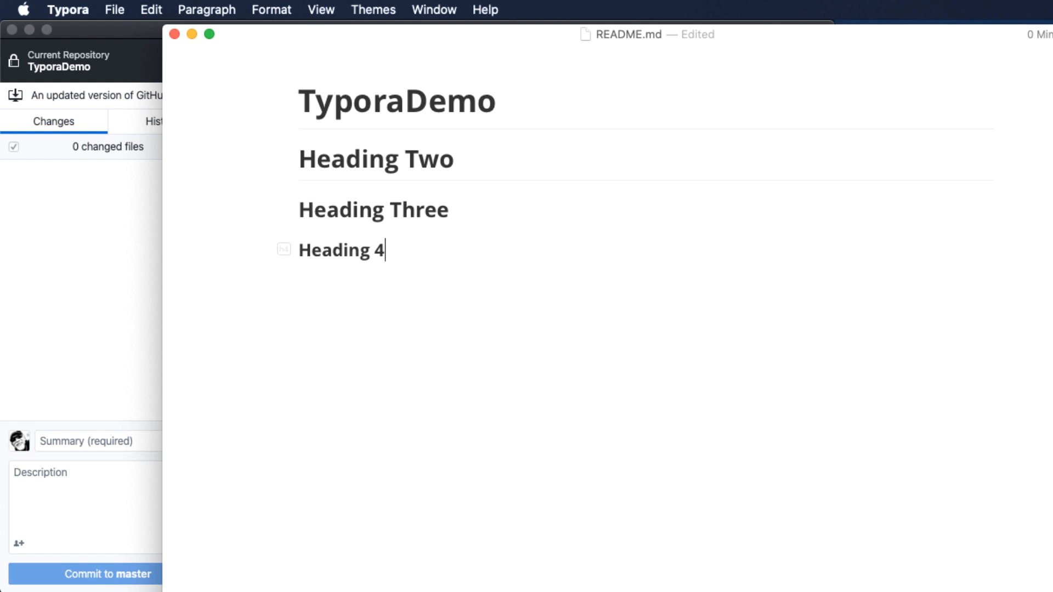
pyautogui.moveTo(323, 17)
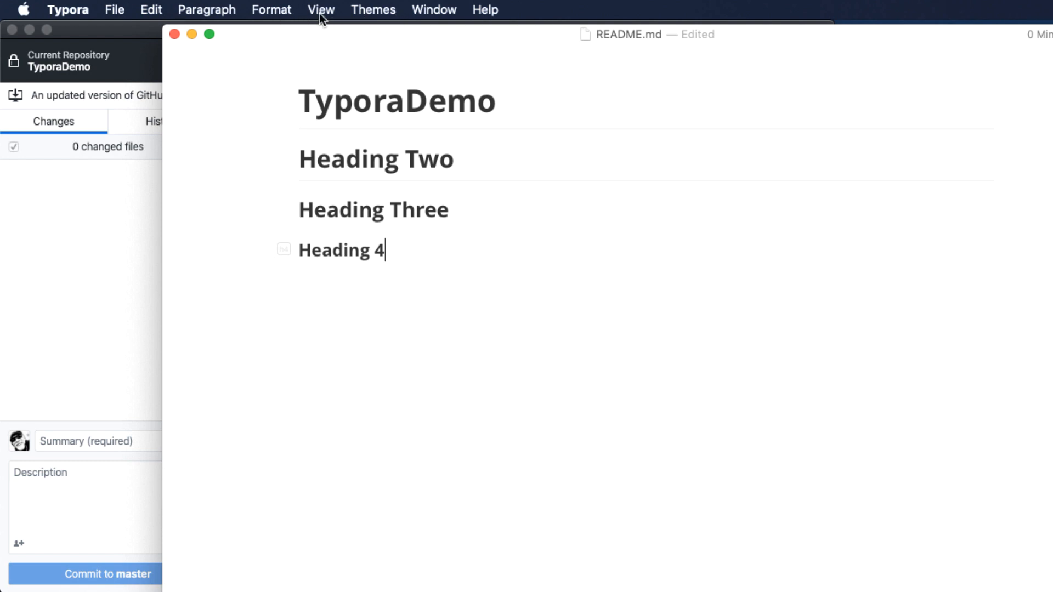
pyautogui.click(320, 9)
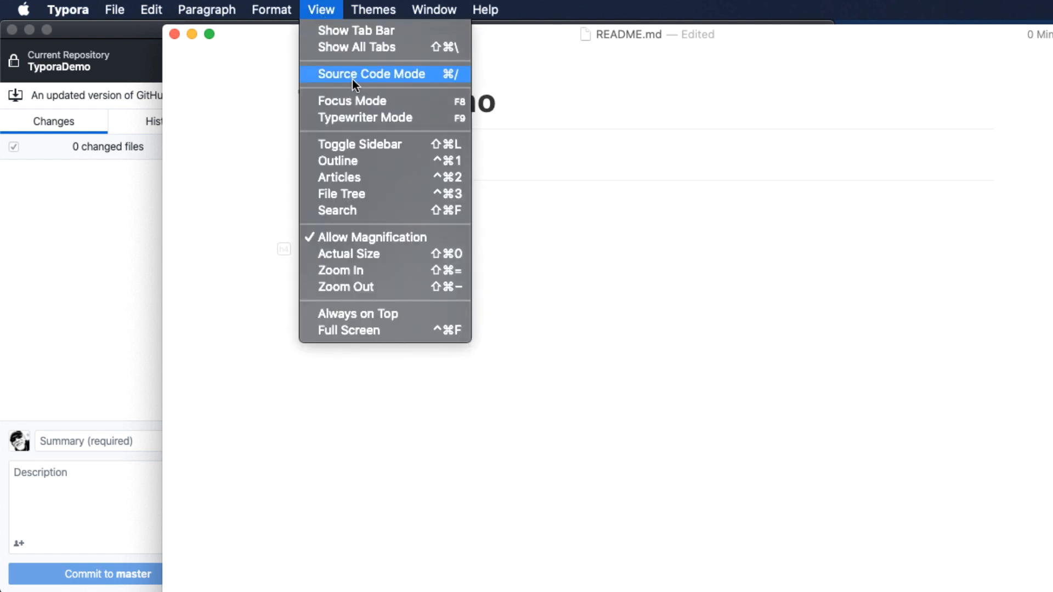
pyautogui.click(372, 74)
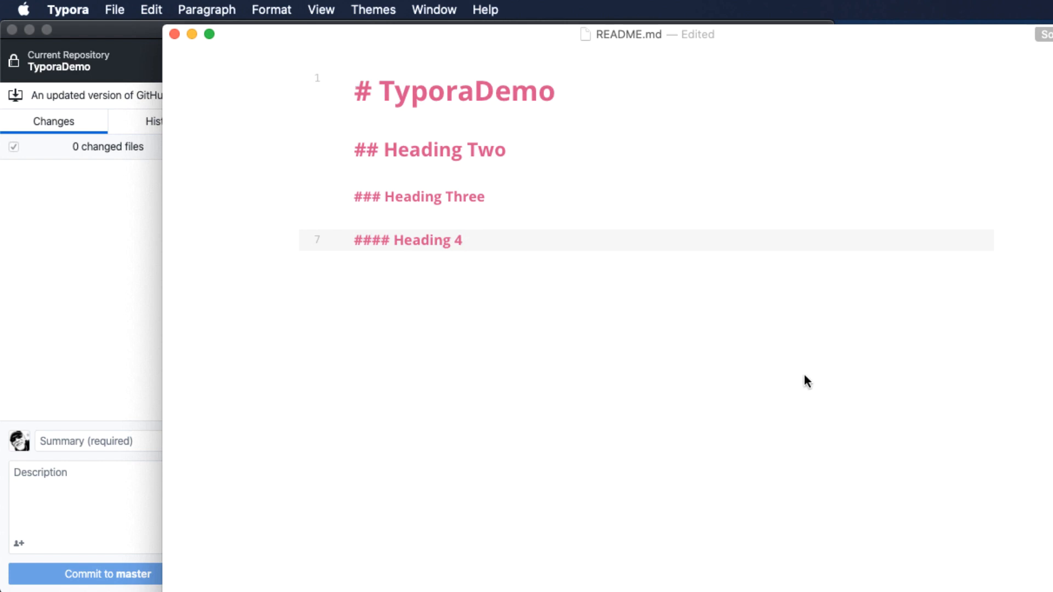
pyautogui.click(465, 239)
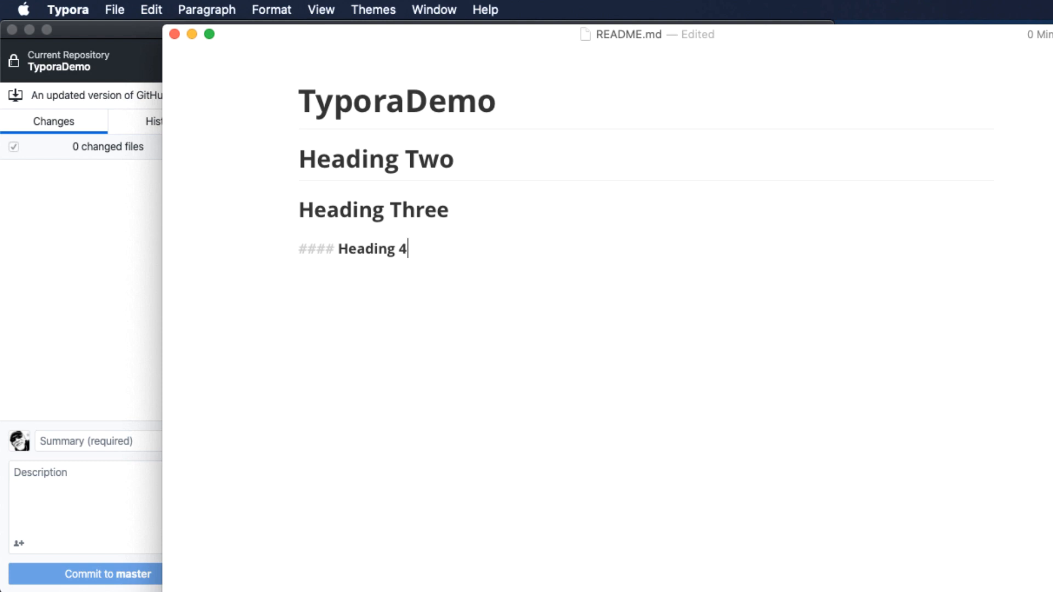
pyautogui.moveTo(477, 292)
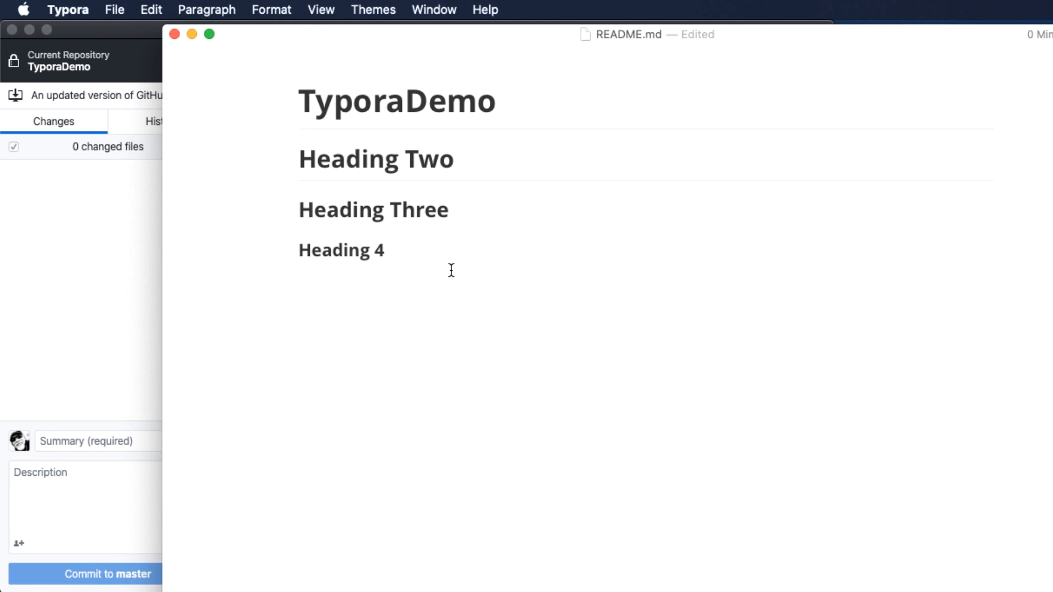
# Type 'This is the body of your text' under Heading 4
pyautogui.write('Thi')
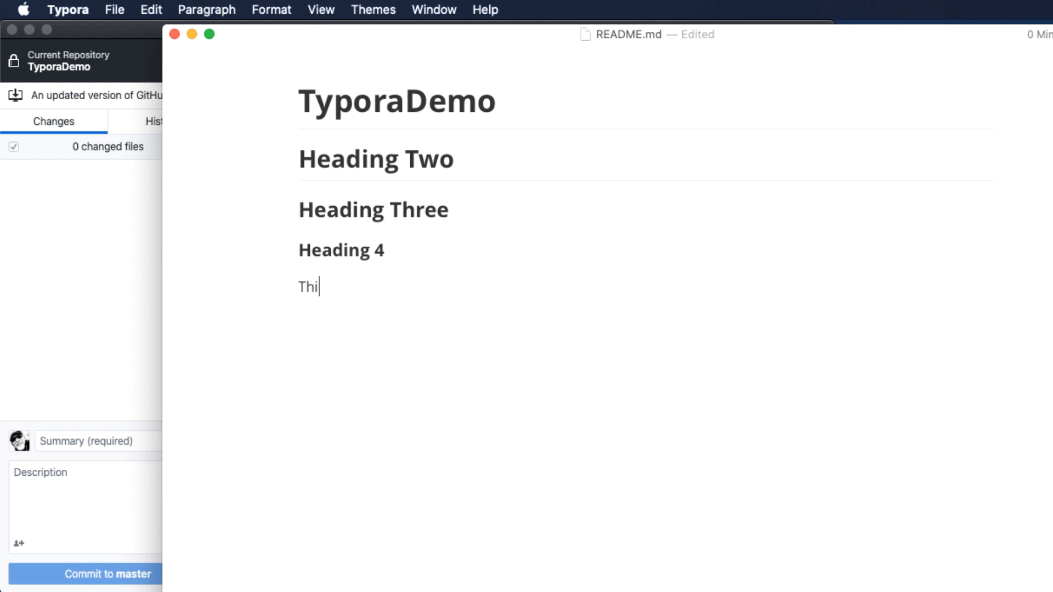
pyautogui.write('s is the body of y')
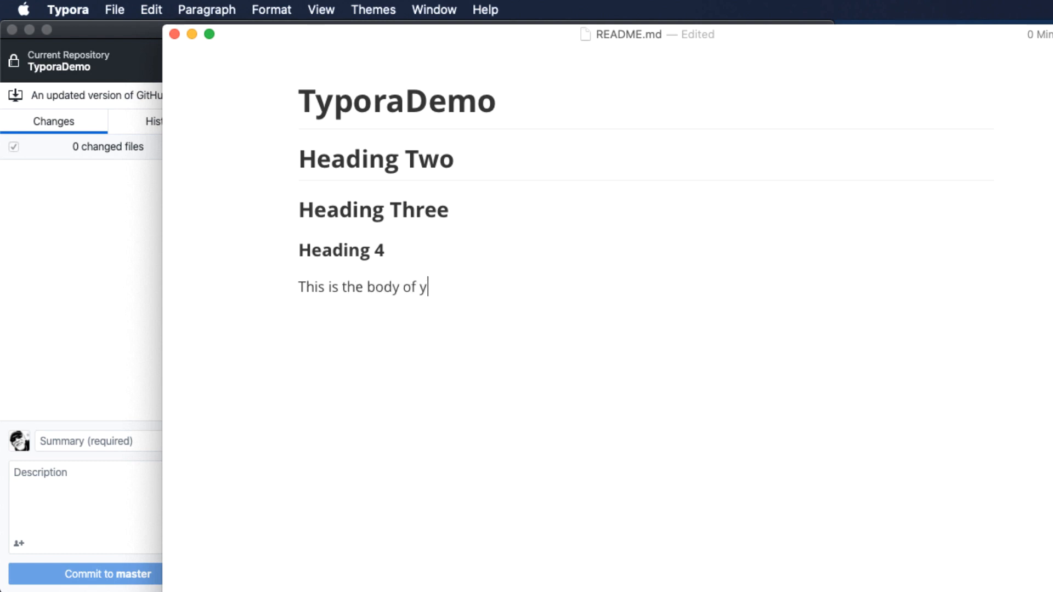
pyautogui.write('our text')
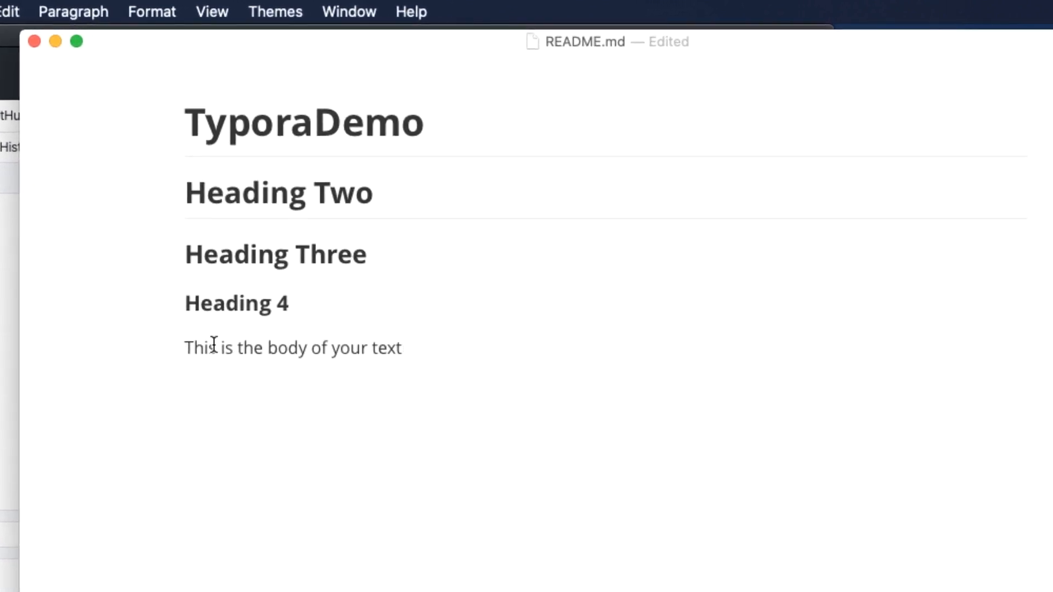
# Italicize 'body' and bold 'text', then check the bold word's markdown marks
pyautogui.doubleClick(288, 349)
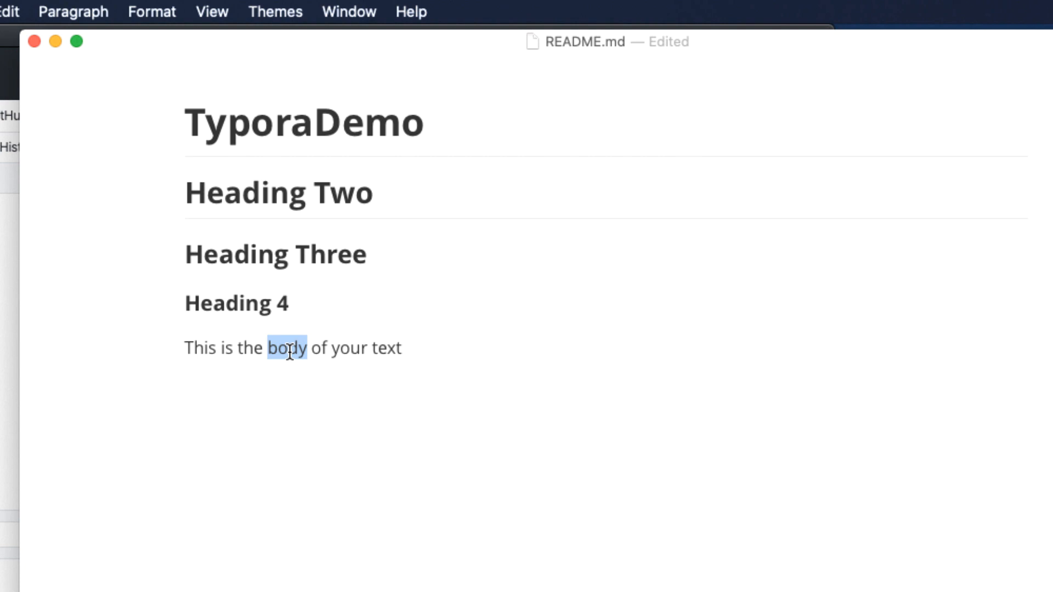
pyautogui.press('cmd+i')
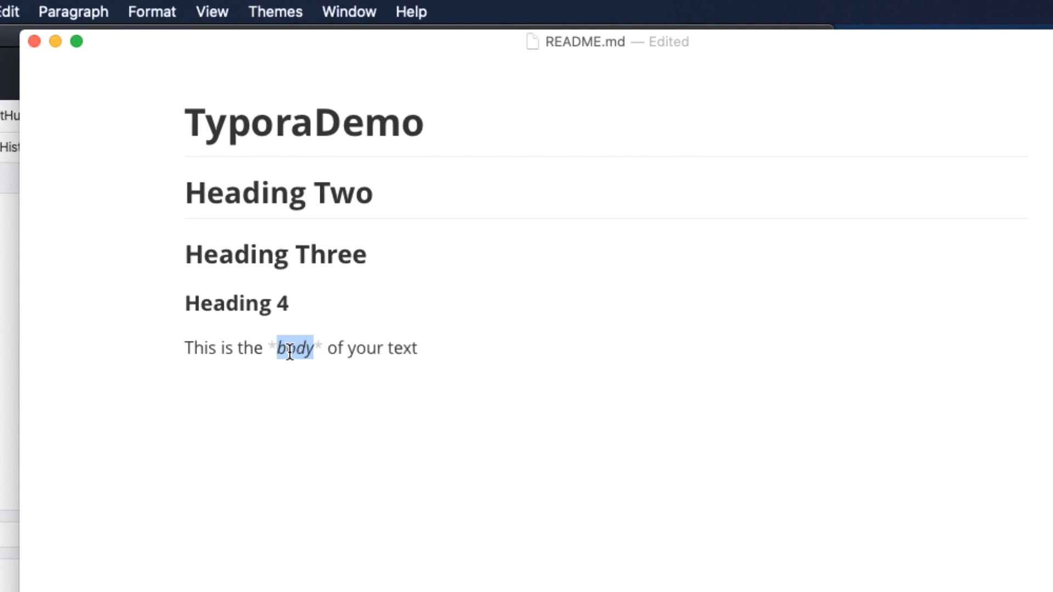
pyautogui.press('cmd+b')
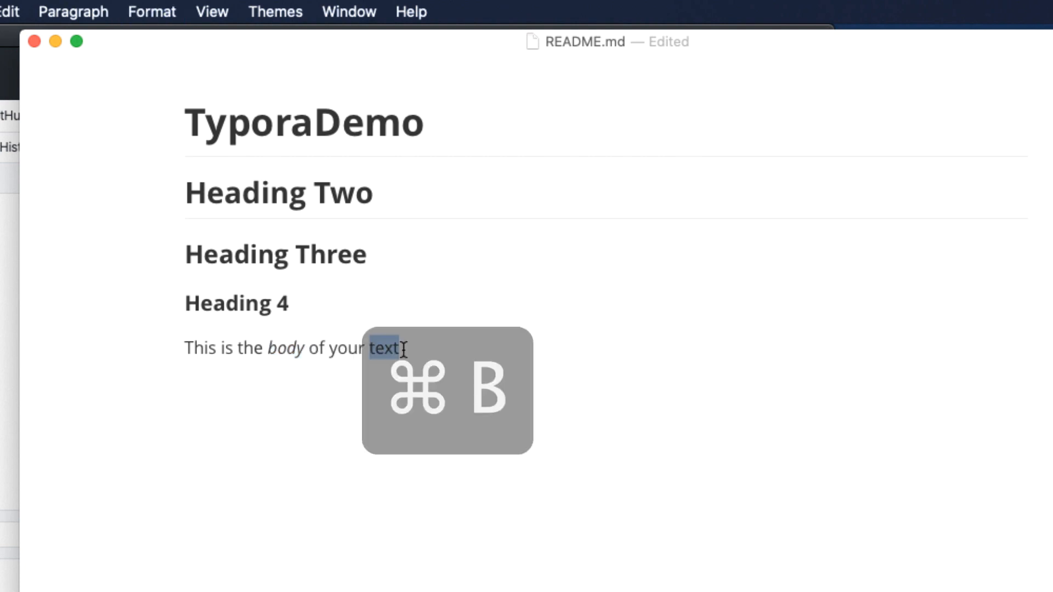
pyautogui.press('cmd+b')
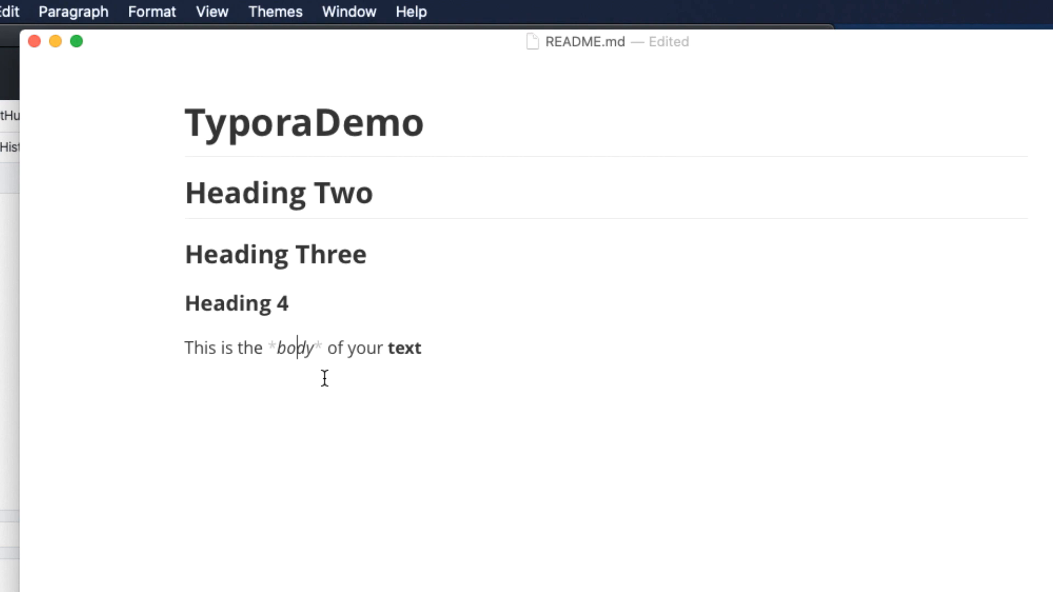
pyautogui.moveTo(423, 367)
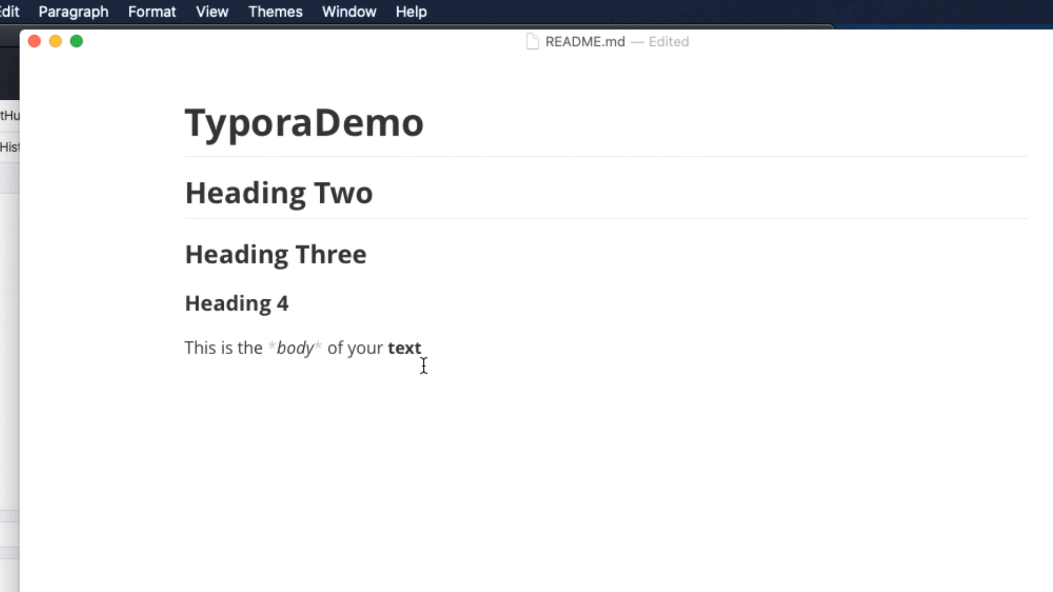
pyautogui.click(404, 348)
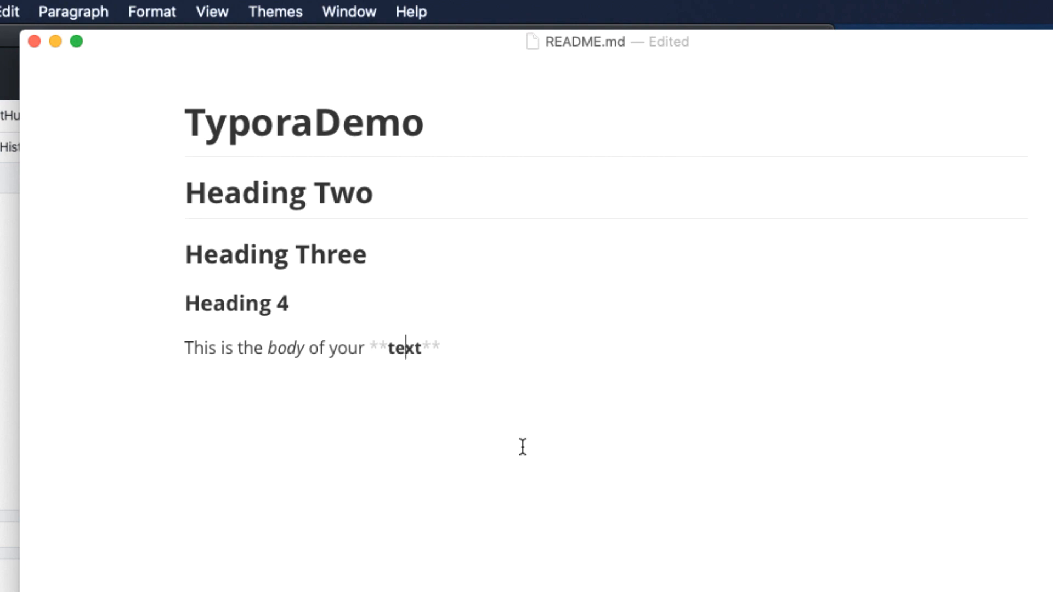
pyautogui.moveTo(581, 435)
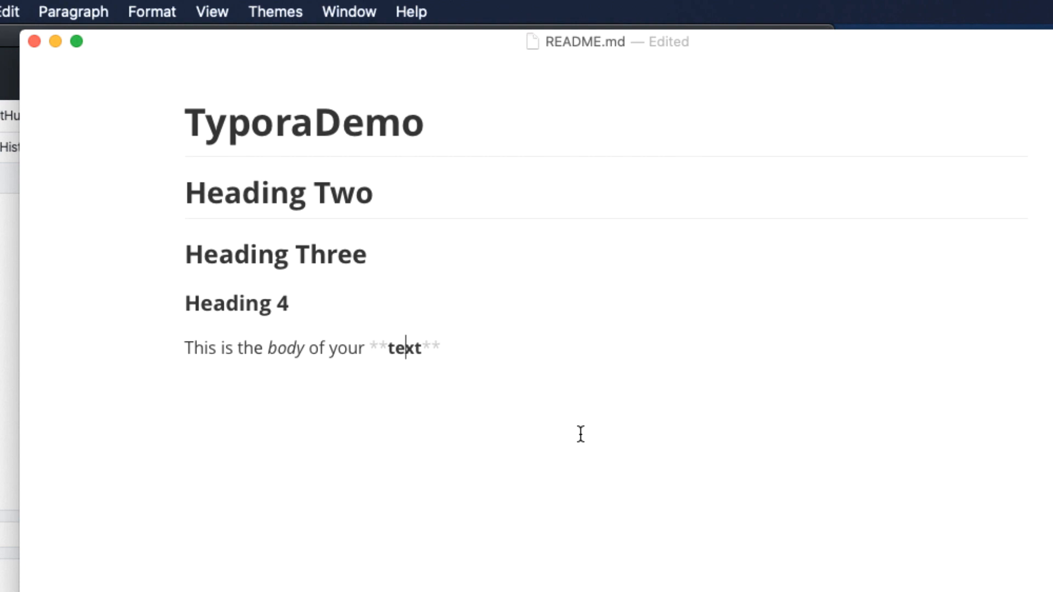
pyautogui.moveTo(220, 135)
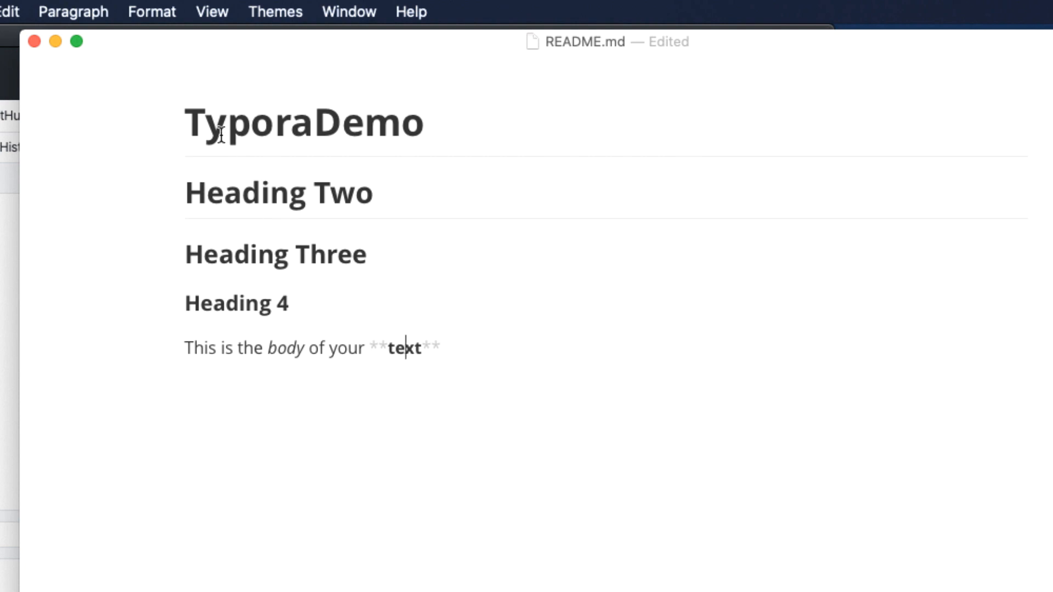
pyautogui.click(152, 11)
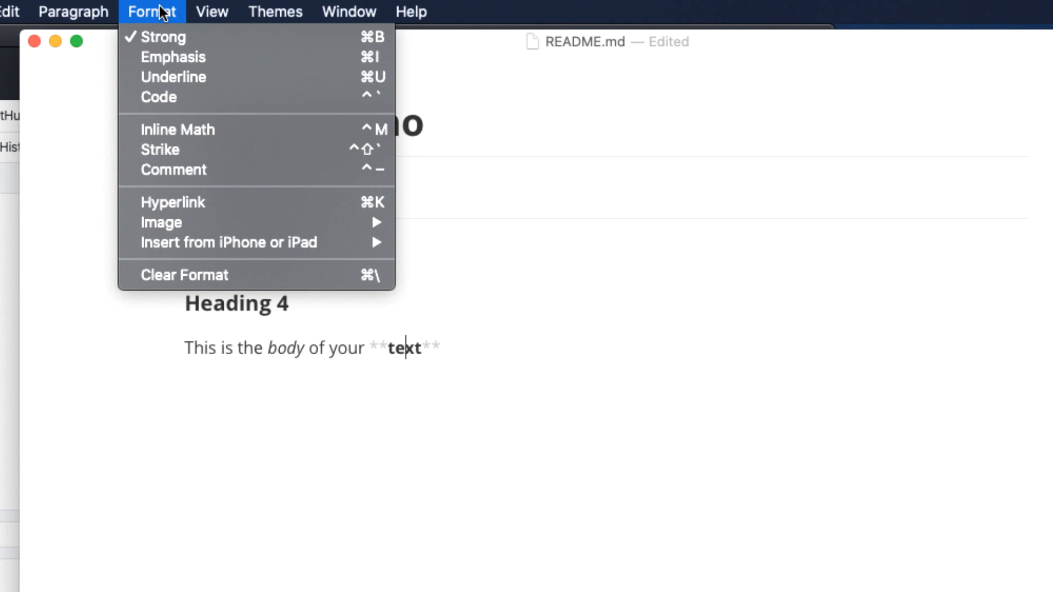
pyautogui.moveTo(151, 18)
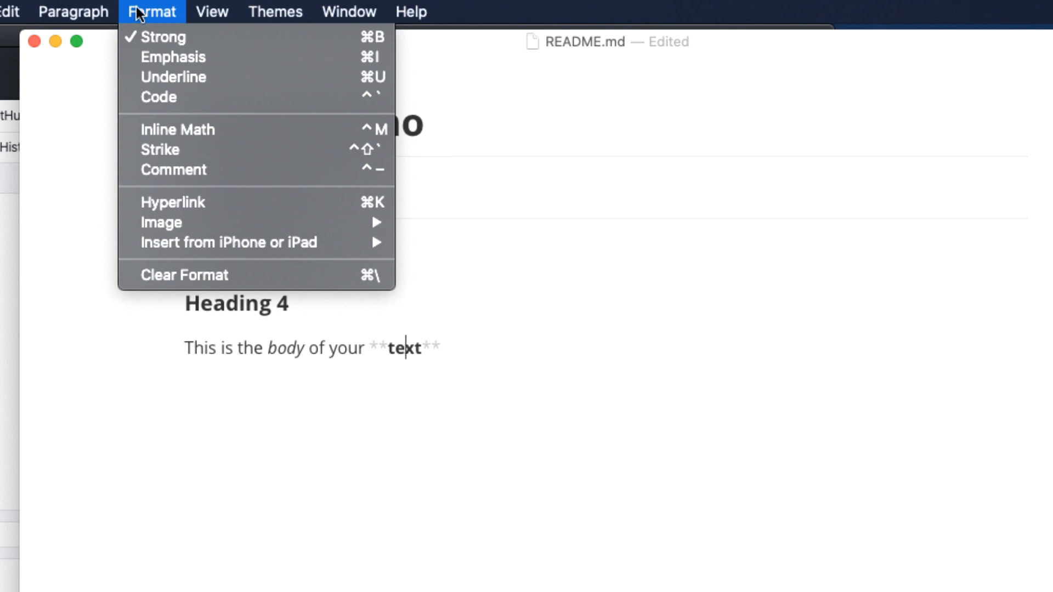
# Dismiss the formatting menu and open the Paragraph menu's list options
pyautogui.press('Escape')
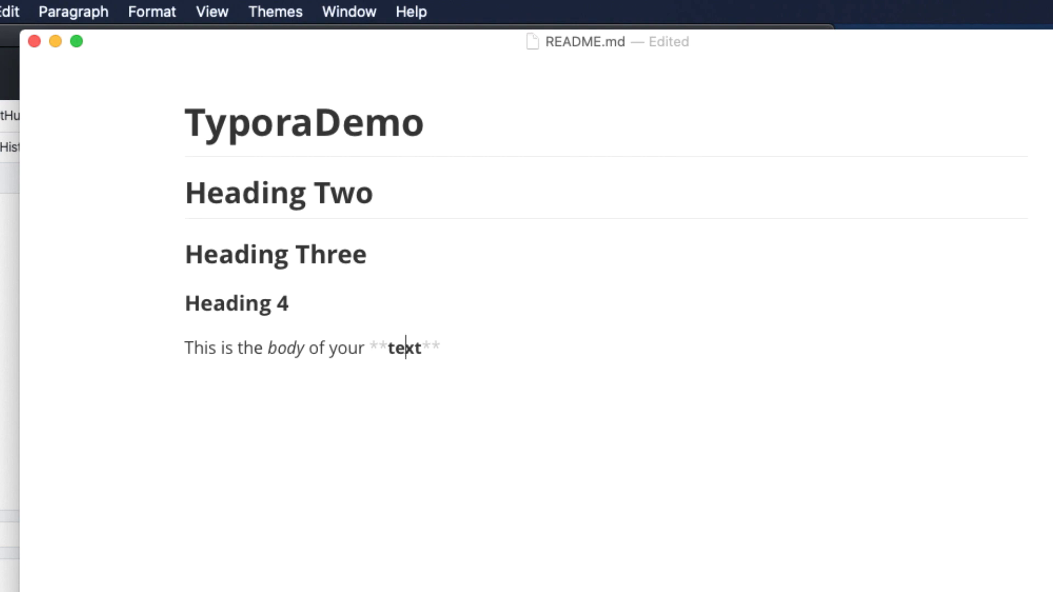
pyautogui.click(73, 11)
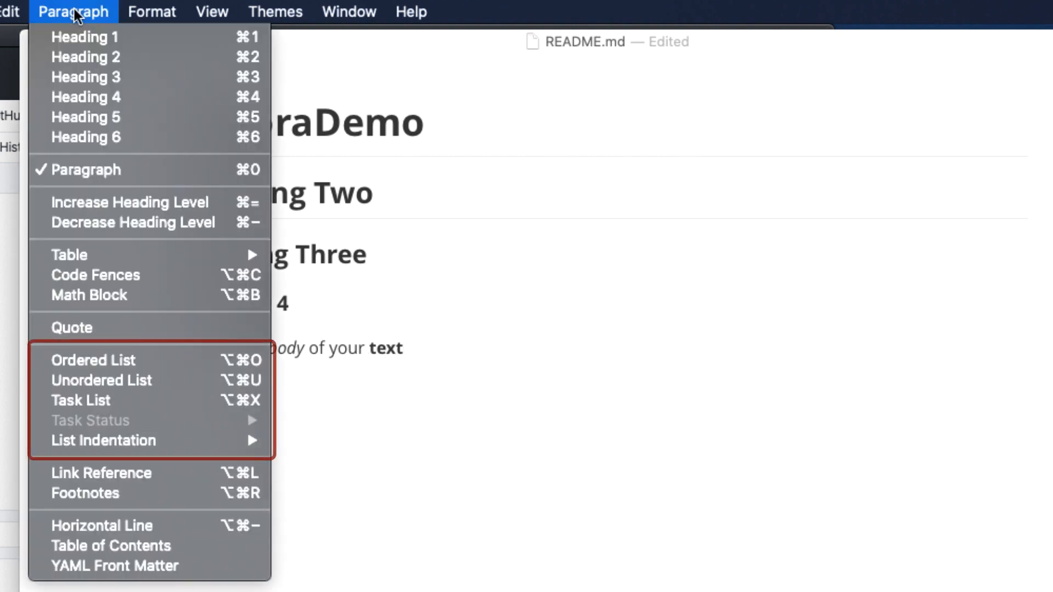
pyautogui.moveTo(185, 382)
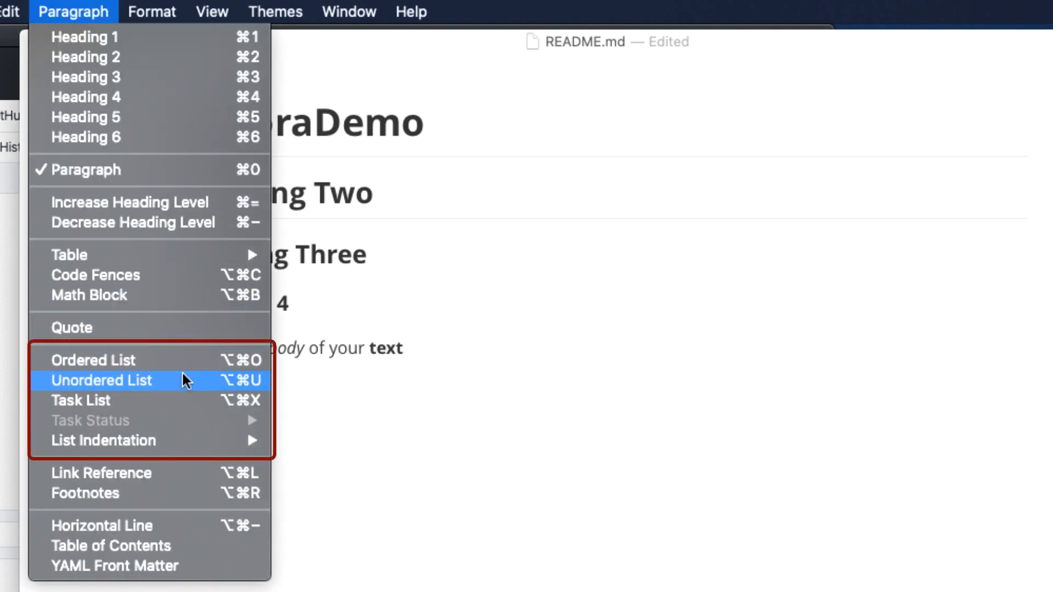
pyautogui.moveTo(192, 413)
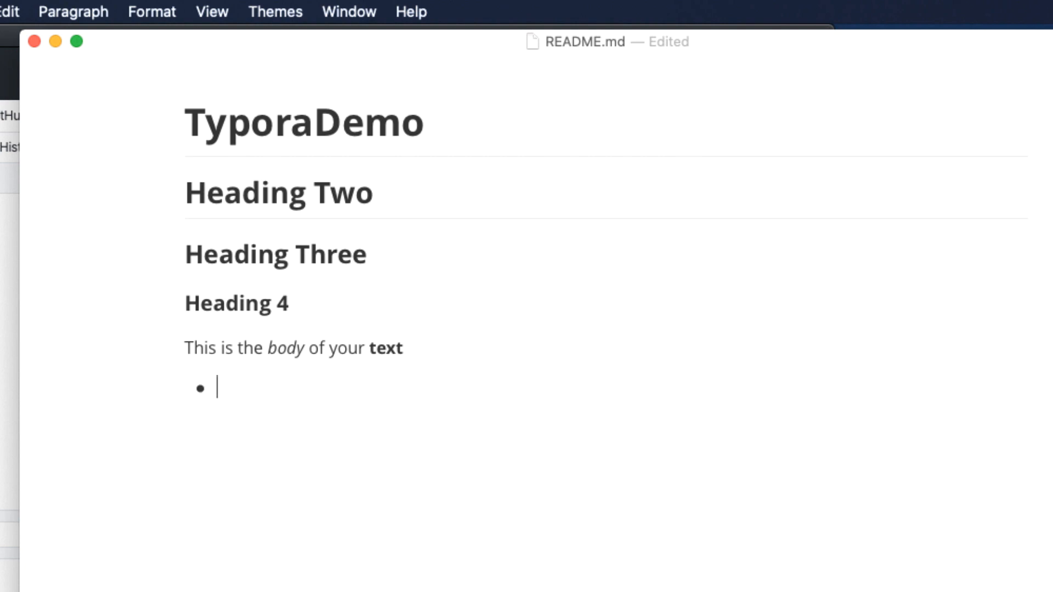
# Type the bulleted list items Option 1, Option 2, Option 3 and Option 4
pyautogui.write('Option 1')
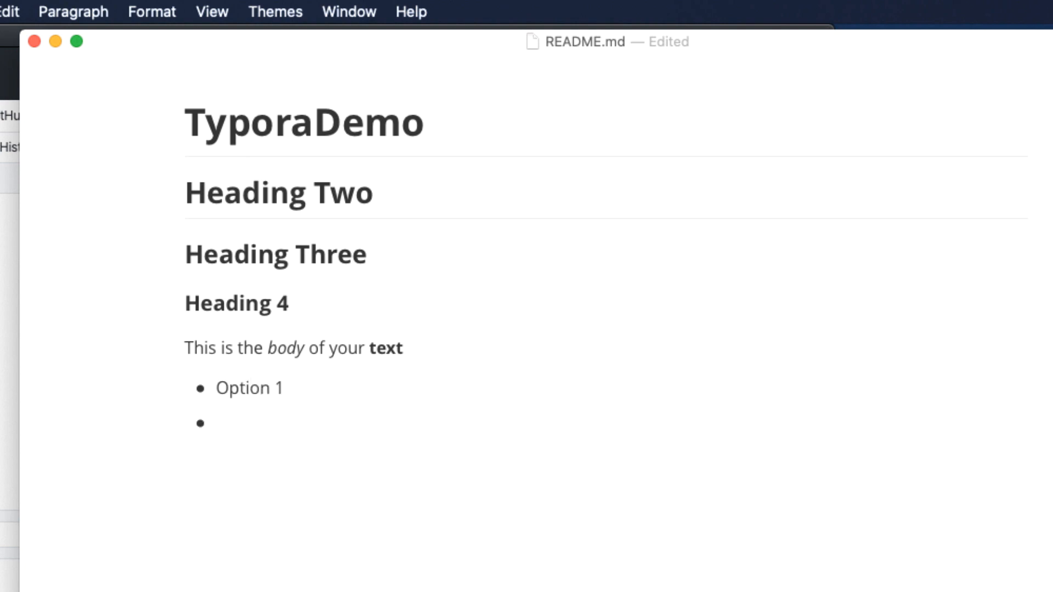
pyautogui.write('Option 2')
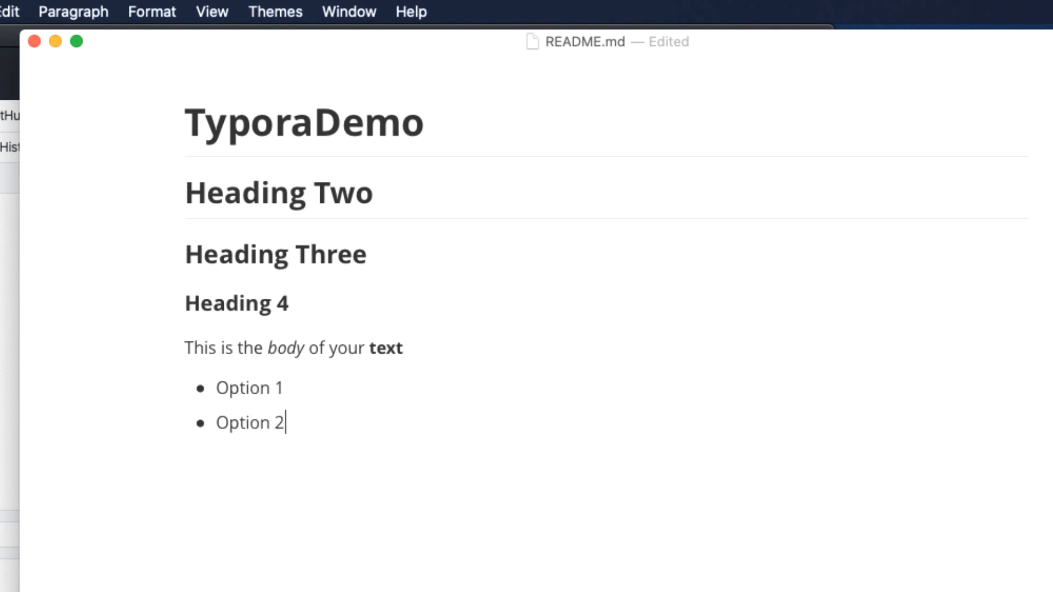
pyautogui.write('Opti')
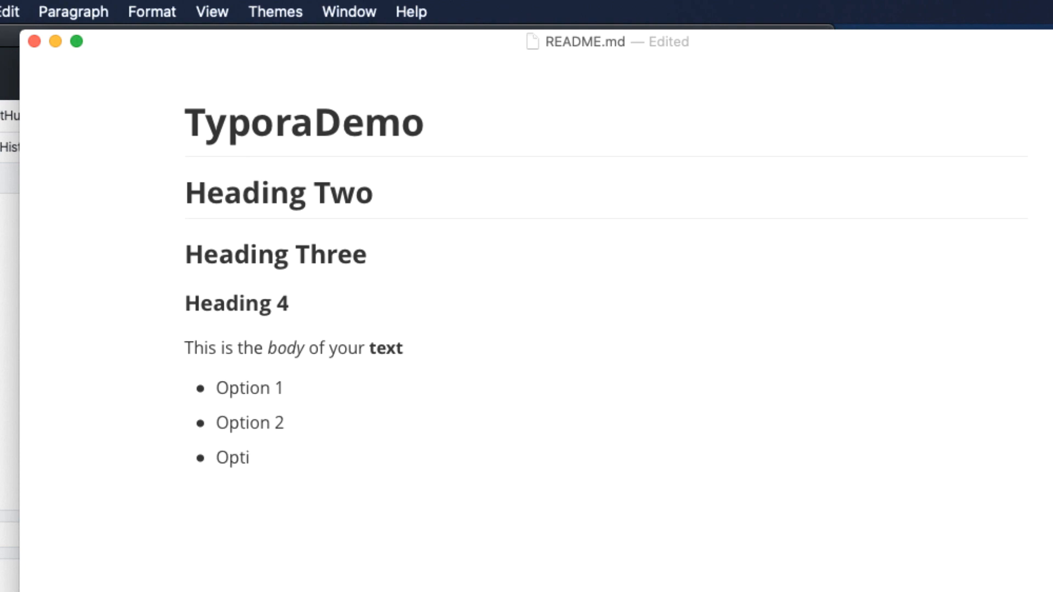
pyautogui.write('on 3')
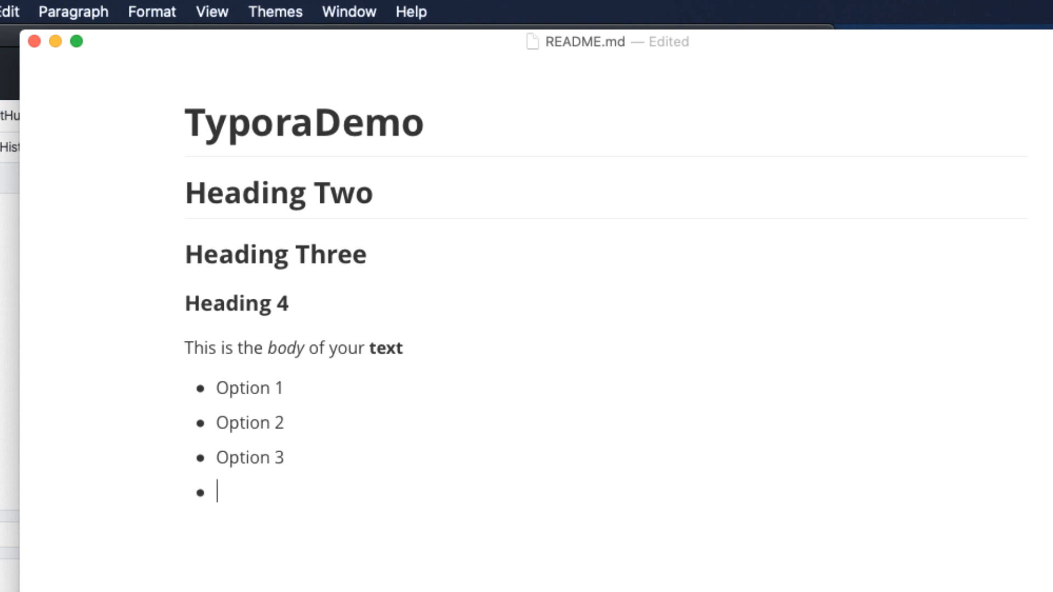
pyautogui.write('Option 4')
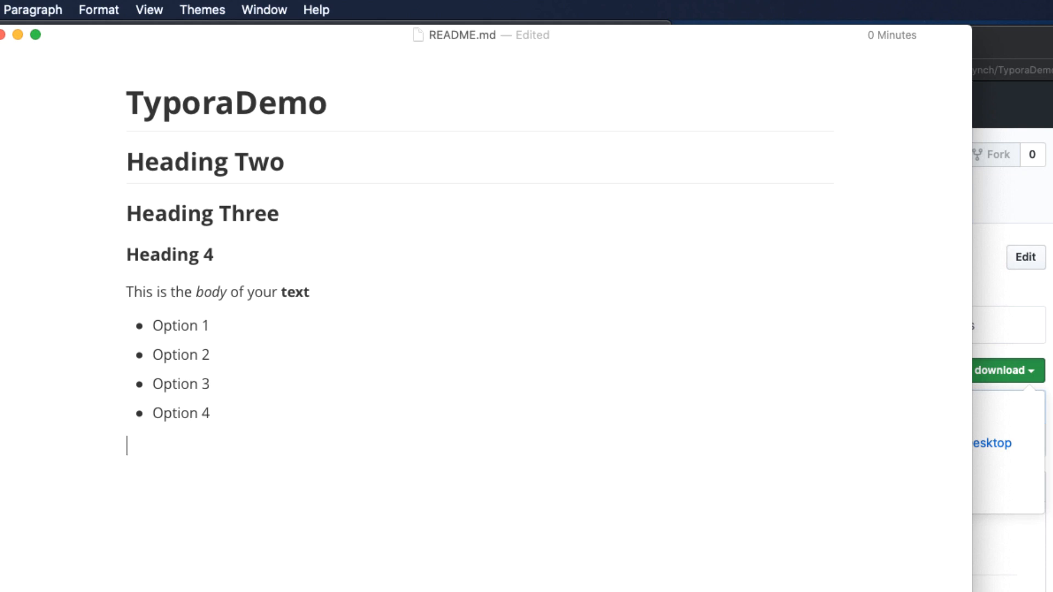
# Add numbered Items 1–3, a body text line, then Items 4 and 5
pyautogui.write('1. Item')
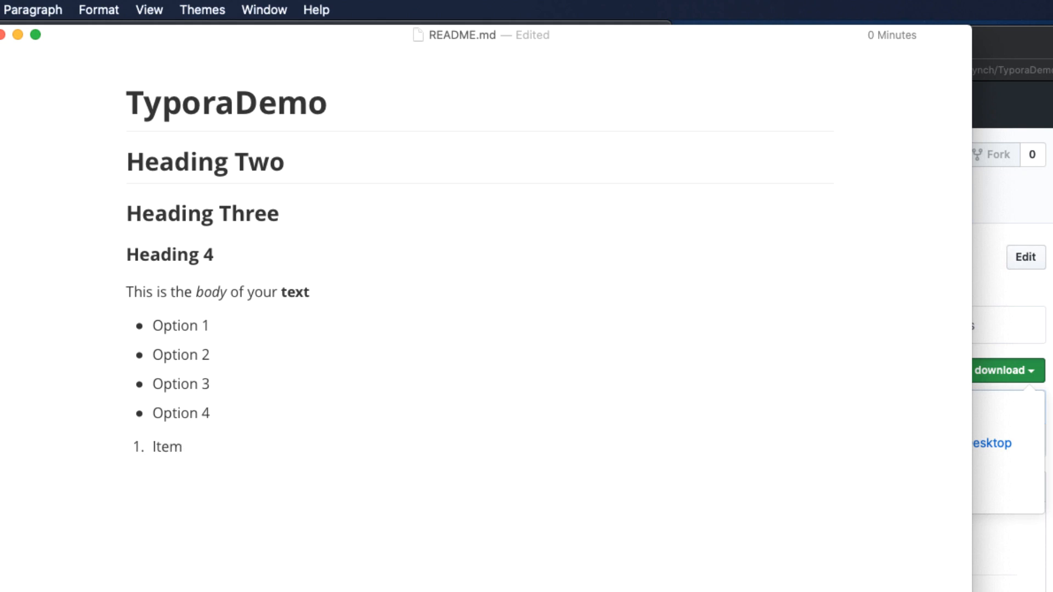
pyautogui.write('1')
pyautogui.write('This is some more bo')
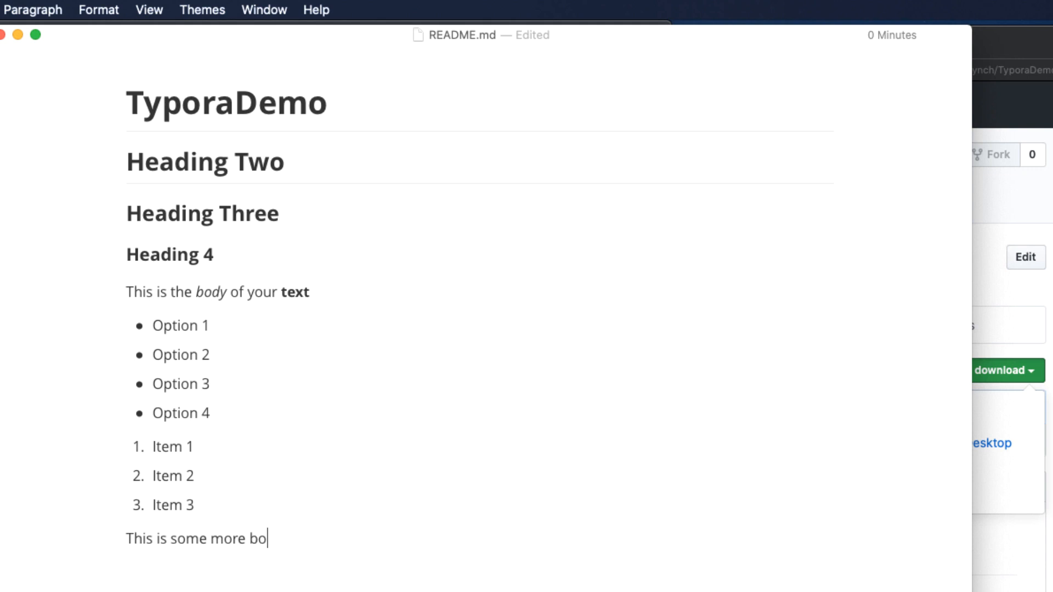
pyautogui.press('Enter')
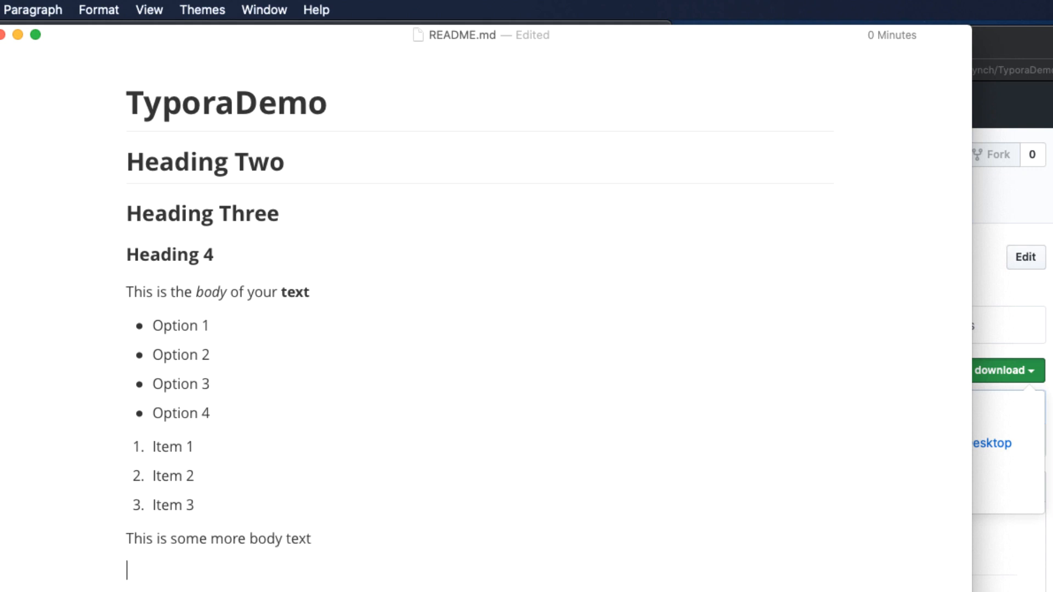
pyautogui.write('4. Item 4')
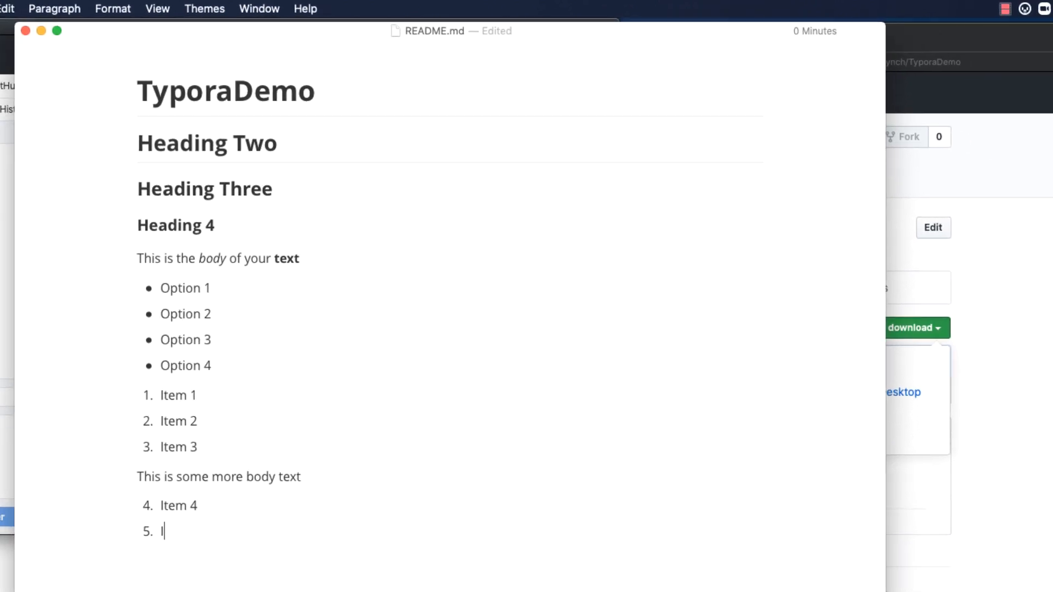
pyautogui.write('Item 5')
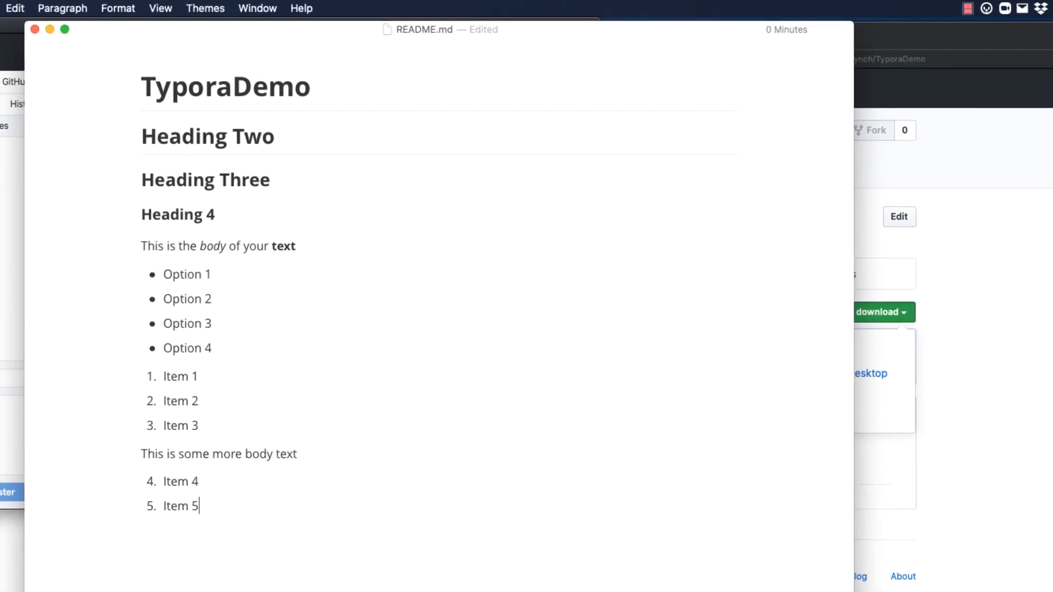
# Add task-list items 'Pick up milk' and 'Do the dishes' after the numbered items
pyautogui.press('Enter')
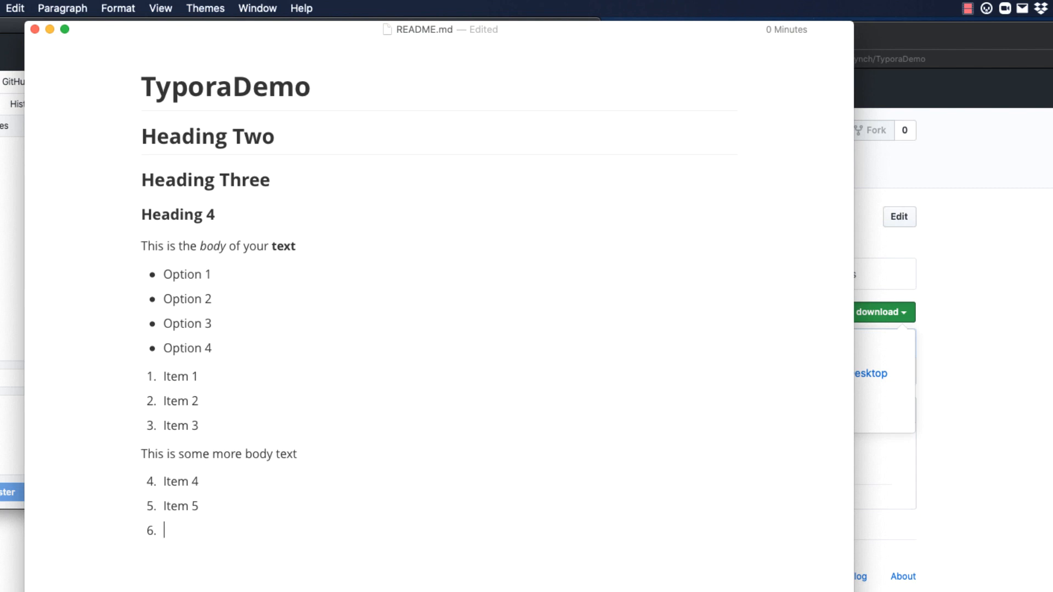
pyautogui.click(62, 8)
pyautogui.write('Pick')
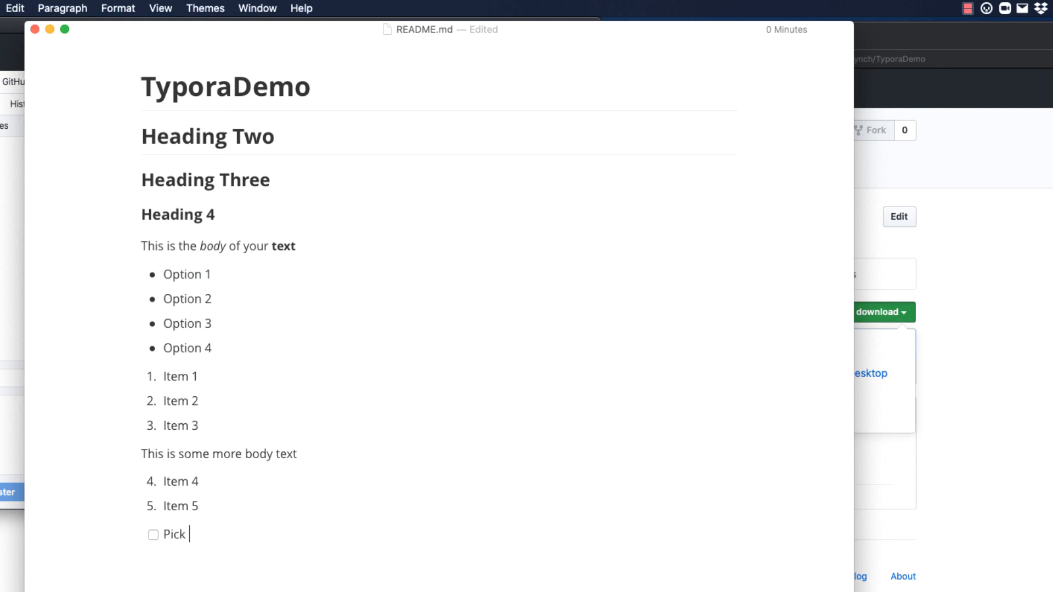
pyautogui.write('up milk')
pyautogui.write('Do the dishes')
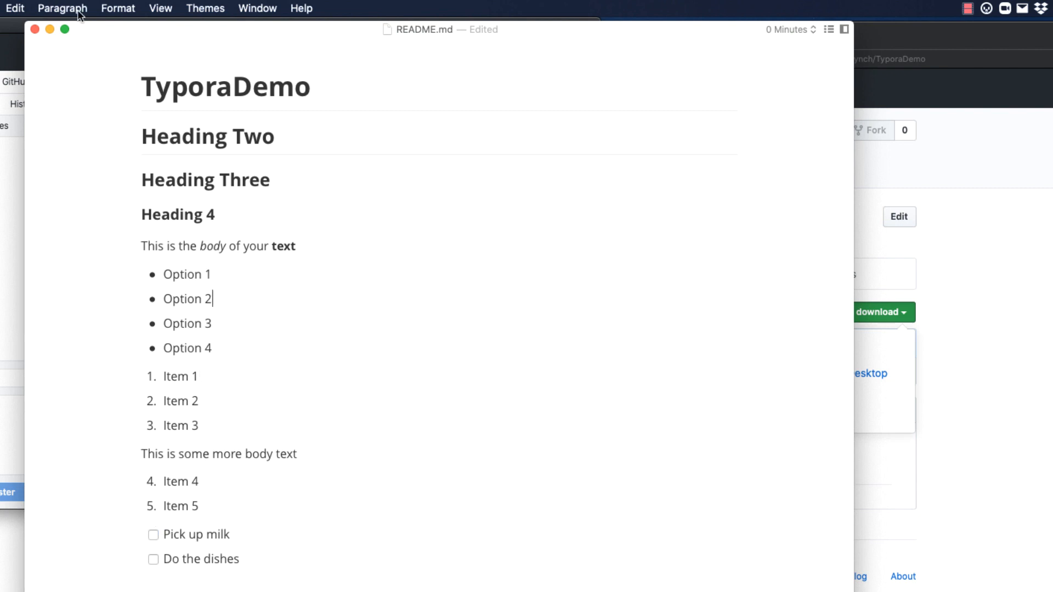
# Try indenting list items with Tab and outdenting with ⌘[, returning them to top level
pyautogui.click(62, 8)
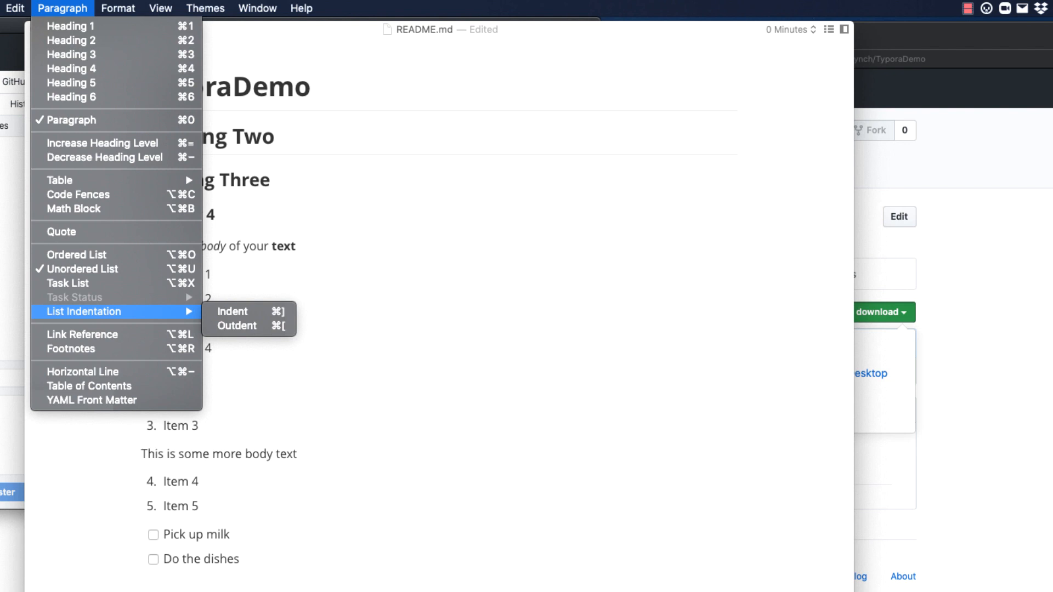
pyautogui.moveTo(538, 223)
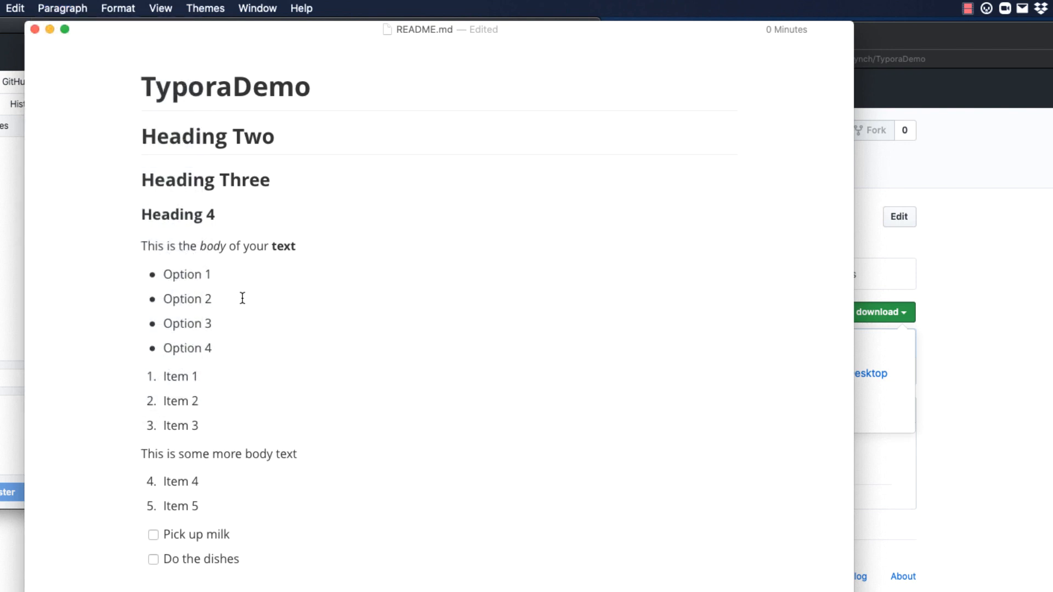
pyautogui.press('Tab')
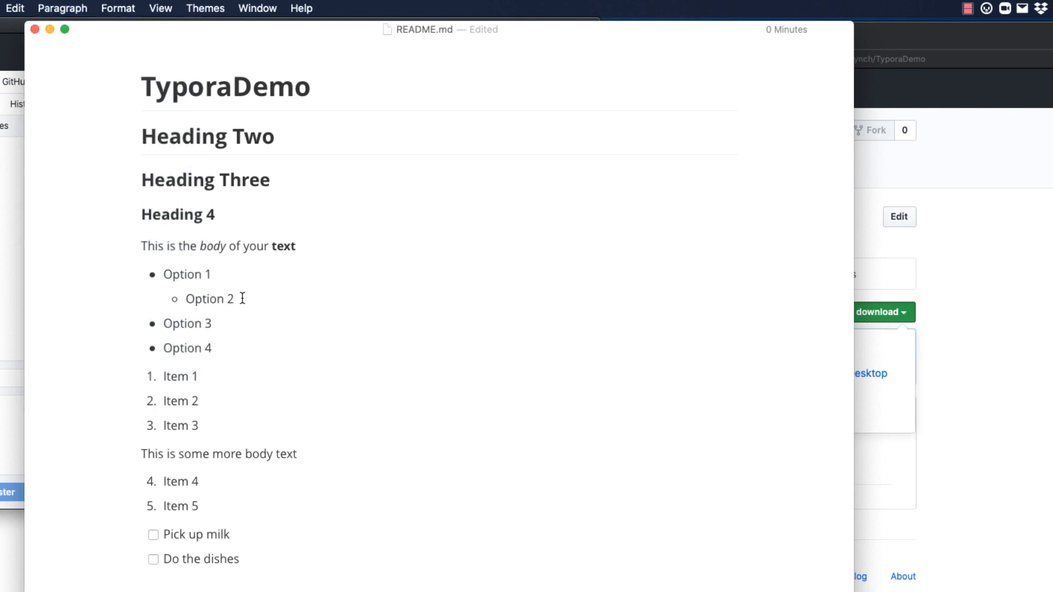
pyautogui.press('Cmd+[')
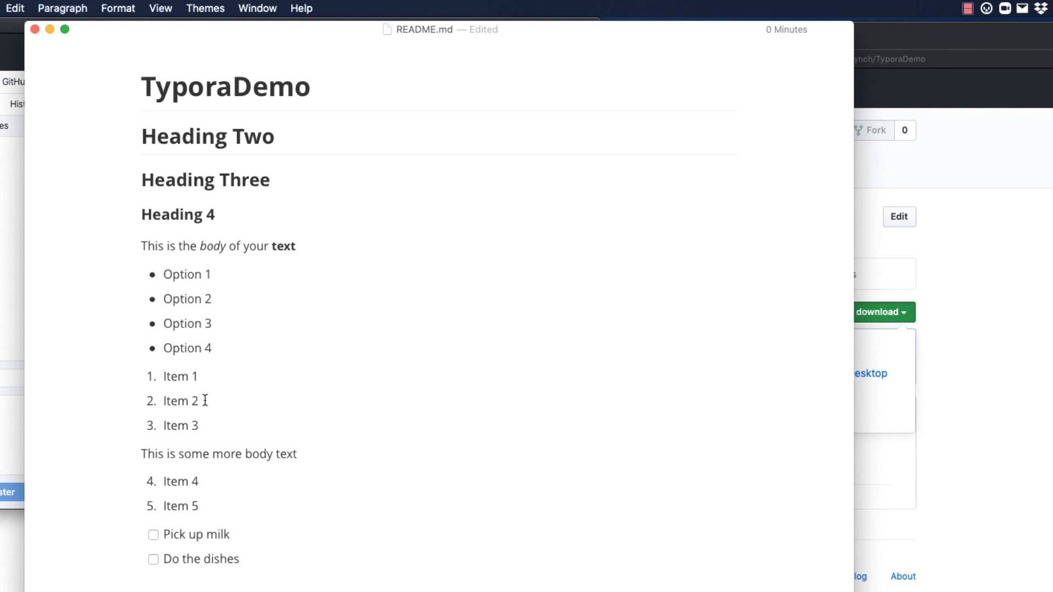
pyautogui.press('Tab')
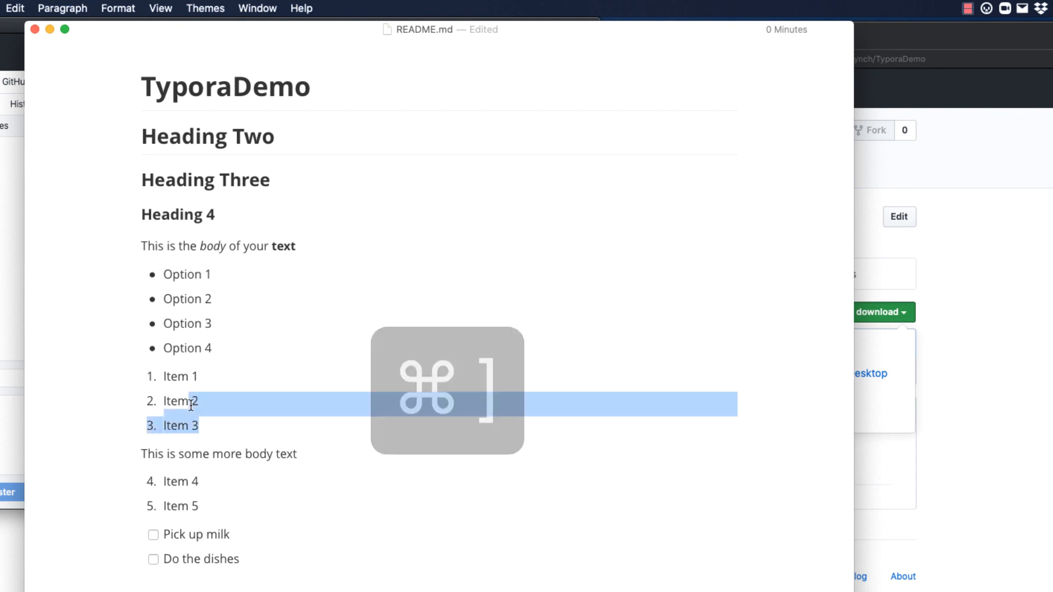
pyautogui.press('Cmd+[')
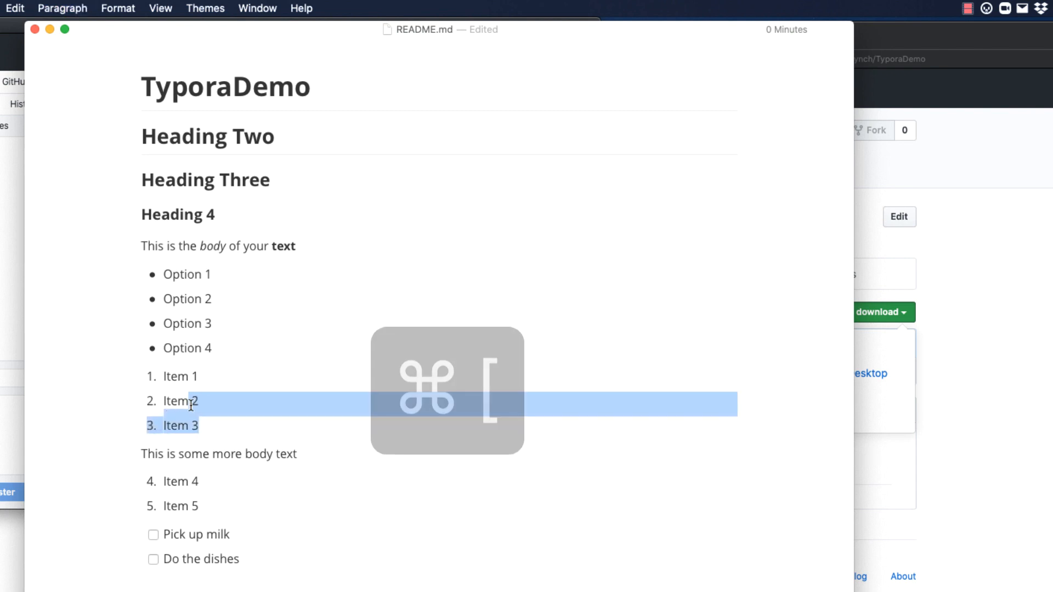
pyautogui.press('cmd+[')
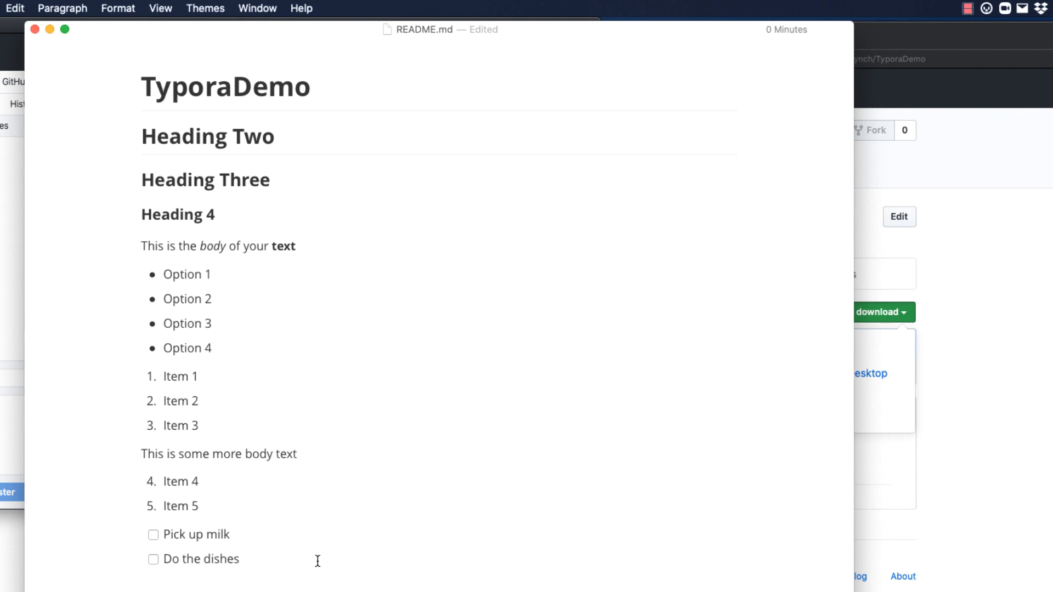
pyautogui.click(61, 9)
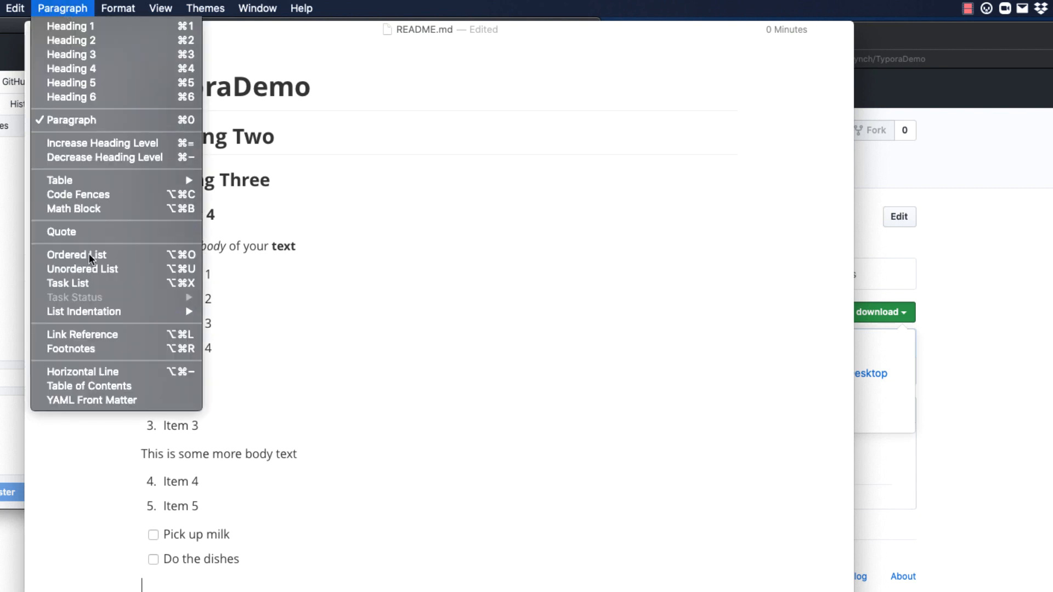
# Insert a horizontal rule after the task list and toggle Source Code Mode with ⌘/
pyautogui.click(82, 268)
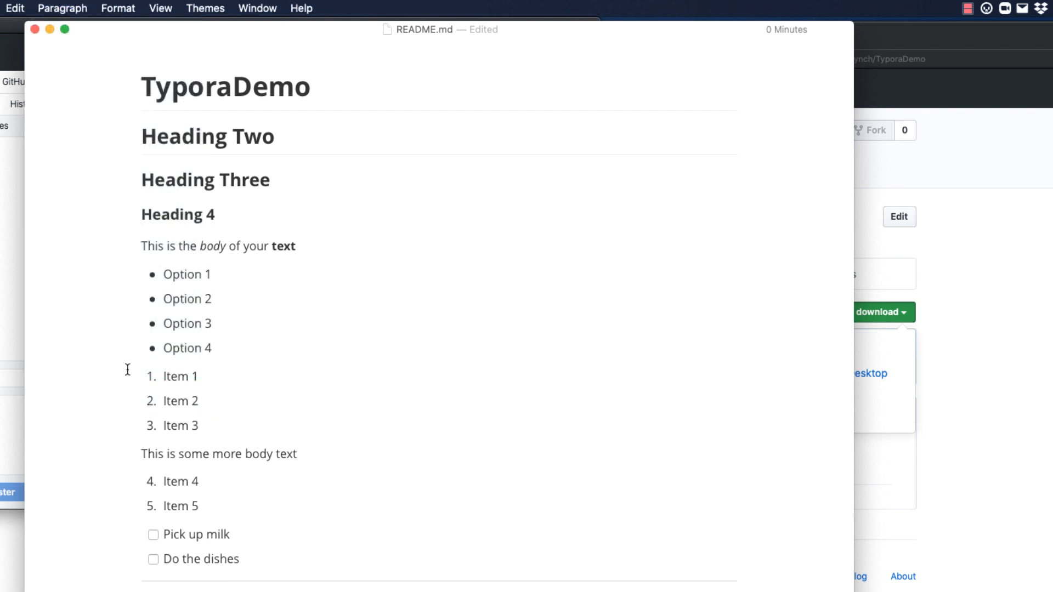
pyautogui.moveTo(597, 376)
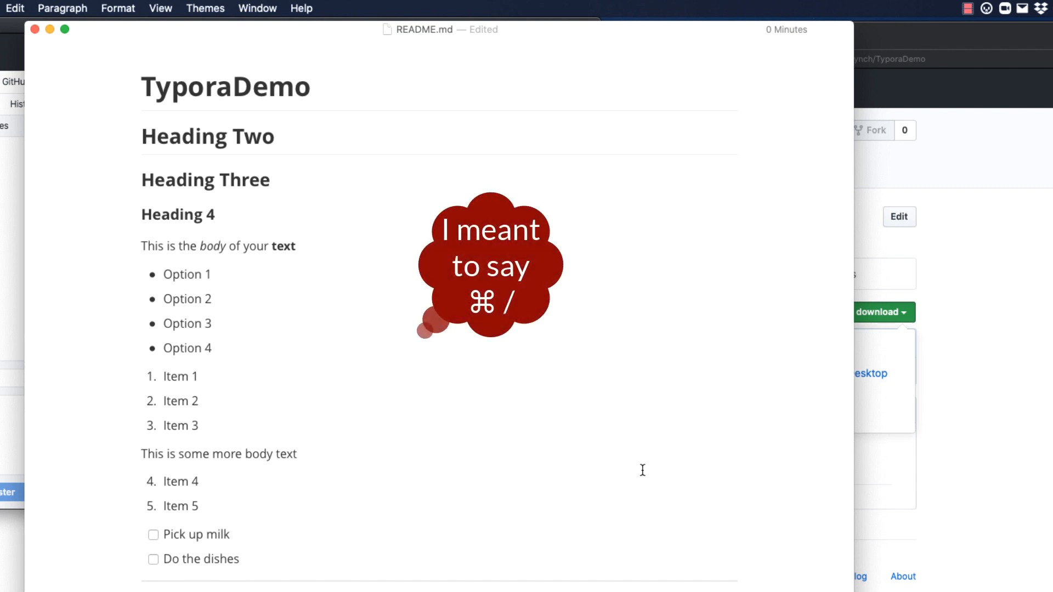
pyautogui.press('Cmd+/')
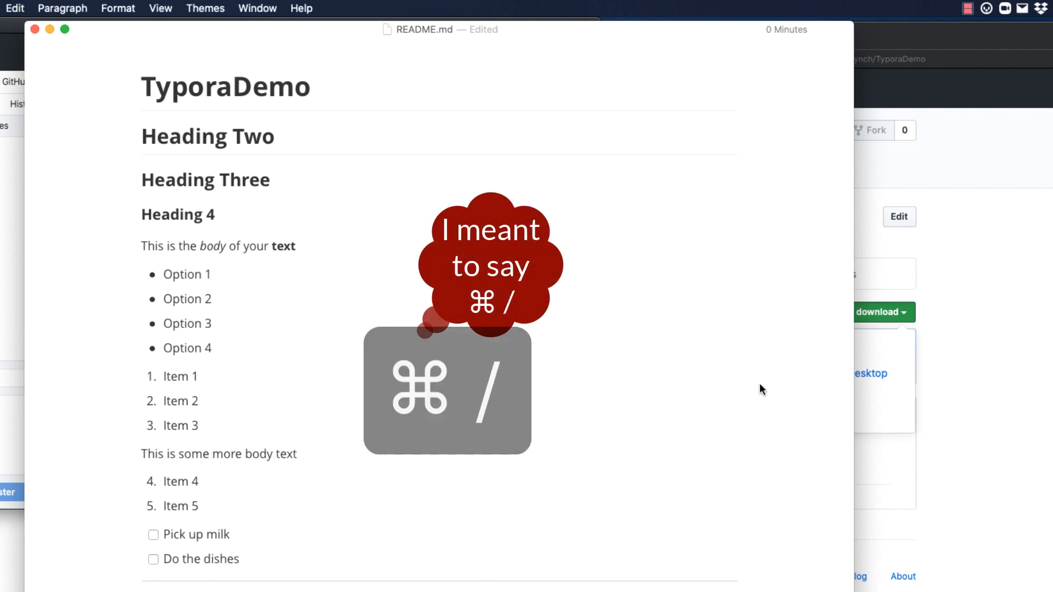
pyautogui.press('cmd+/')
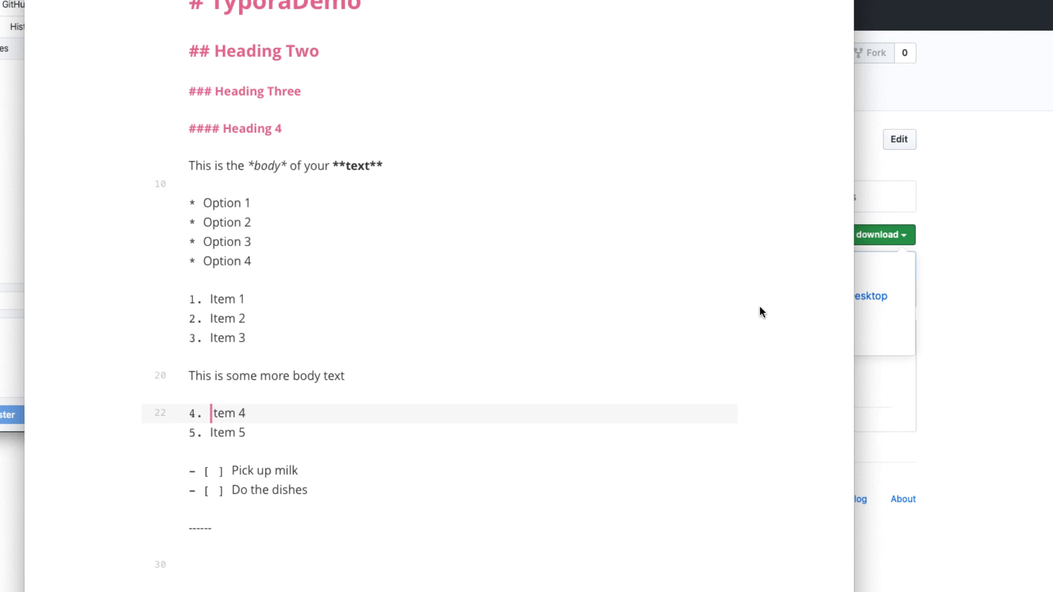
pyautogui.scroll(-3)
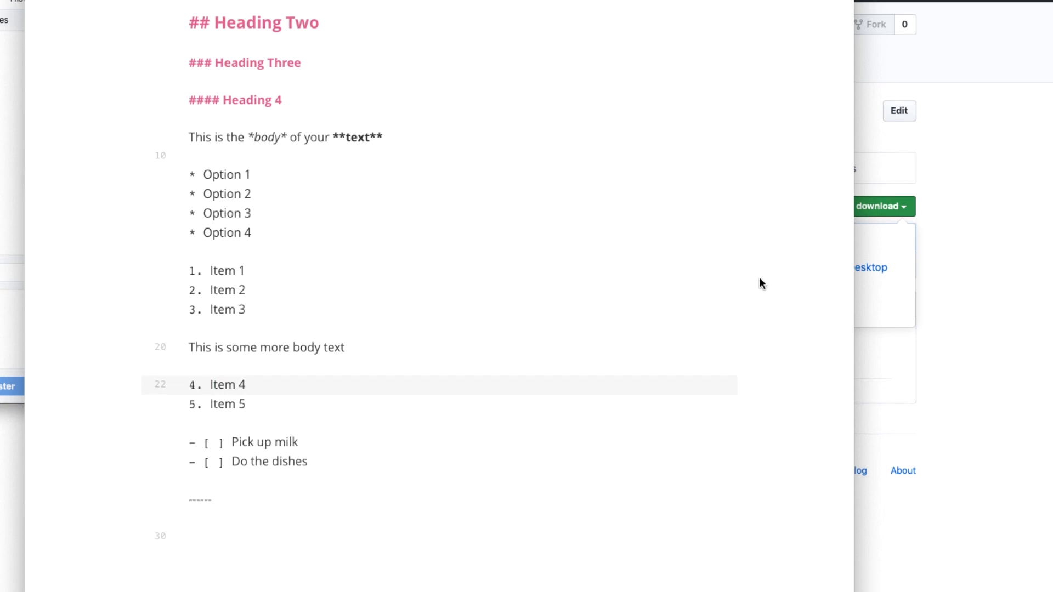
pyautogui.press('Cmd+/')
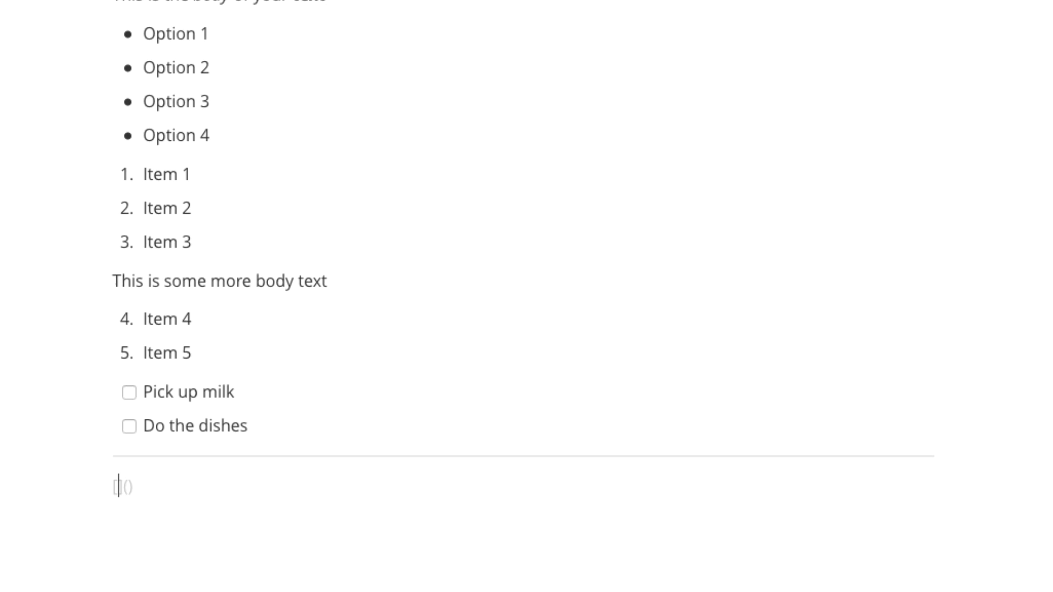
pyautogui.write('[Crea')
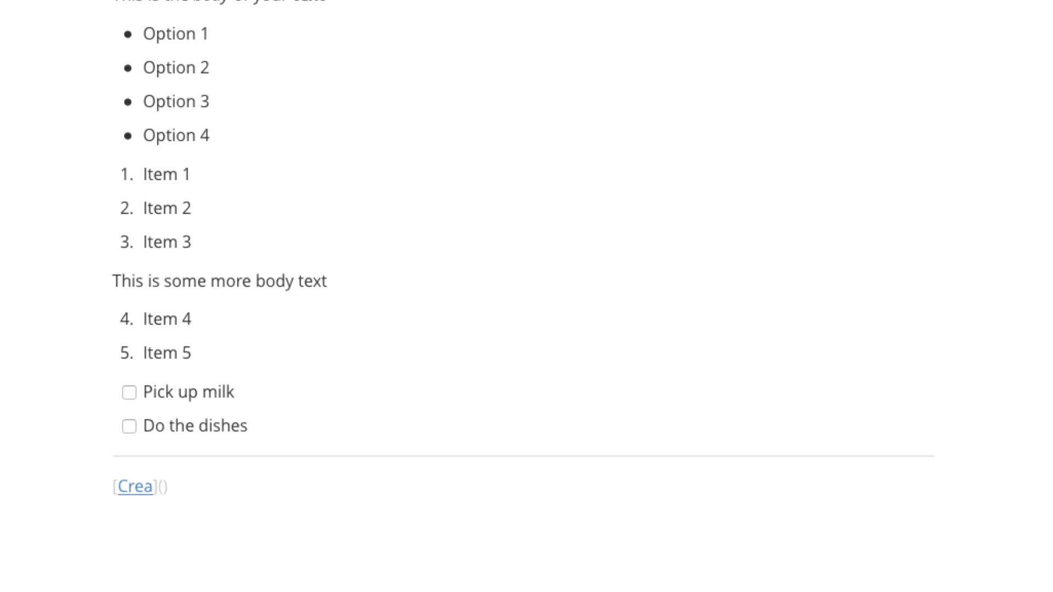
pyautogui.write('TECH Sol')
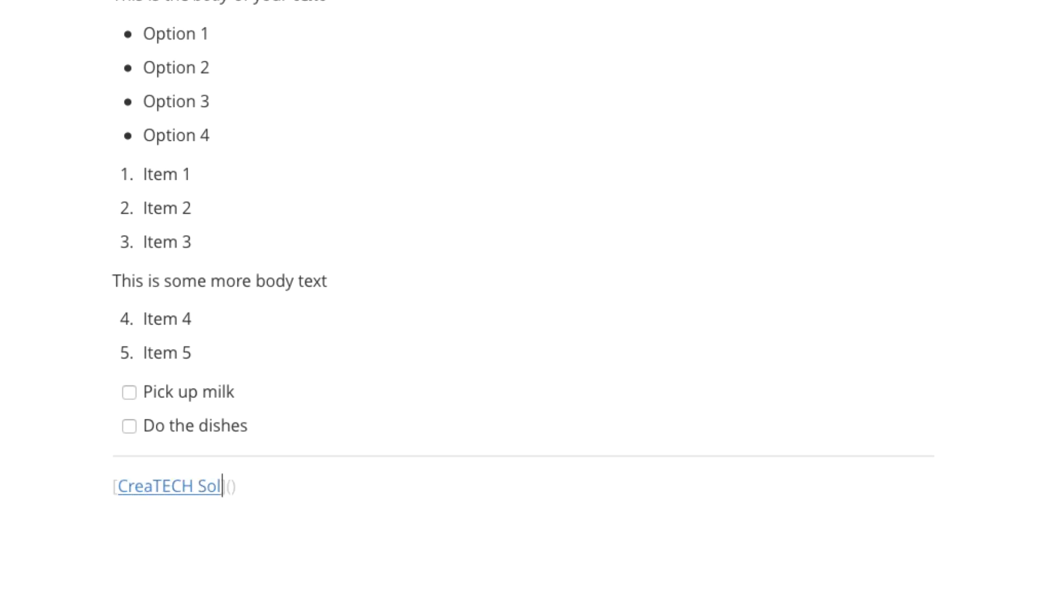
pyautogui.write('utions')
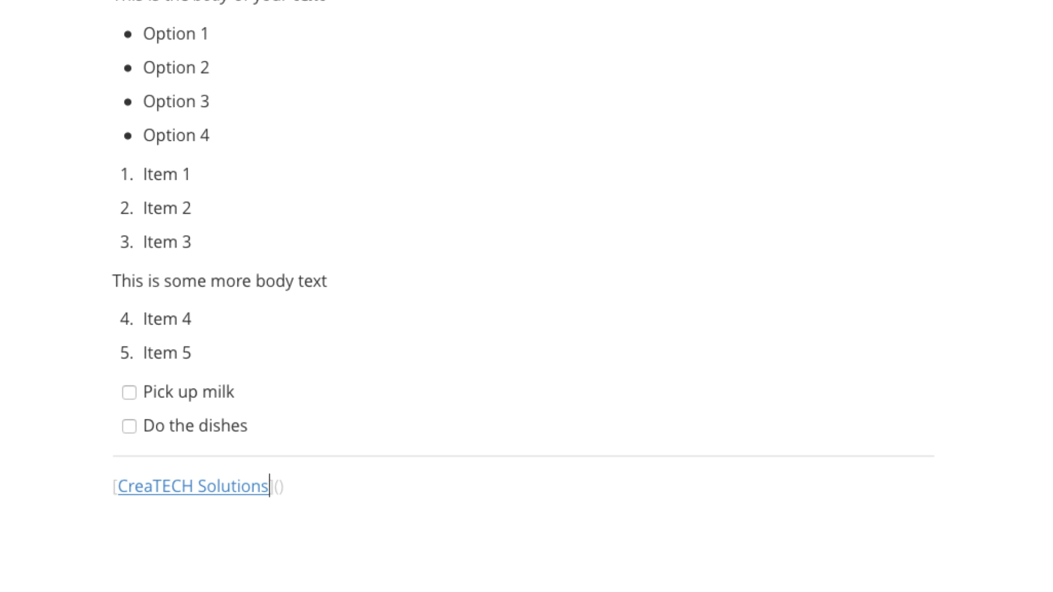
pyautogui.write('ht')
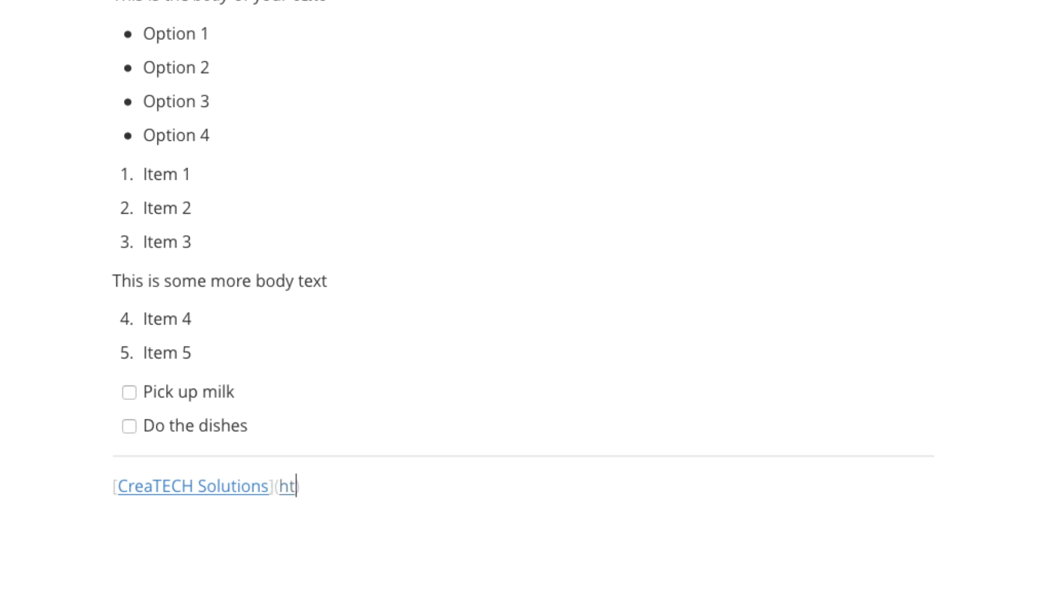
pyautogui.write('tps://www.createch')
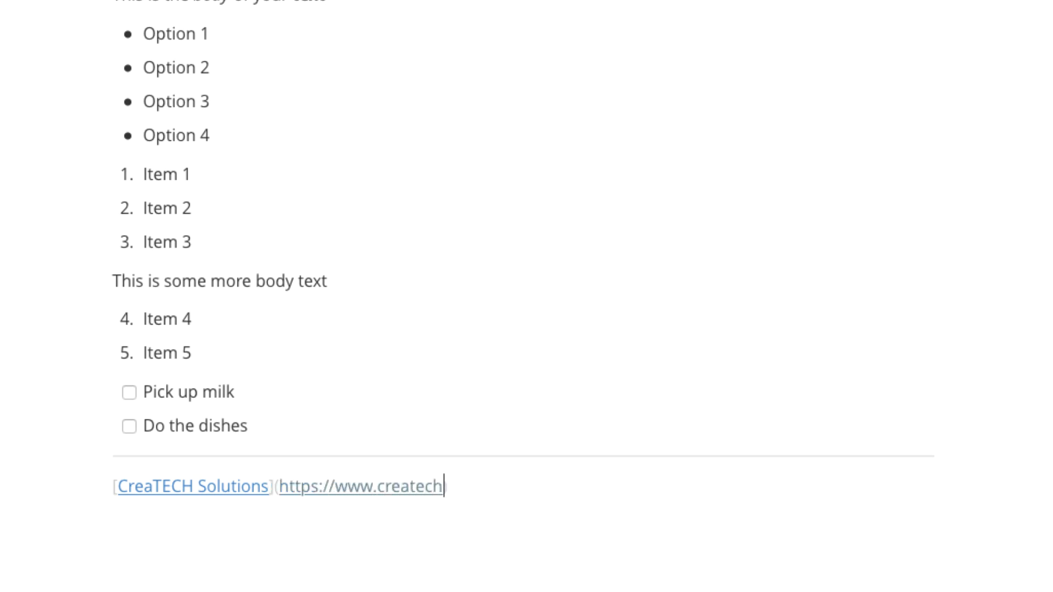
pyautogui.write('sol.com')
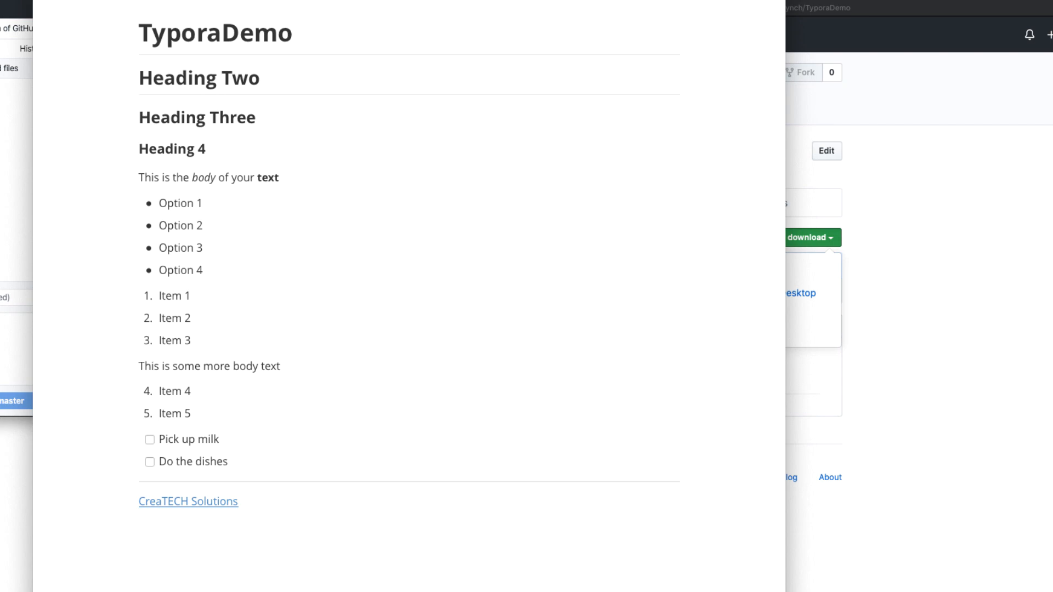
pyautogui.click(76, 7)
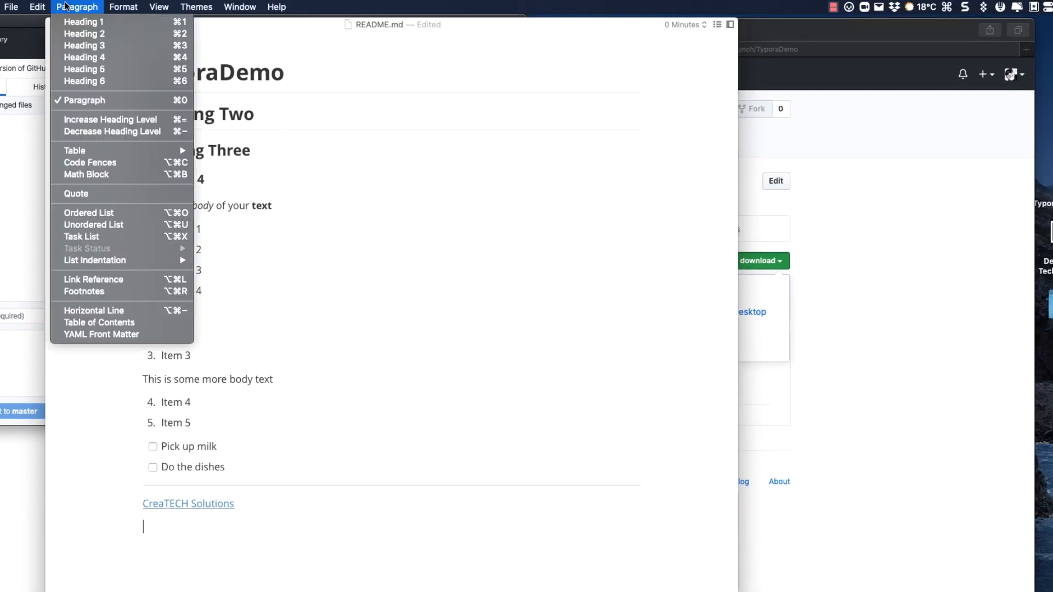
pyautogui.moveTo(124, 208)
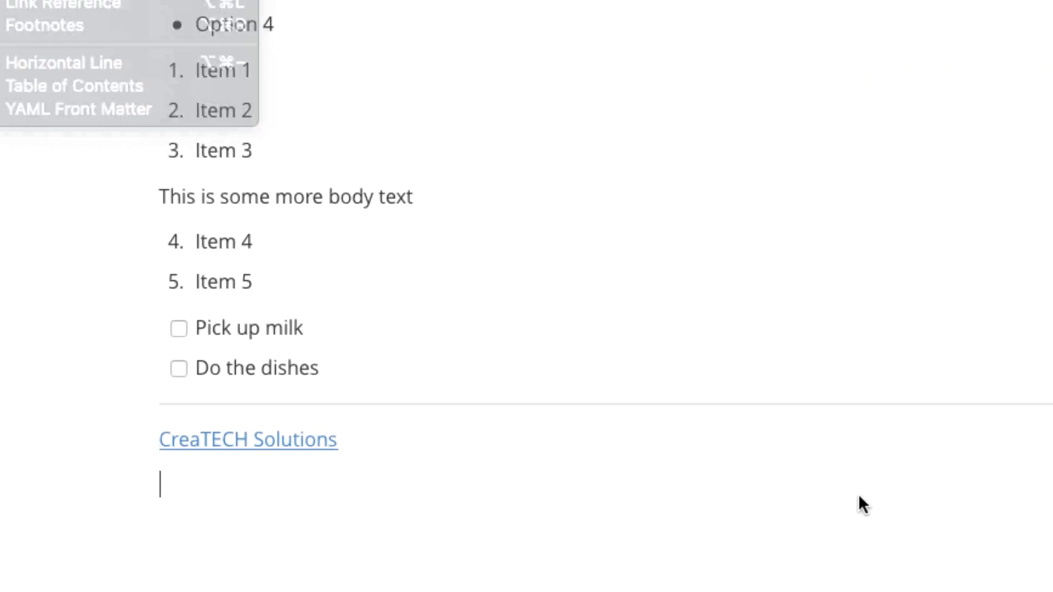
# Add a blockquote 'This is some great stuff' / 'Don't you like this?' and save
pyautogui.write('>')
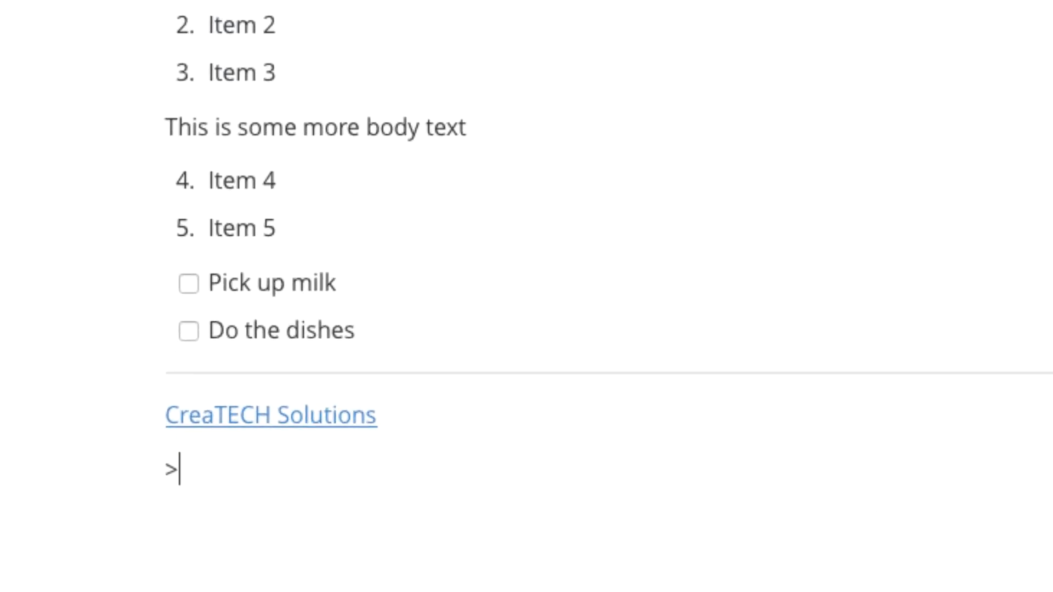
pyautogui.write('This is some great stuff')
pyautogui.write("Don't")
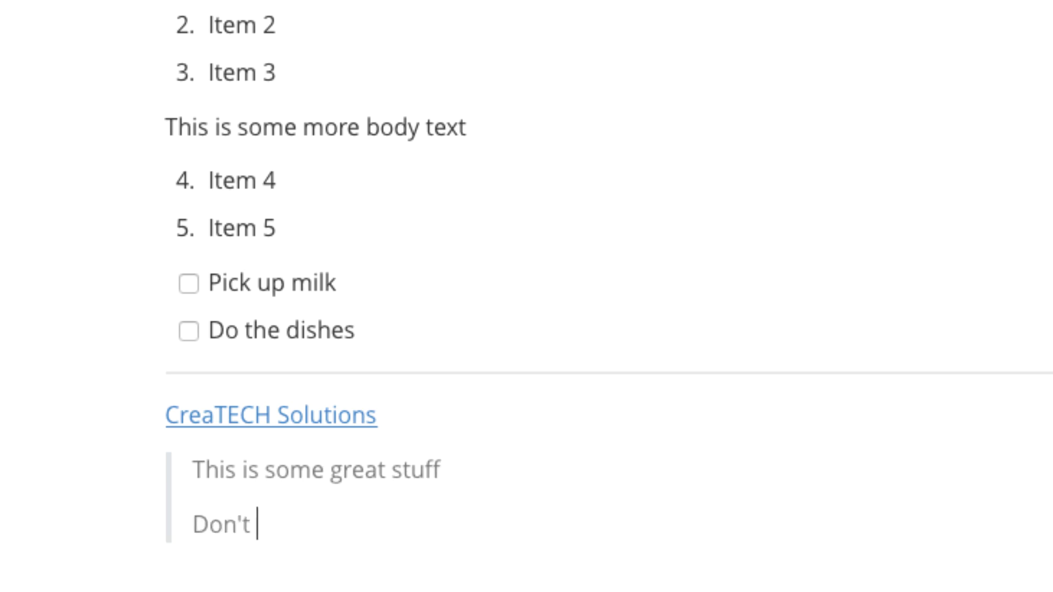
pyautogui.write('you like this?')
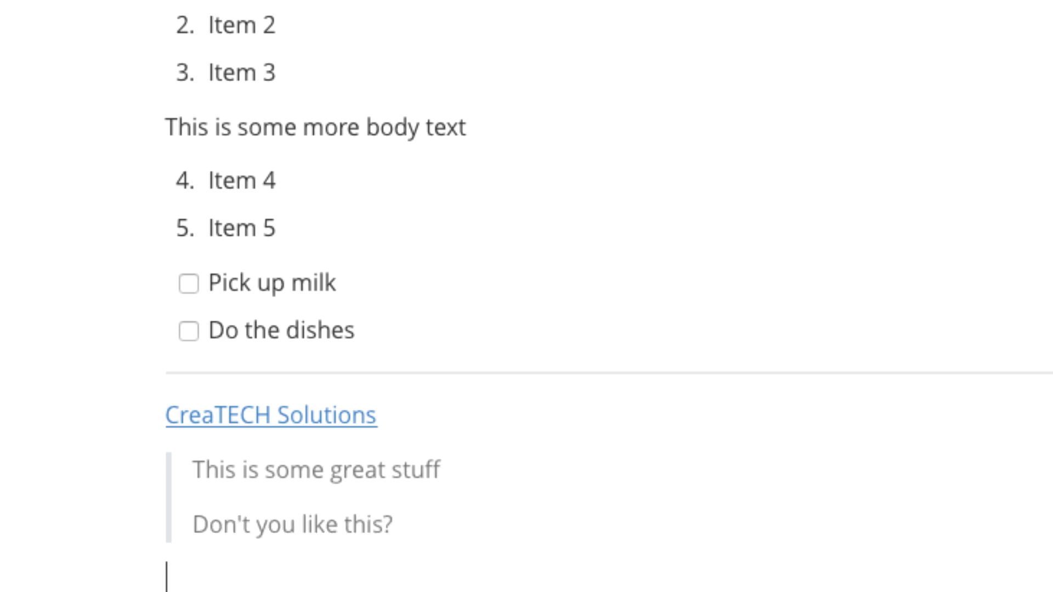
pyautogui.press('cmd+s')
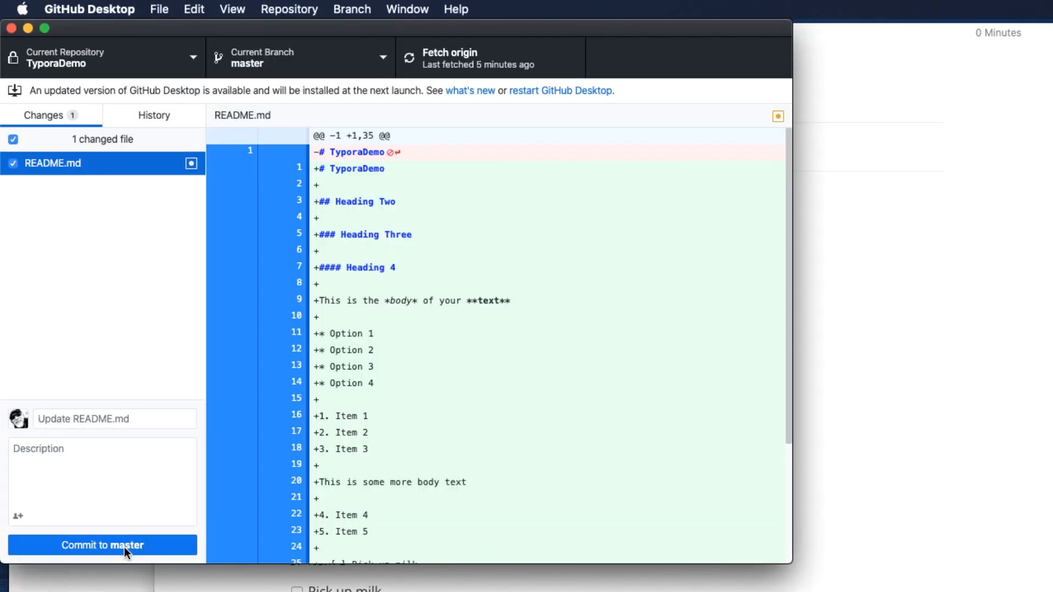
# Commit the README.md update to master and push it to origin
pyautogui.click(101, 545)
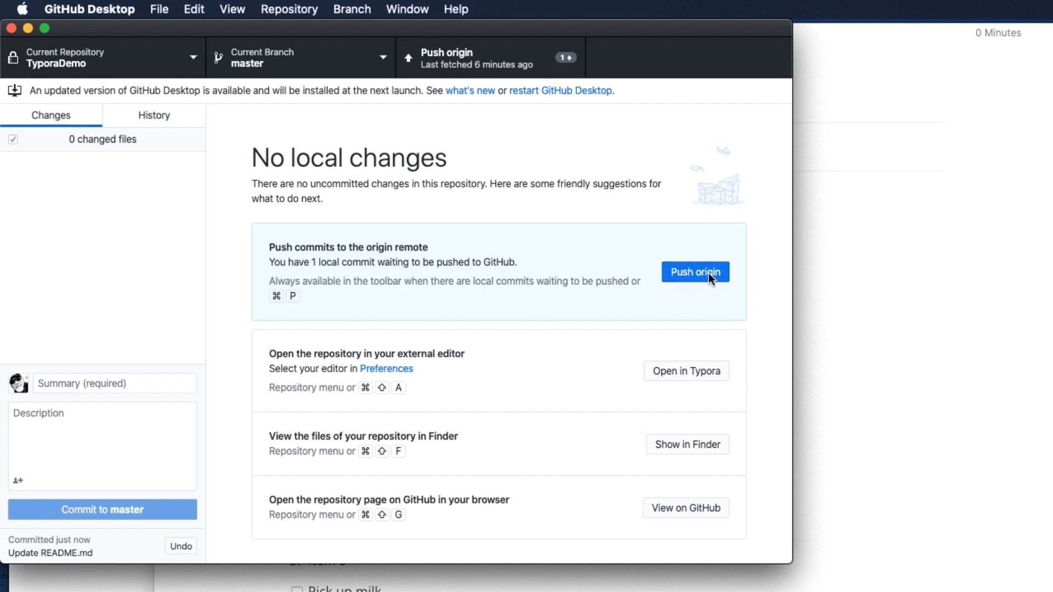
pyautogui.click(695, 272)
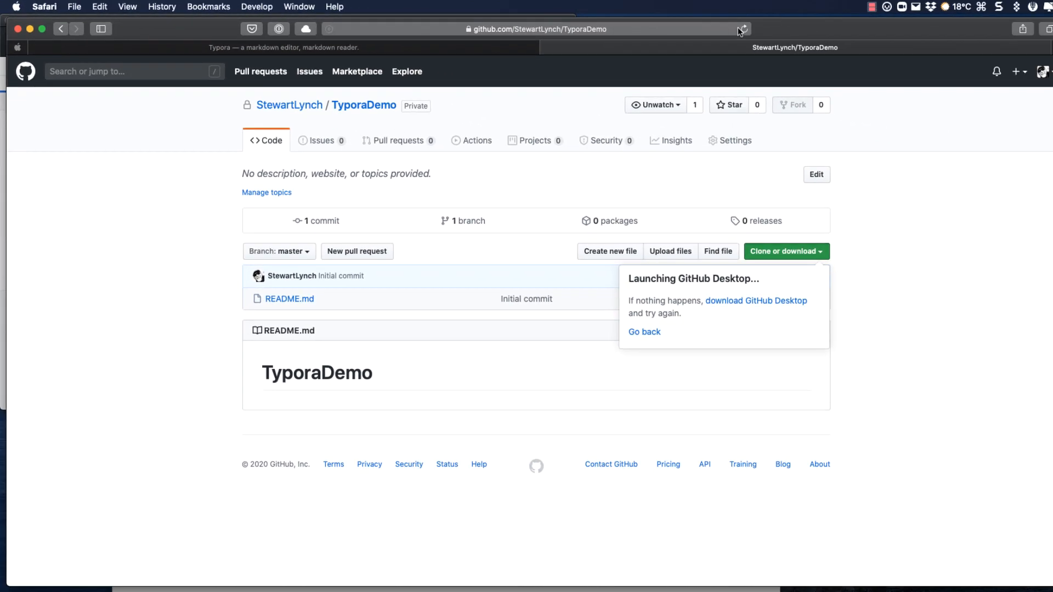
# Reload TyporaDemo on GitHub, follow the README's CreaTECH Solutions link, then return
pyautogui.click(745, 28)
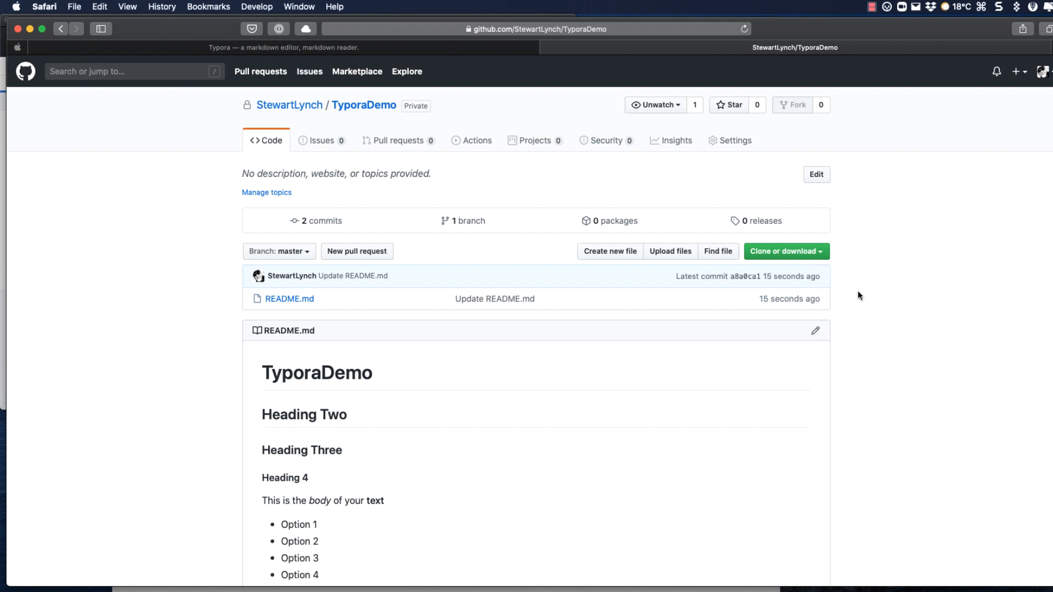
pyautogui.scroll(-3)
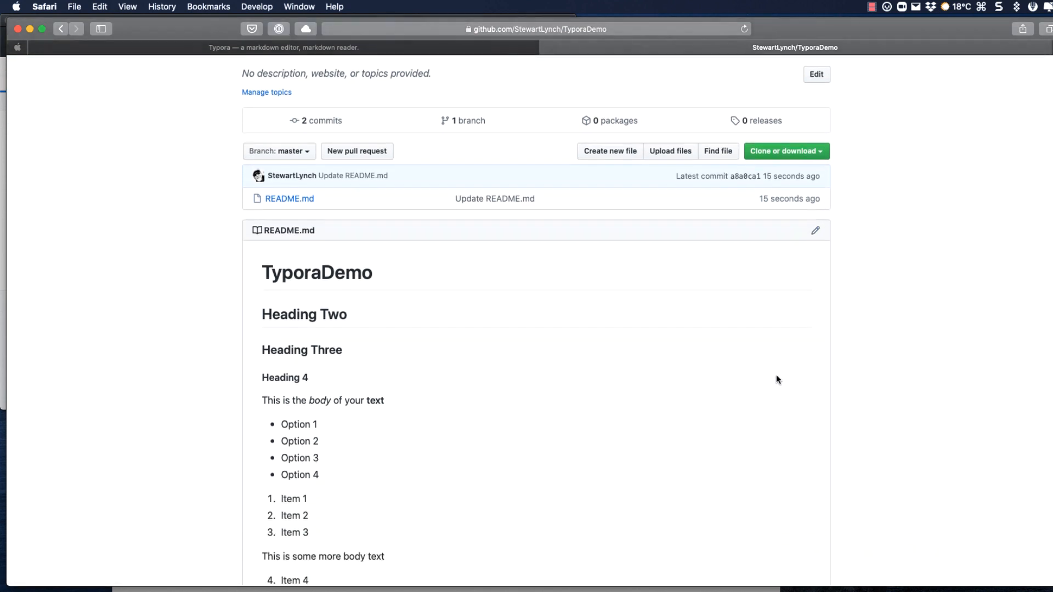
pyautogui.scroll(-3)
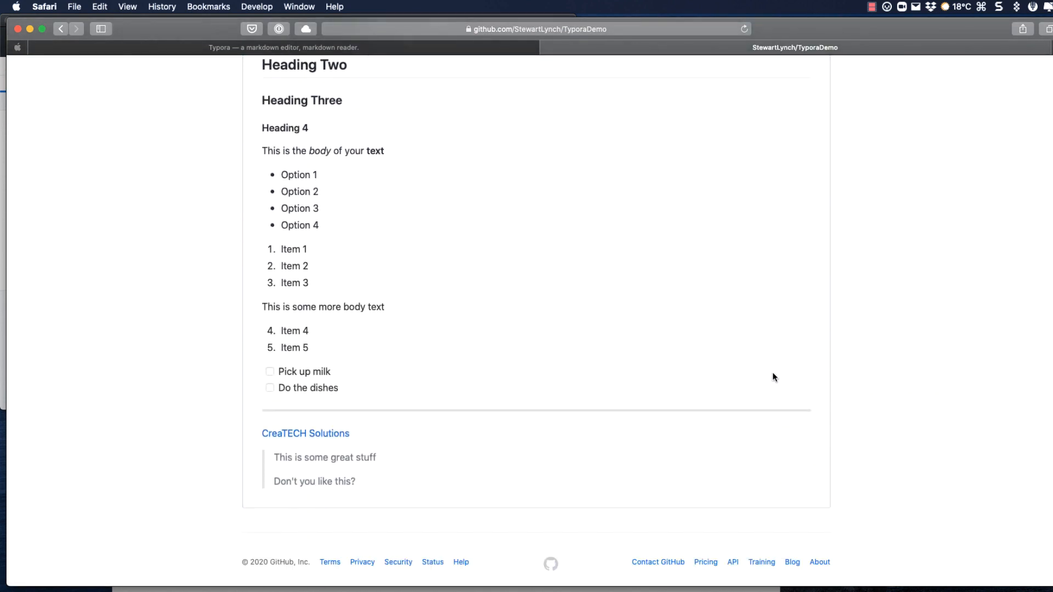
pyautogui.scroll(-3)
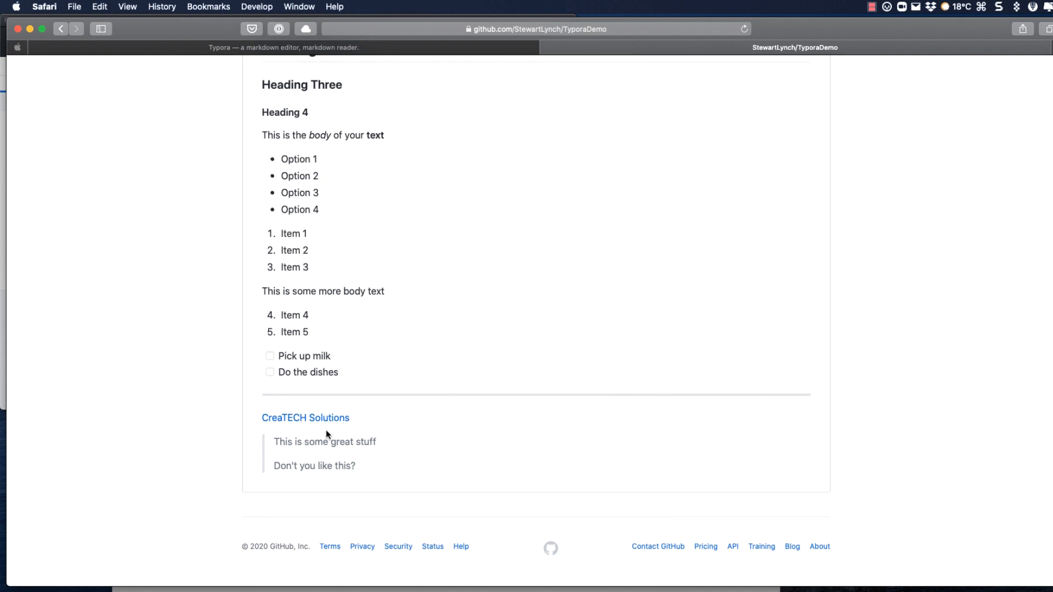
pyautogui.click(305, 418)
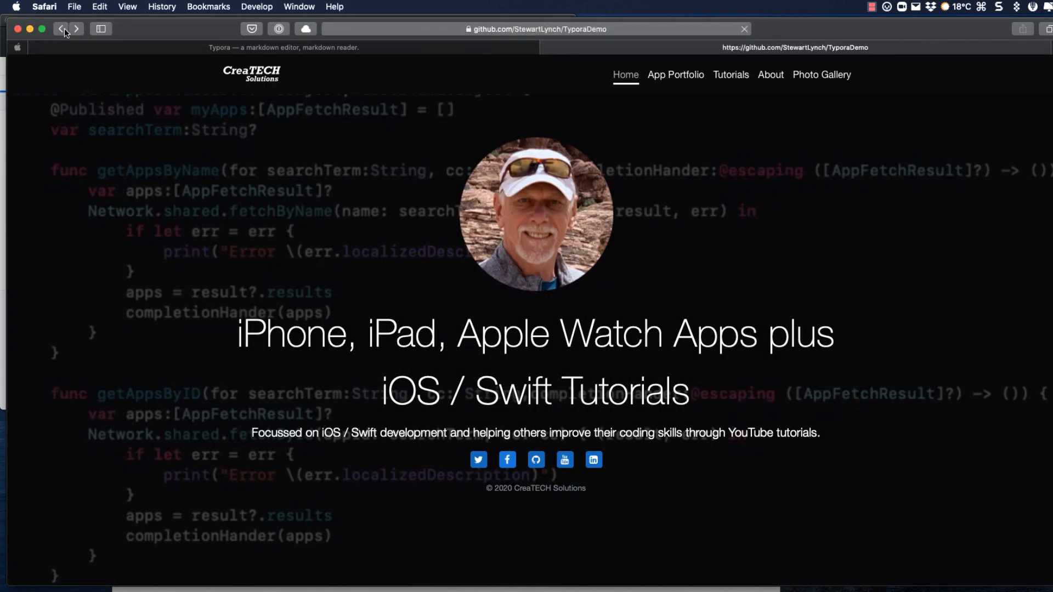
pyautogui.click(61, 28)
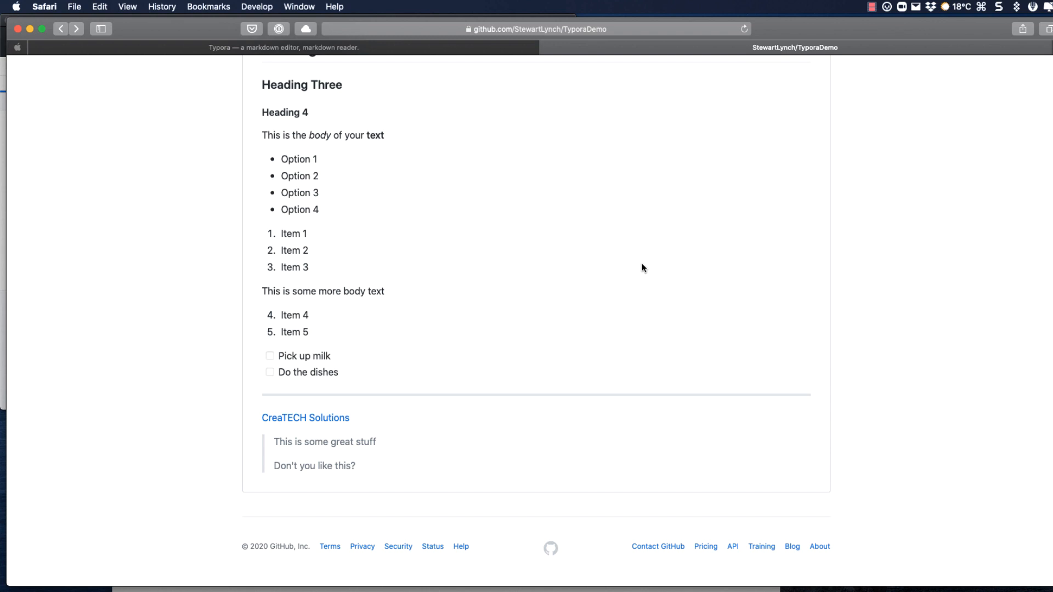
pyautogui.moveTo(592, 406)
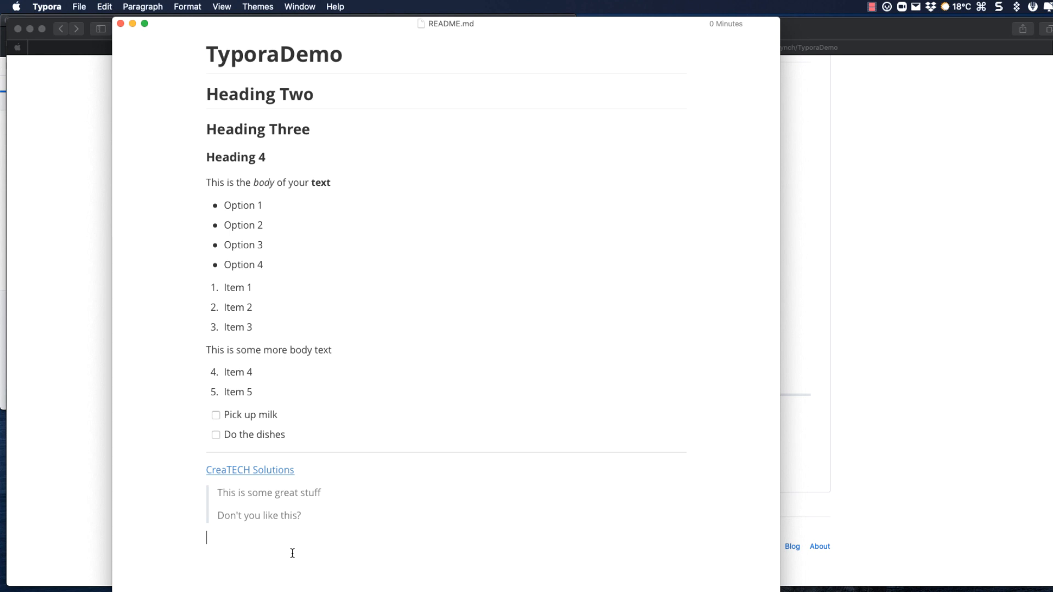
# Type 'let x:Int = 5' below the quote and format it as inline code
pyautogui.write('let')
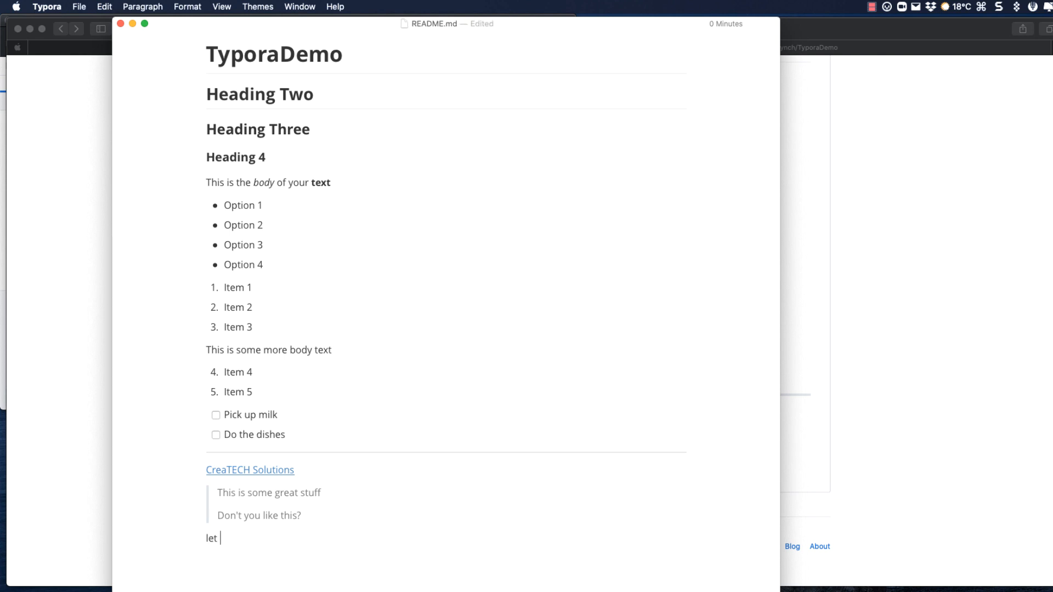
pyautogui.write('x:Int =')
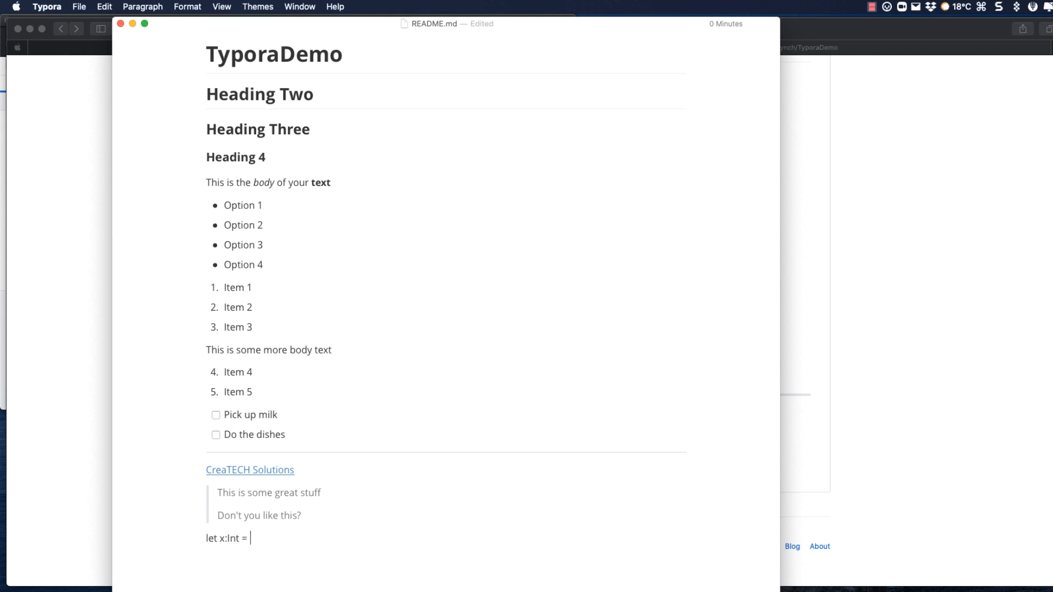
pyautogui.write('5')
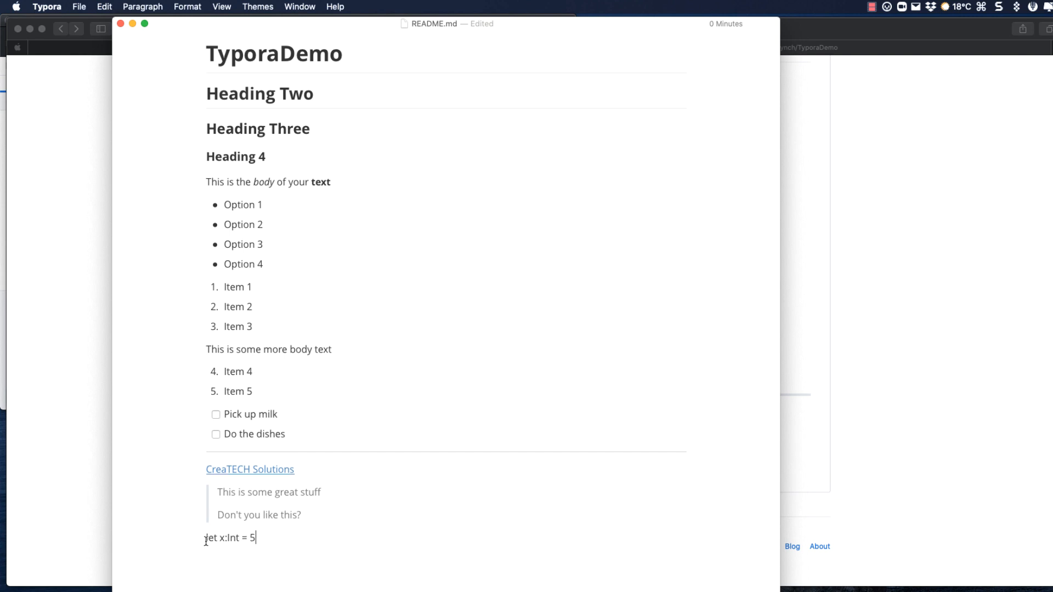
pyautogui.click(187, 6)
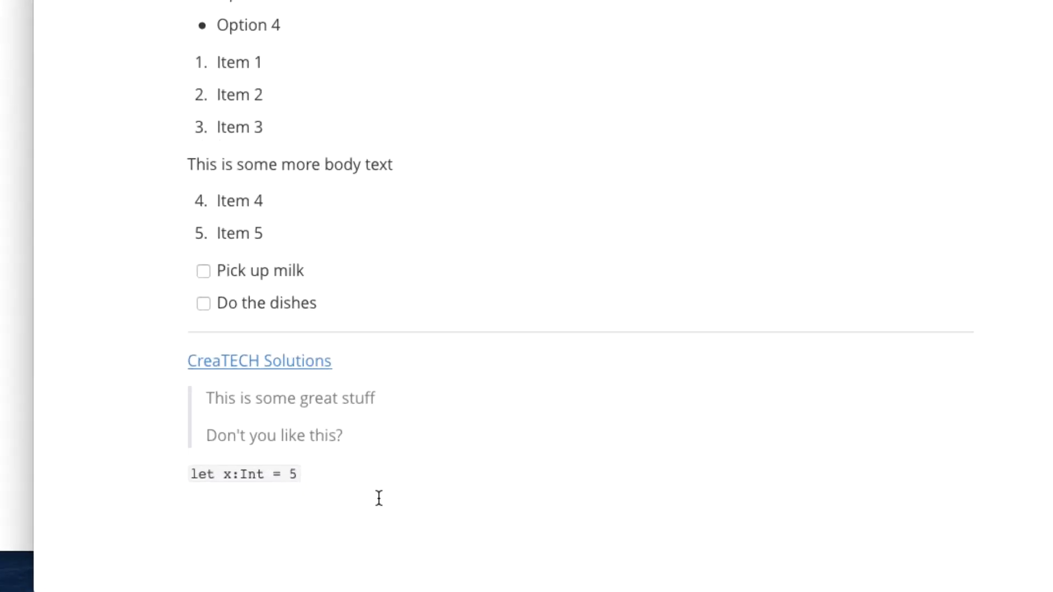
pyautogui.scroll(-3)
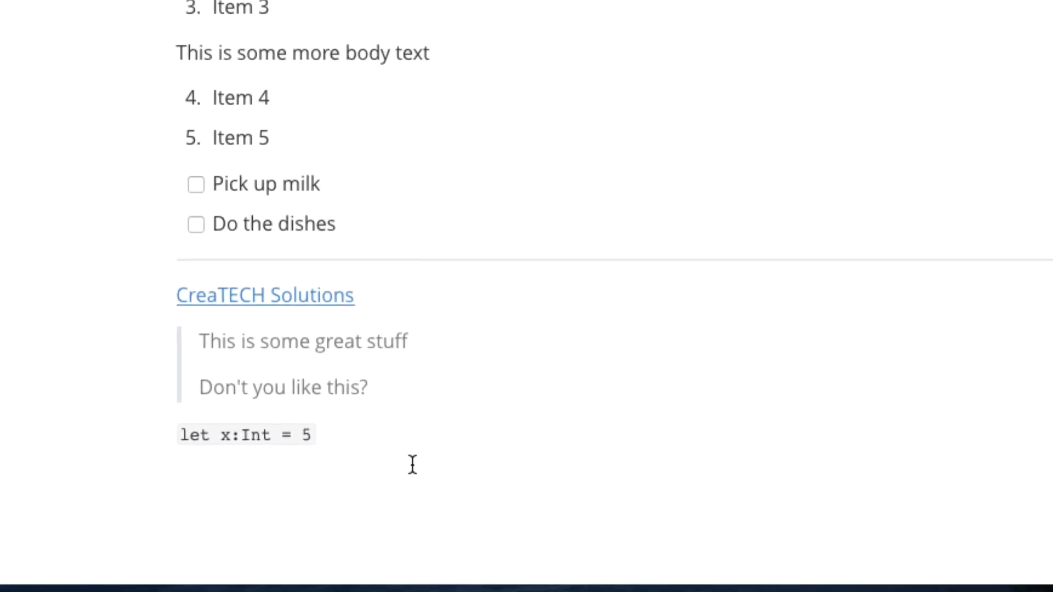
pyautogui.click(111, 13)
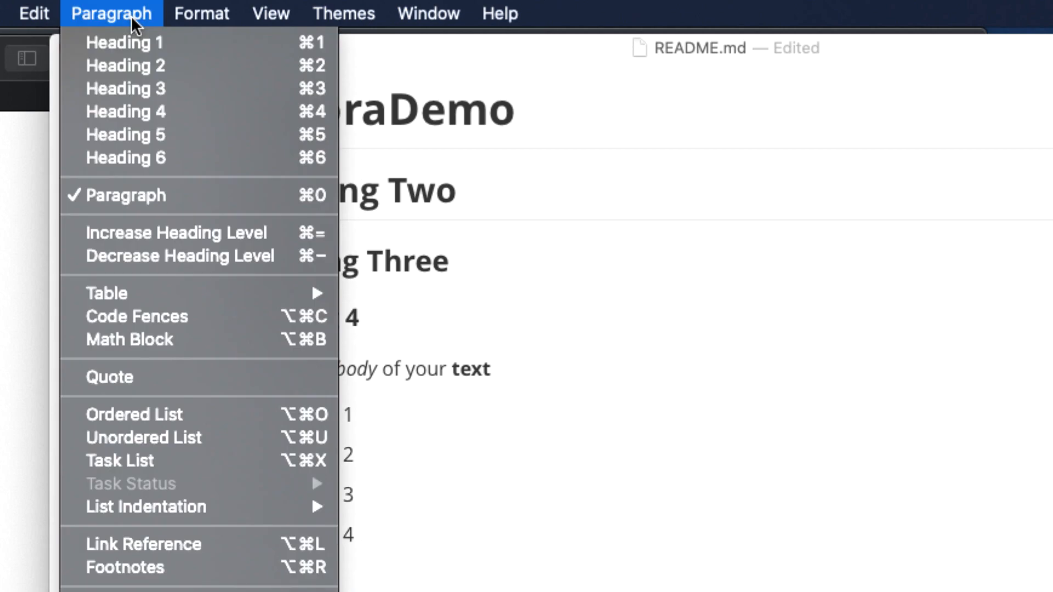
pyautogui.moveTo(189, 315)
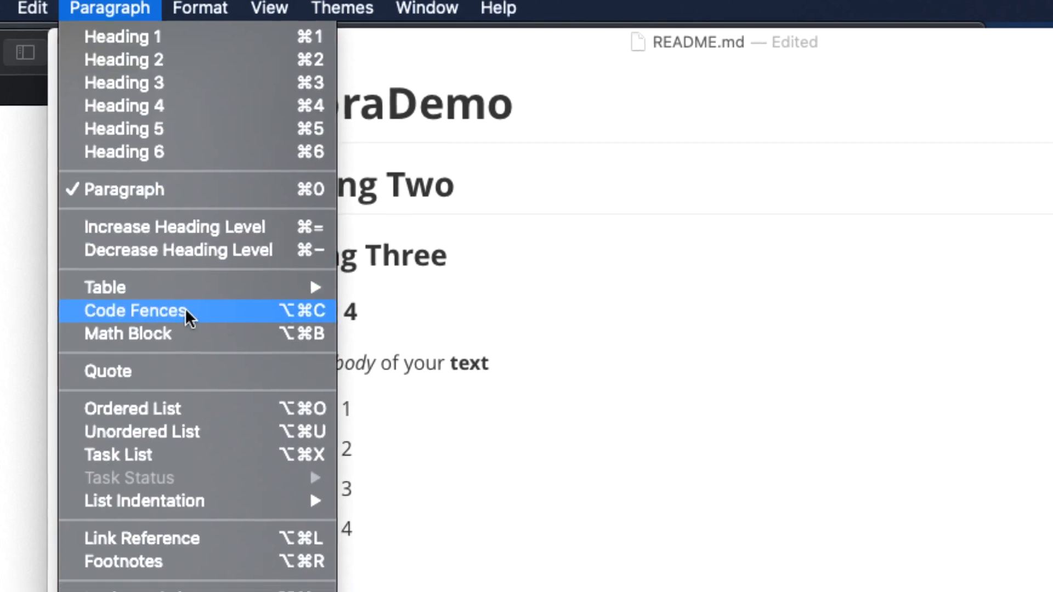
# Set the empty code block's language to swift
pyautogui.click(134, 311)
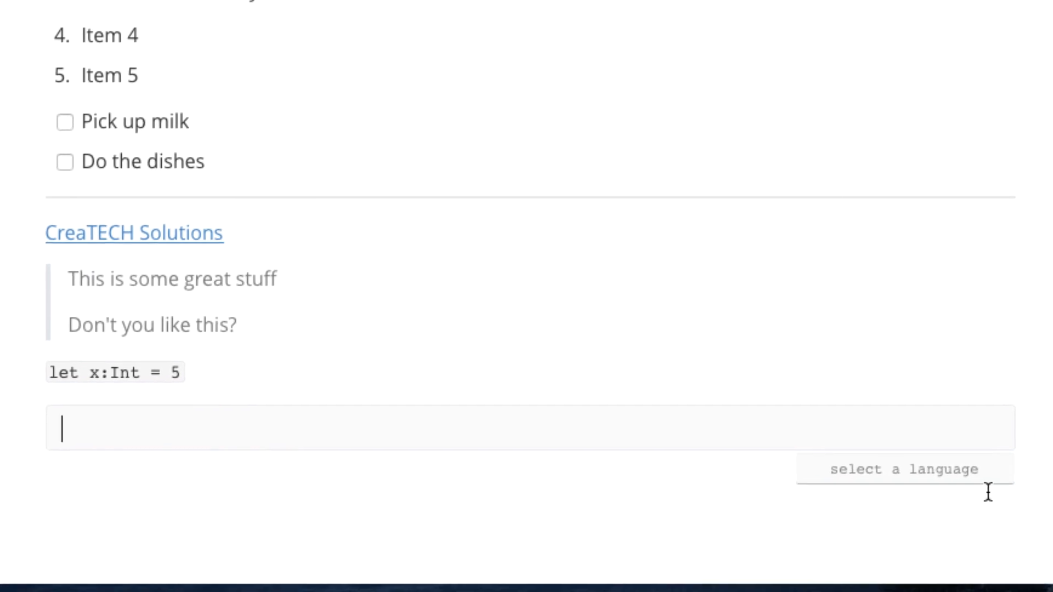
pyautogui.click(904, 469)
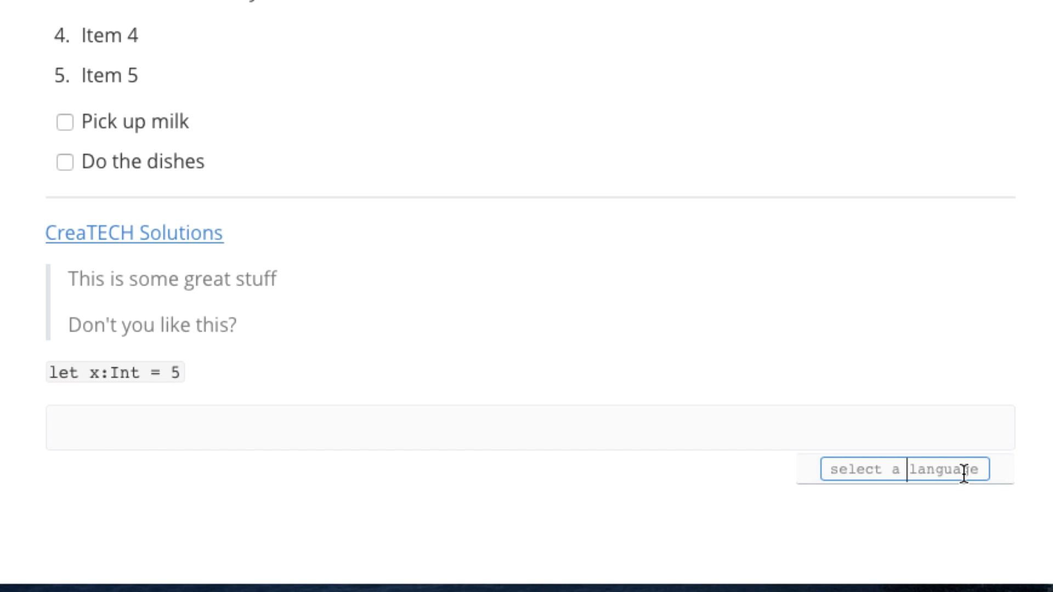
pyautogui.write('s')
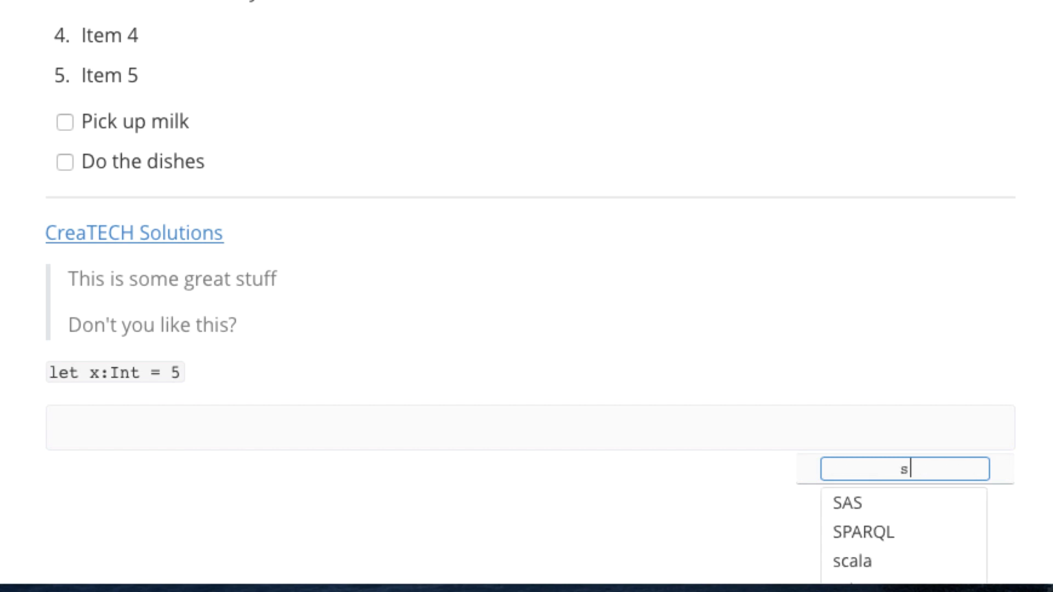
pyautogui.write('wift')
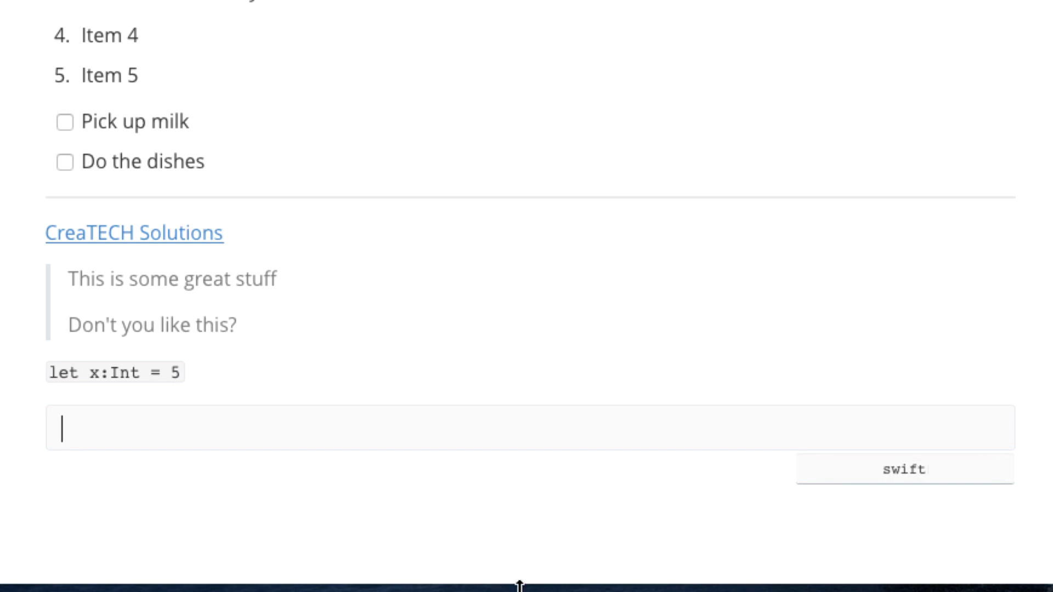
pyautogui.scroll(3)
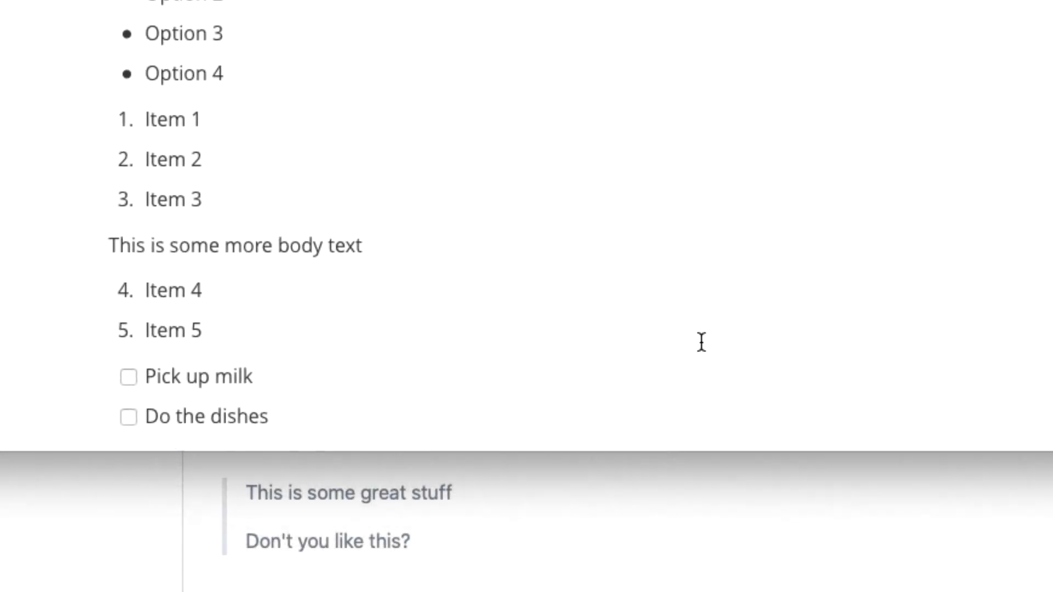
pyautogui.scroll(-3)
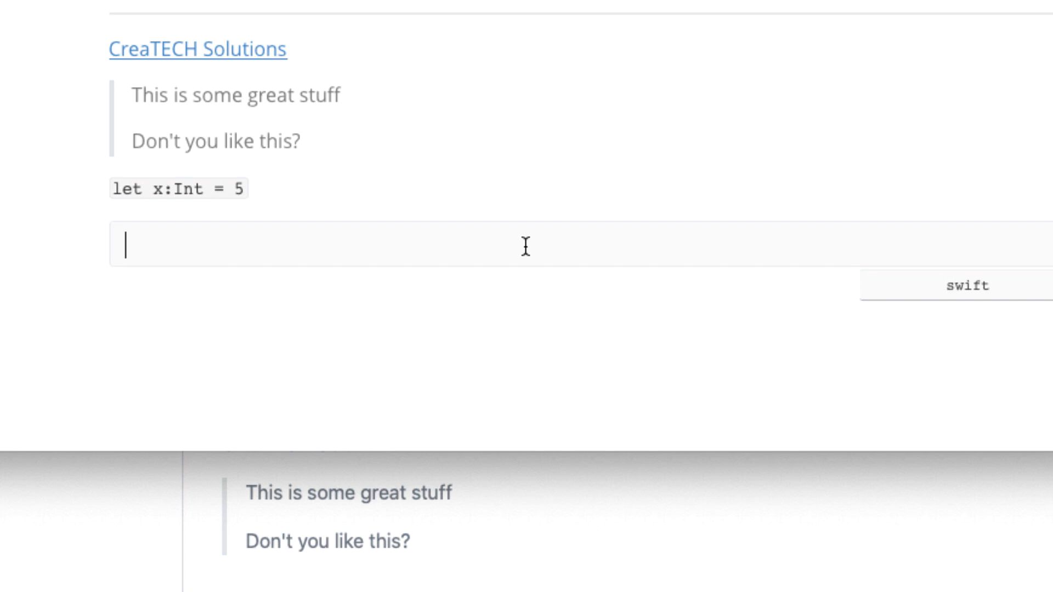
# Type the signature func add(x: Int, y: Int) { into the Swift block
pyautogui.write('f')
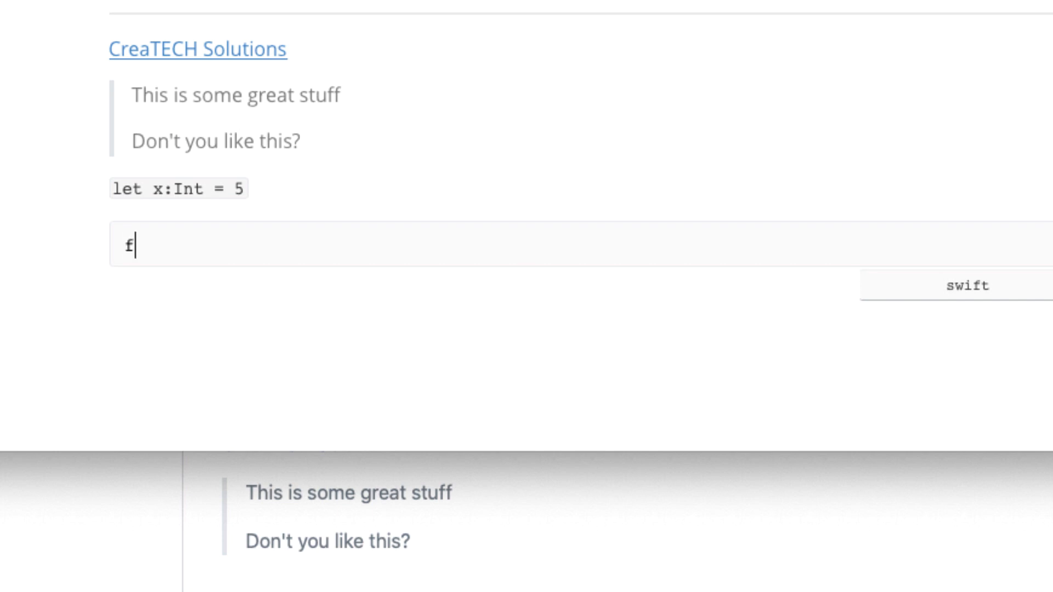
pyautogui.write('unc add(x)')
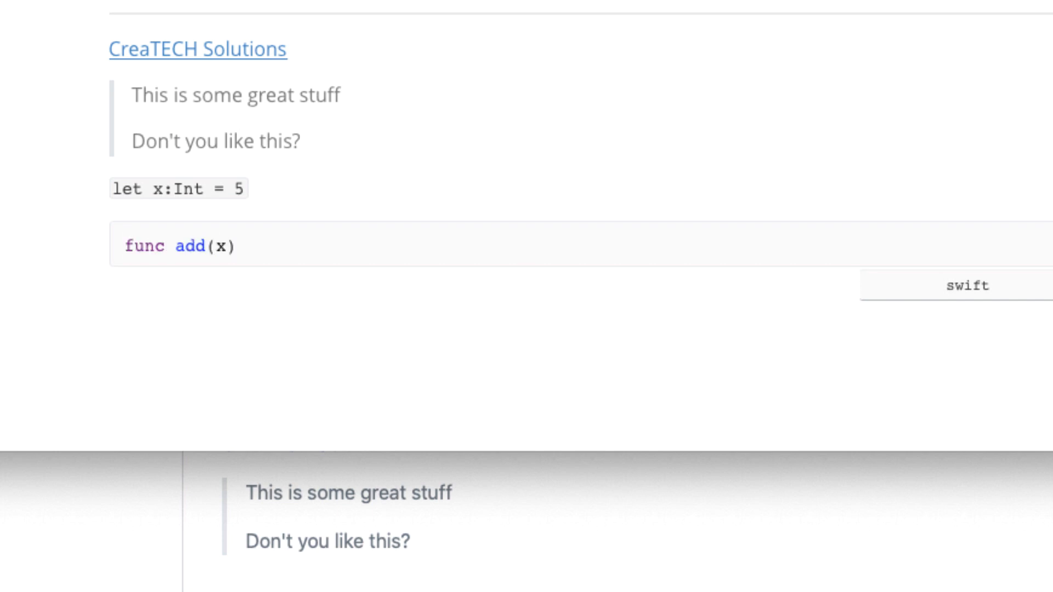
pyautogui.write(': Int, y: Int')
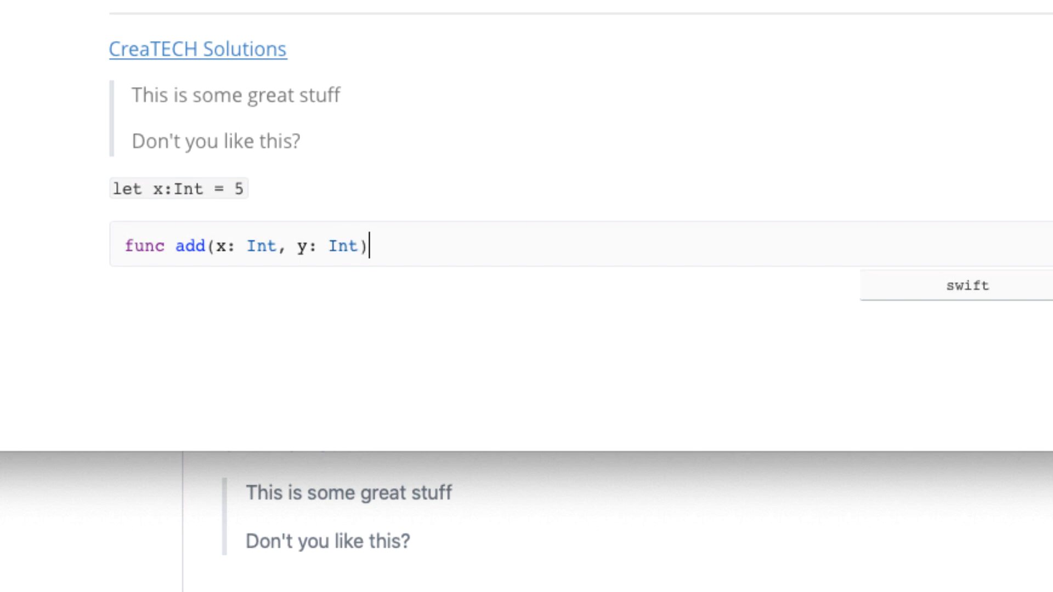
pyautogui.write('{')
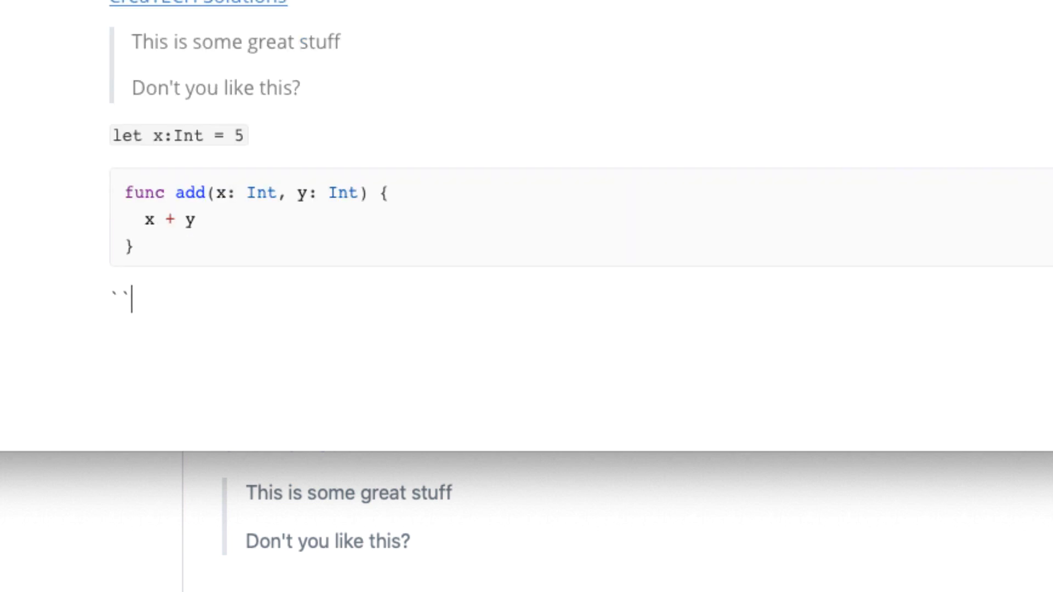
# Add a javascript code block containing console.log("Get me out of here")
pyautogui.write('```')
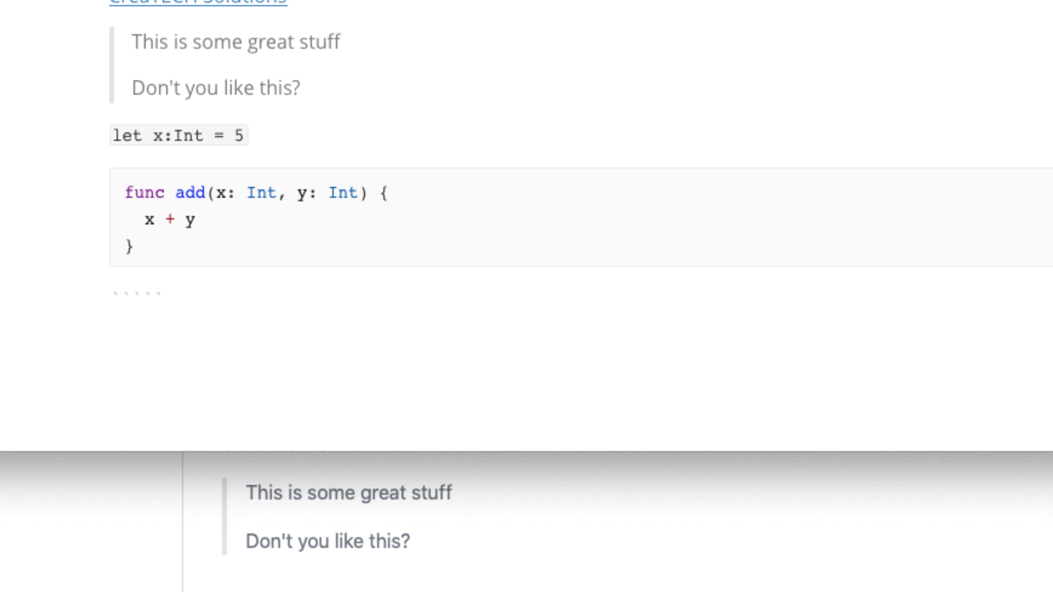
pyautogui.write('java')
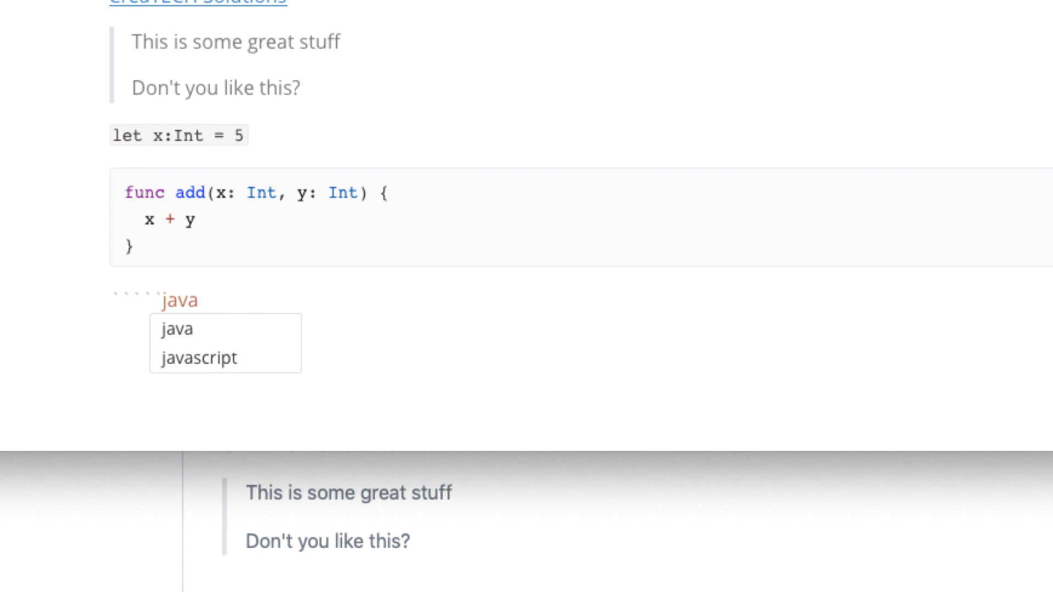
pyautogui.moveTo(197, 357)
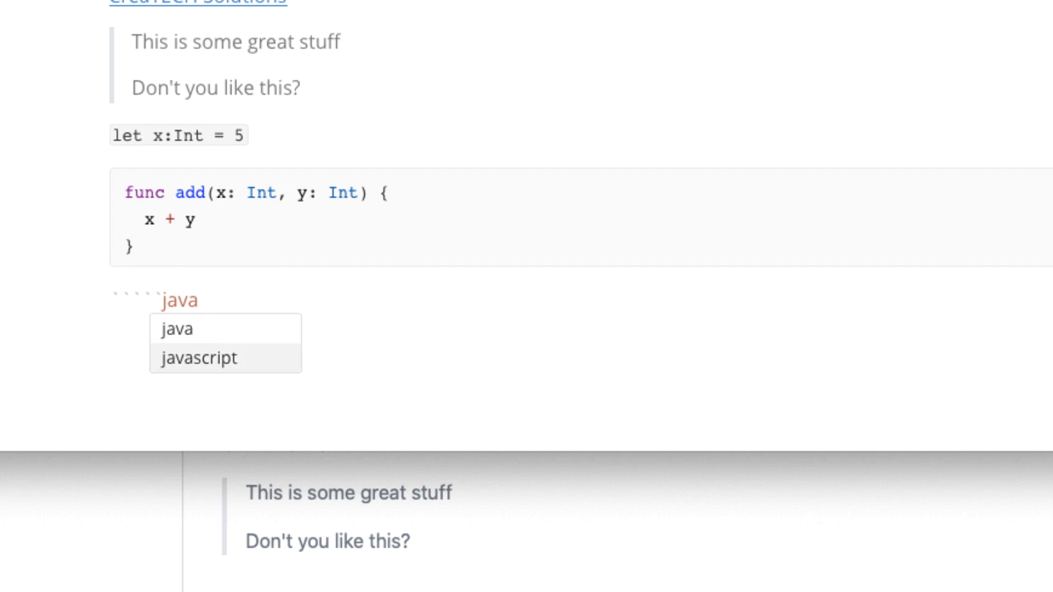
pyautogui.click(199, 358)
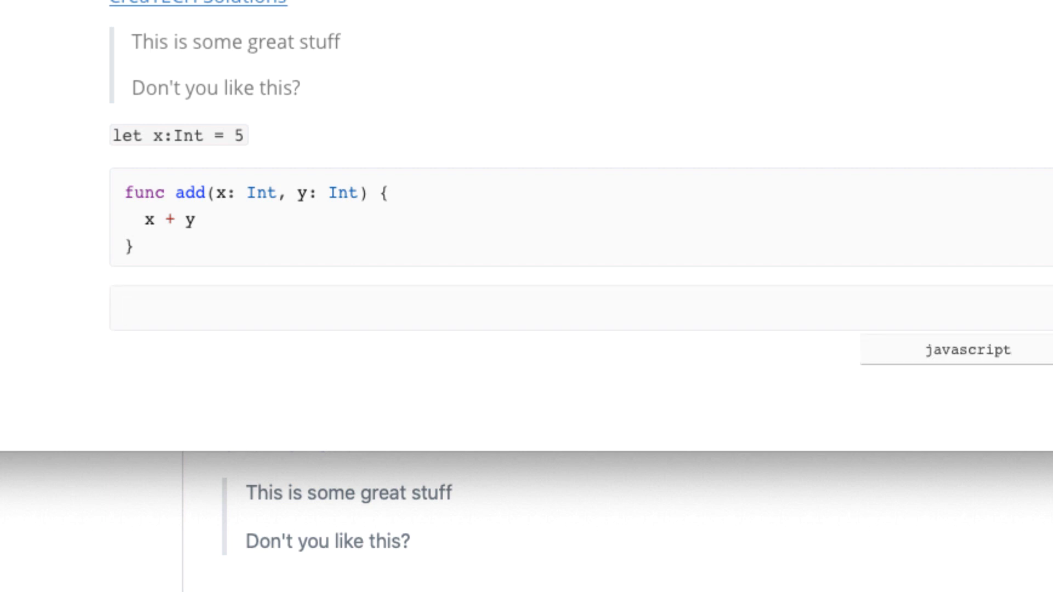
pyautogui.write('console.log')
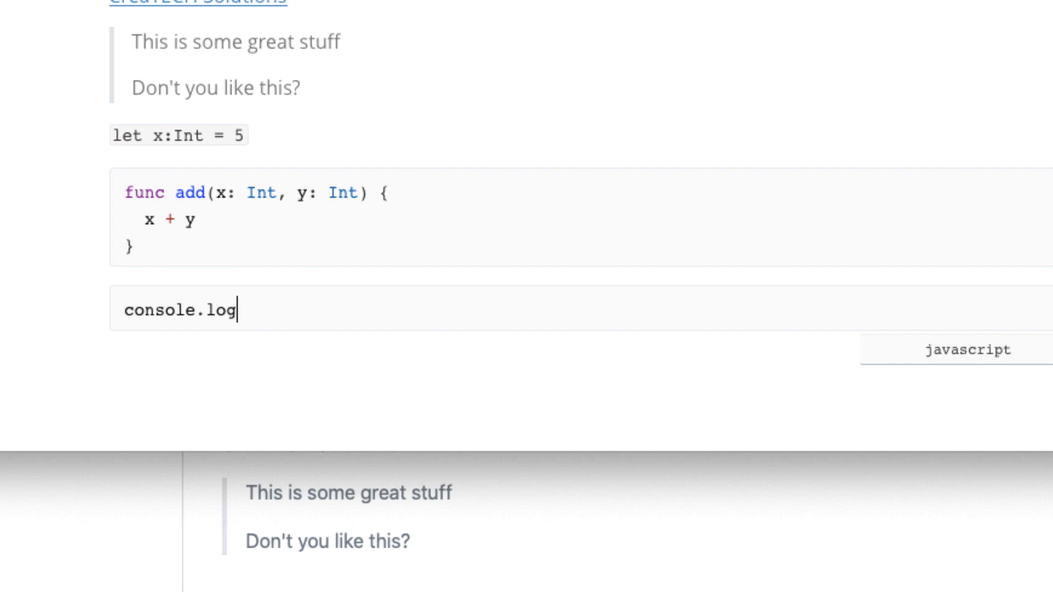
pyautogui.write('("Get me out of h")')
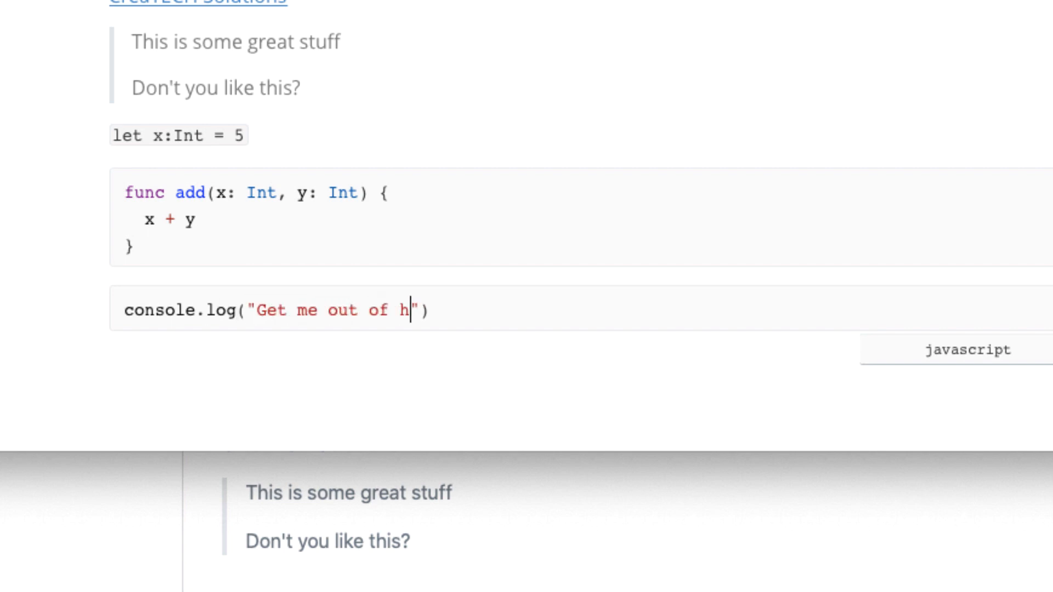
pyautogui.write('ere')
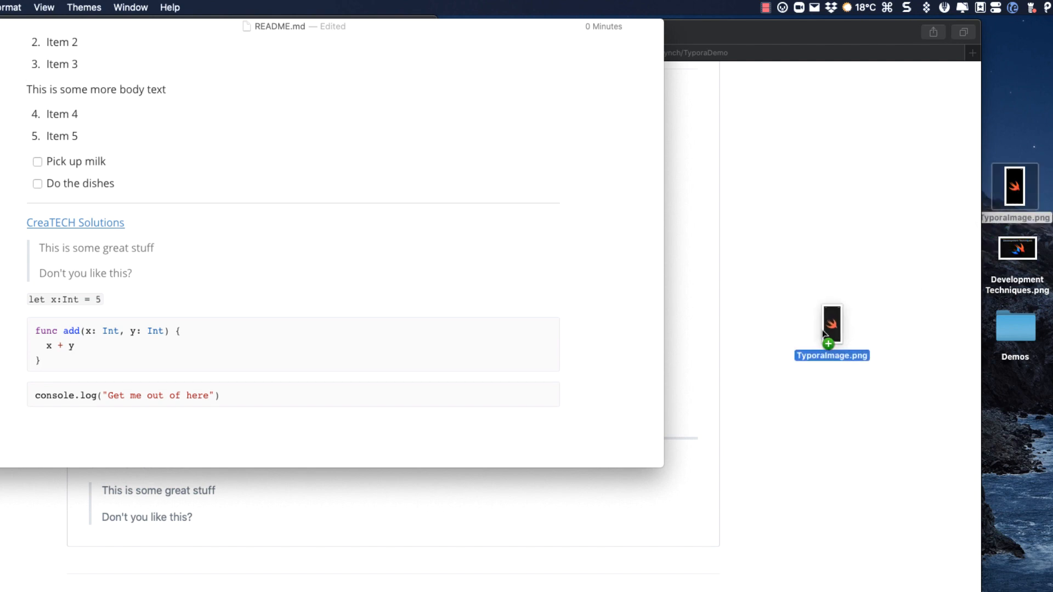
# Drag TyporaImage.png into the README, creating the README.assets folder for it
pyautogui.moveTo(832, 329); pyautogui.dragTo(59, 423)
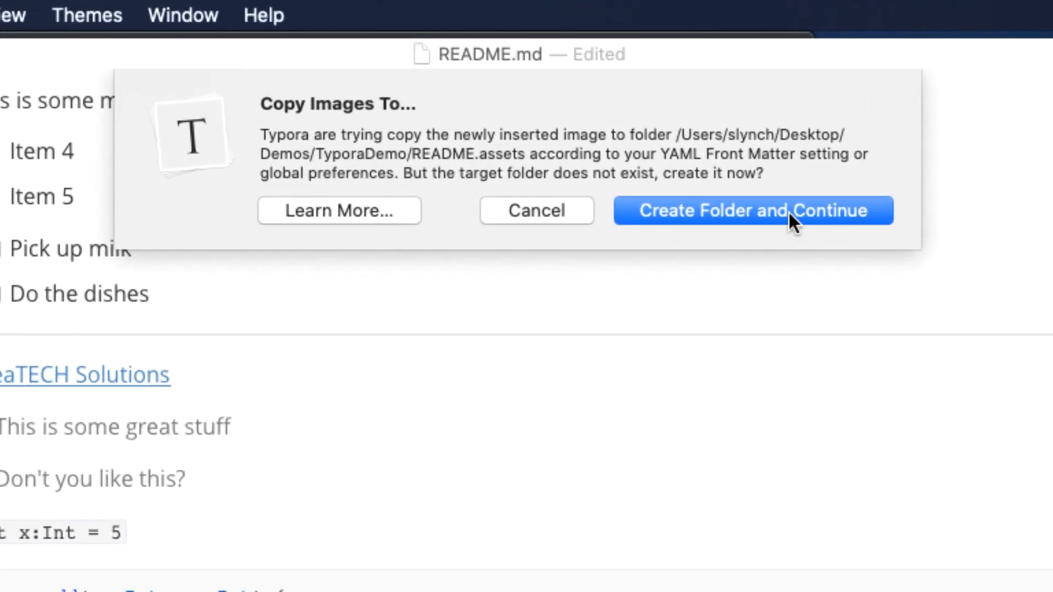
pyautogui.click(785, 210)
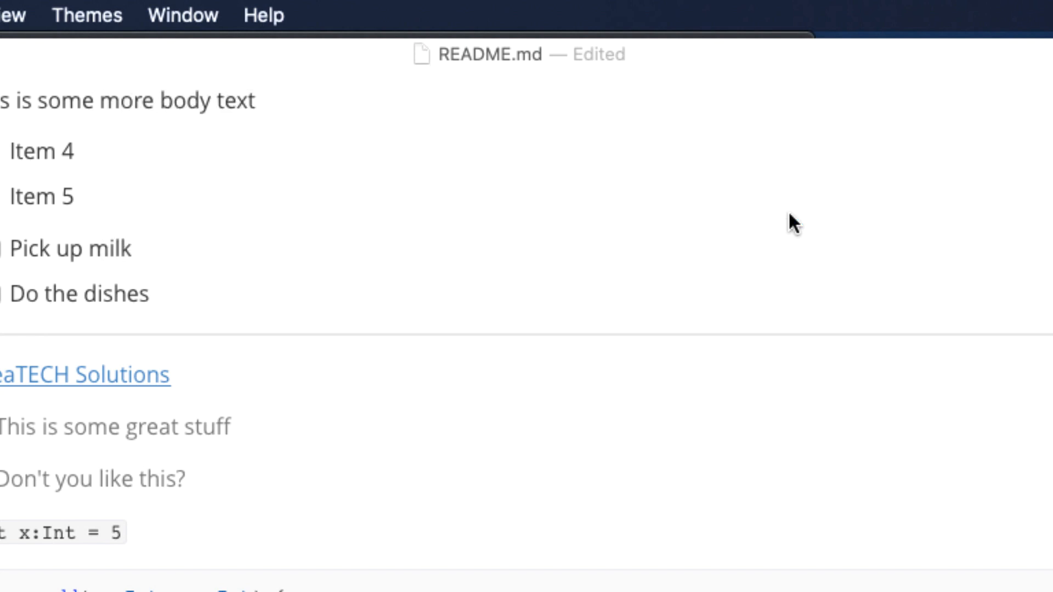
pyautogui.scroll(-3)
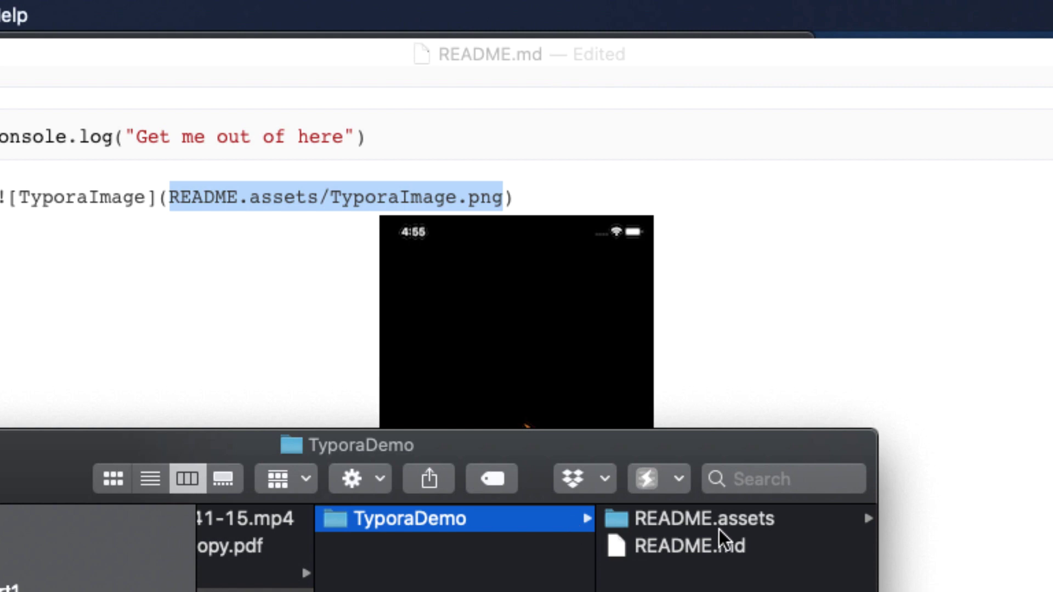
# Open README.assets in TyporaDemo to find the copied TyporaImage.png
pyautogui.click(704, 519)
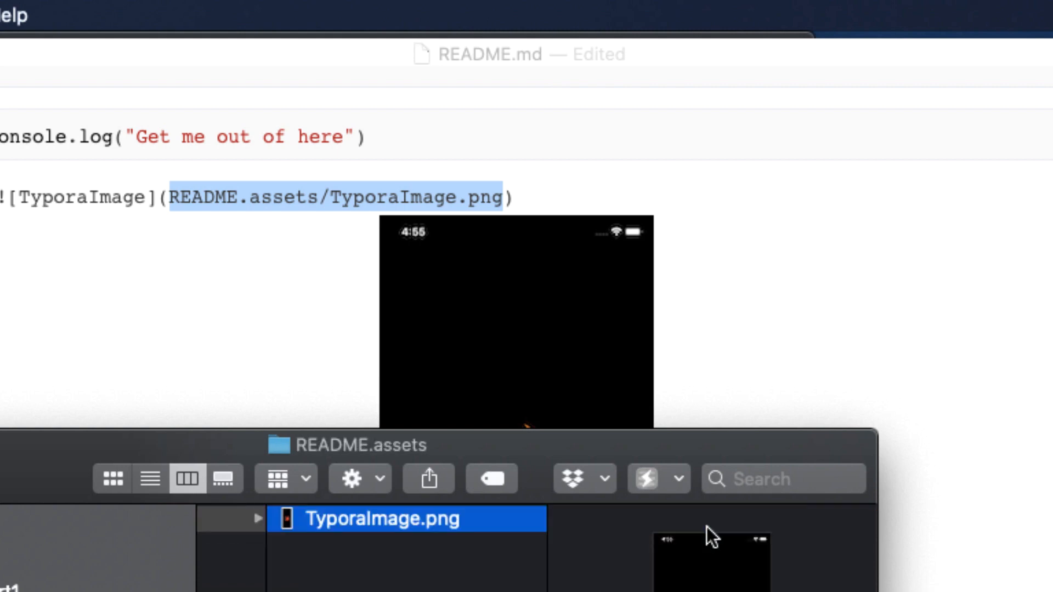
pyautogui.moveTo(970, 514)
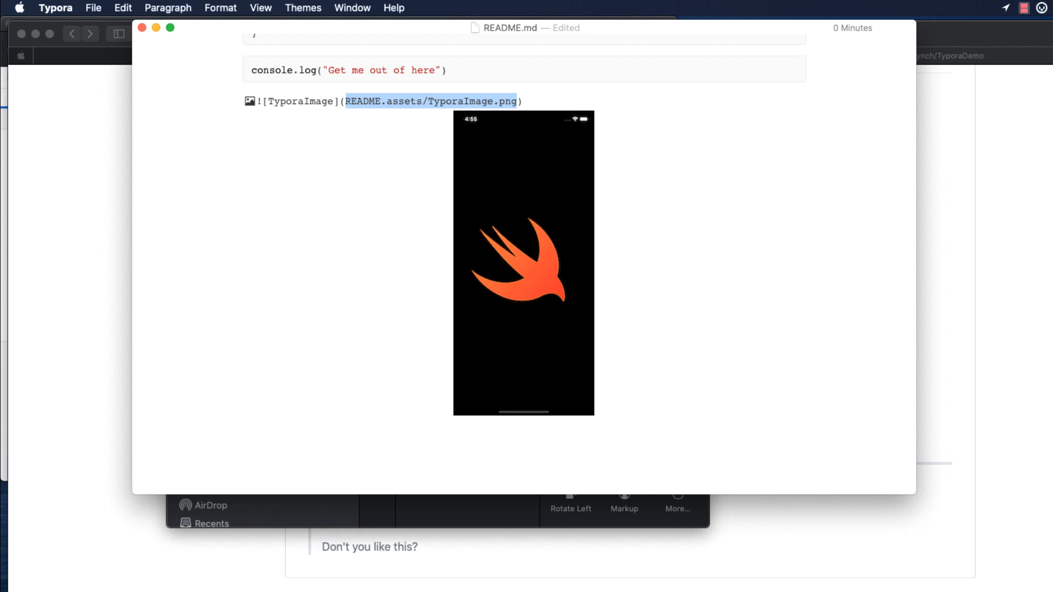
pyautogui.moveTo(149, 82)
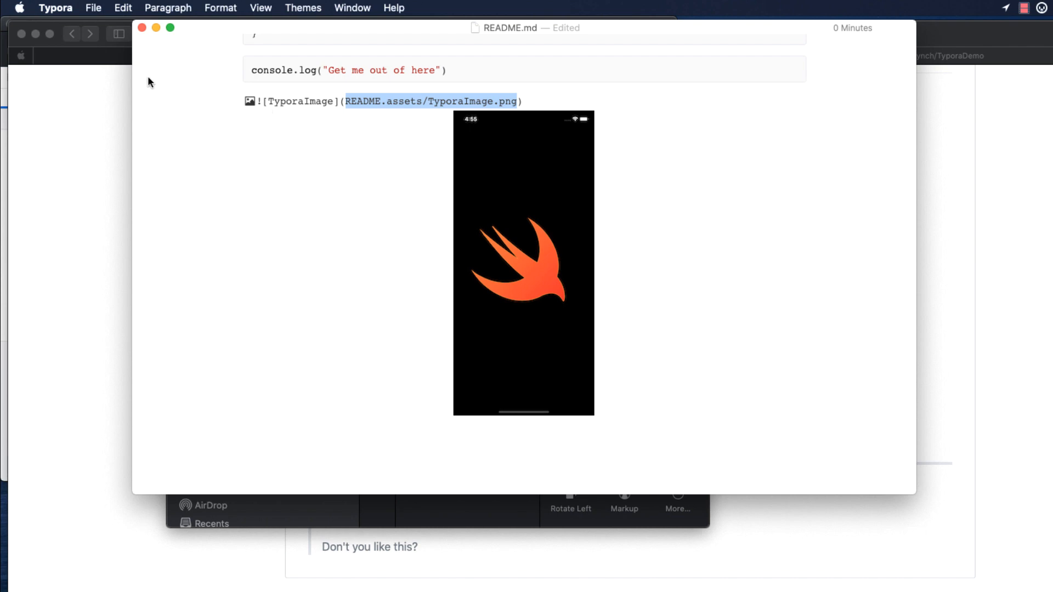
pyautogui.click(57, 7)
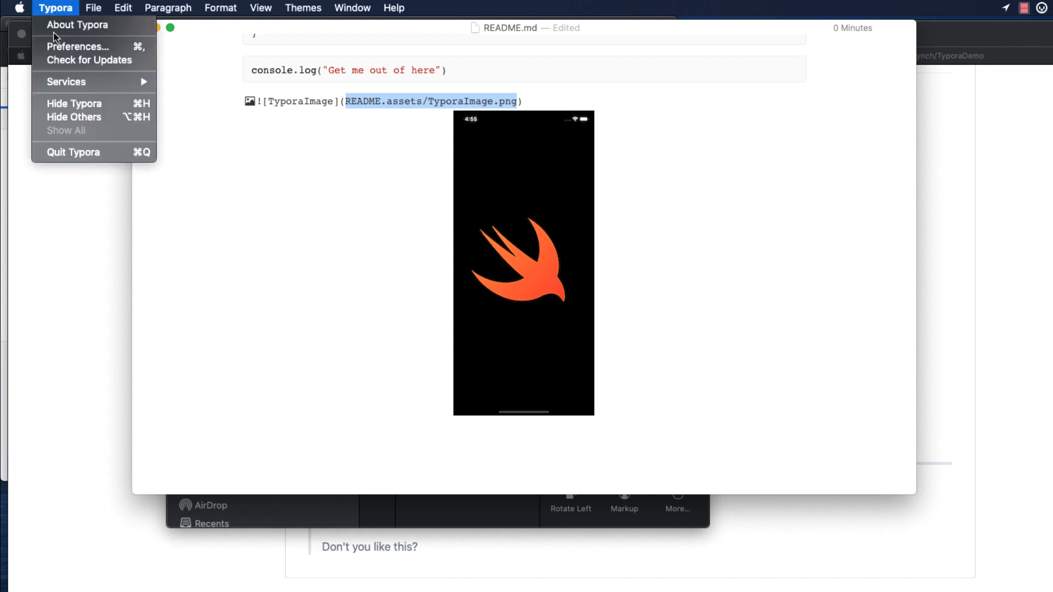
pyautogui.click(78, 46)
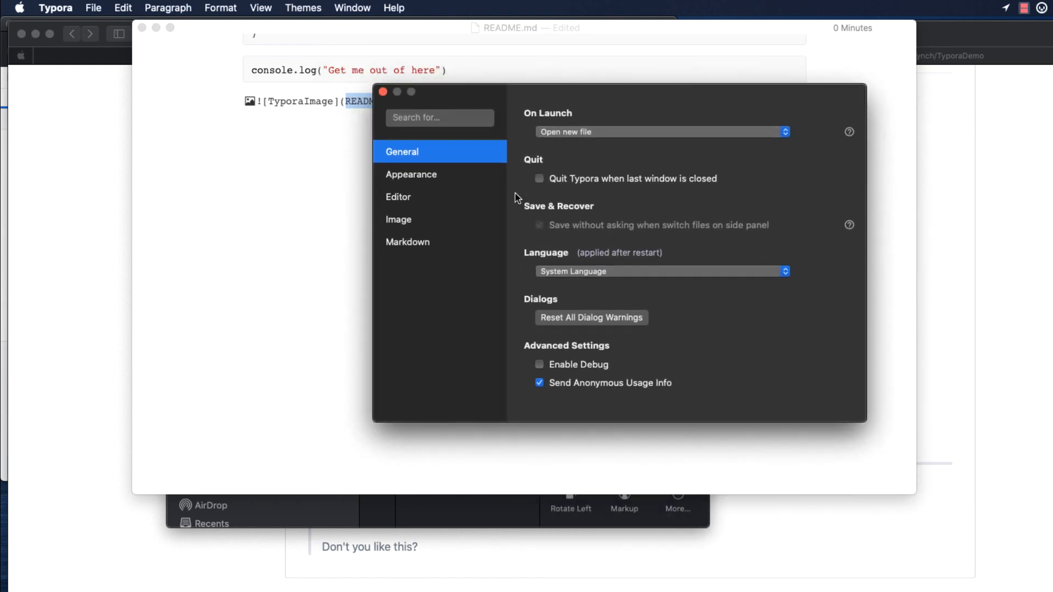
pyautogui.click(399, 220)
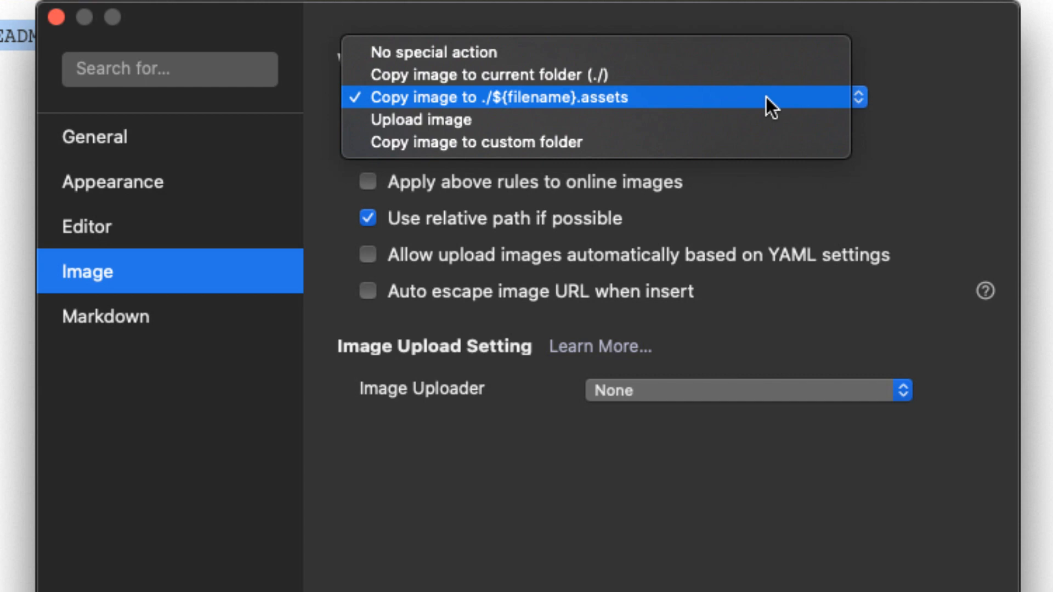
pyautogui.click(498, 96)
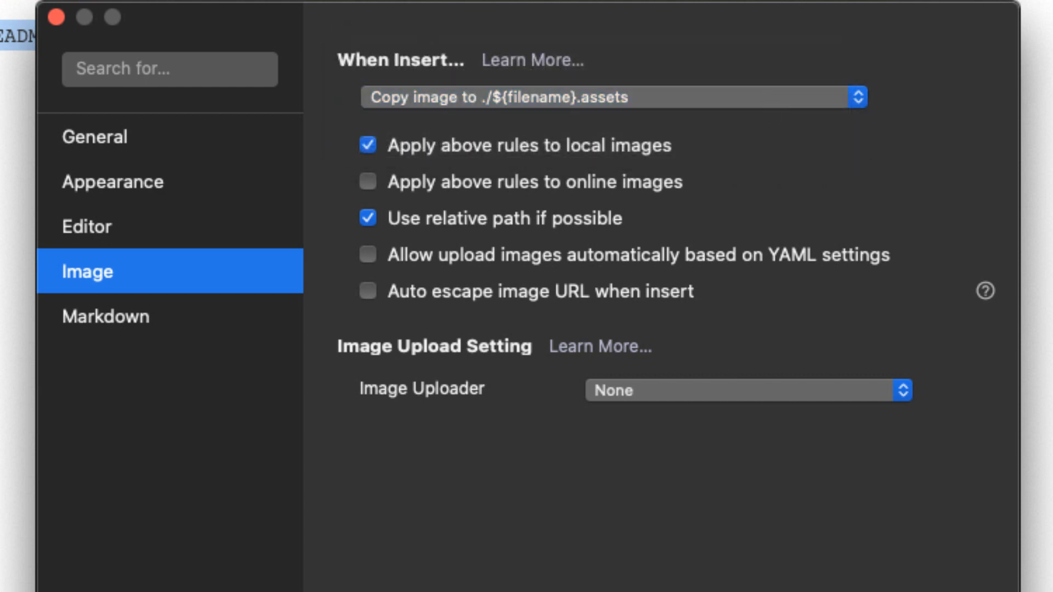
pyautogui.moveTo(54, 21)
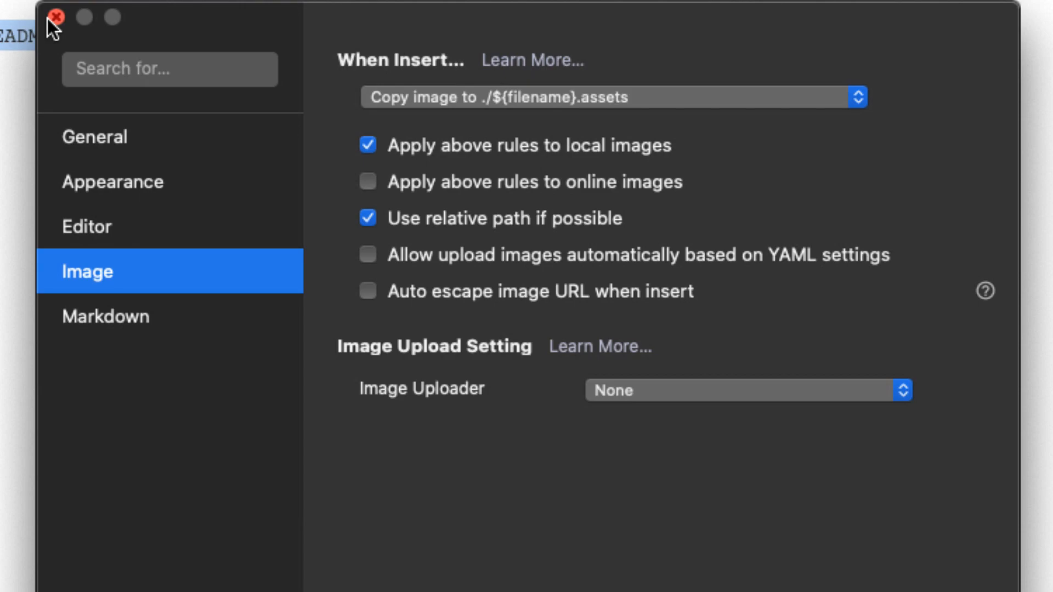
pyautogui.click(57, 17)
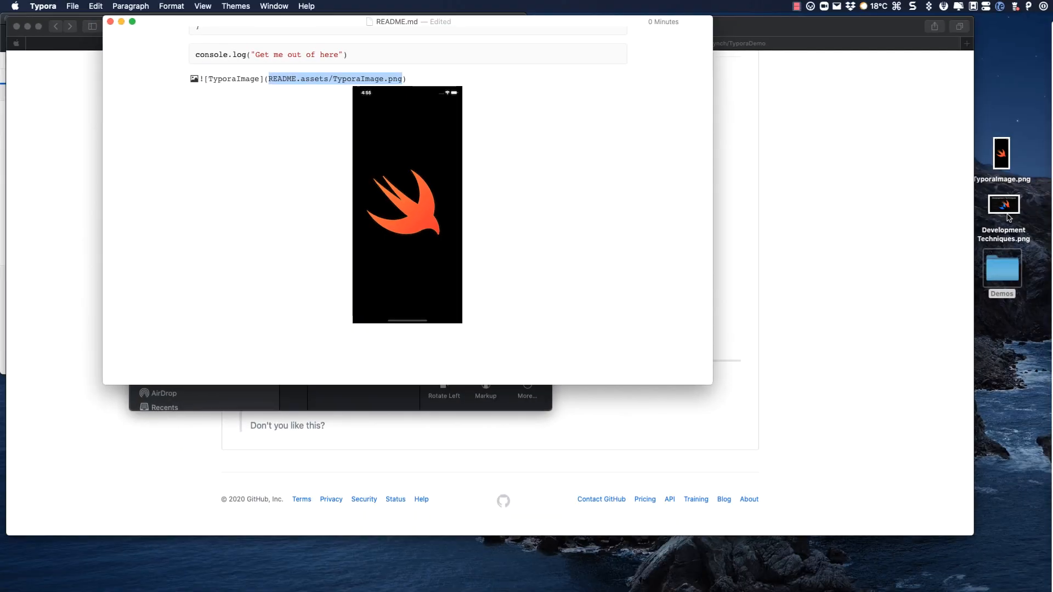
# Paste a second image into the README, check README.assets, and commit the three changed files
pyautogui.doubleClick(1003, 204)
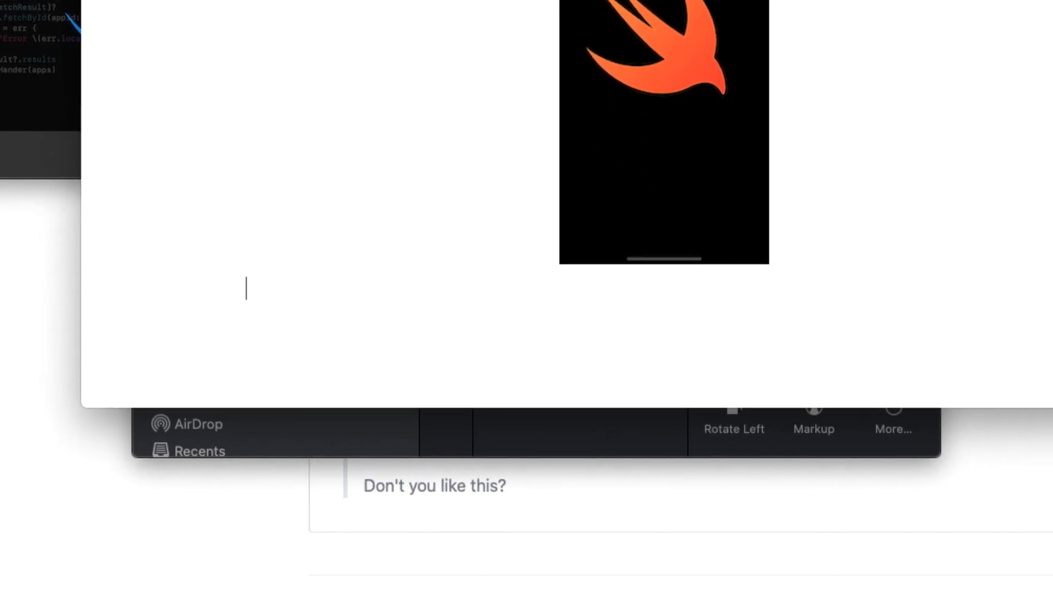
pyautogui.press('cmd+v')
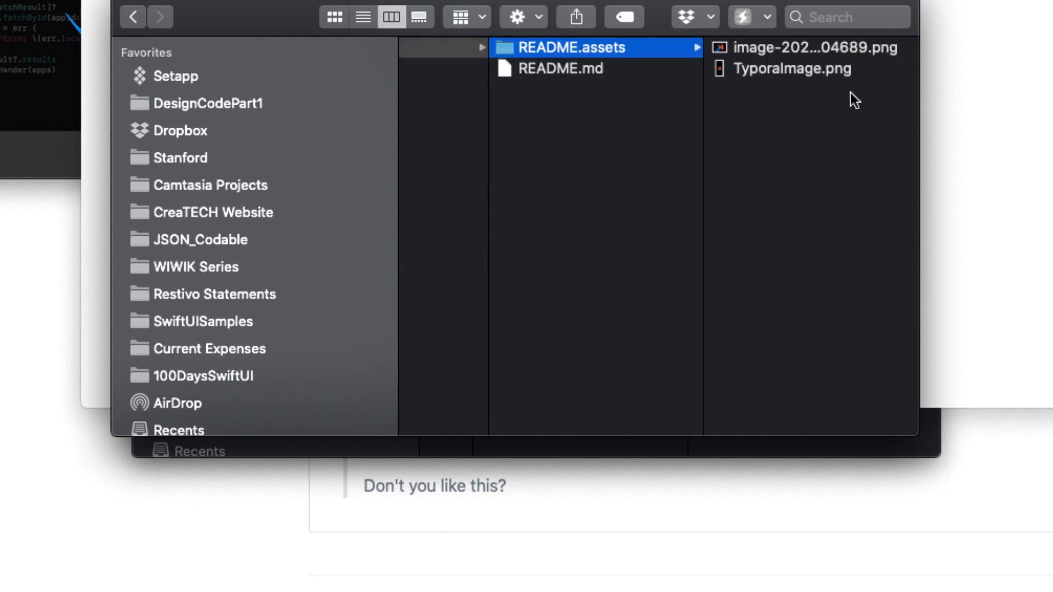
pyautogui.moveTo(864, 59)
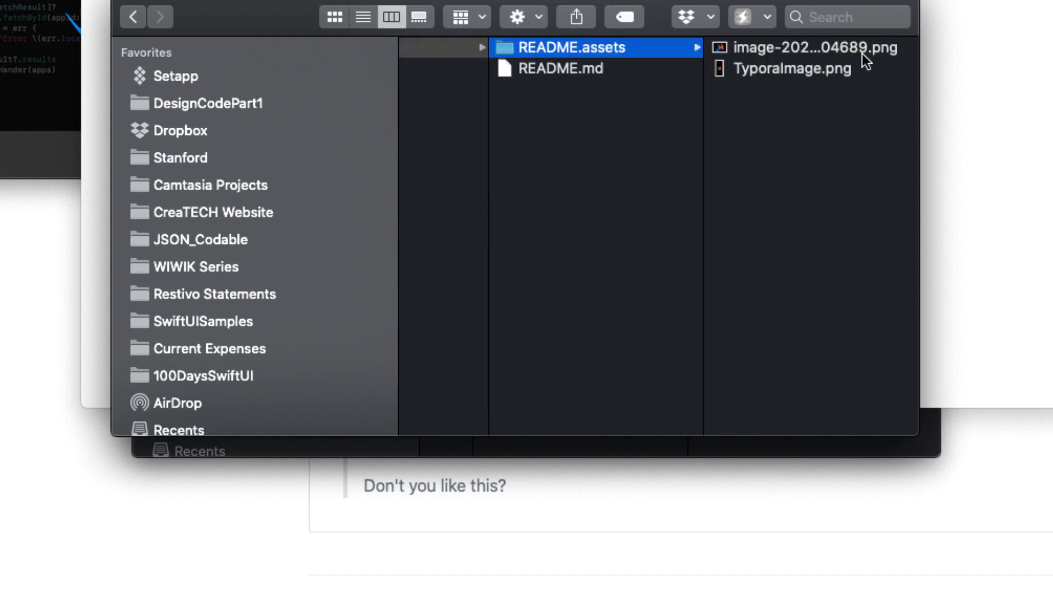
pyautogui.click(805, 49)
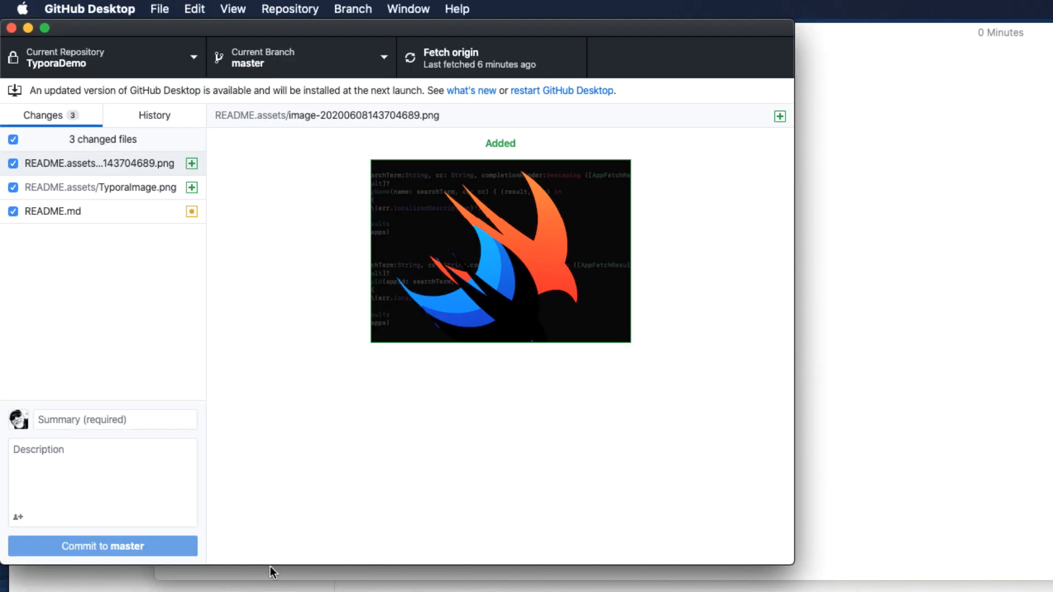
pyautogui.click(102, 547)
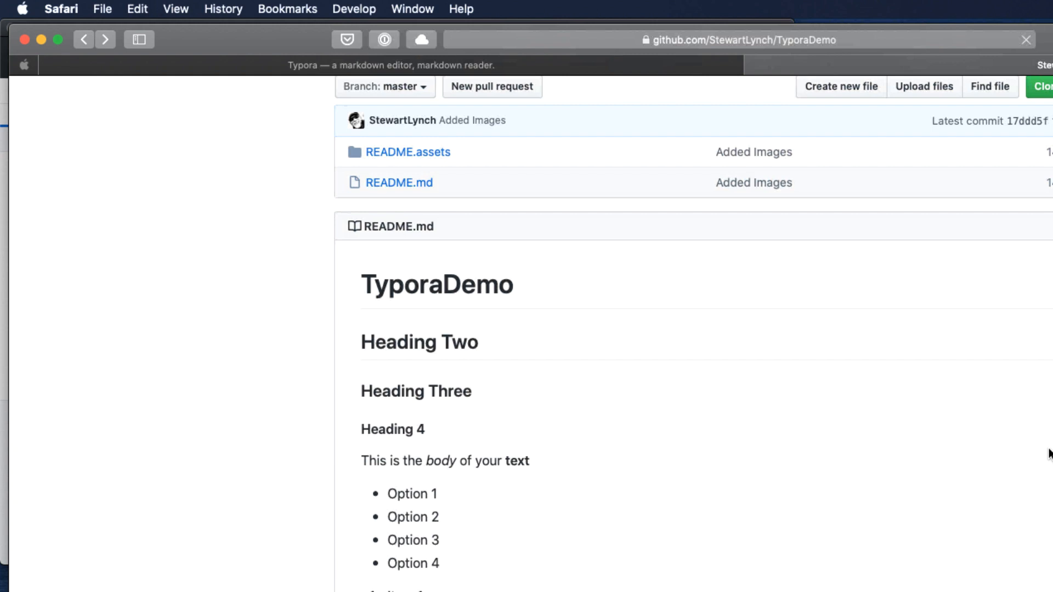
# Scroll the GitHub README down to the embedded phone screenshot
pyautogui.scroll(-3)
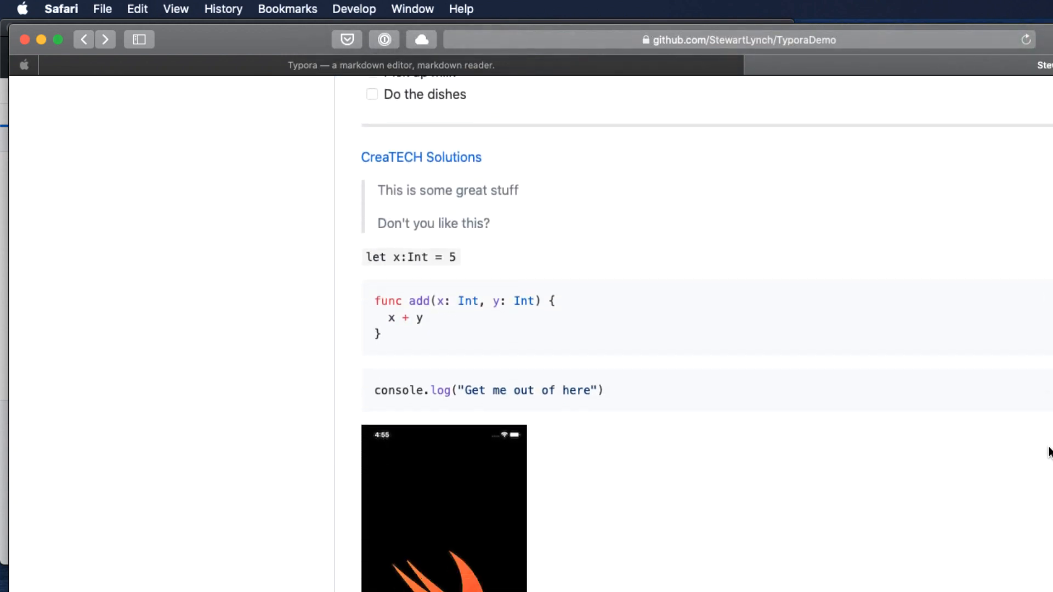
pyautogui.scroll(-3)
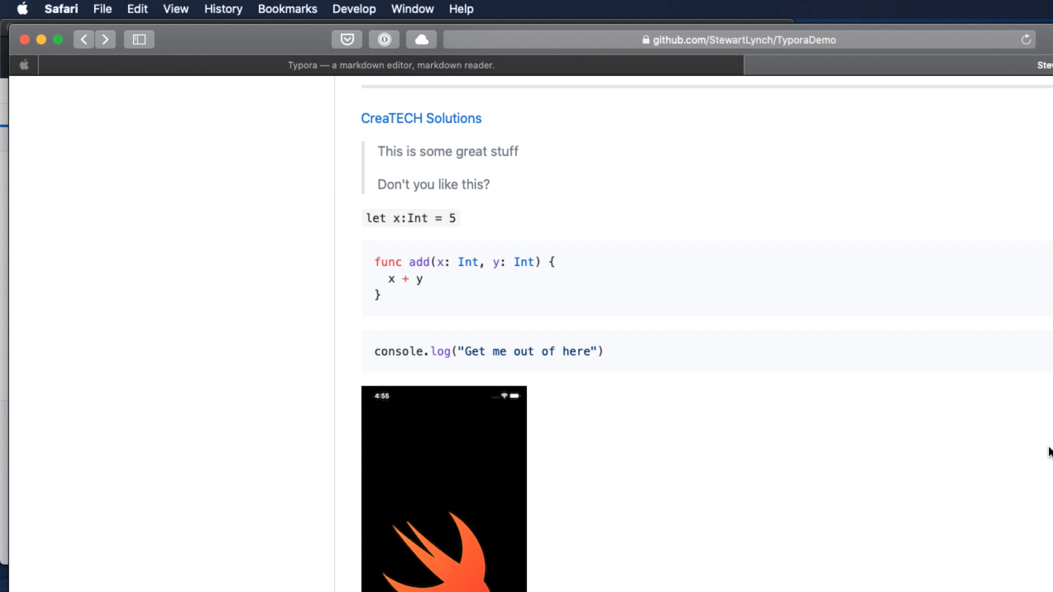
pyautogui.scroll(3)
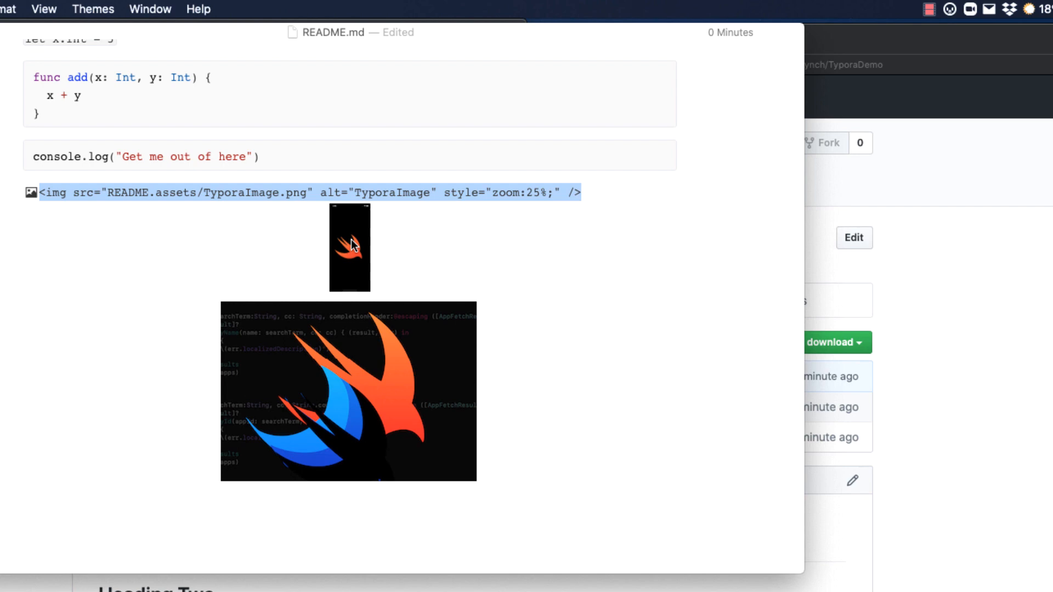
# Set the TyporaImage.png screenshot's zoom to 100%, removing the 25% scaling
pyautogui.rightClick(351, 245)
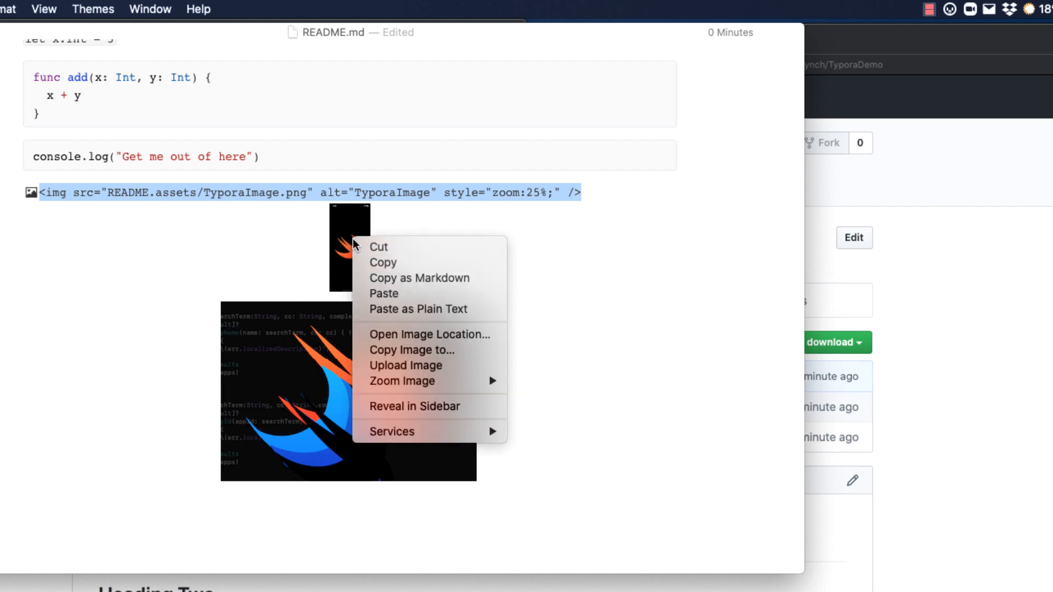
pyautogui.moveTo(428, 357)
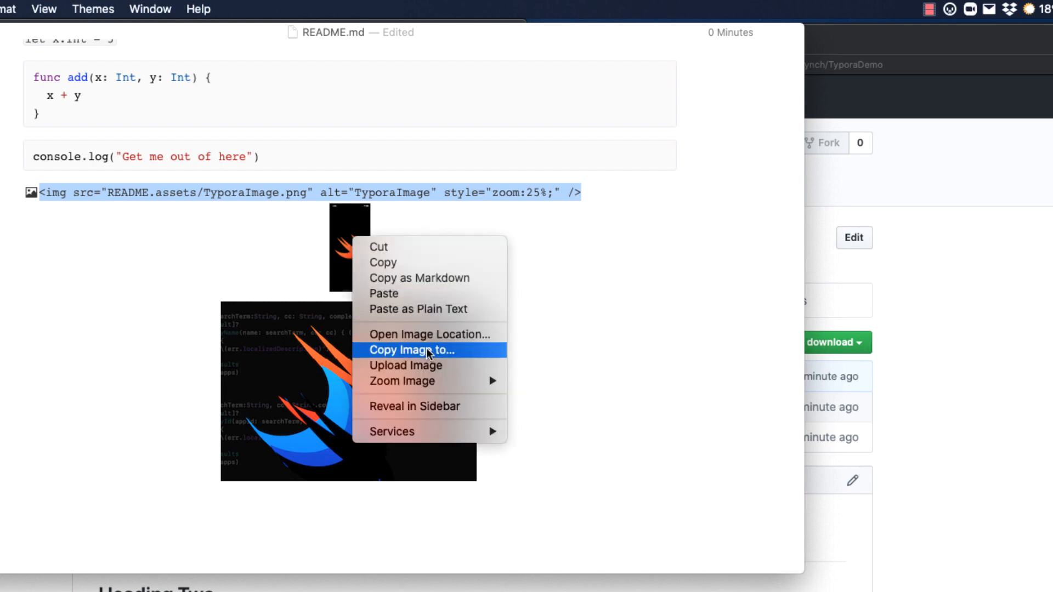
pyautogui.moveTo(403, 381)
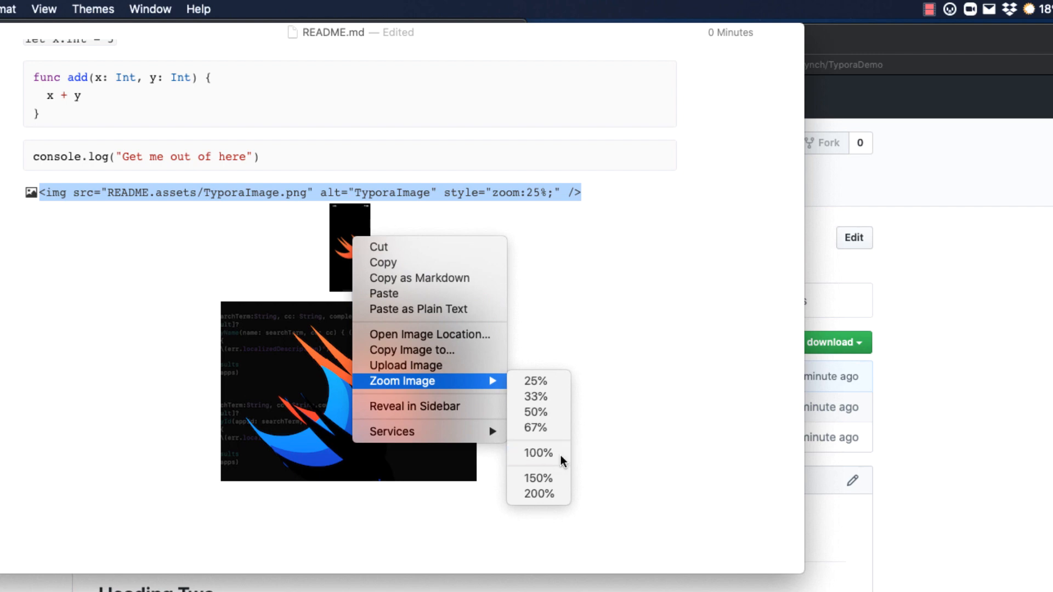
pyautogui.click(539, 453)
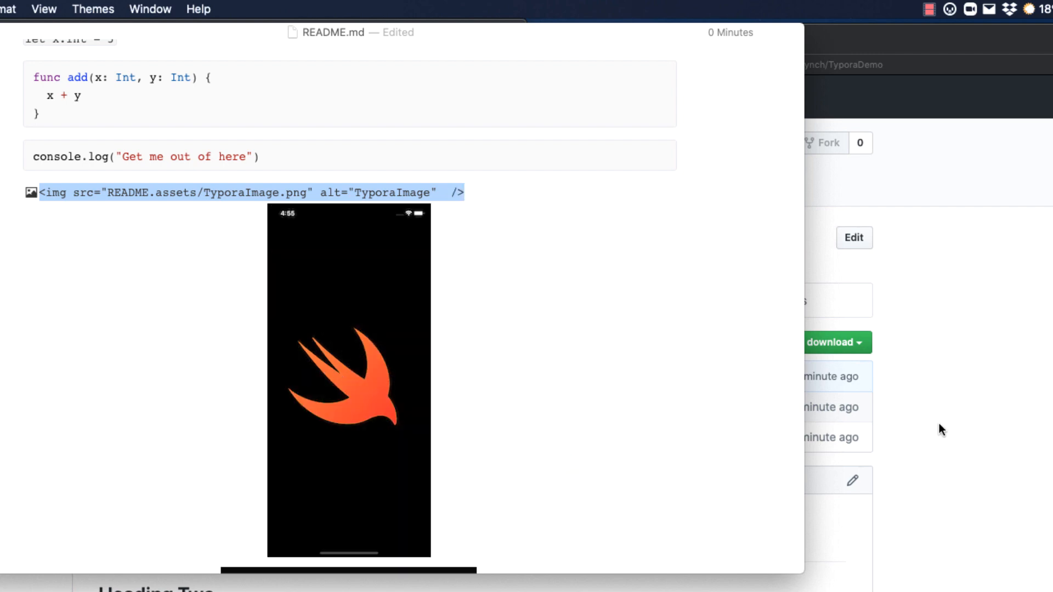
pyautogui.moveTo(921, 401)
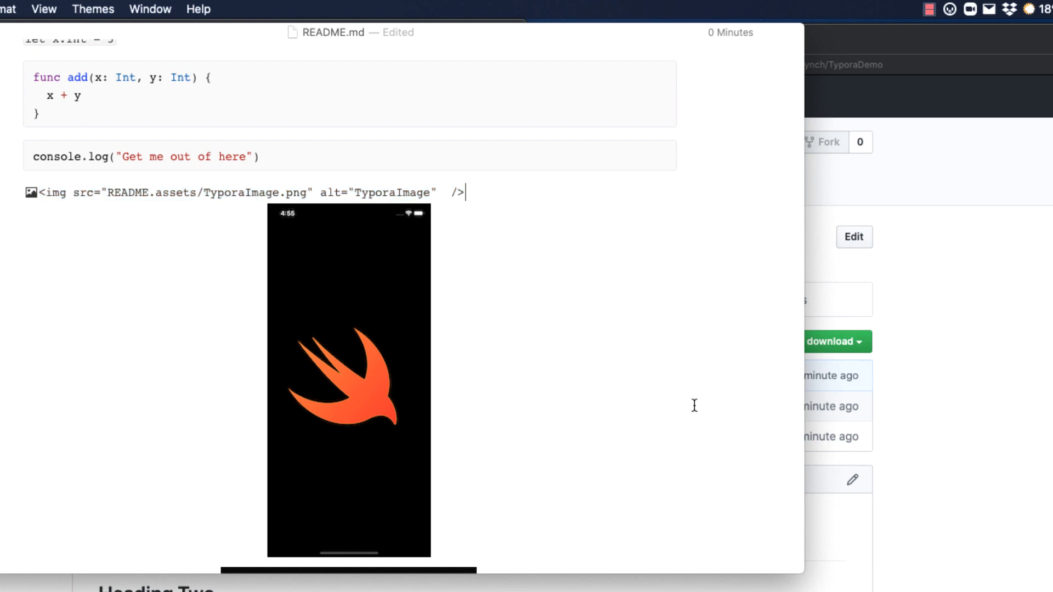
pyautogui.scroll(-3)
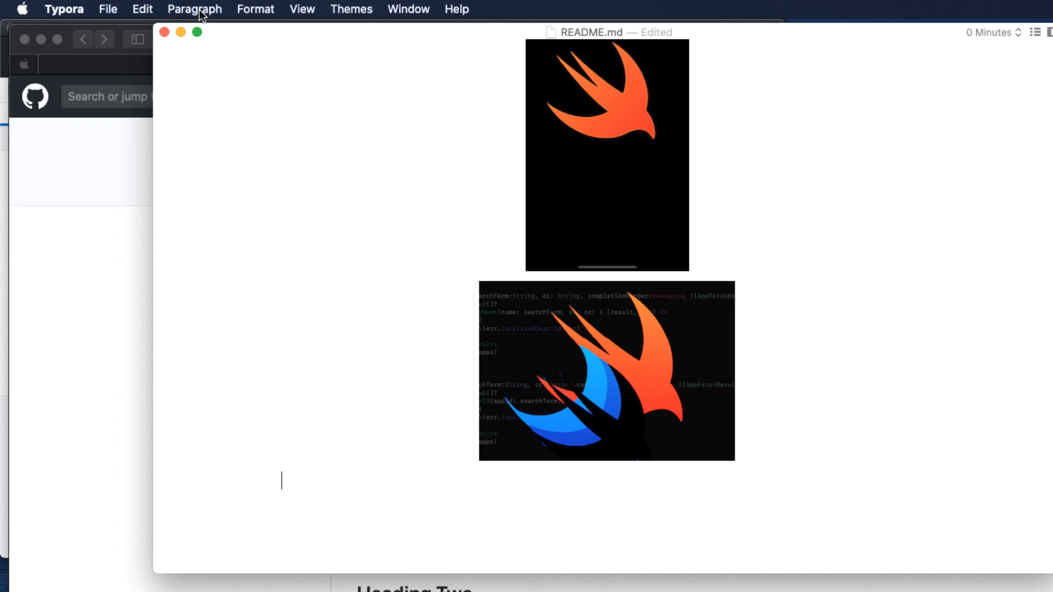
# Insert a three-column, four-row table below the images and fill cells with 'Stuff Here'
pyautogui.click(194, 9)
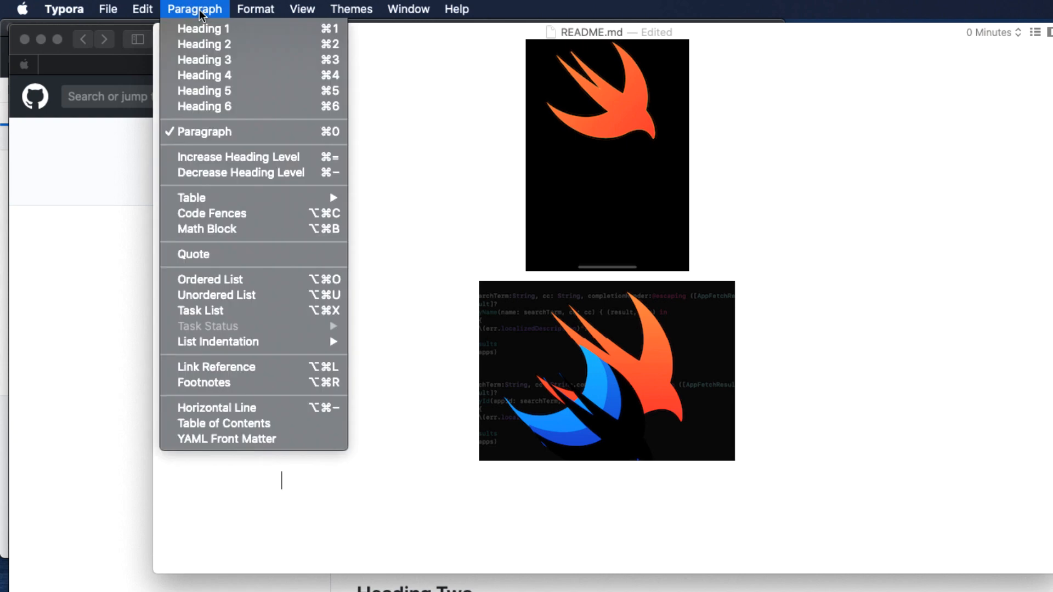
pyautogui.moveTo(192, 197)
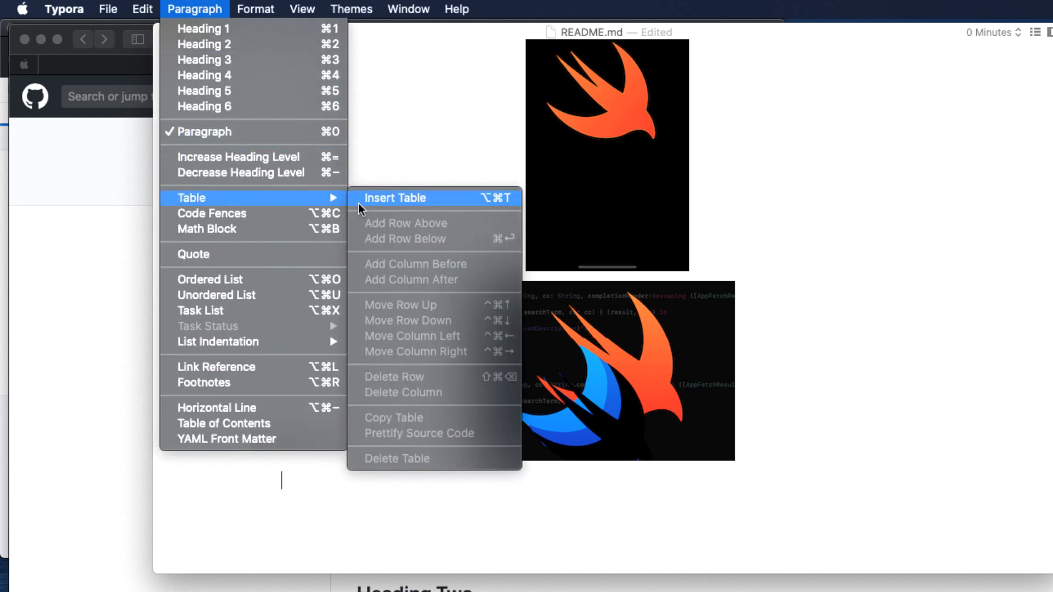
pyautogui.moveTo(413, 205)
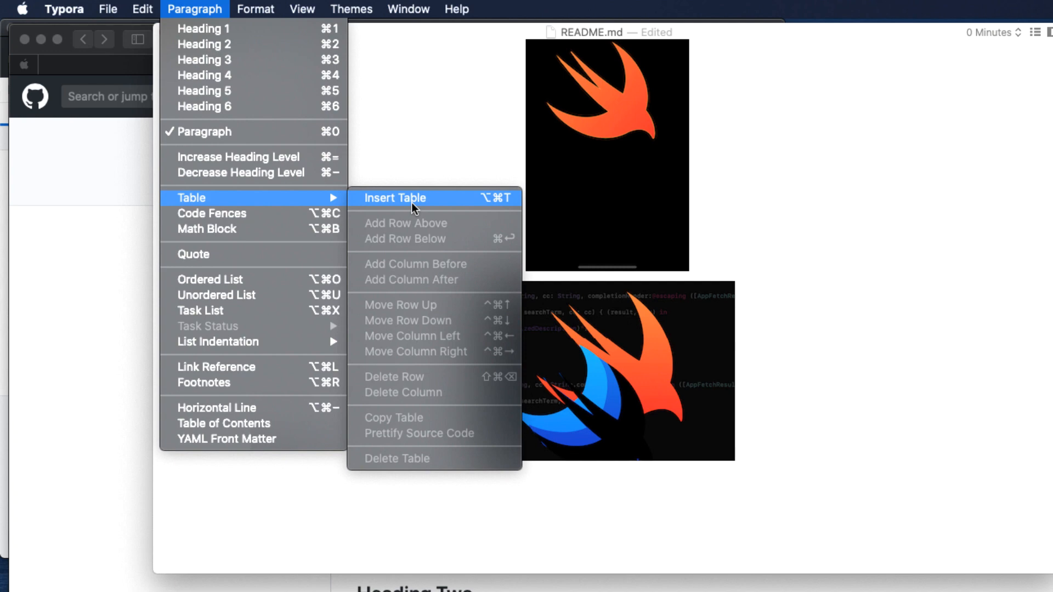
pyautogui.click(394, 197)
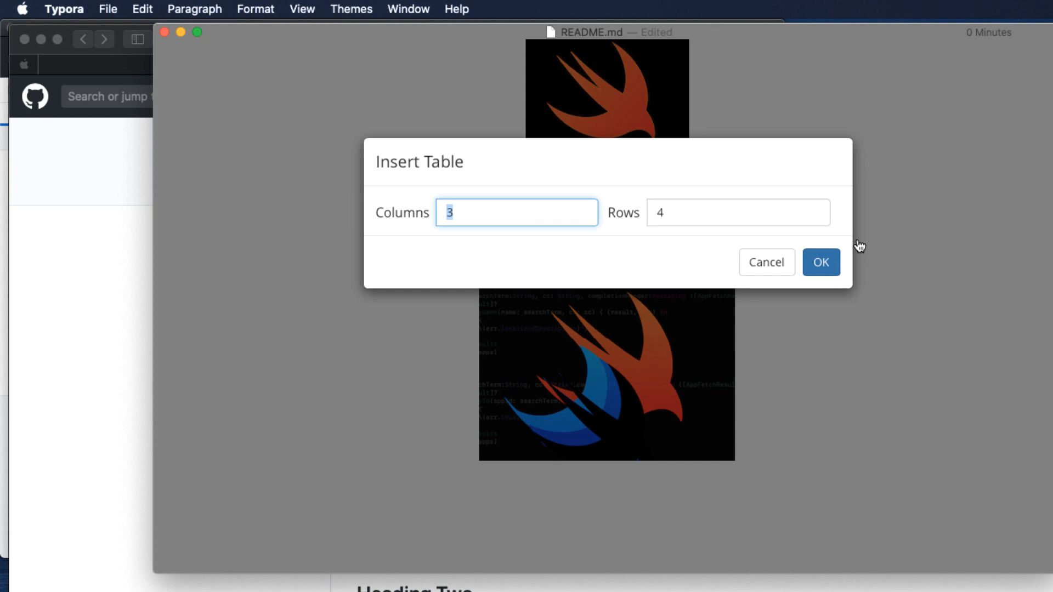
pyautogui.click(821, 262)
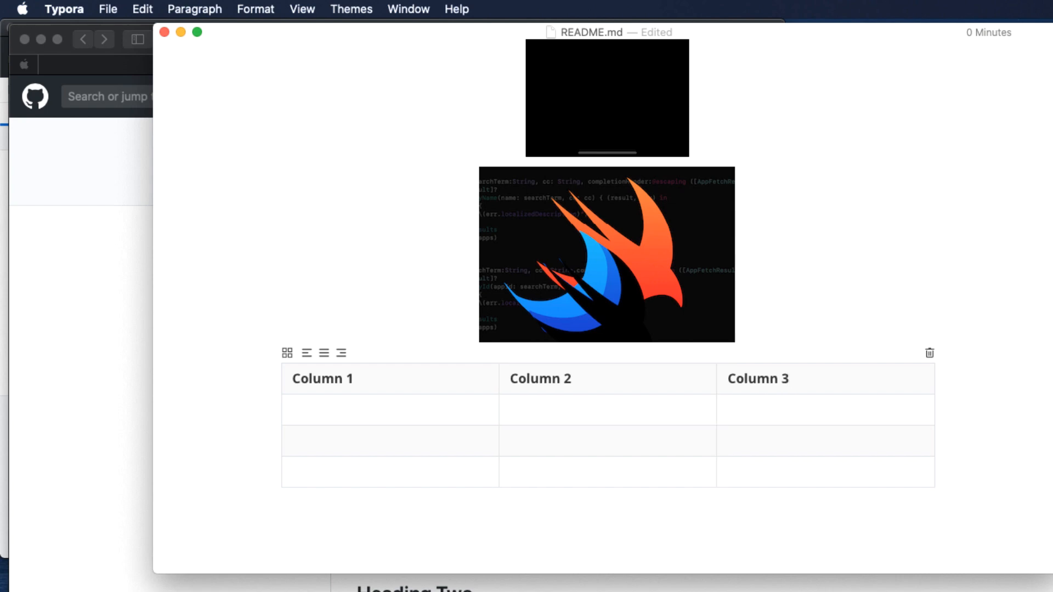
pyautogui.write('Stuff Here')
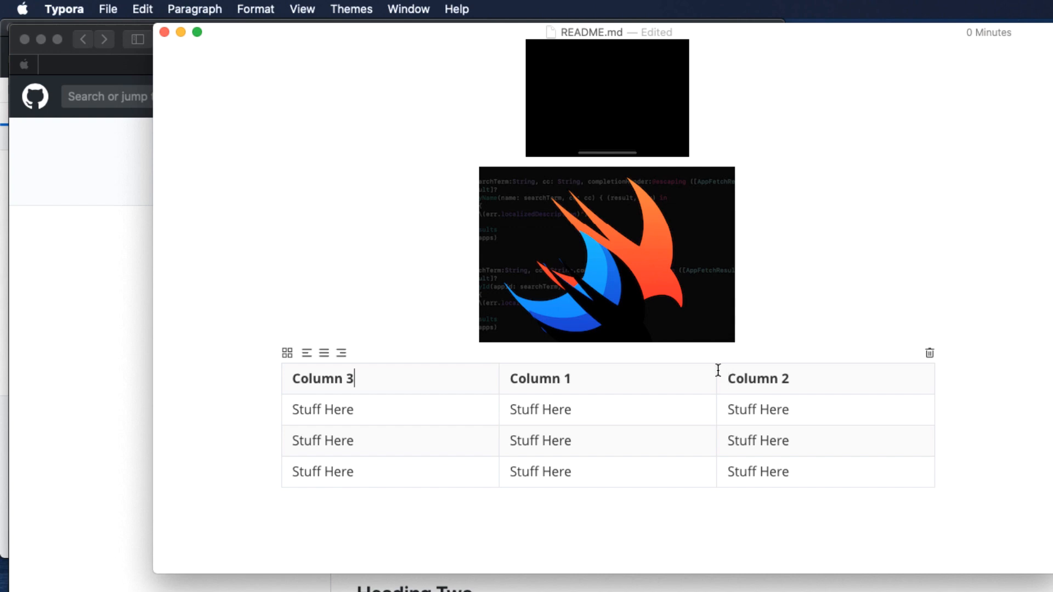
# Right-align the first column, centre the middle column, and save the README
pyautogui.click(304, 353)
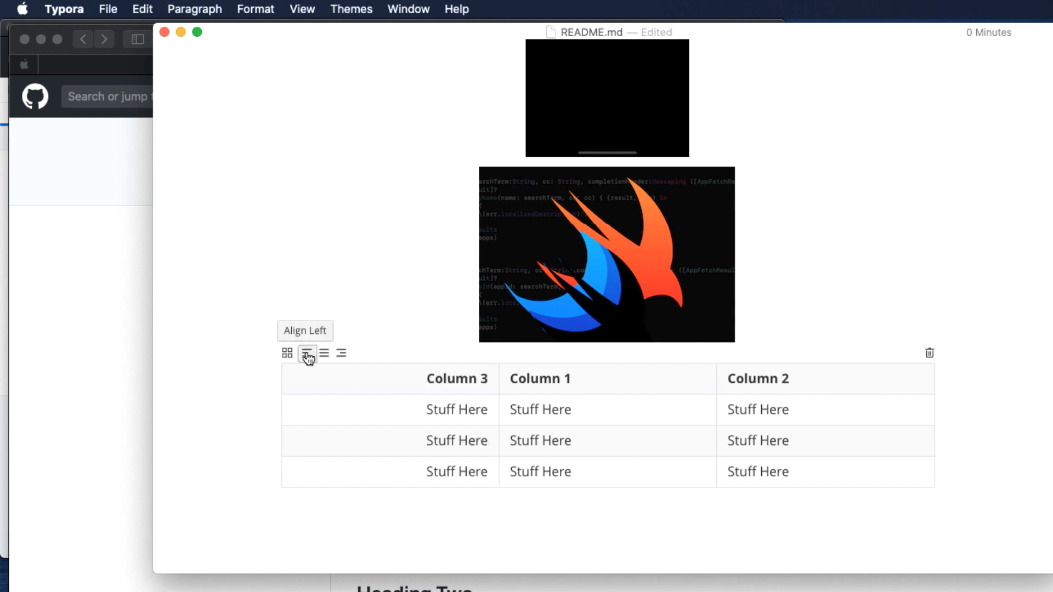
pyautogui.click(323, 355)
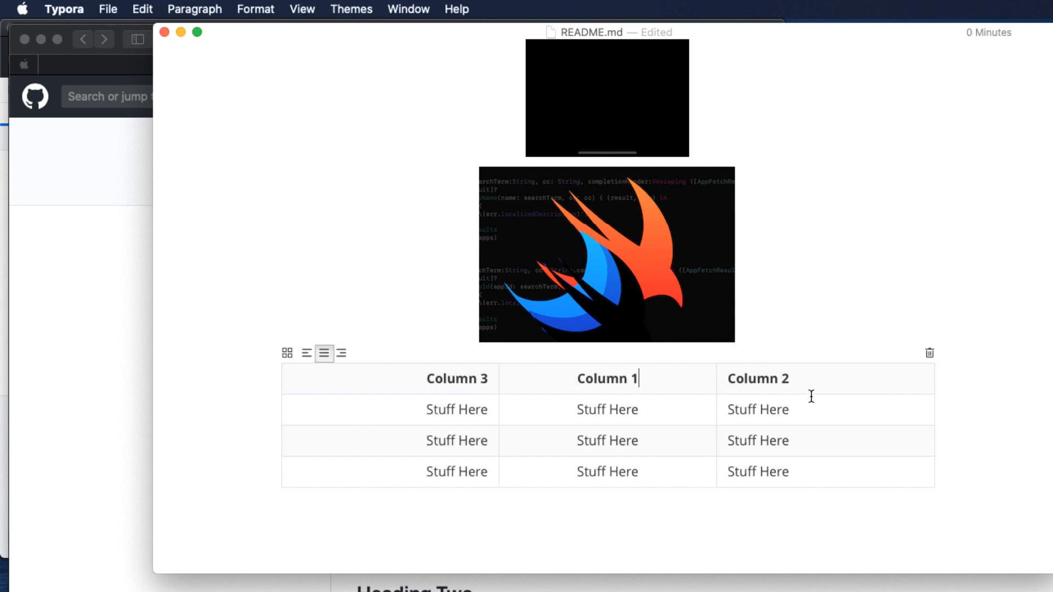
pyautogui.moveTo(288, 354)
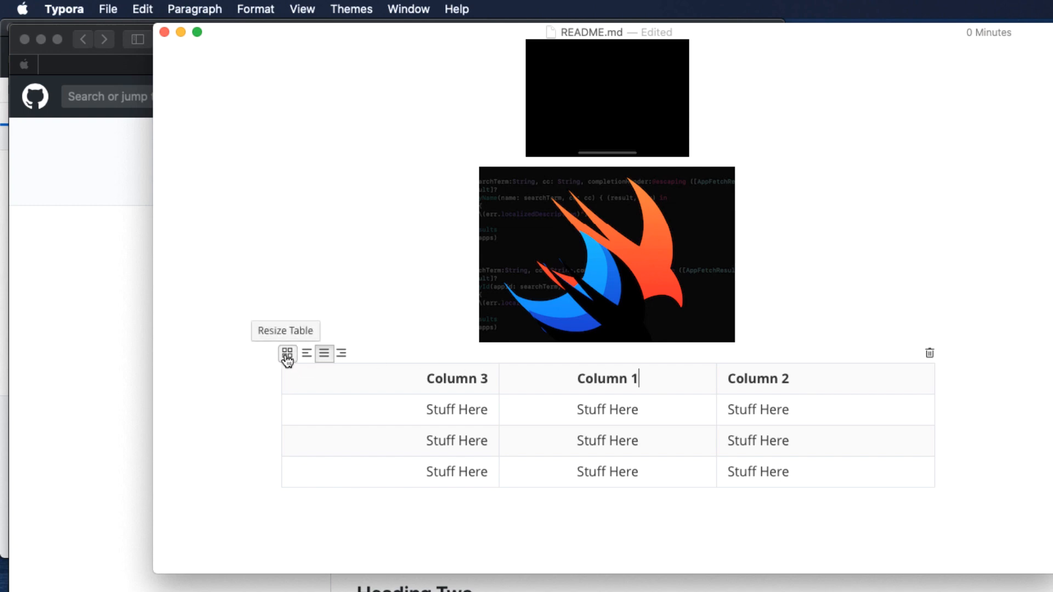
pyautogui.click(287, 353)
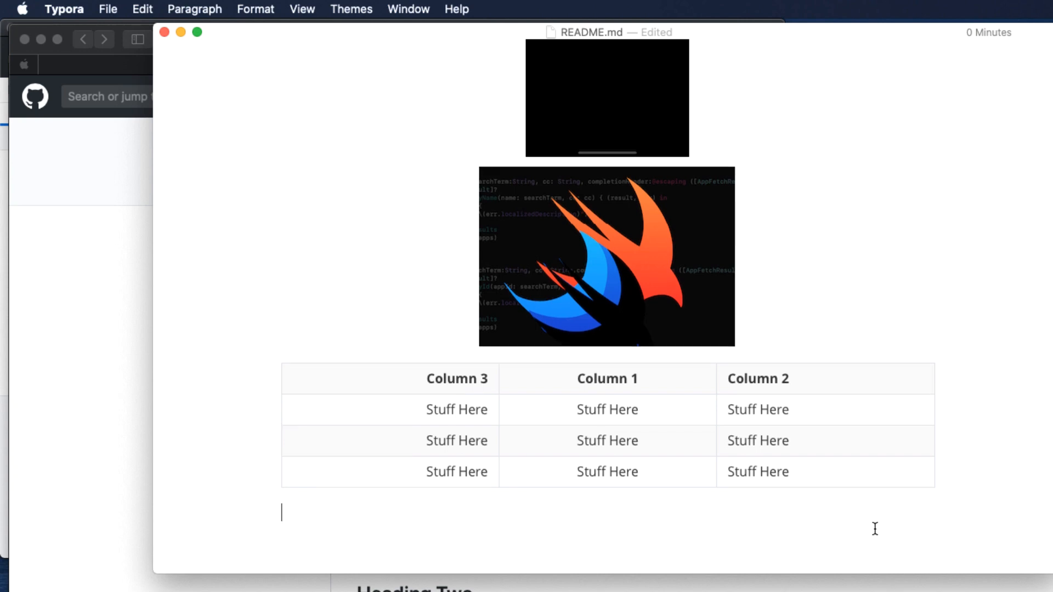
pyautogui.press('Cmd+S')
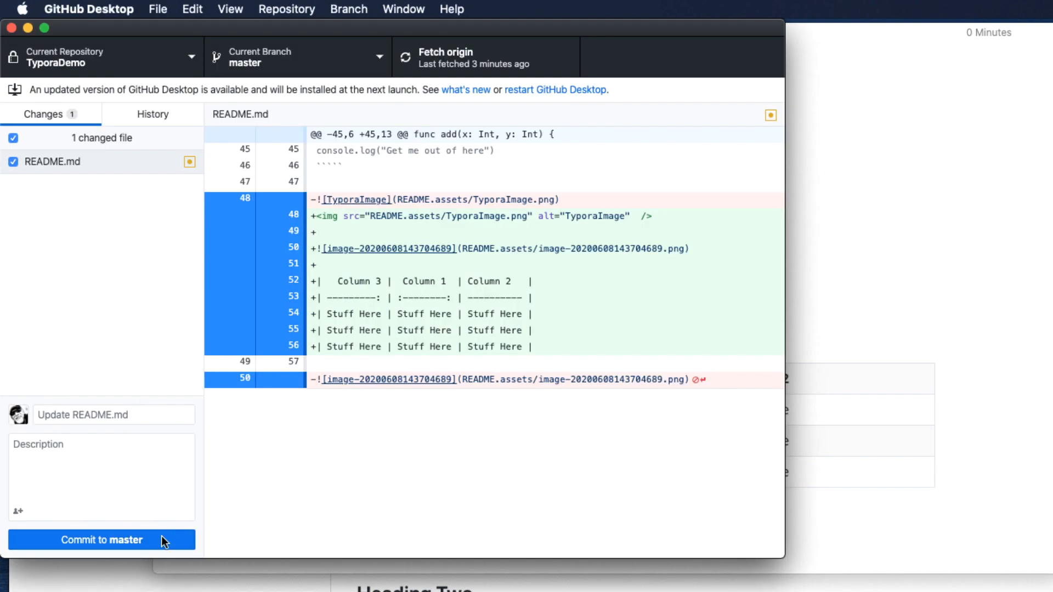
# Commit the README table edit to master and push it to origin
pyautogui.click(101, 540)
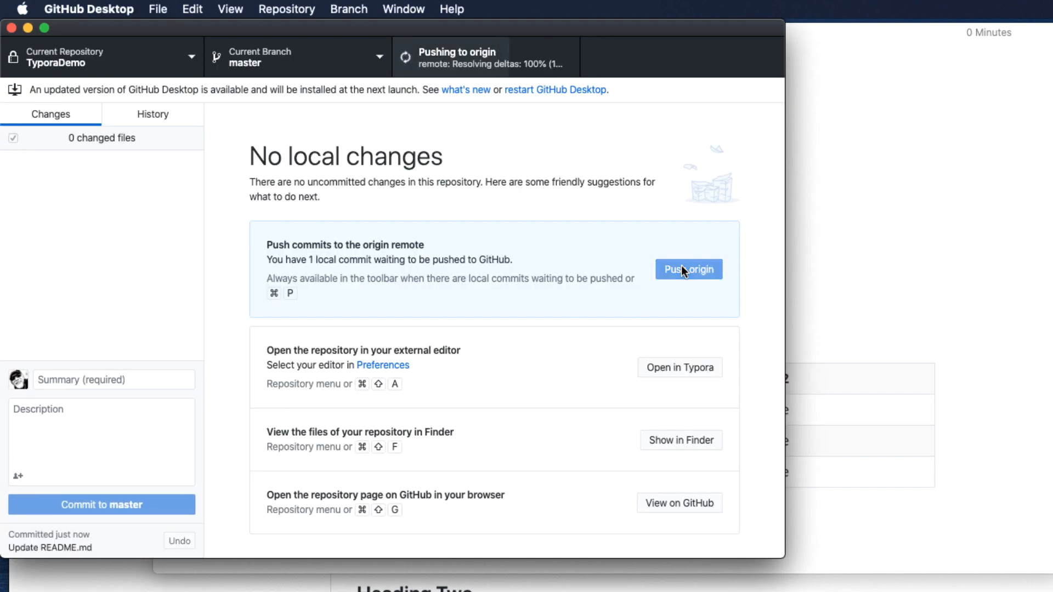
pyautogui.click(688, 269)
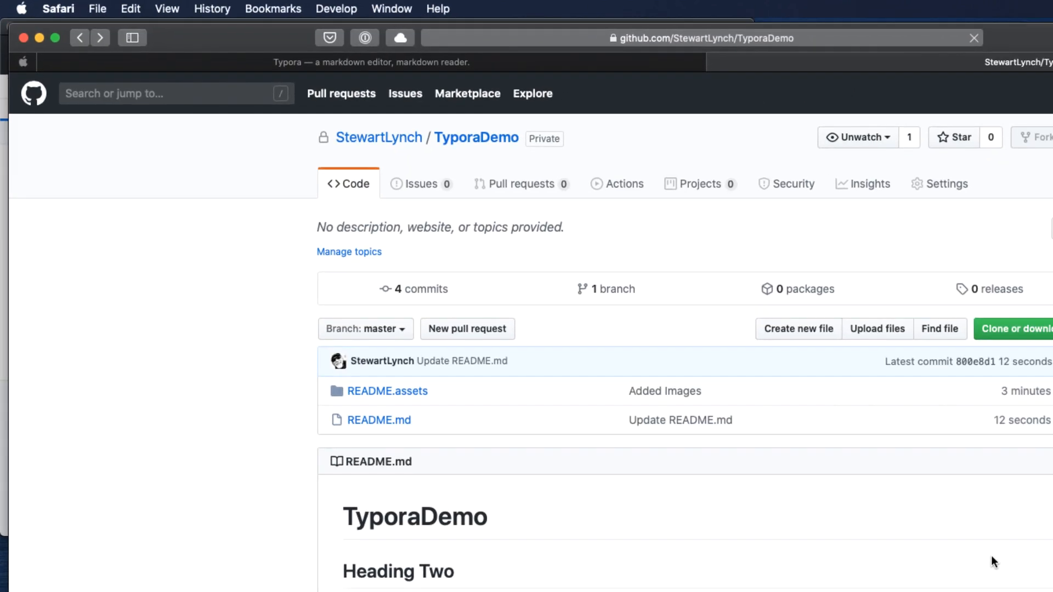
# Scroll through TyporaDemo's rendered README on GitHub down to the phone image
pyautogui.scroll(-3)
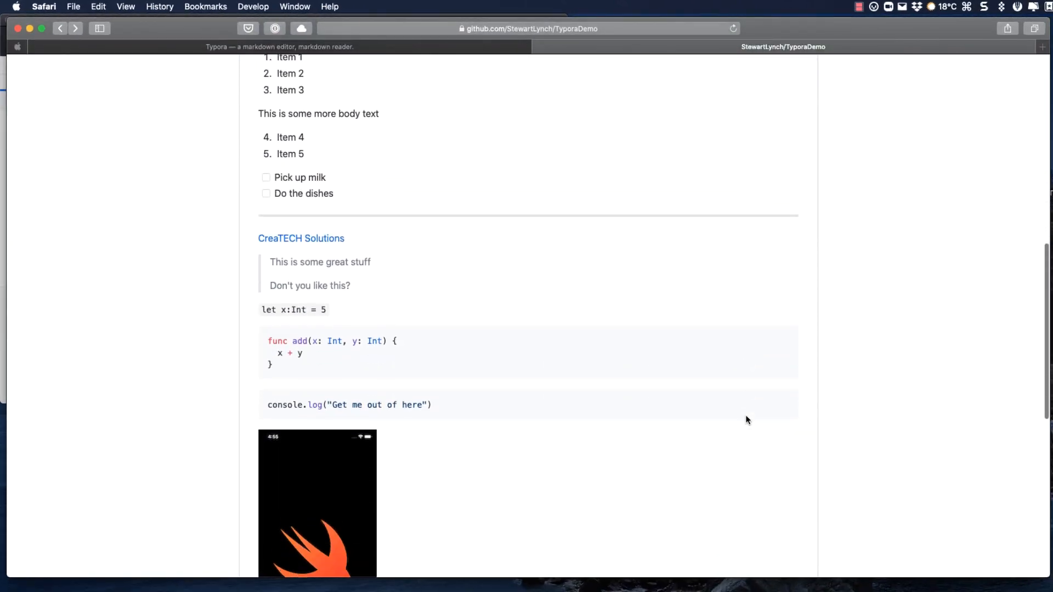
pyautogui.scroll(-3)
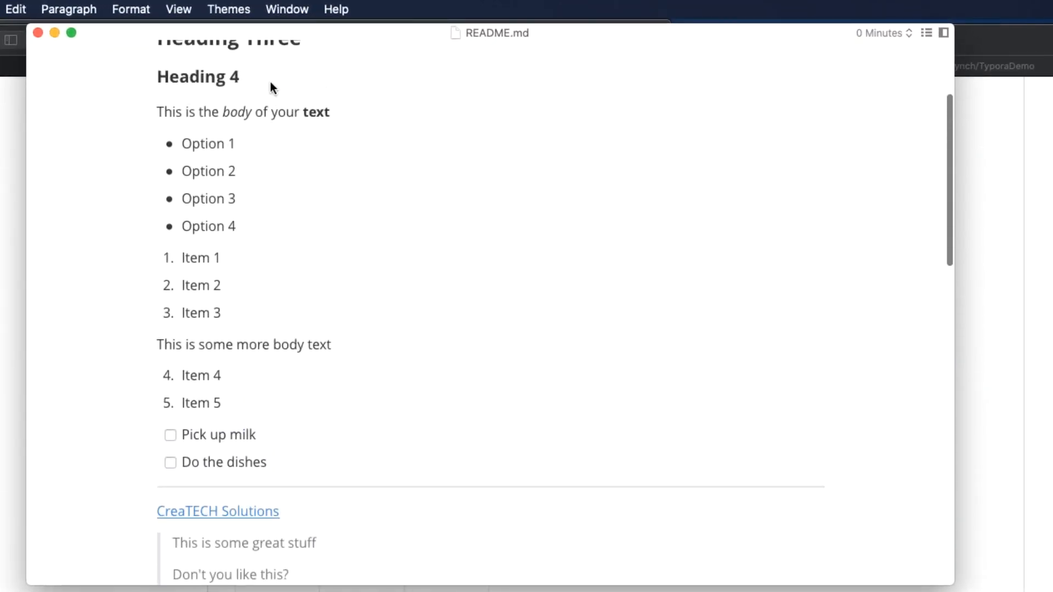
pyautogui.click(229, 9)
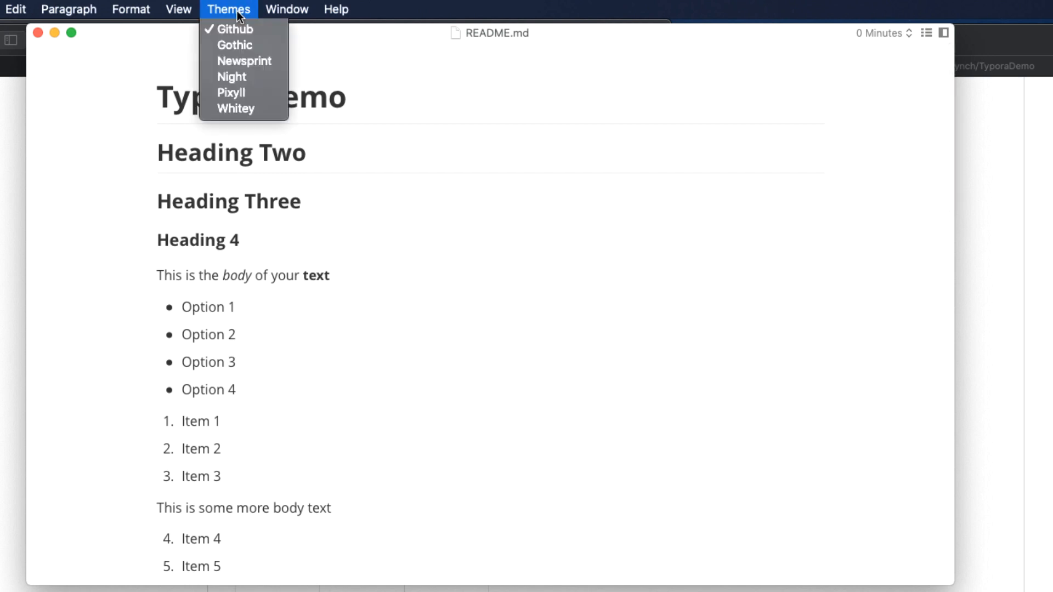
pyautogui.moveTo(244, 45)
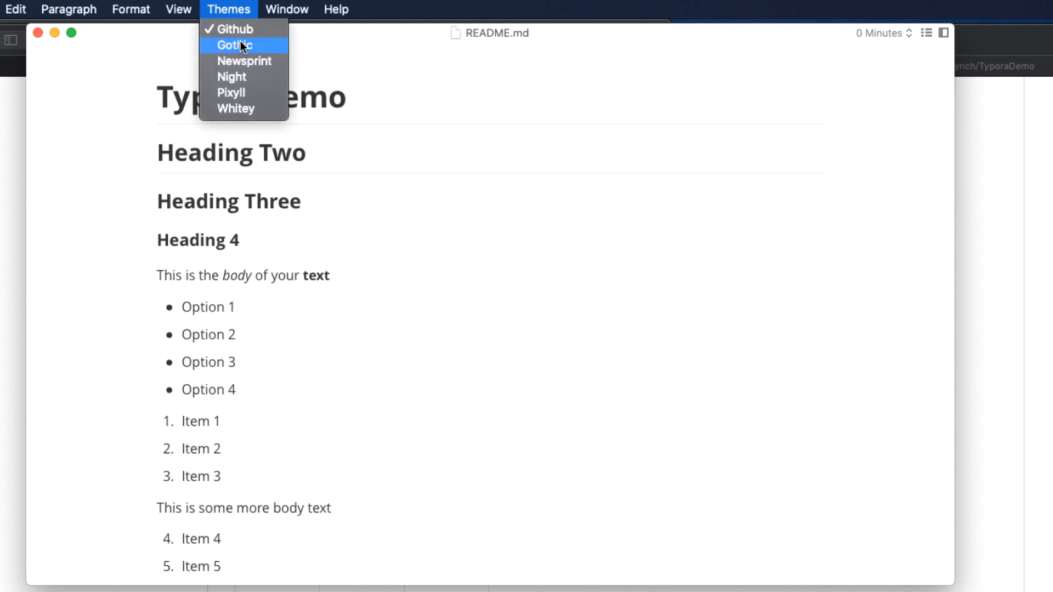
pyautogui.click(232, 45)
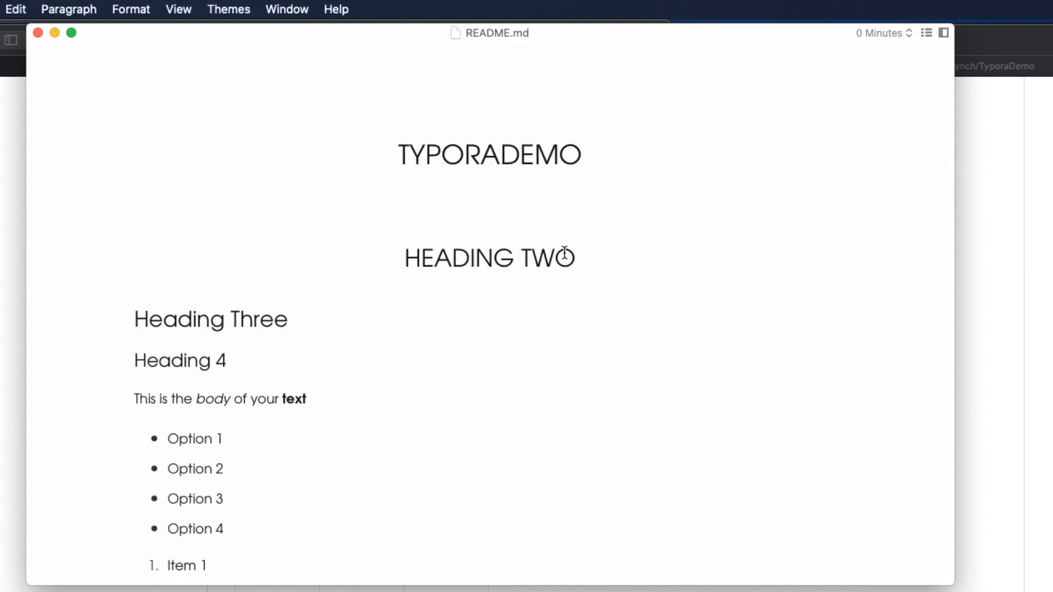
pyautogui.scroll(-3)
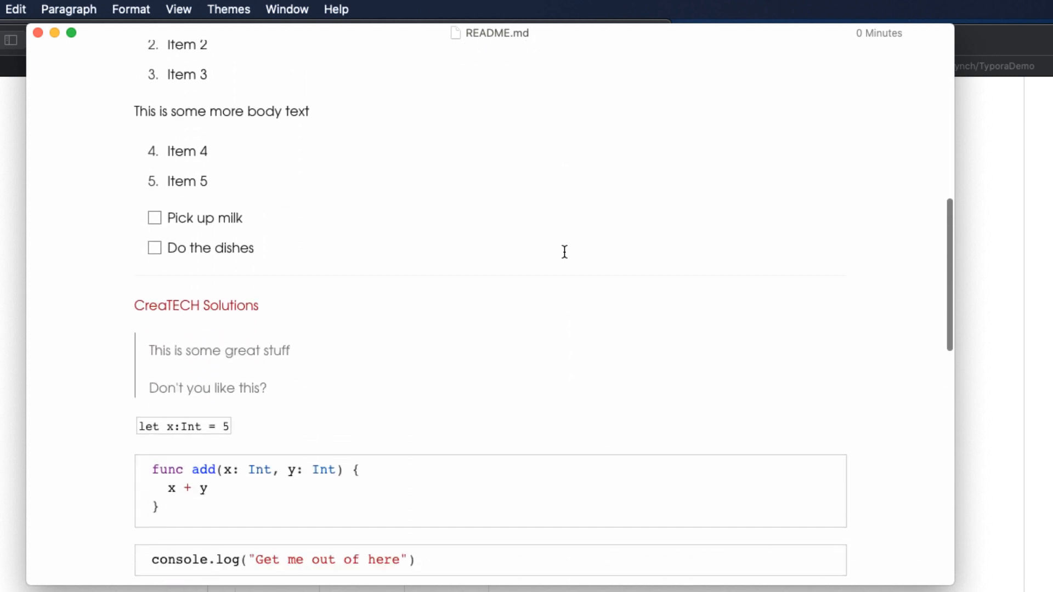
pyautogui.click(229, 9)
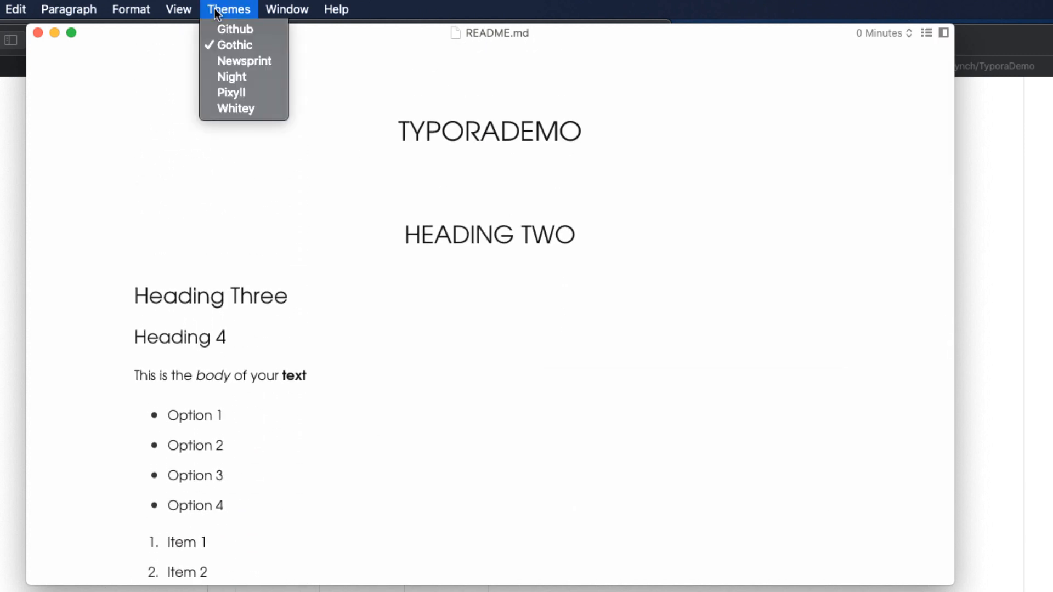
pyautogui.moveTo(243, 70)
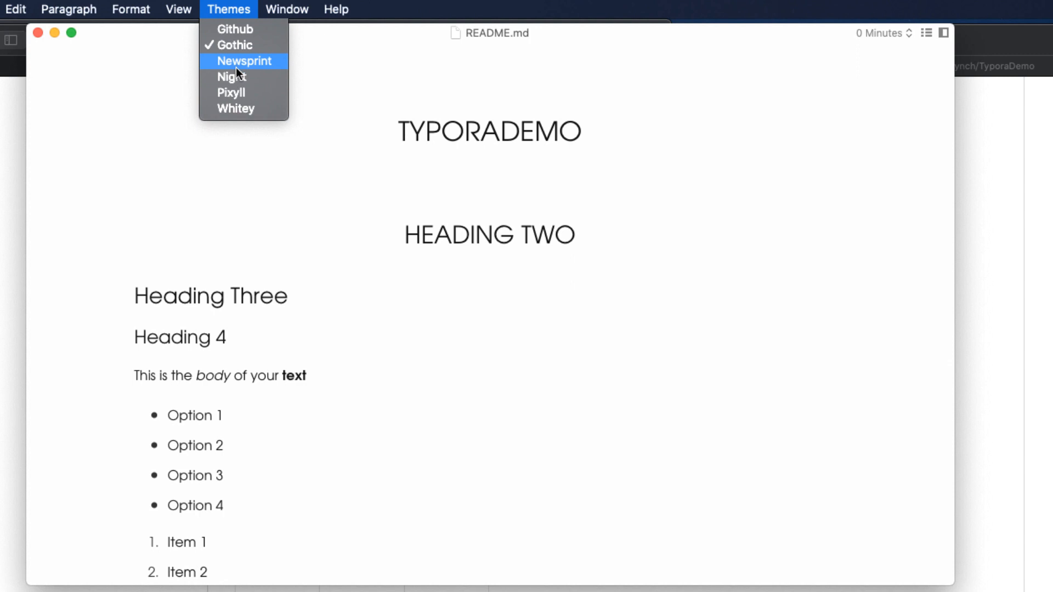
pyautogui.click(232, 76)
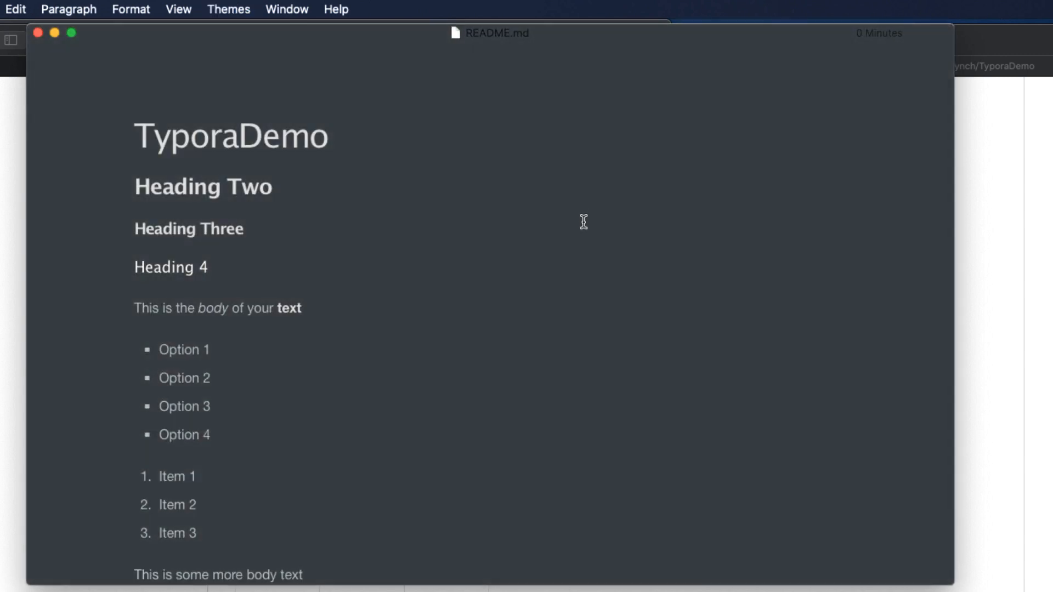
pyautogui.scroll(-3)
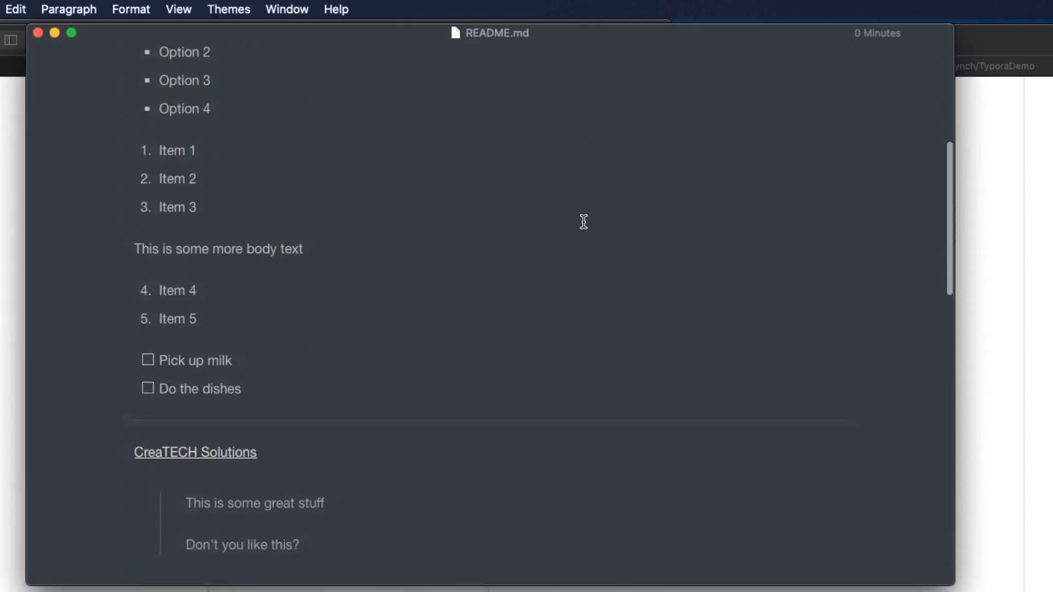
pyautogui.scroll(-3)
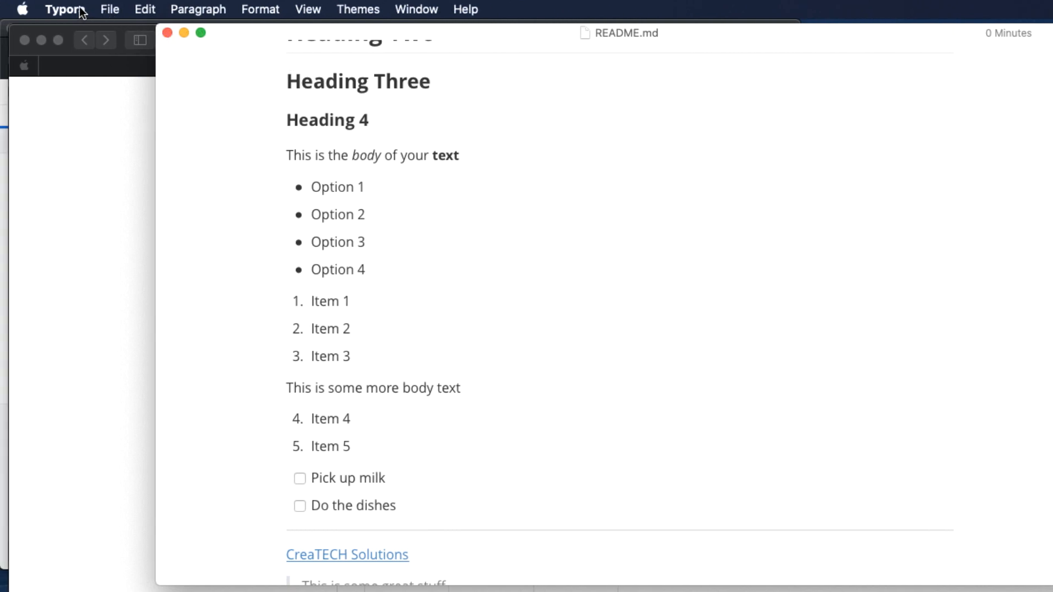
# Export the README as README.pdf into Demos and preview it from Finder
pyautogui.click(109, 9)
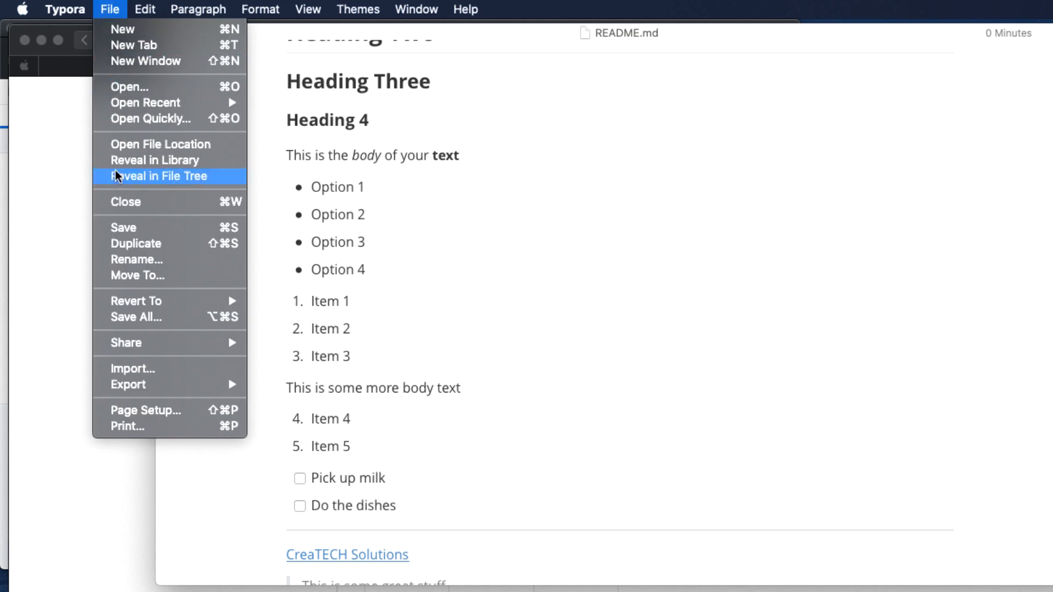
pyautogui.click(128, 385)
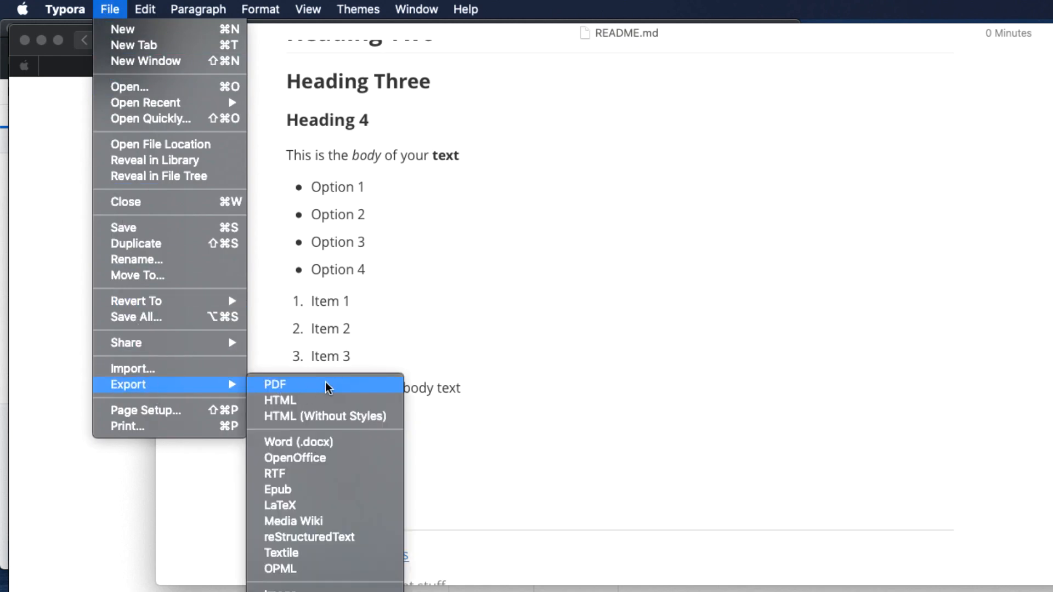
pyautogui.click(276, 384)
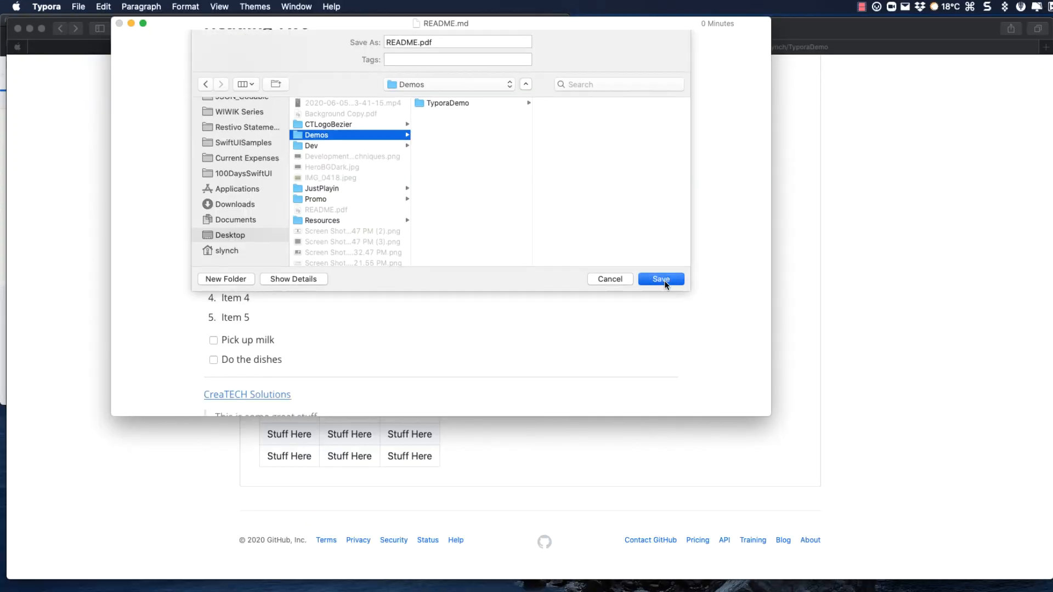
pyautogui.click(660, 280)
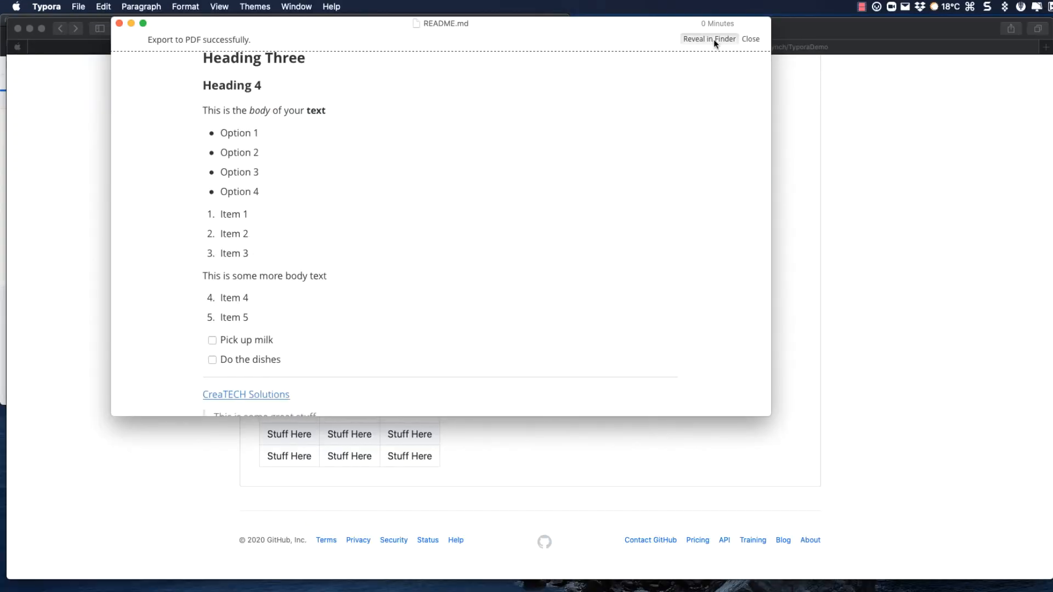
pyautogui.click(711, 38)
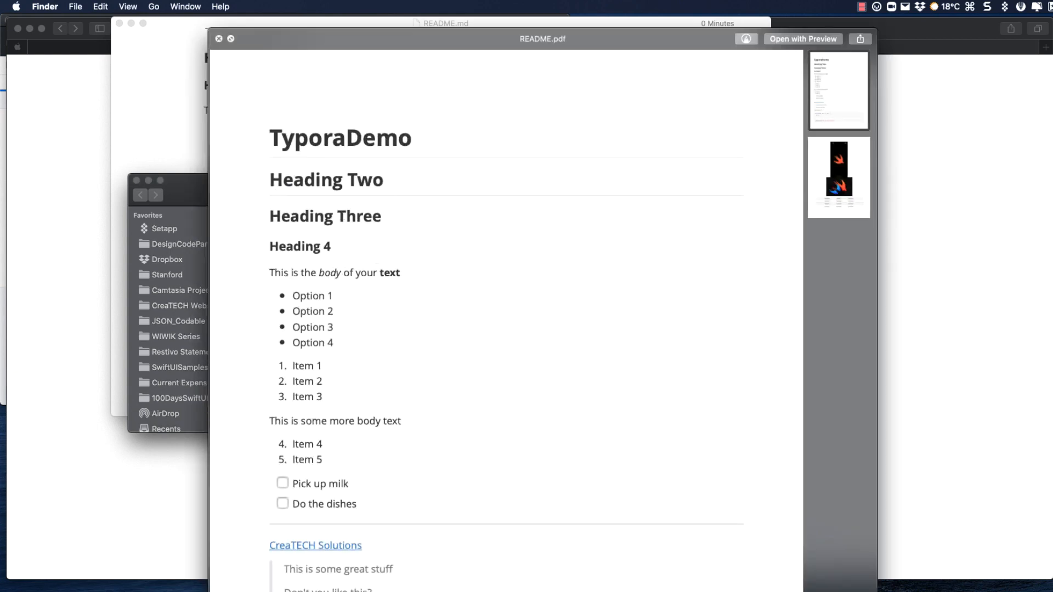
pyautogui.scroll(-3)
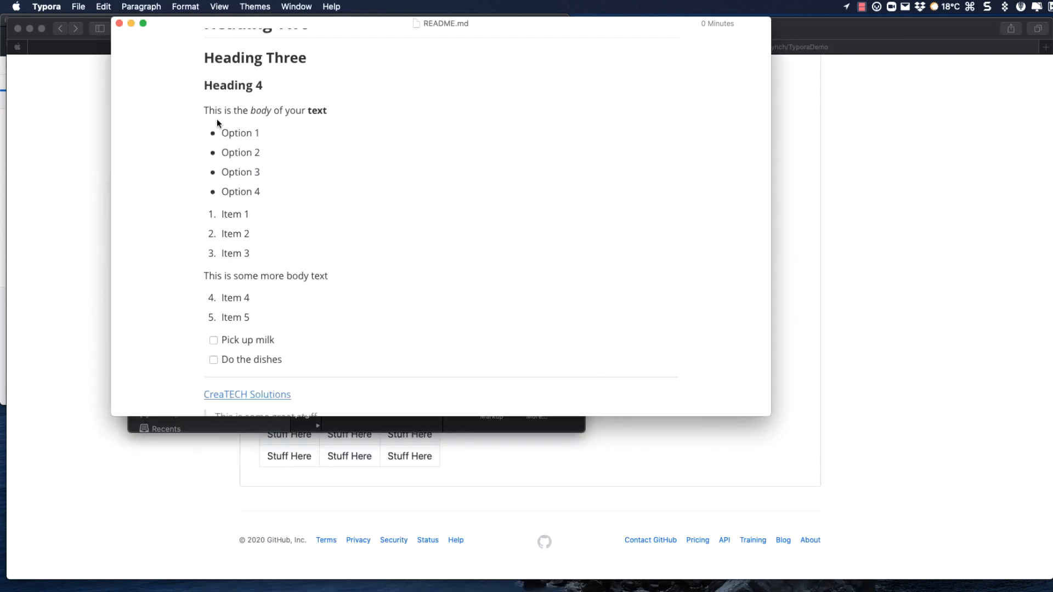
# Export README.html into TyporaDemo and open it from Finder in Safari
pyautogui.click(77, 7)
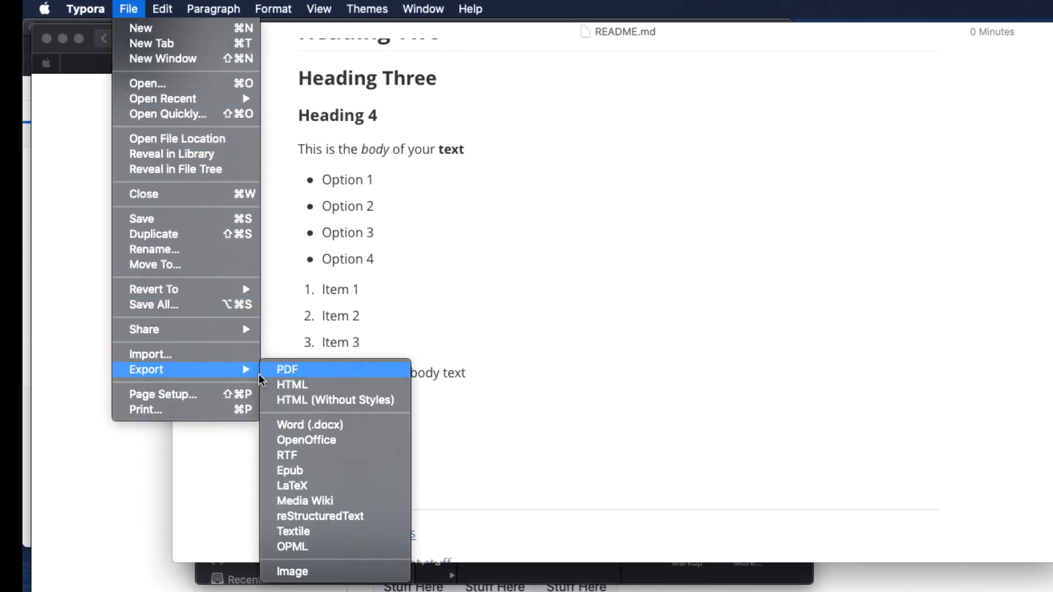
pyautogui.click(292, 384)
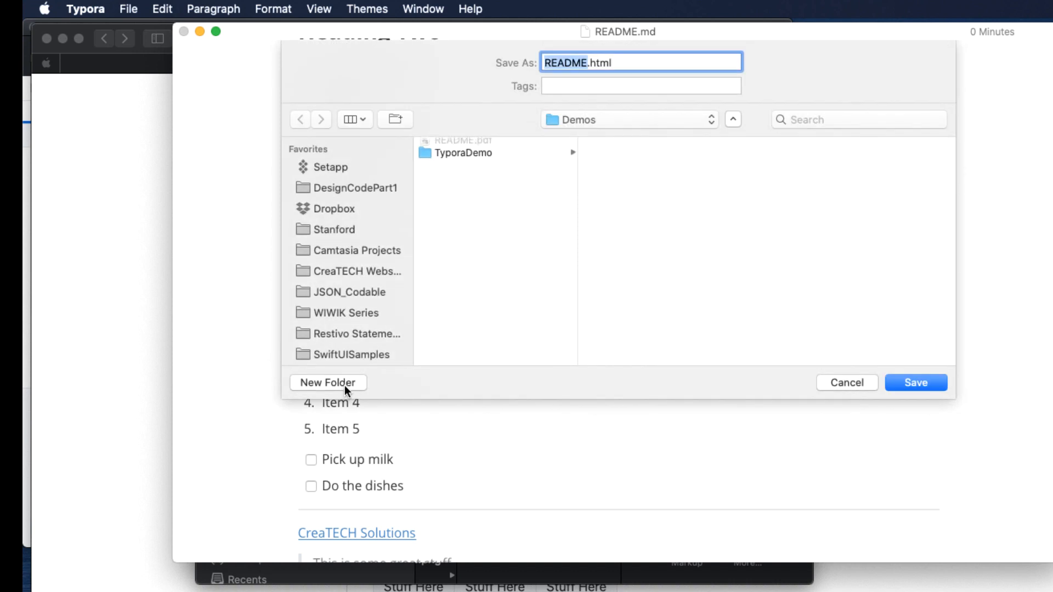
pyautogui.click(459, 159)
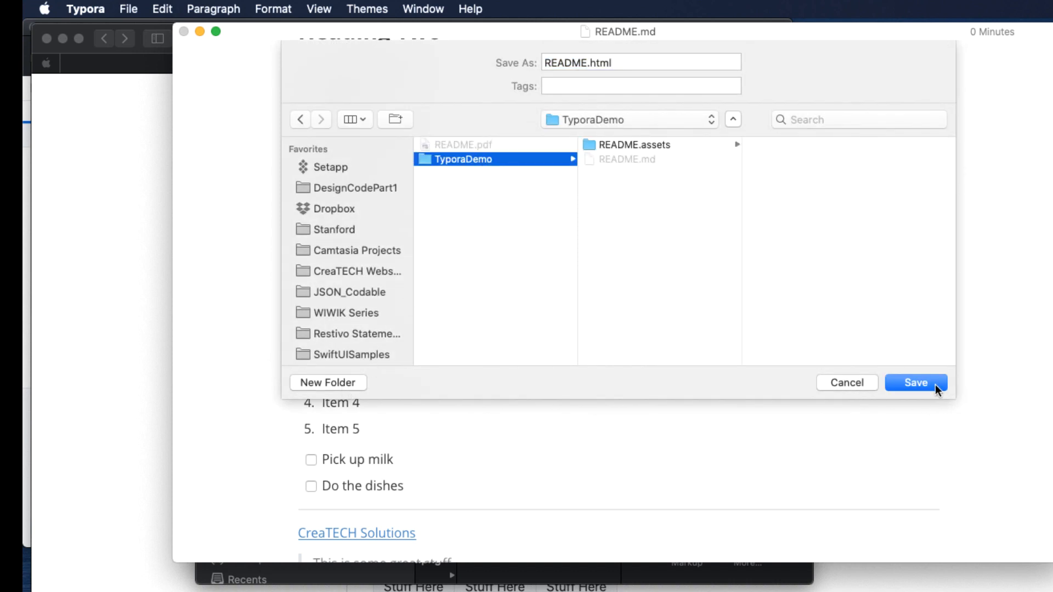
pyautogui.click(915, 383)
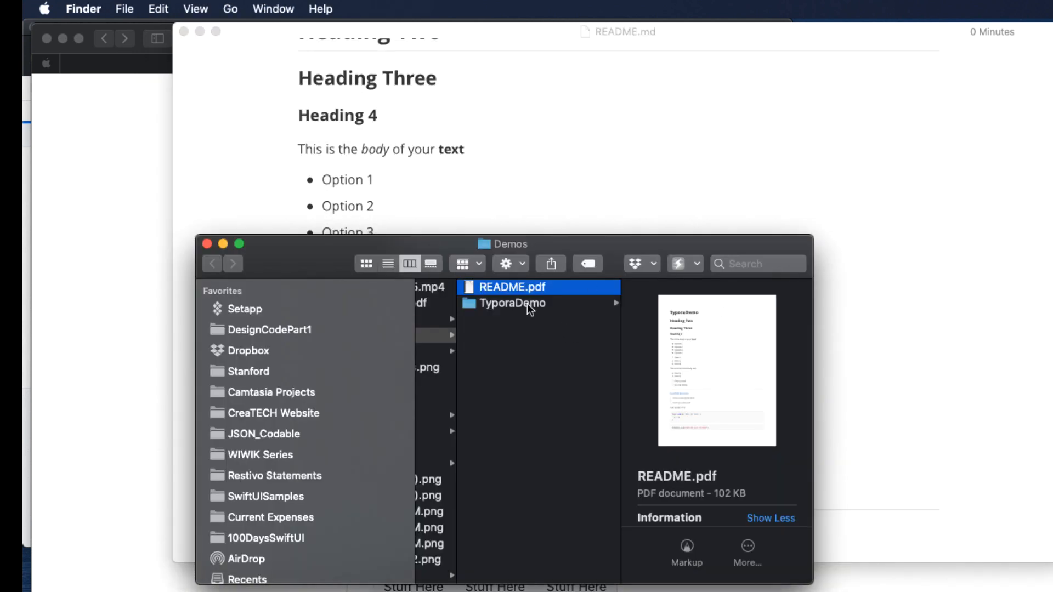
pyautogui.click(512, 303)
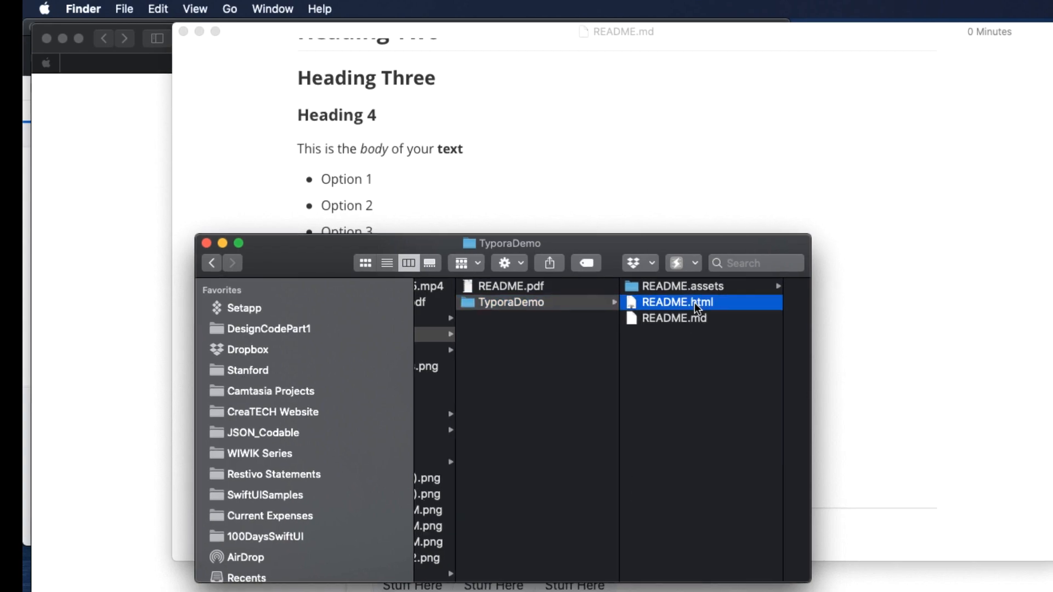
pyautogui.doubleClick(677, 302)
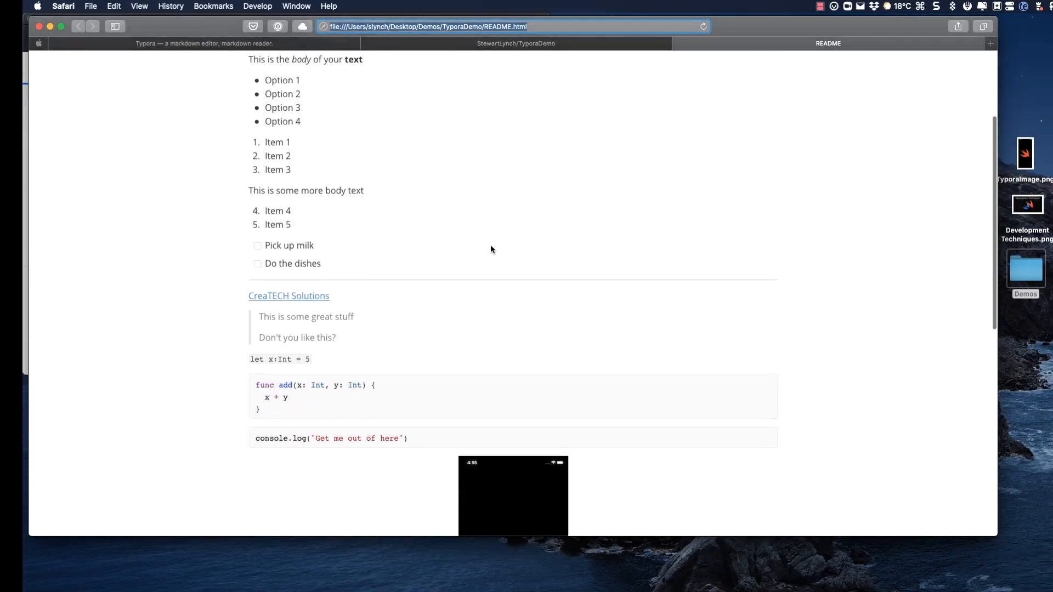
pyautogui.scroll(-3)
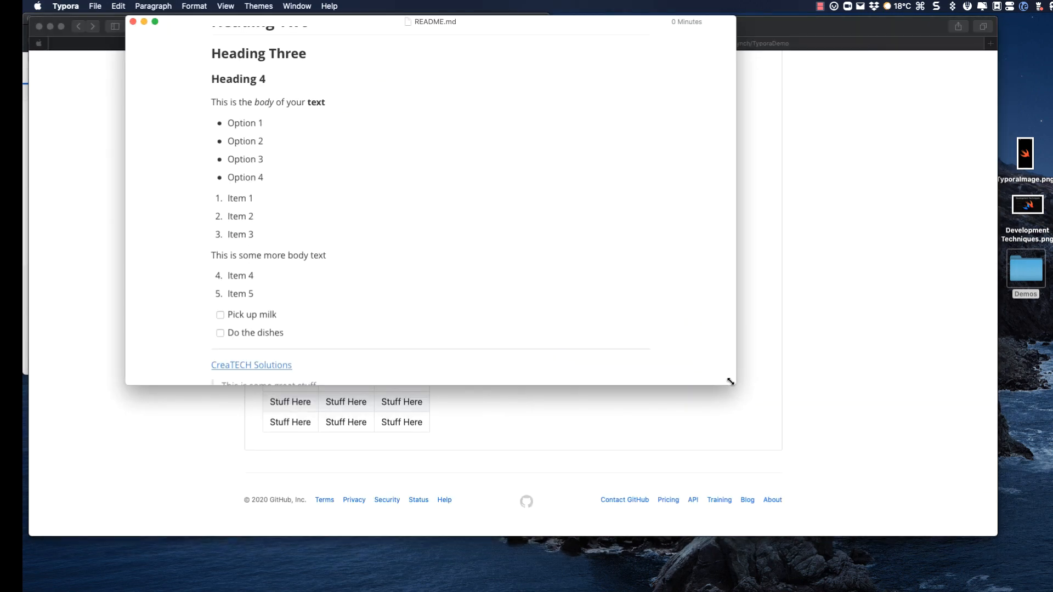
pyautogui.click(225, 6)
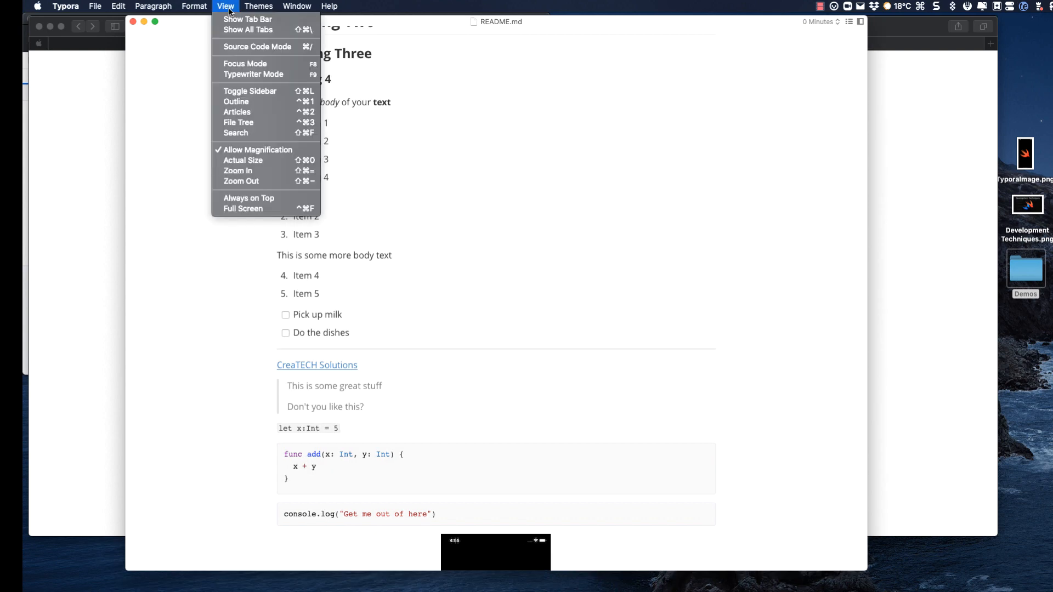
pyautogui.moveTo(236, 19)
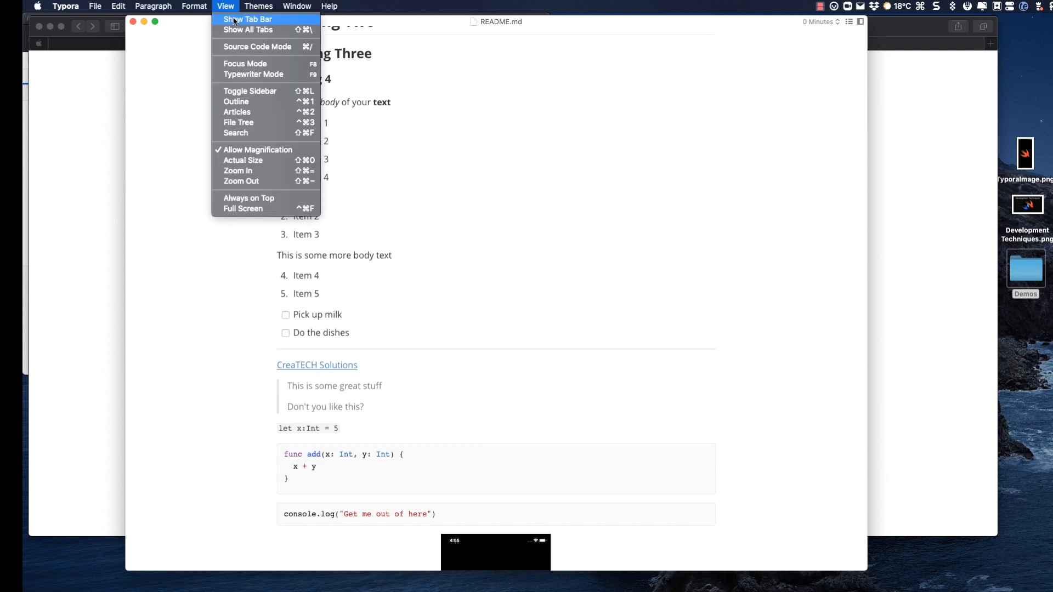
pyautogui.click(257, 46)
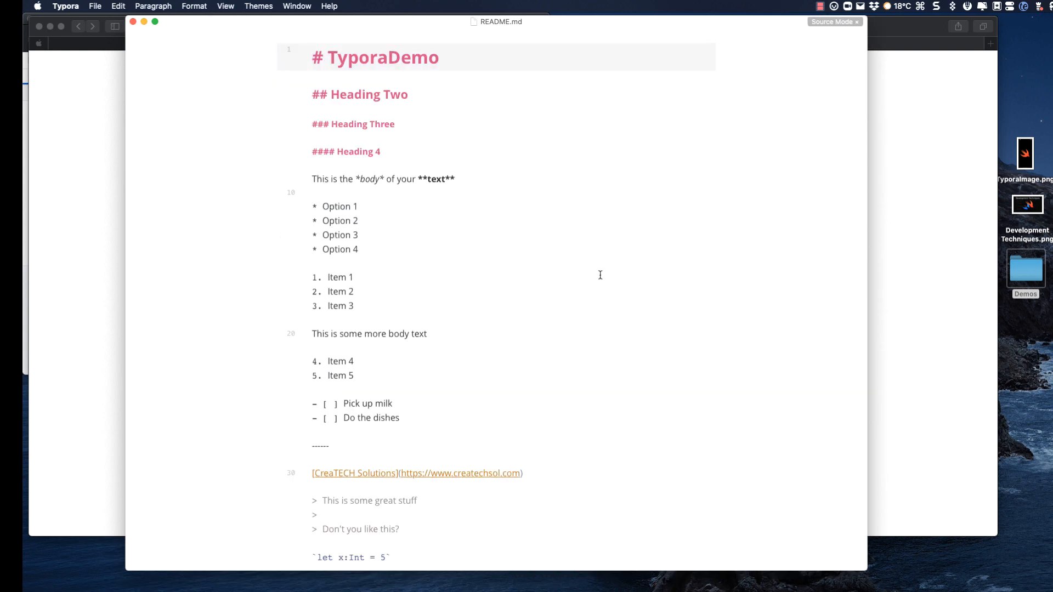
pyautogui.scroll(-3)
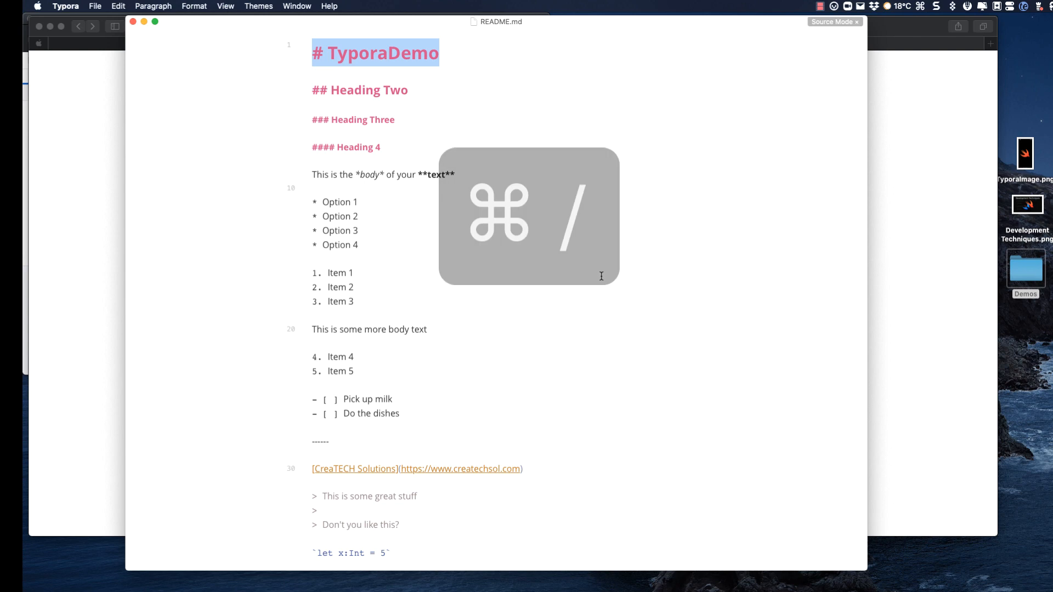
pyautogui.press('cmd+/')
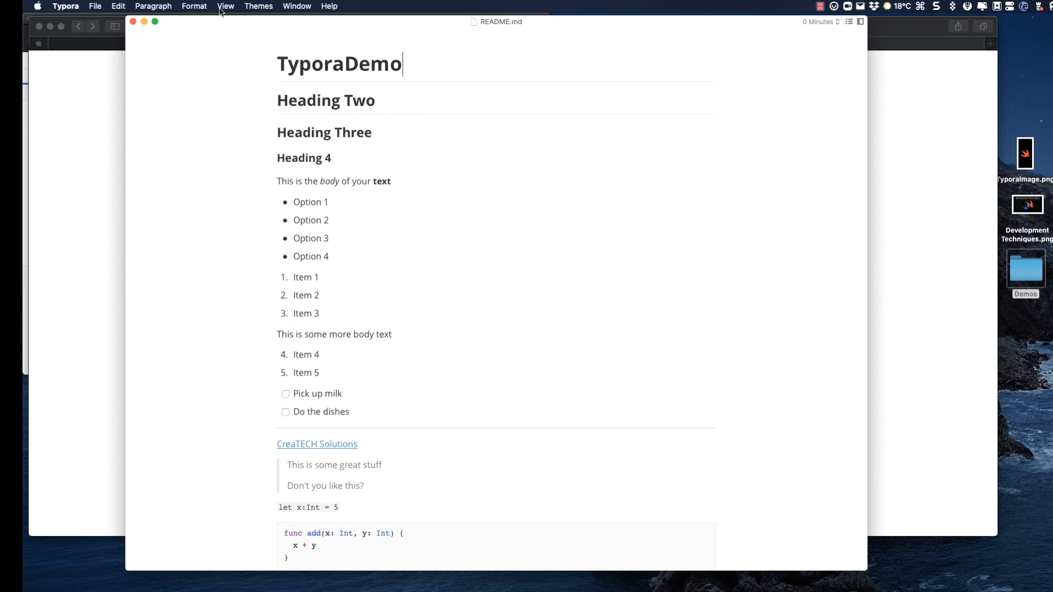
# Use the sidebar Outline to jump to Heading Three, then Heading Two
pyautogui.click(225, 6)
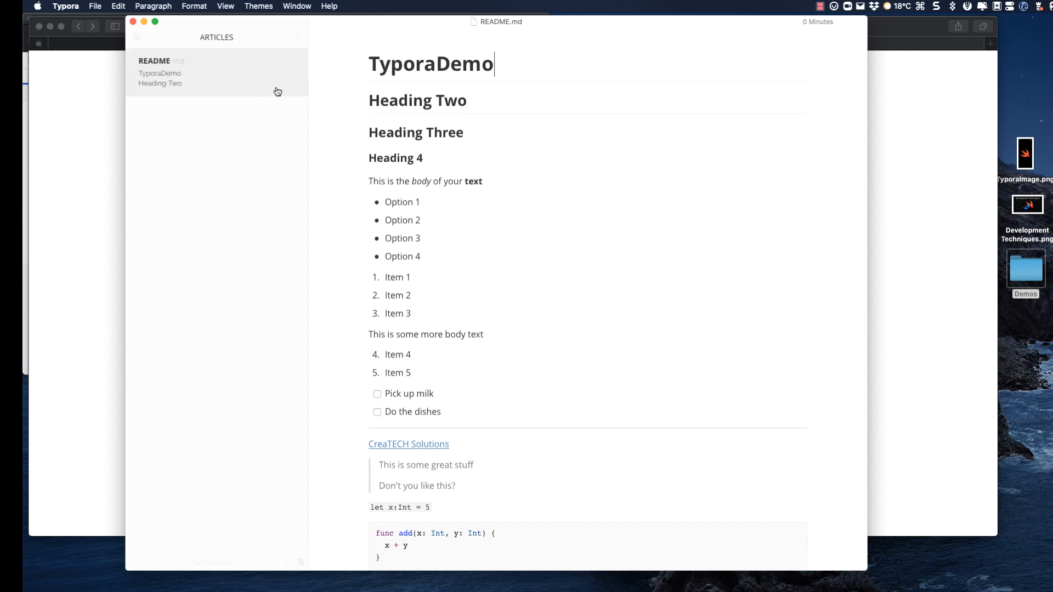
pyautogui.moveTo(137, 39)
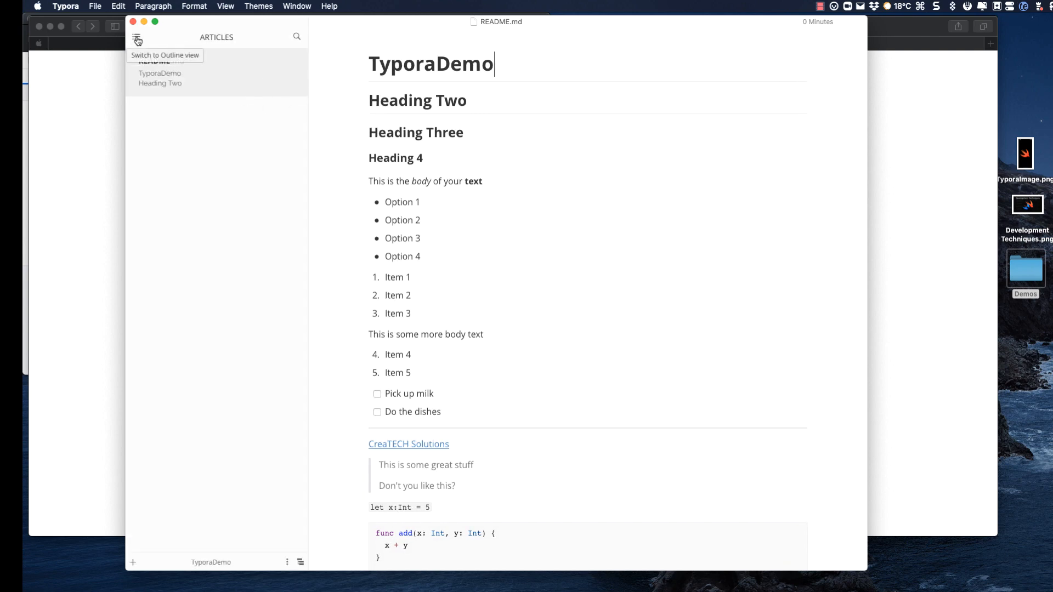
pyautogui.click(136, 37)
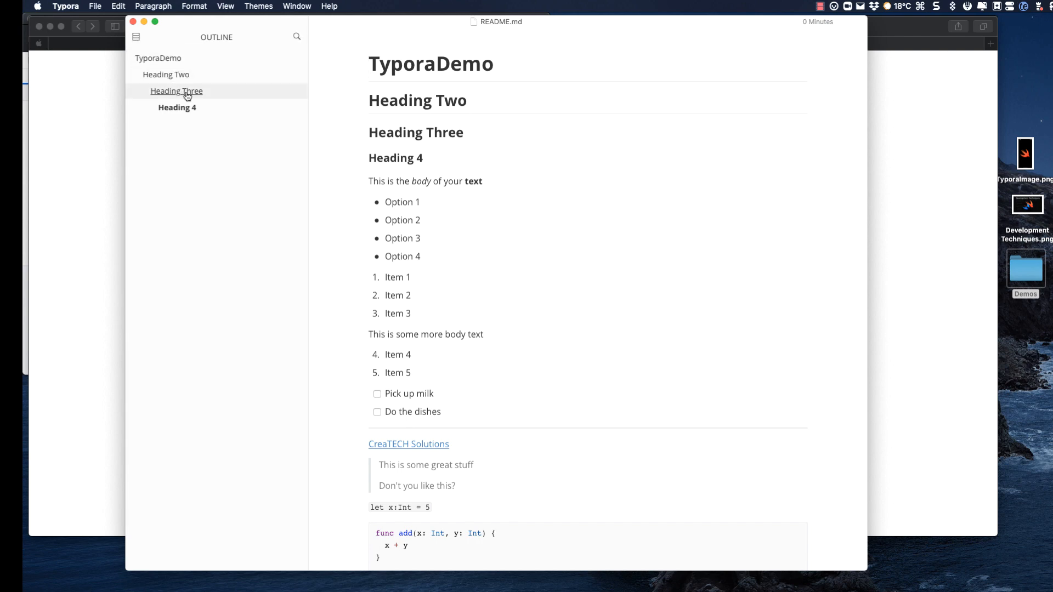
pyautogui.click(176, 108)
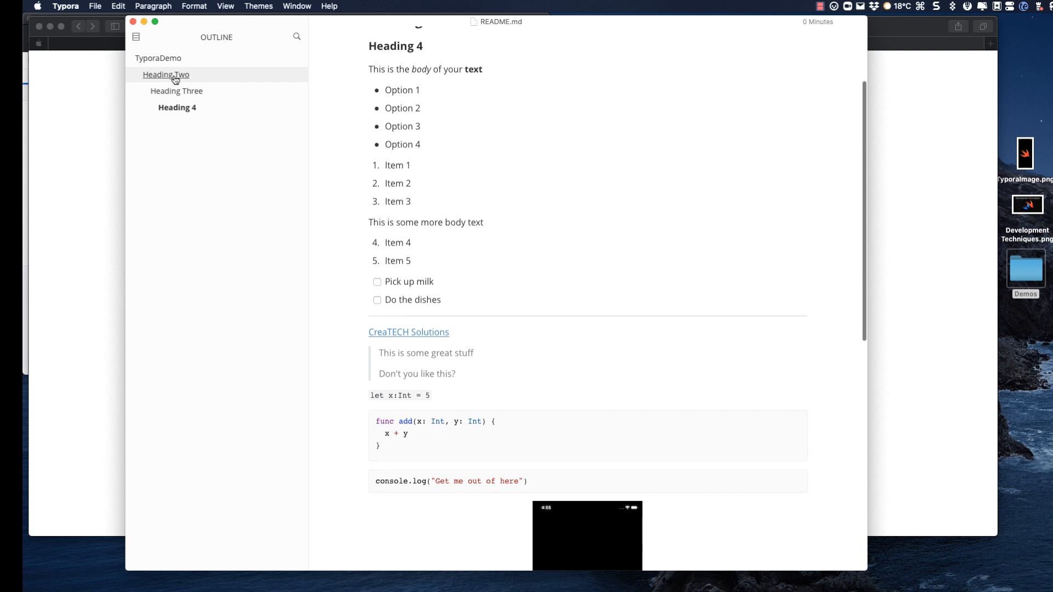
pyautogui.click(158, 58)
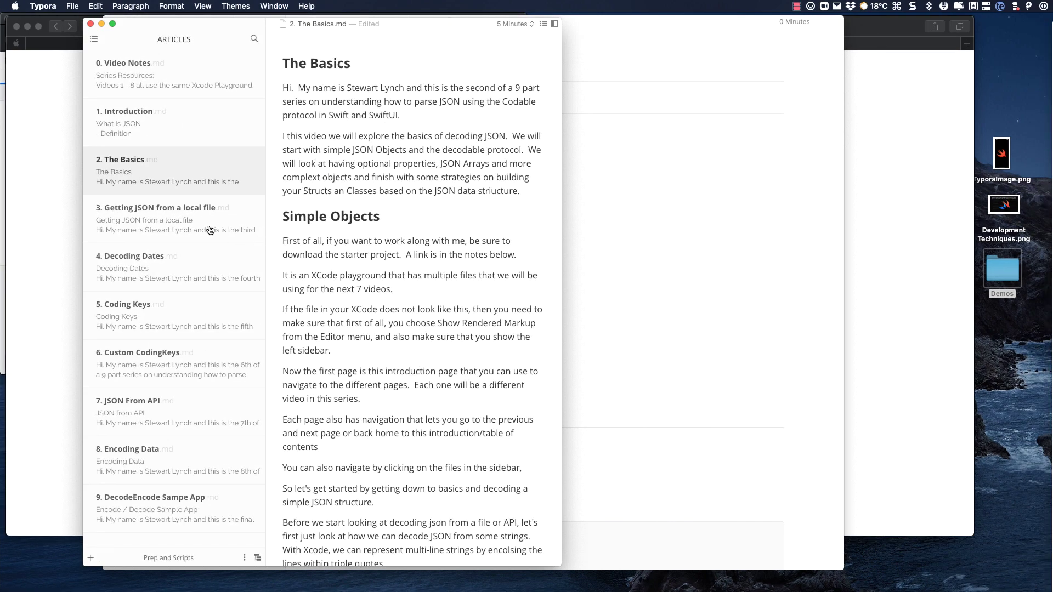
# View the local-file JSON article, then jump to Optionals, Limit Keys and A Better Model in The Basics
pyautogui.click(175, 220)
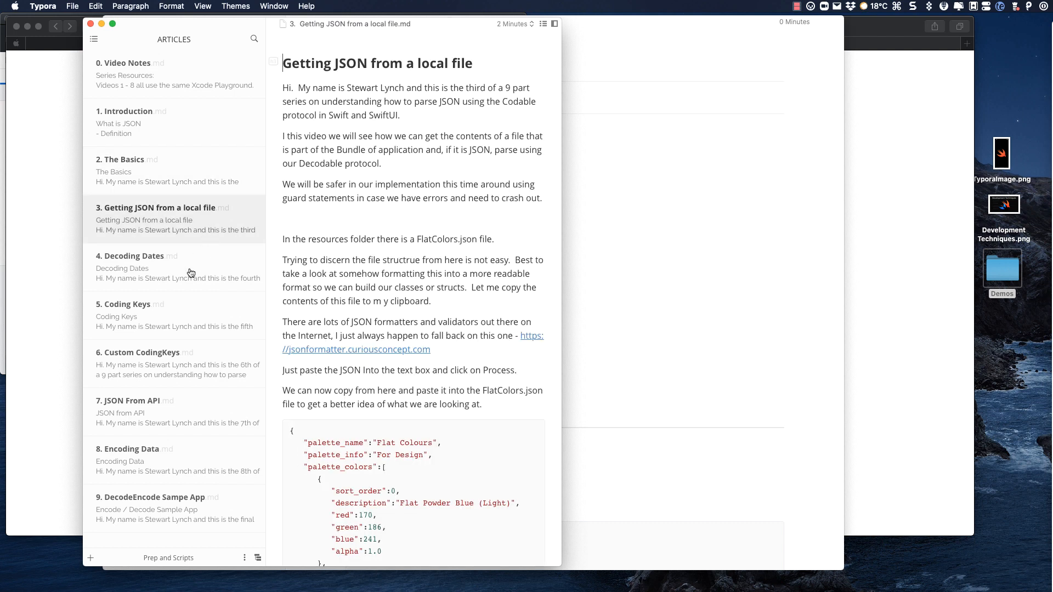
pyautogui.click(124, 315)
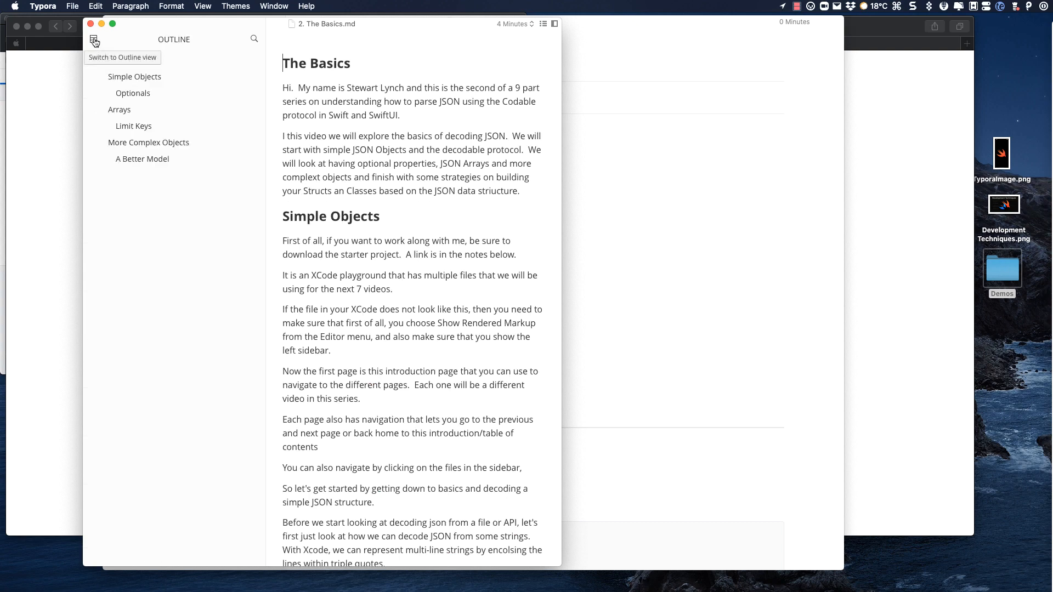
pyautogui.click(133, 93)
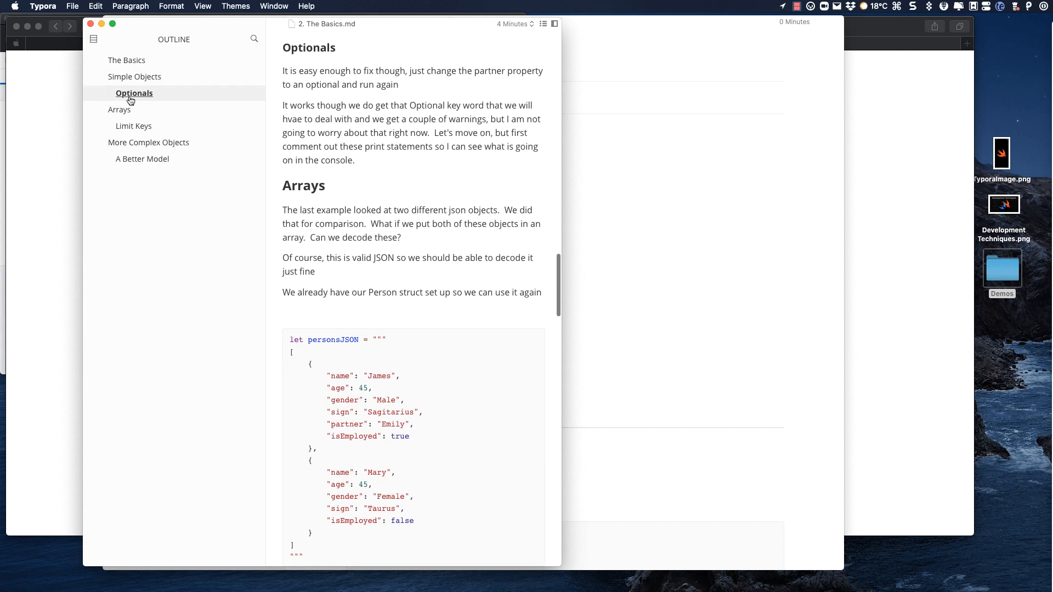
pyautogui.click(149, 143)
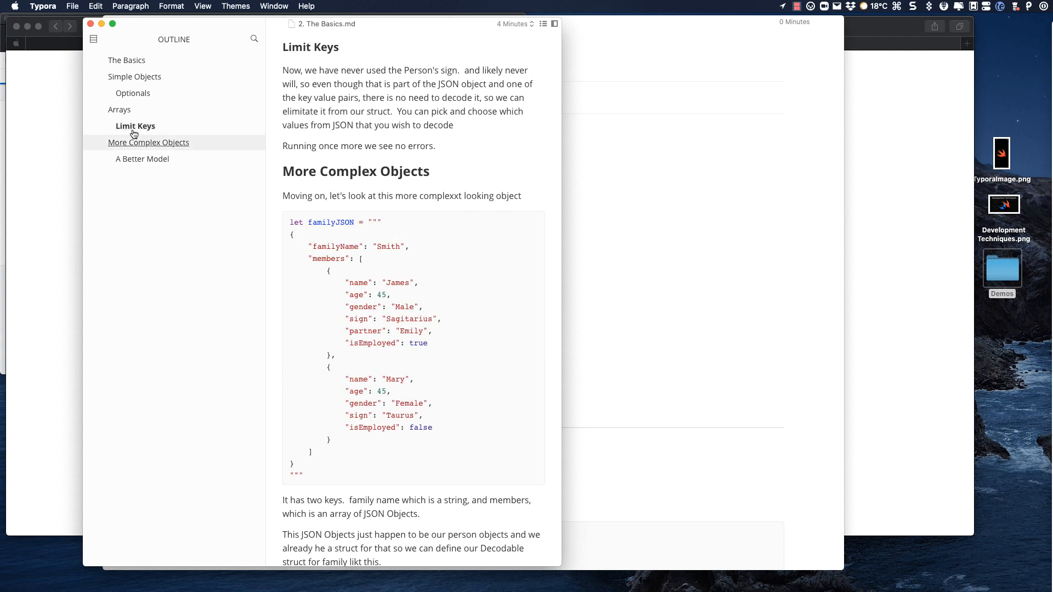
pyautogui.click(144, 159)
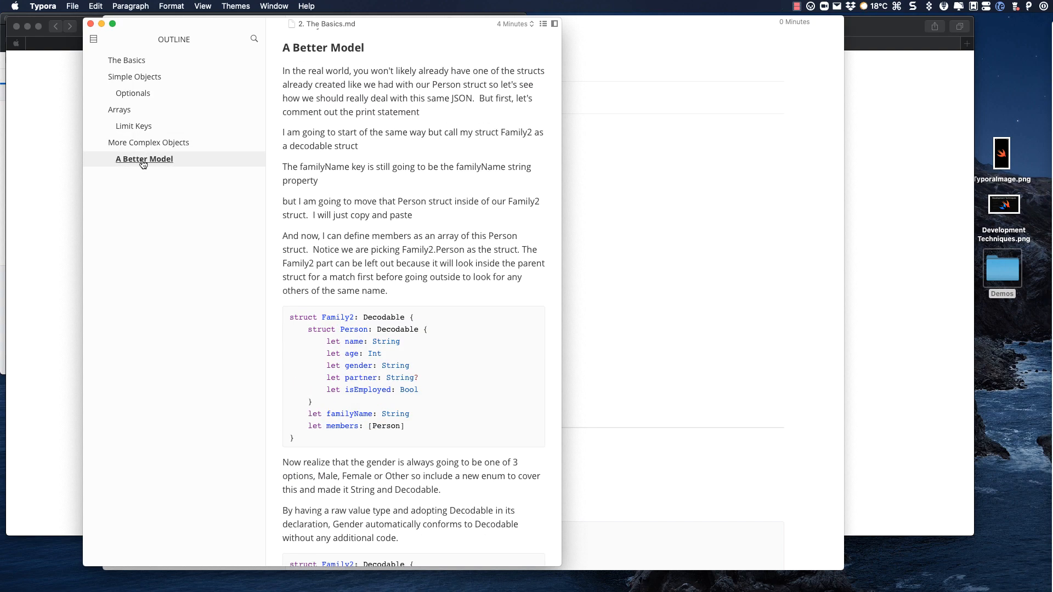
pyautogui.click(94, 39)
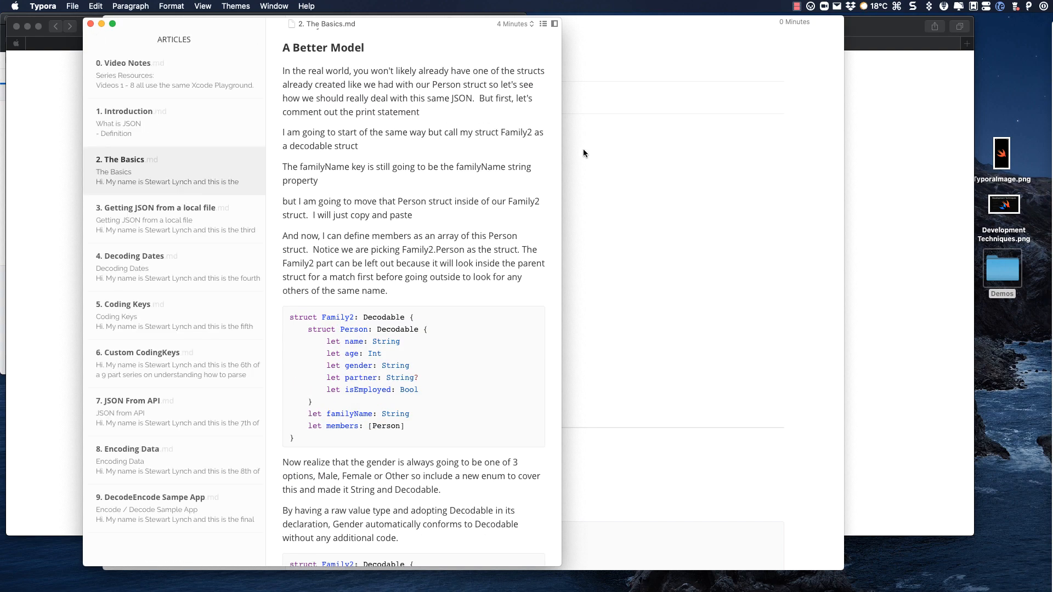
pyautogui.click(307, 6)
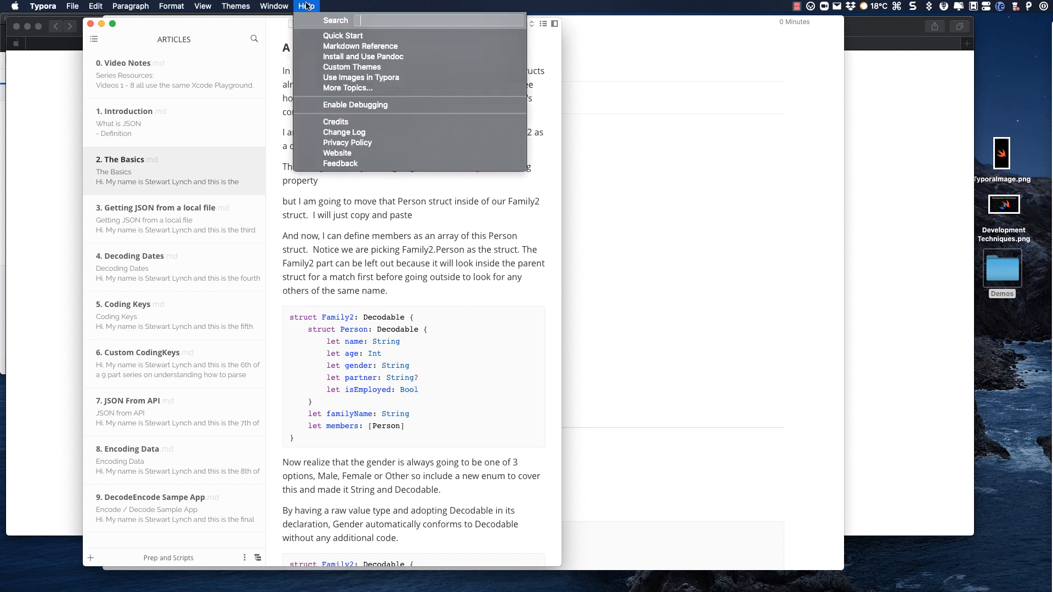
# Open the Quick Start help document and scroll down through its contents
pyautogui.click(343, 35)
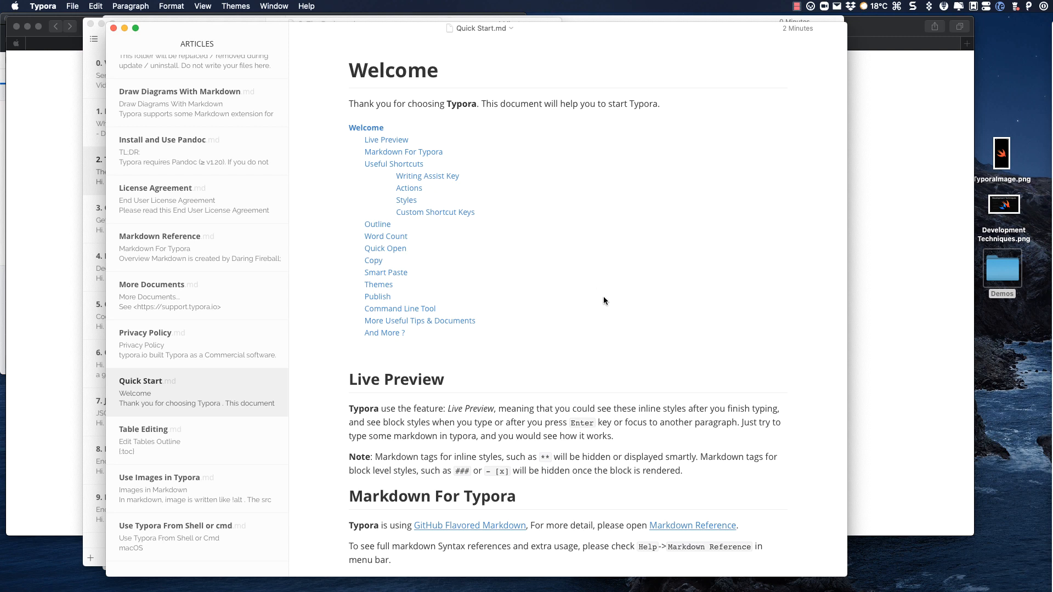
pyautogui.scroll(-3)
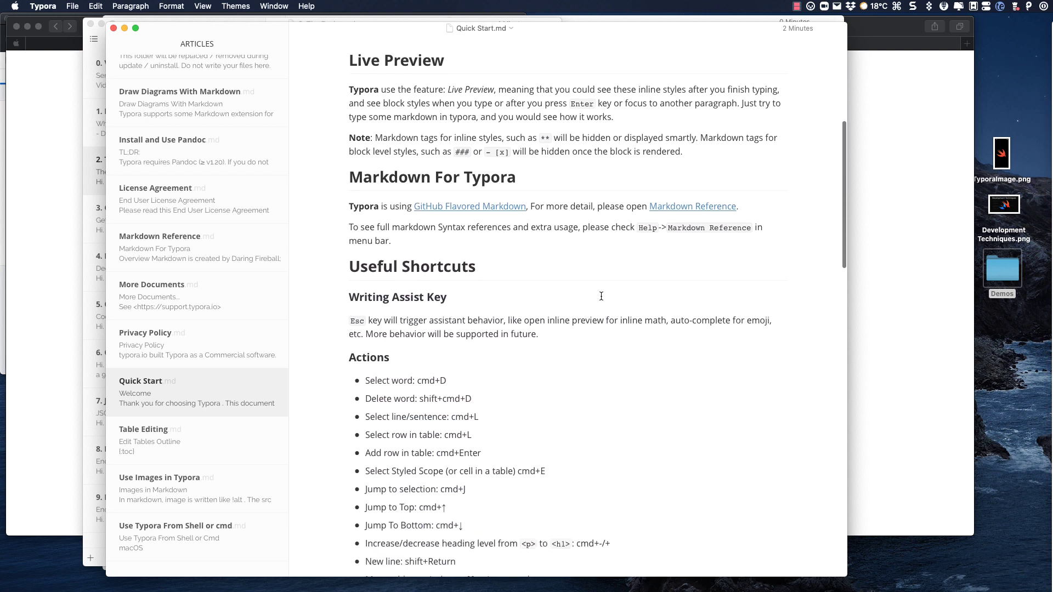
pyautogui.scroll(-3)
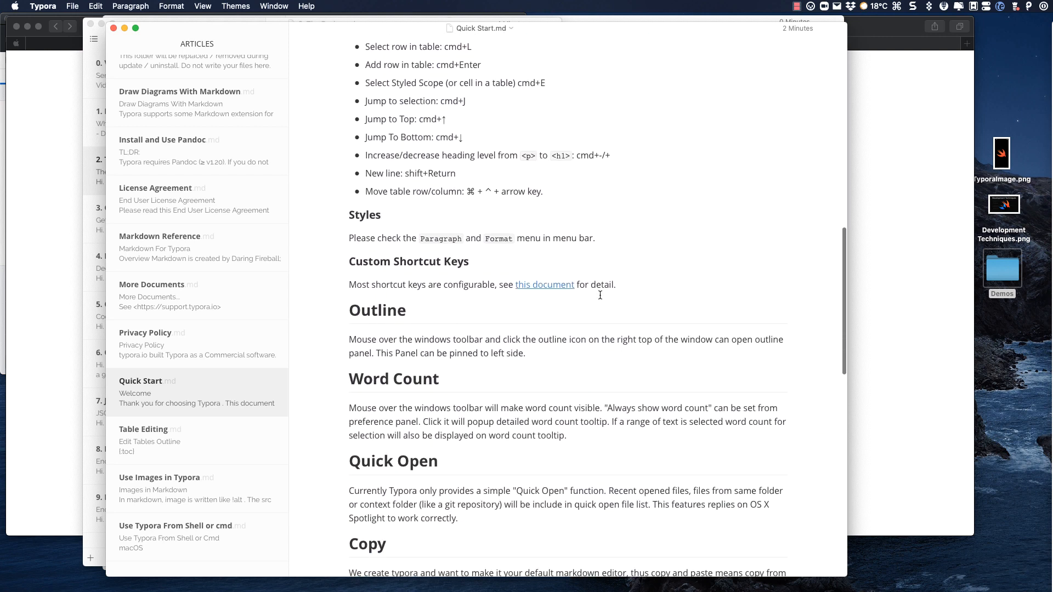
pyautogui.scroll(-3)
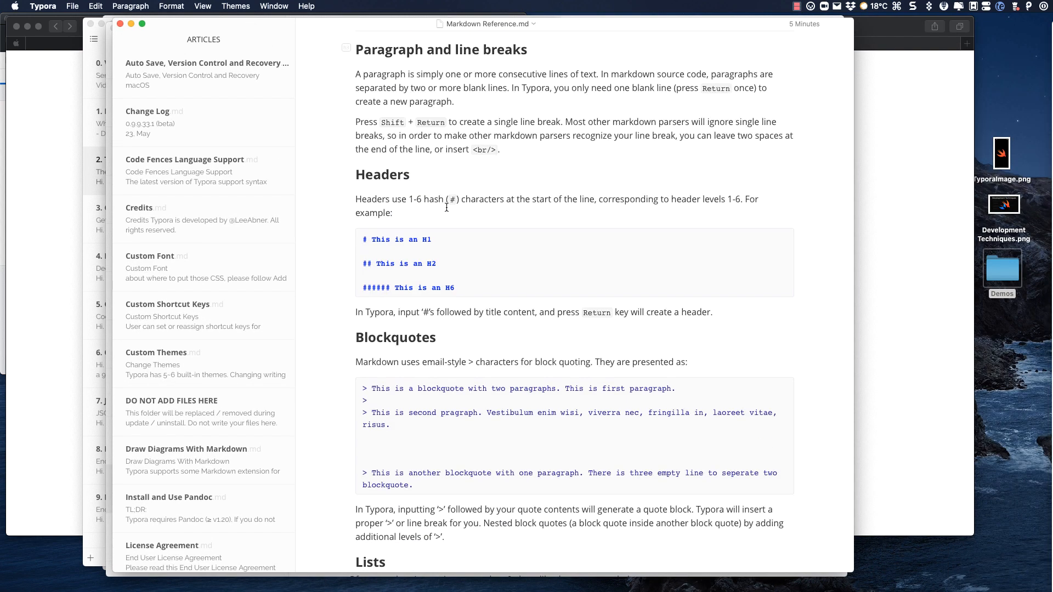
pyautogui.click(306, 7)
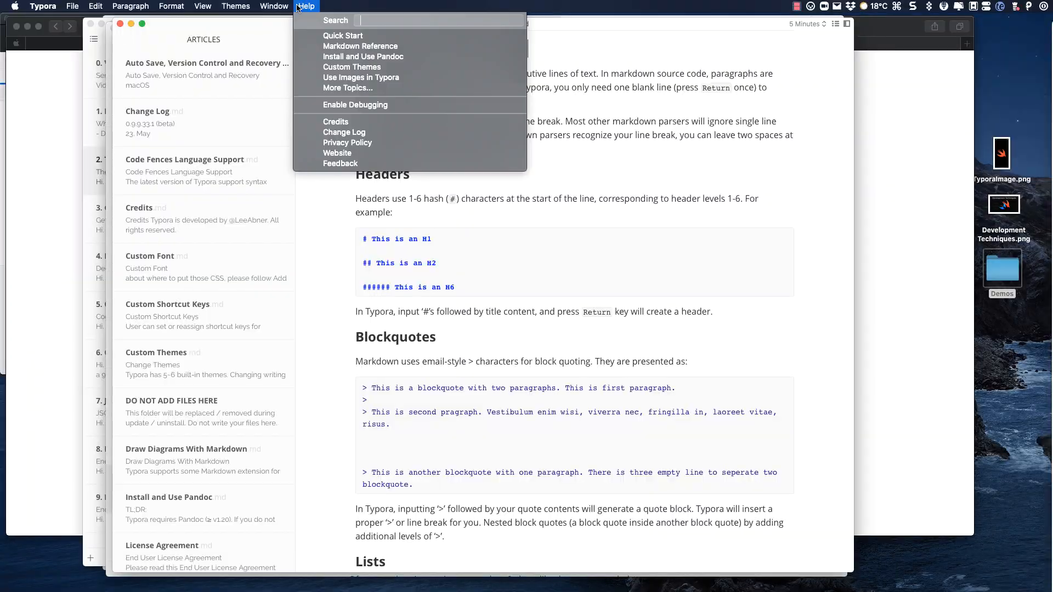
pyautogui.moveTo(343, 87)
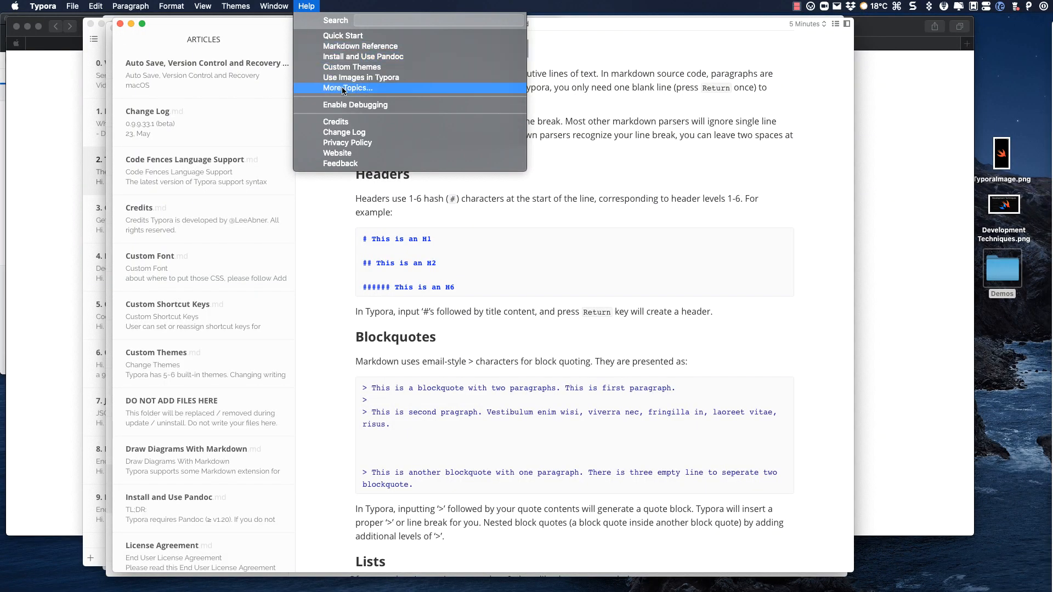
pyautogui.click(348, 88)
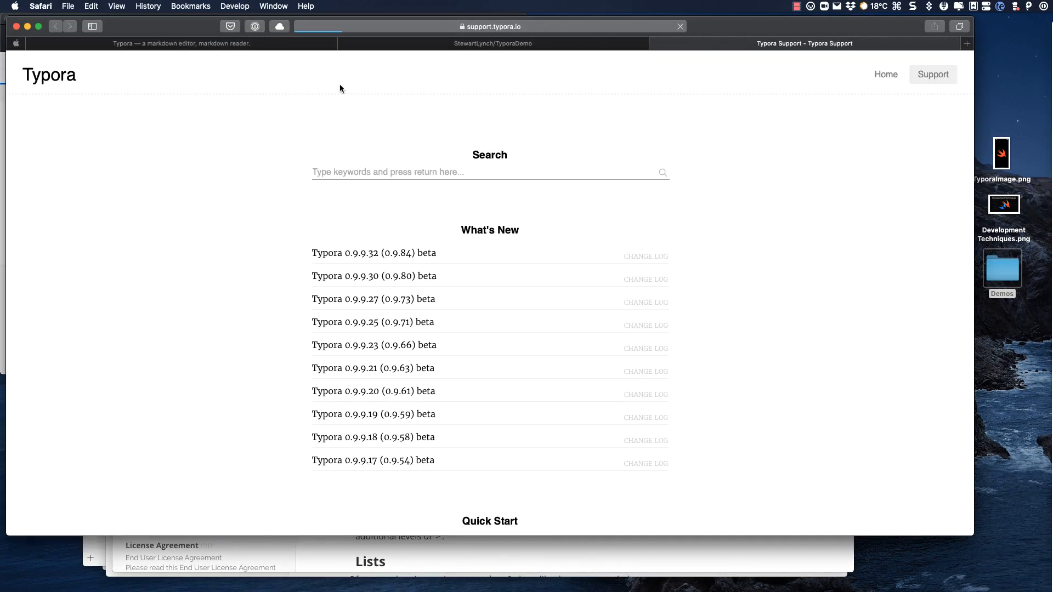
pyautogui.scroll(-3)
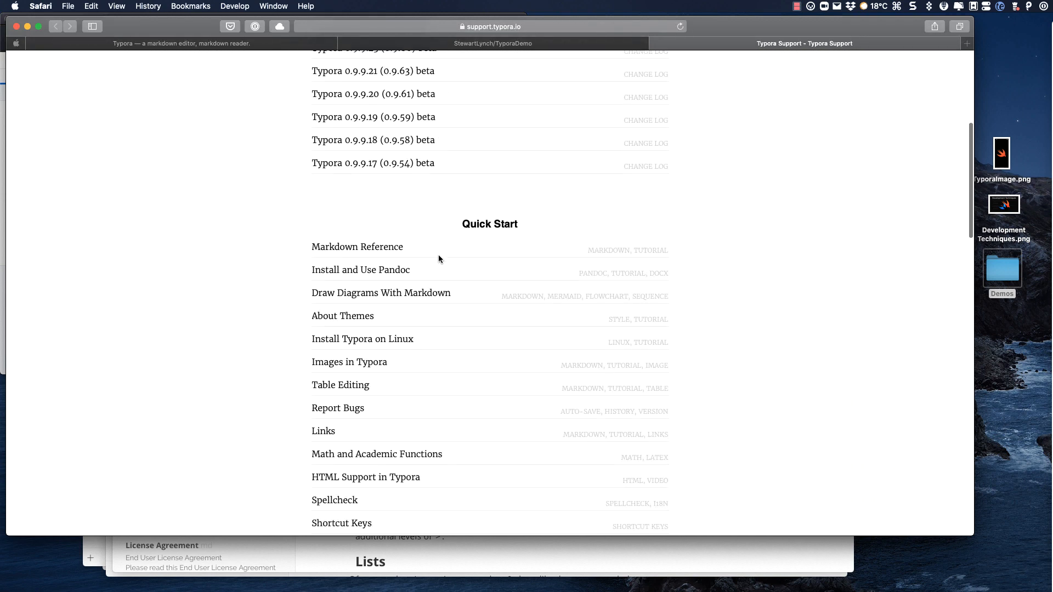
pyautogui.scroll(-3)
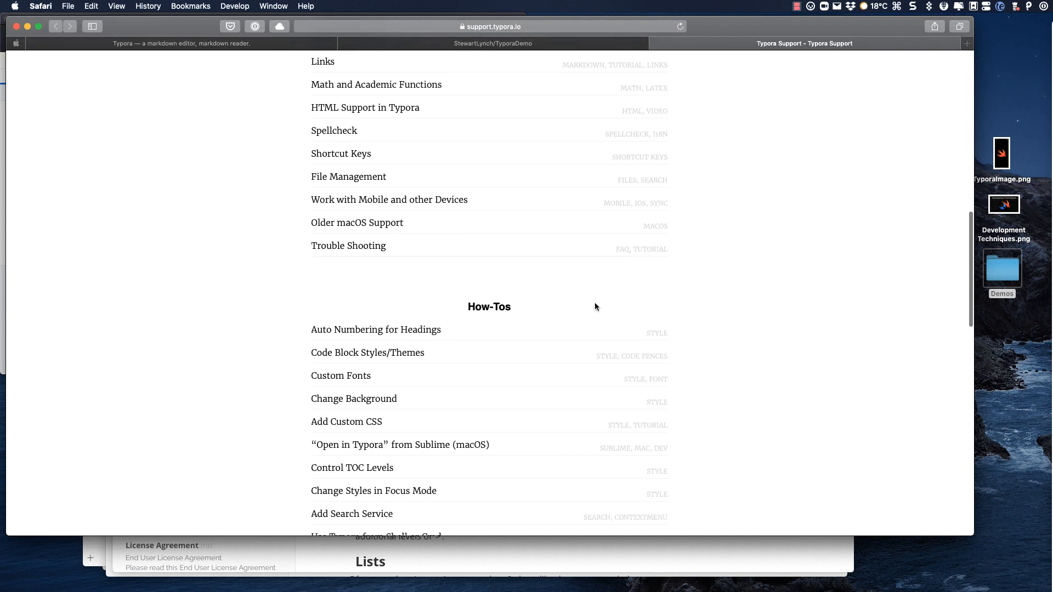
pyautogui.scroll(-3)
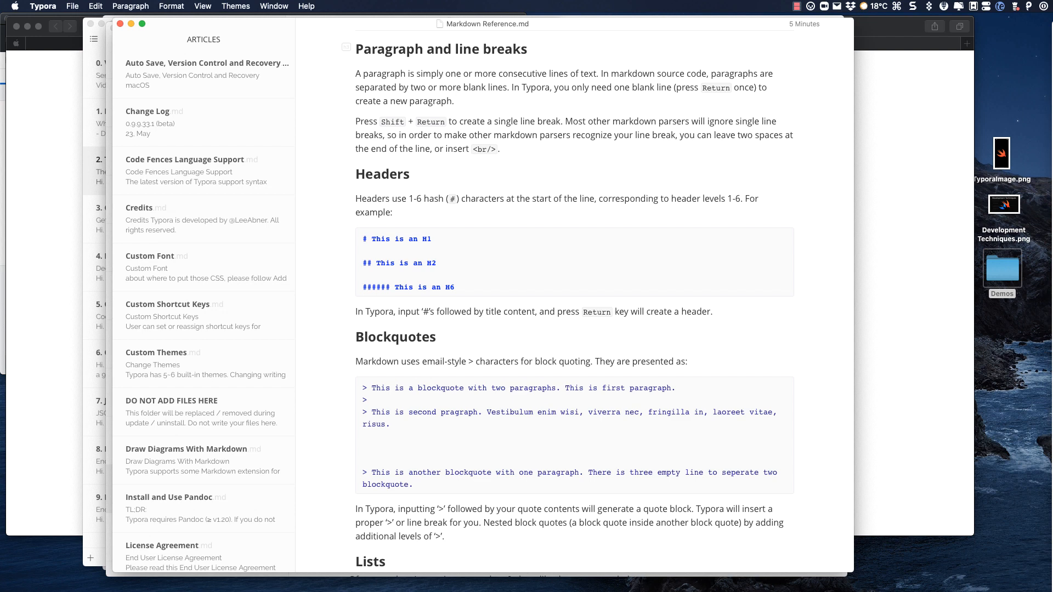
pyautogui.click(274, 7)
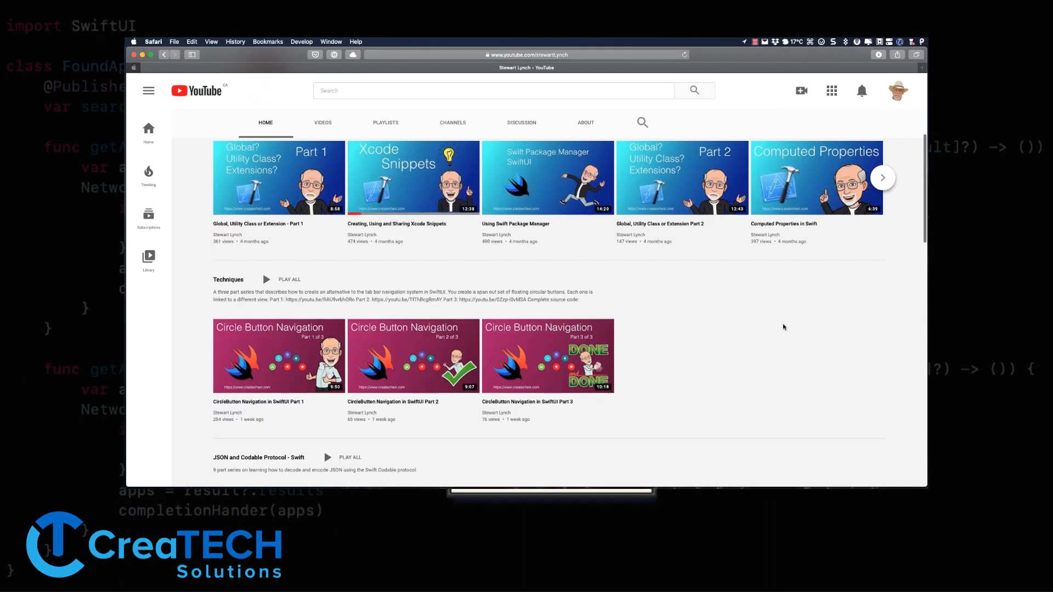
# Scroll the YouTube channel, open the App Portfolio page, then scroll down the GitHub repositories list
pyautogui.scroll(-3)
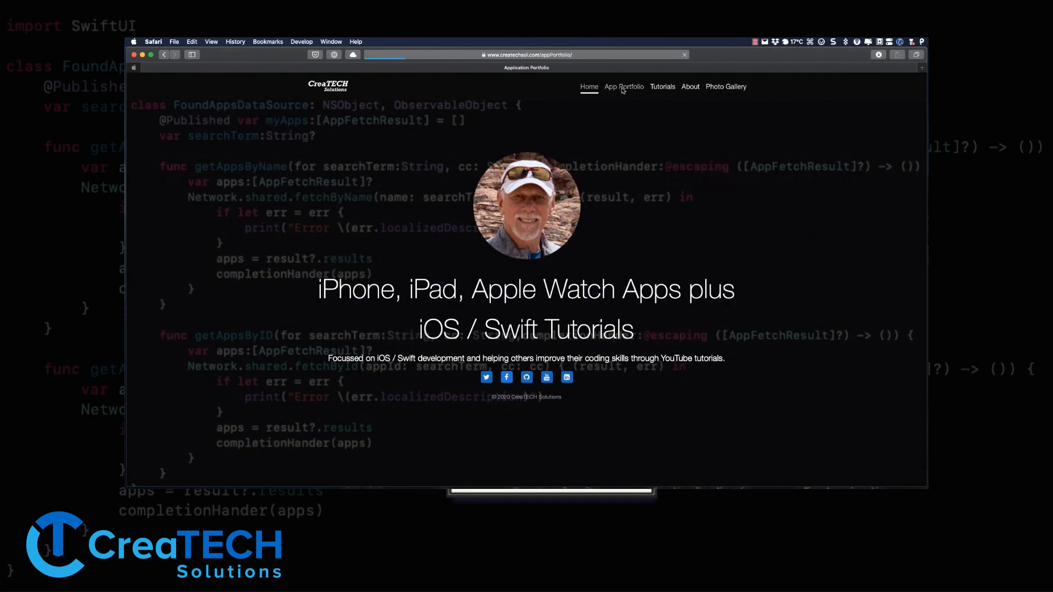
pyautogui.click(623, 86)
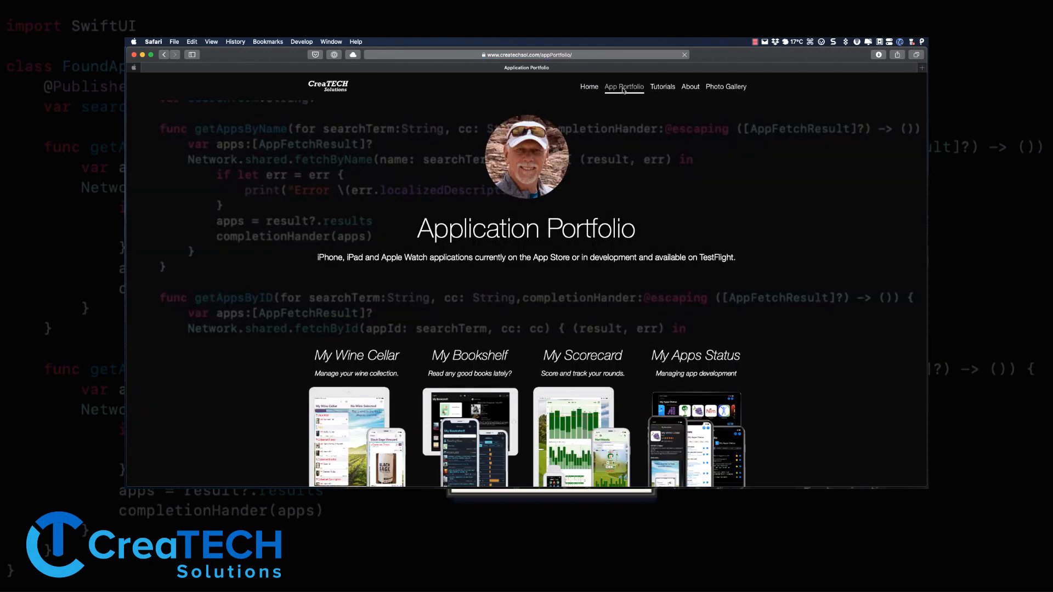
pyautogui.scroll(-3)
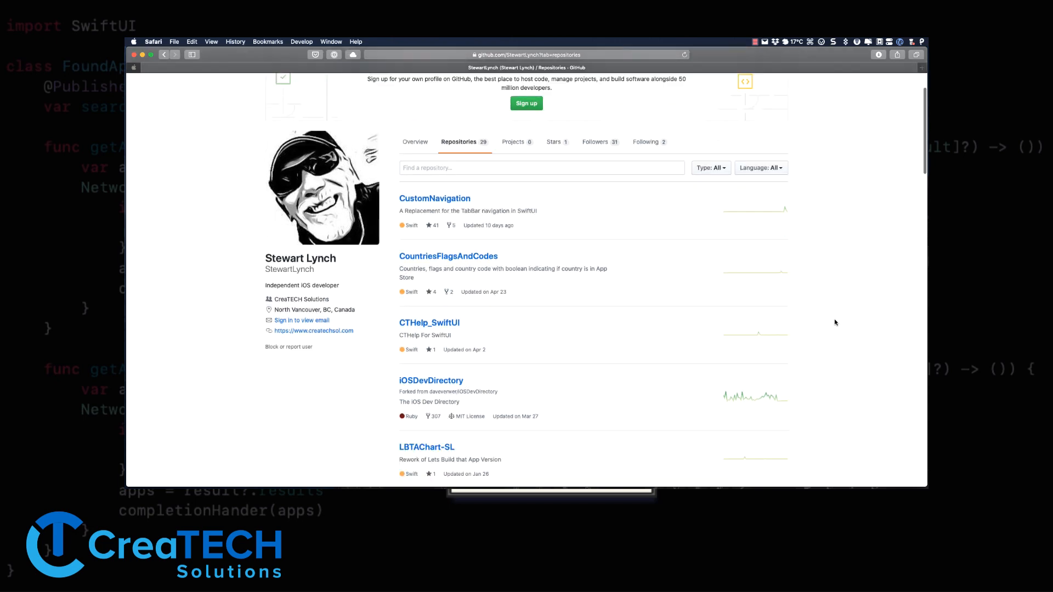
pyautogui.scroll(-3)
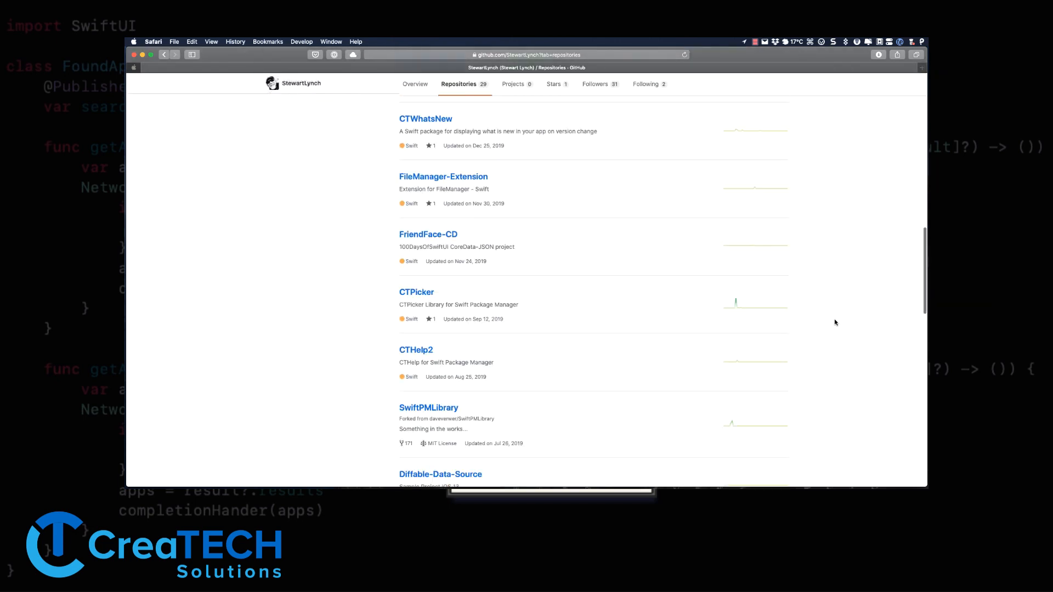